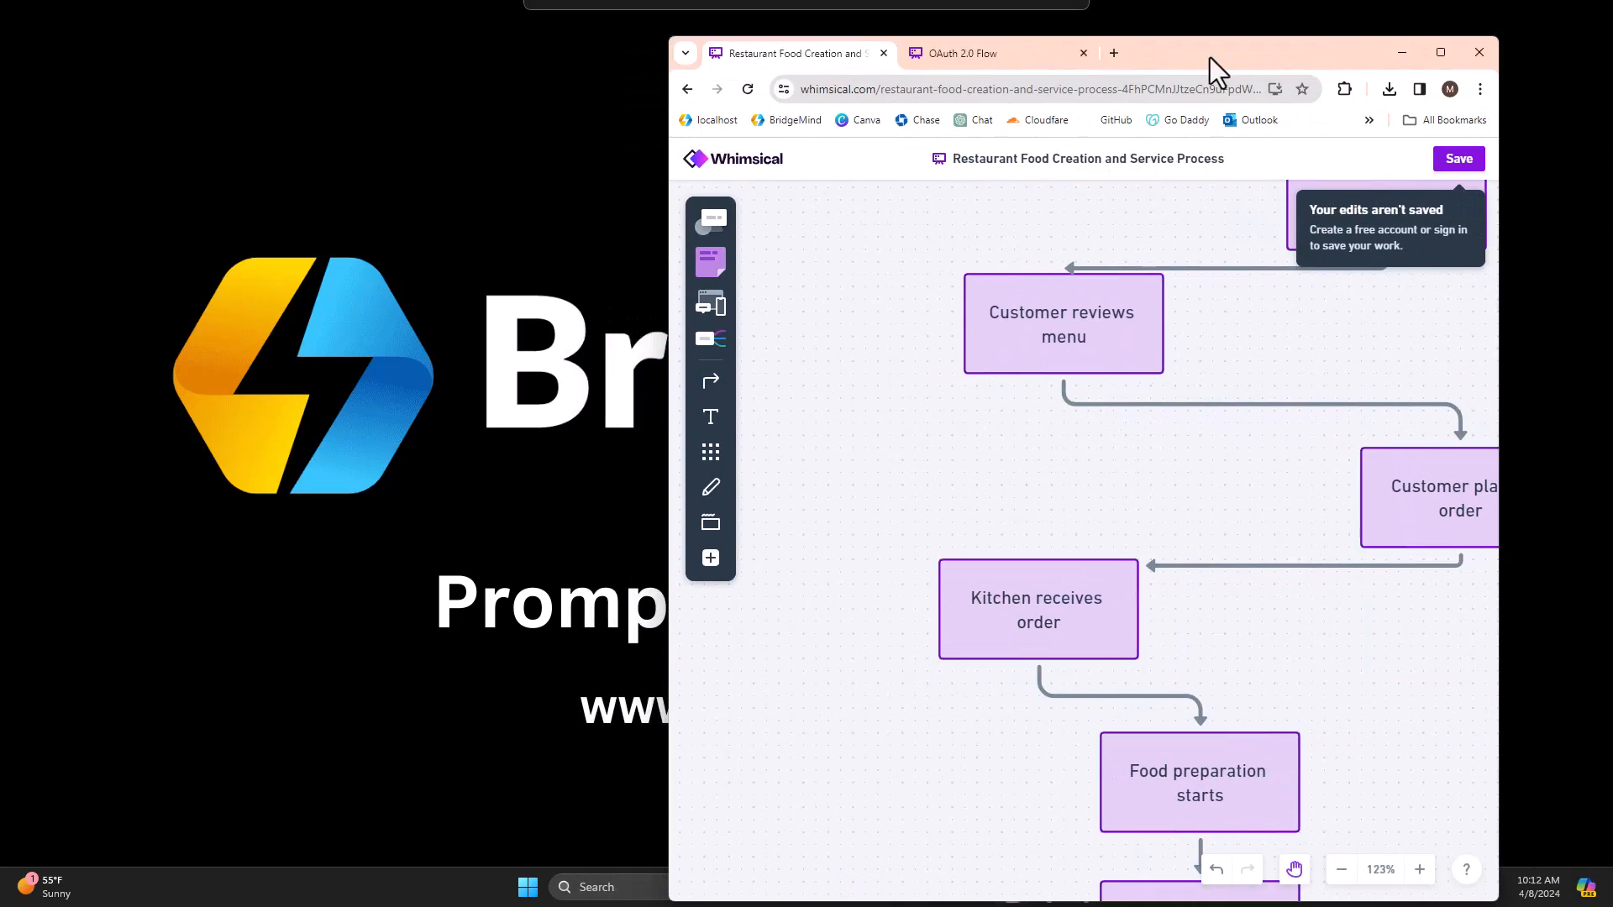
Maximize the Whimsical restaurant flowchart board and scroll to its Start node
left_click(1439, 52)
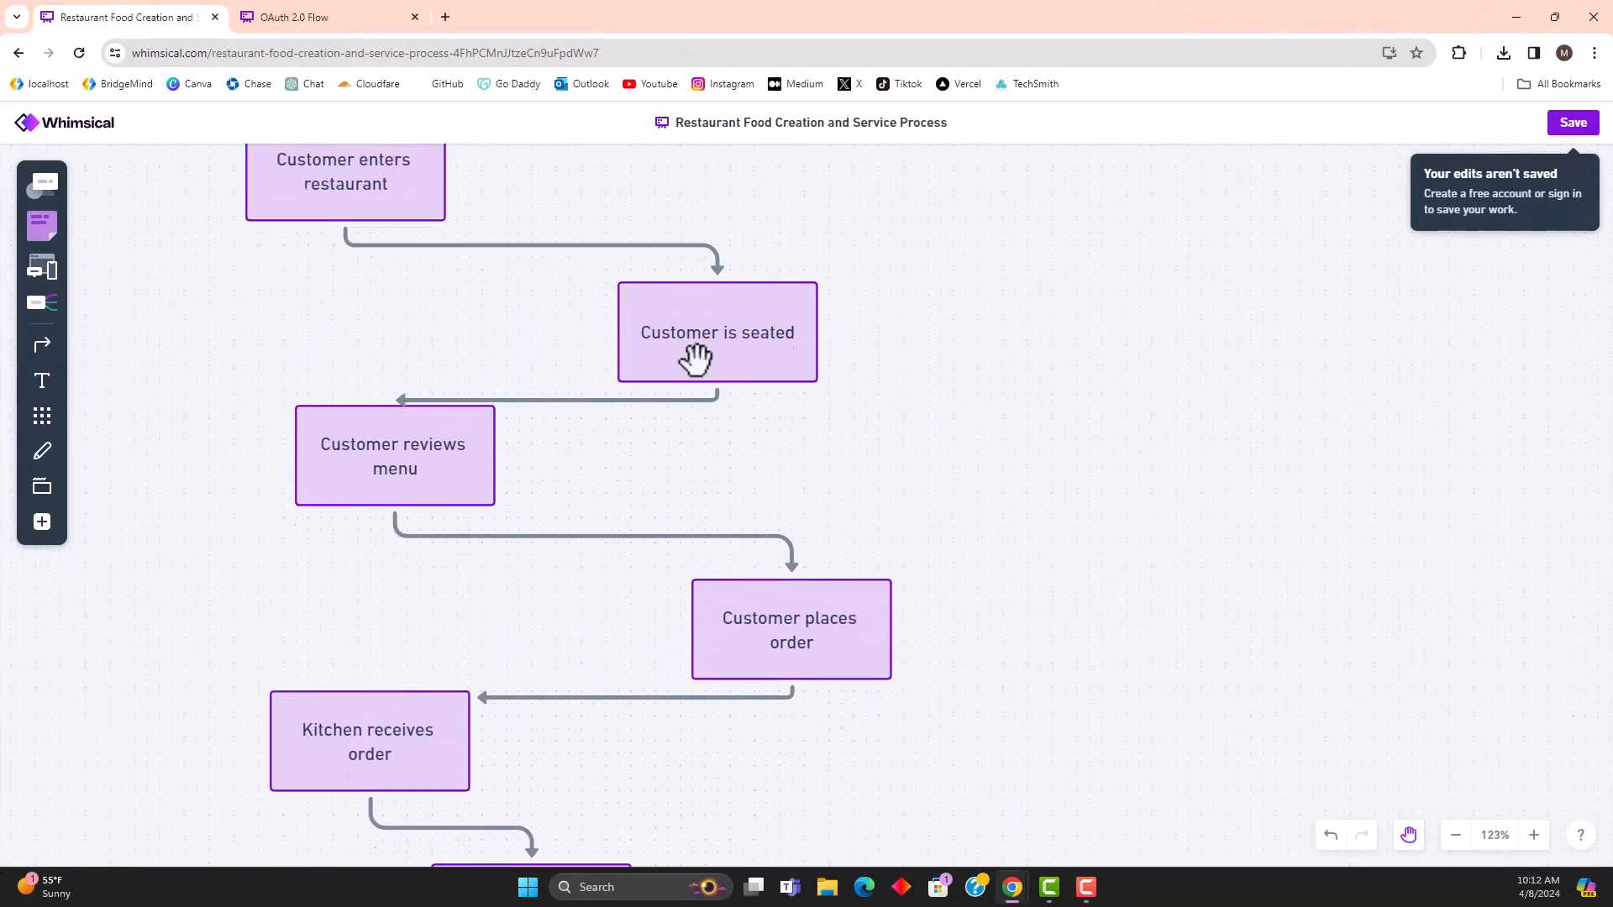
scroll("up", 3)
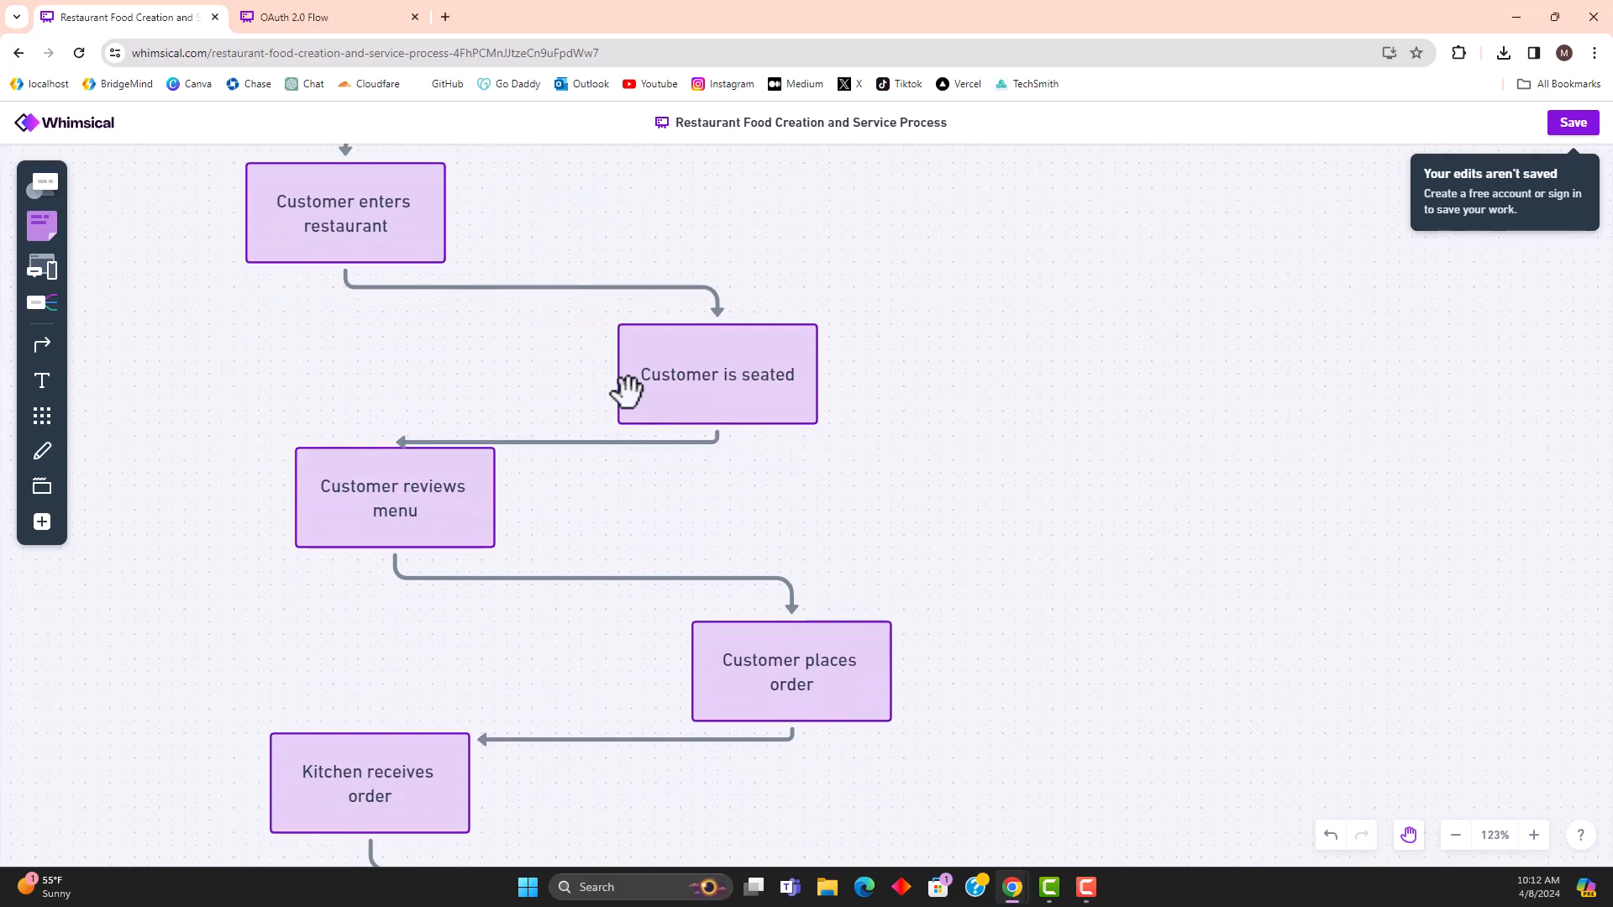
scroll("down", 3)
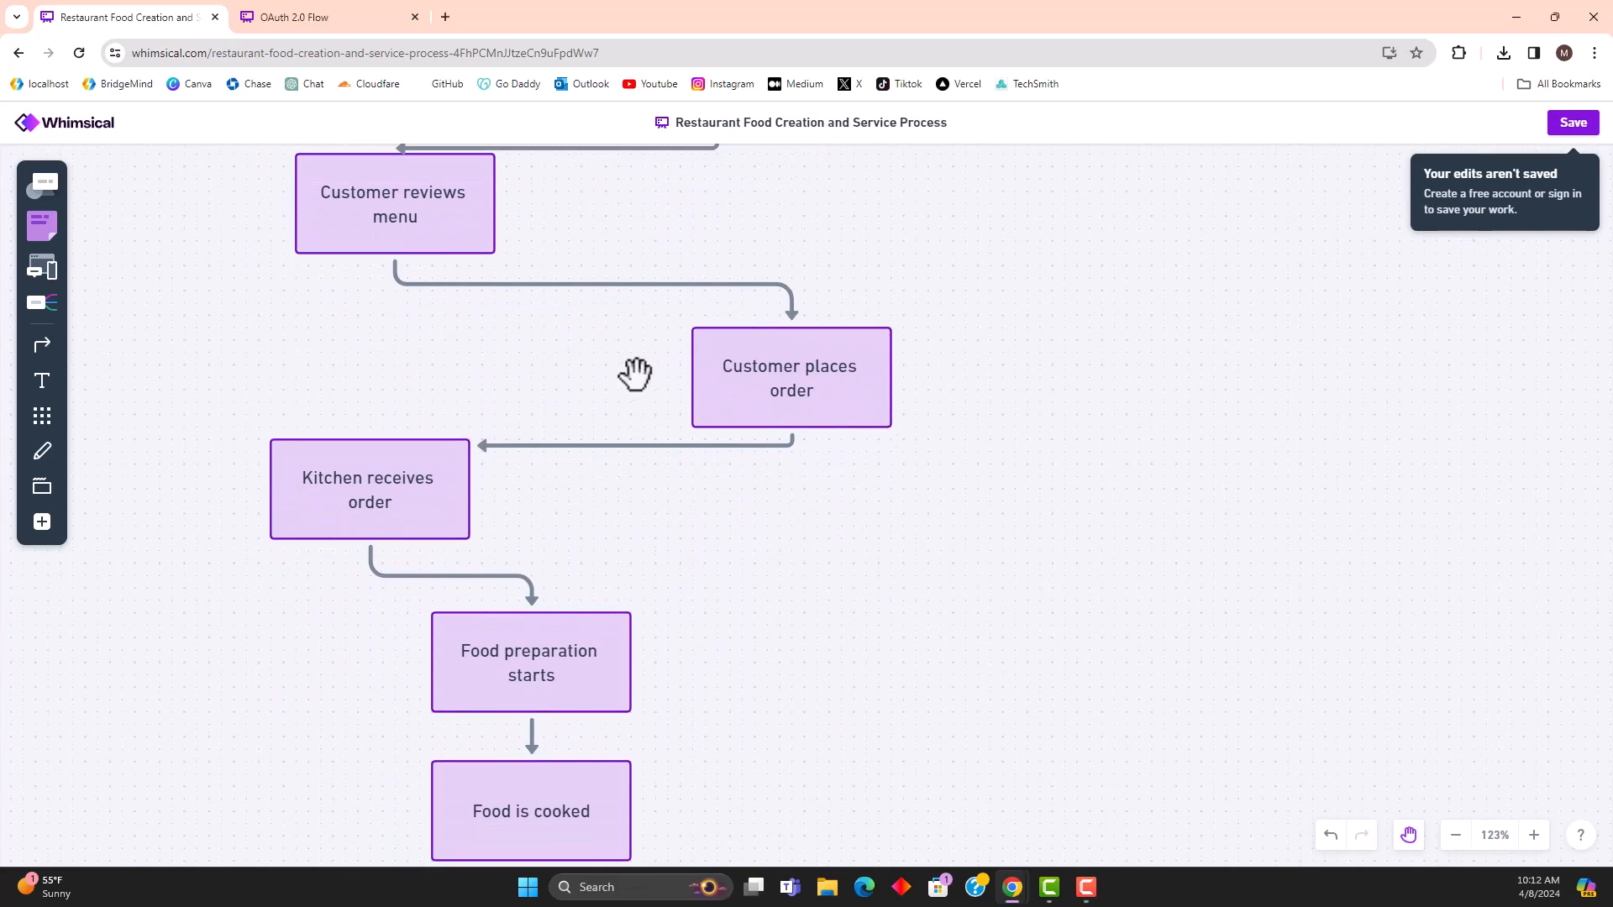
mouse_move(651, 398)
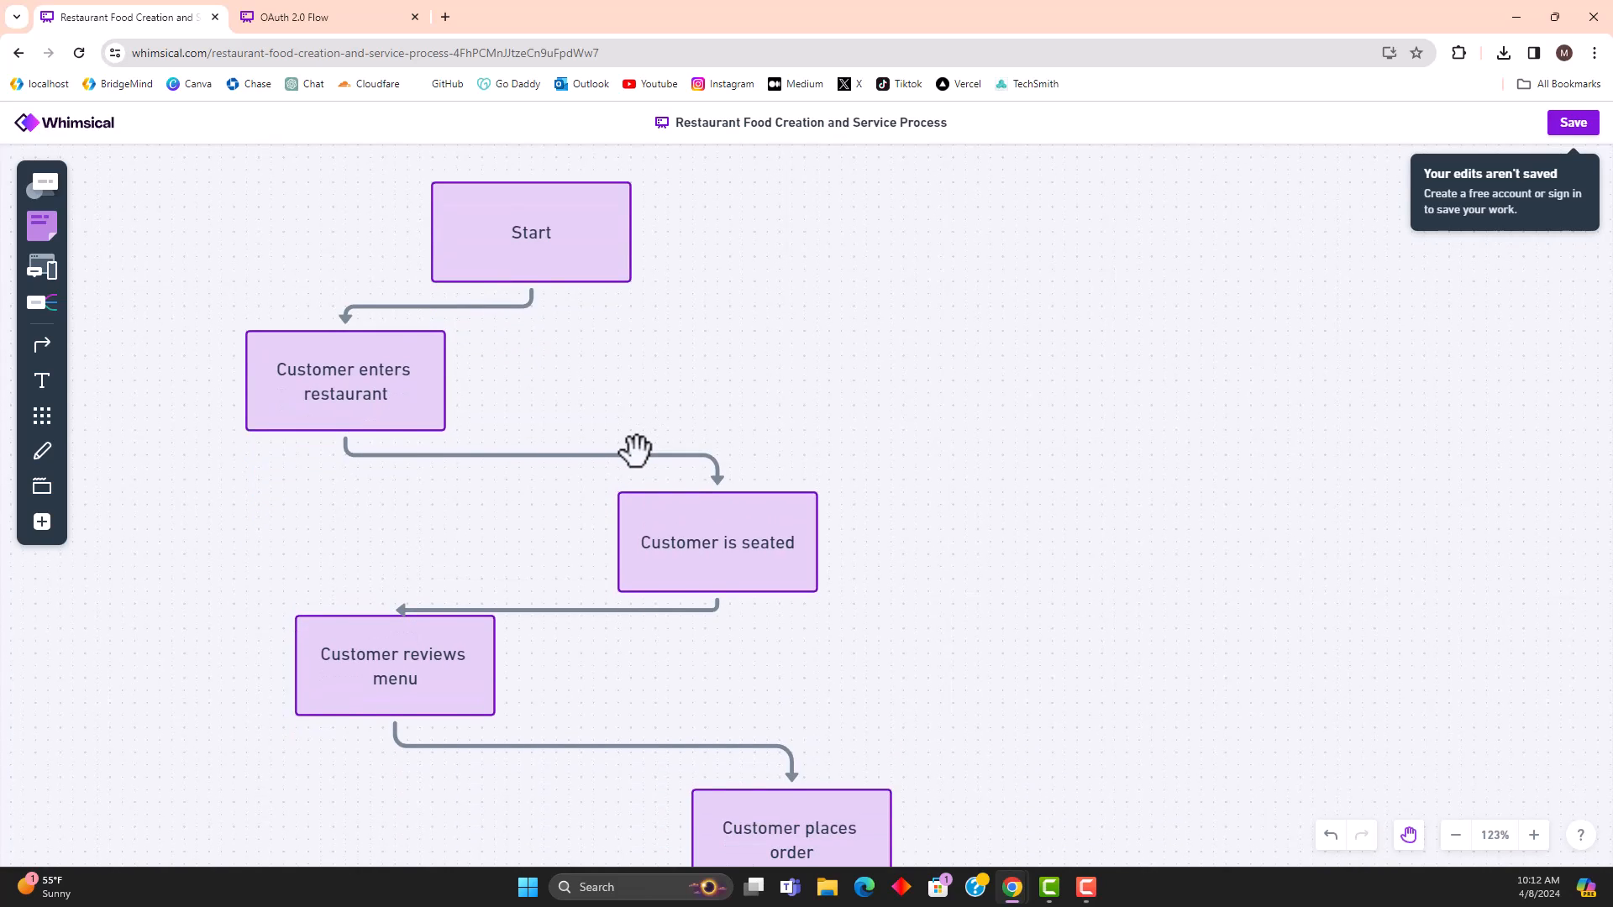
mouse_move(972, 437)
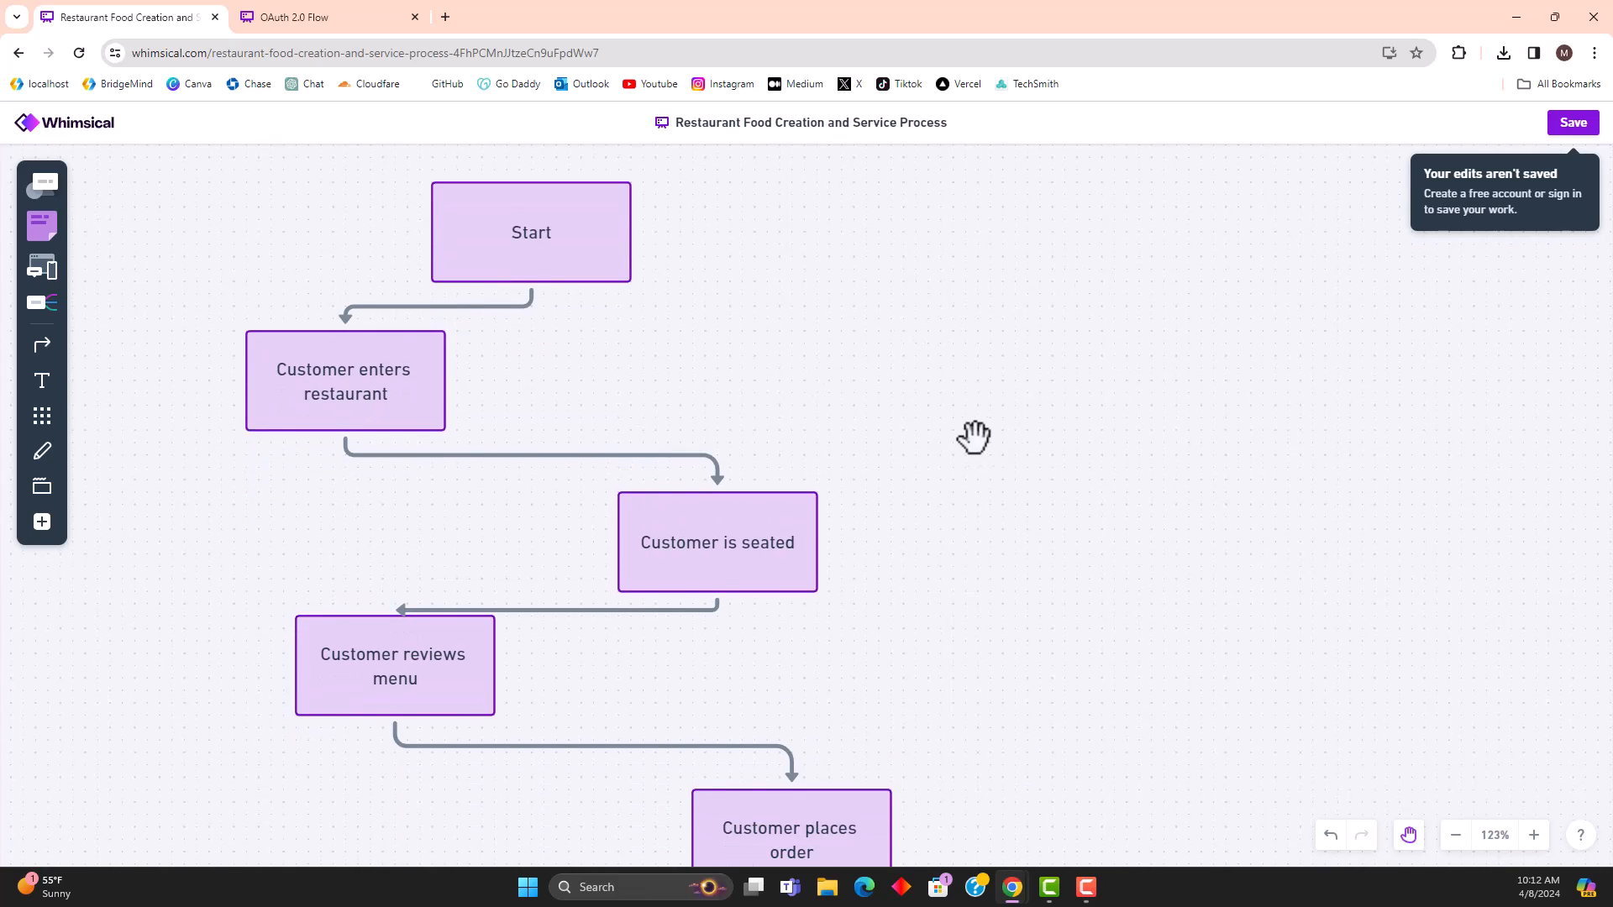
mouse_move(700, 36)
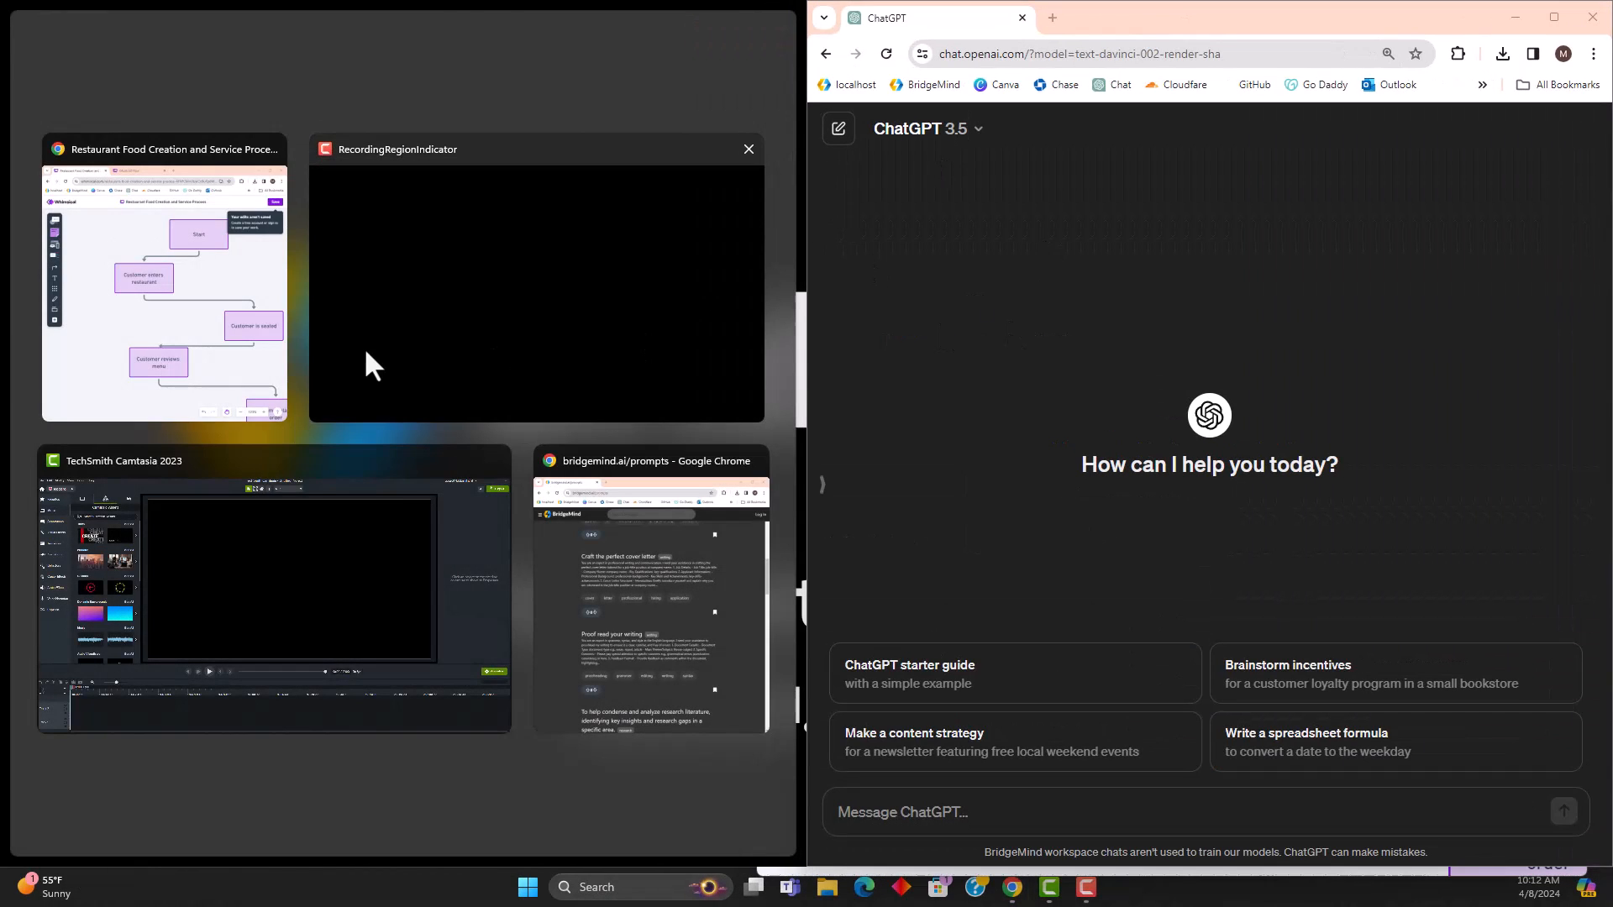
Bring the bridgemind.ai Chrome window up beside the ChatGPT chat
left_click(164, 288)
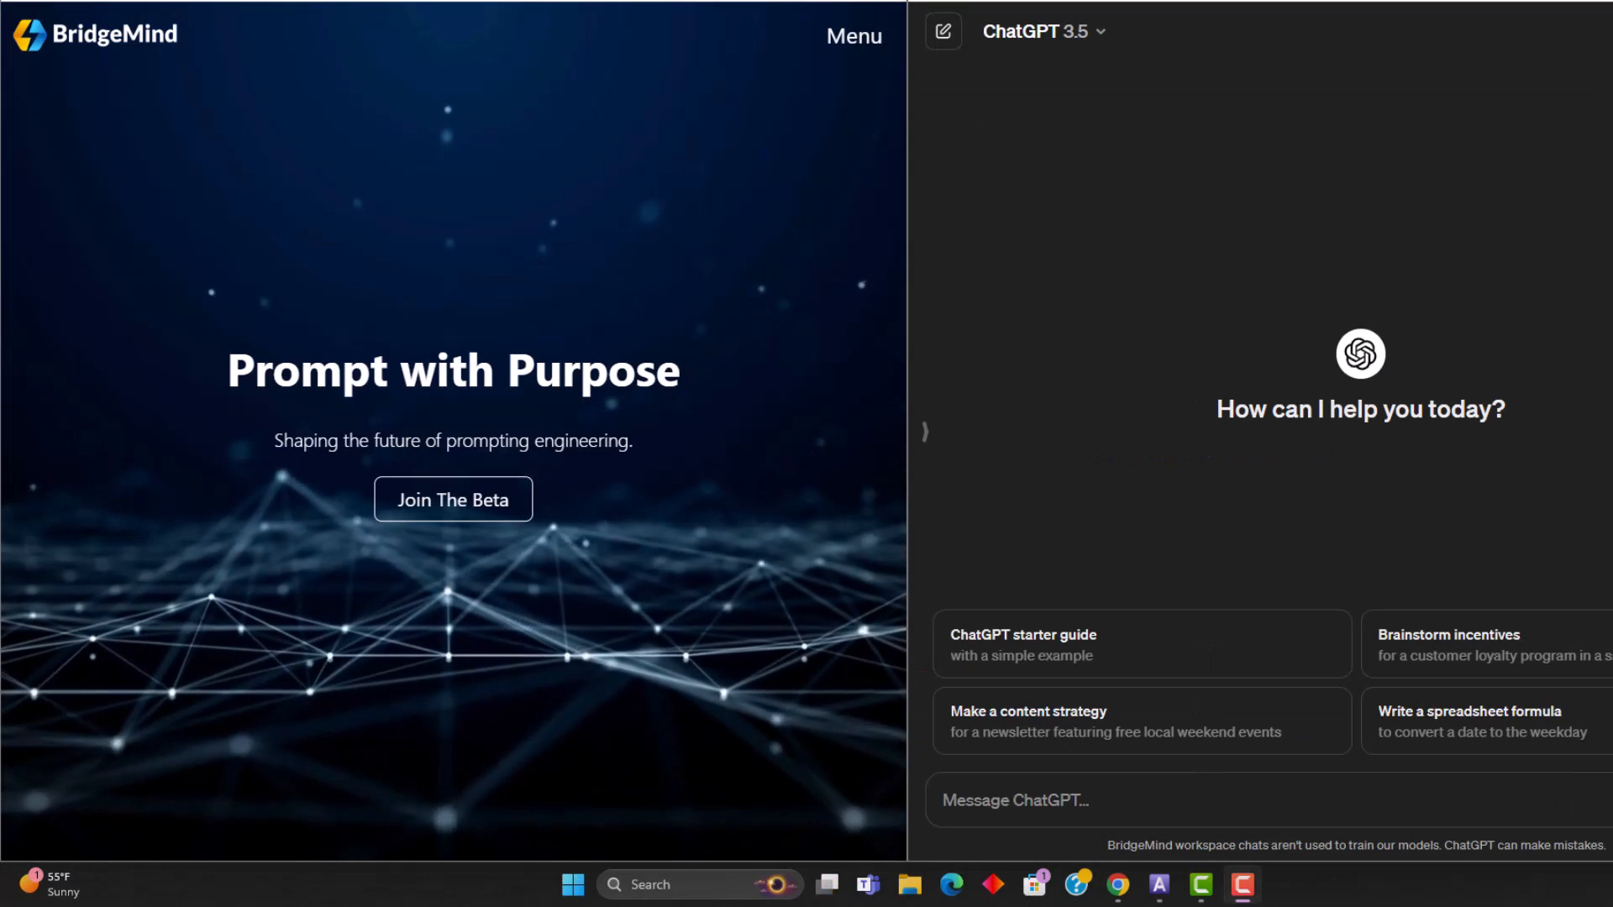
mouse_move(1333, 272)
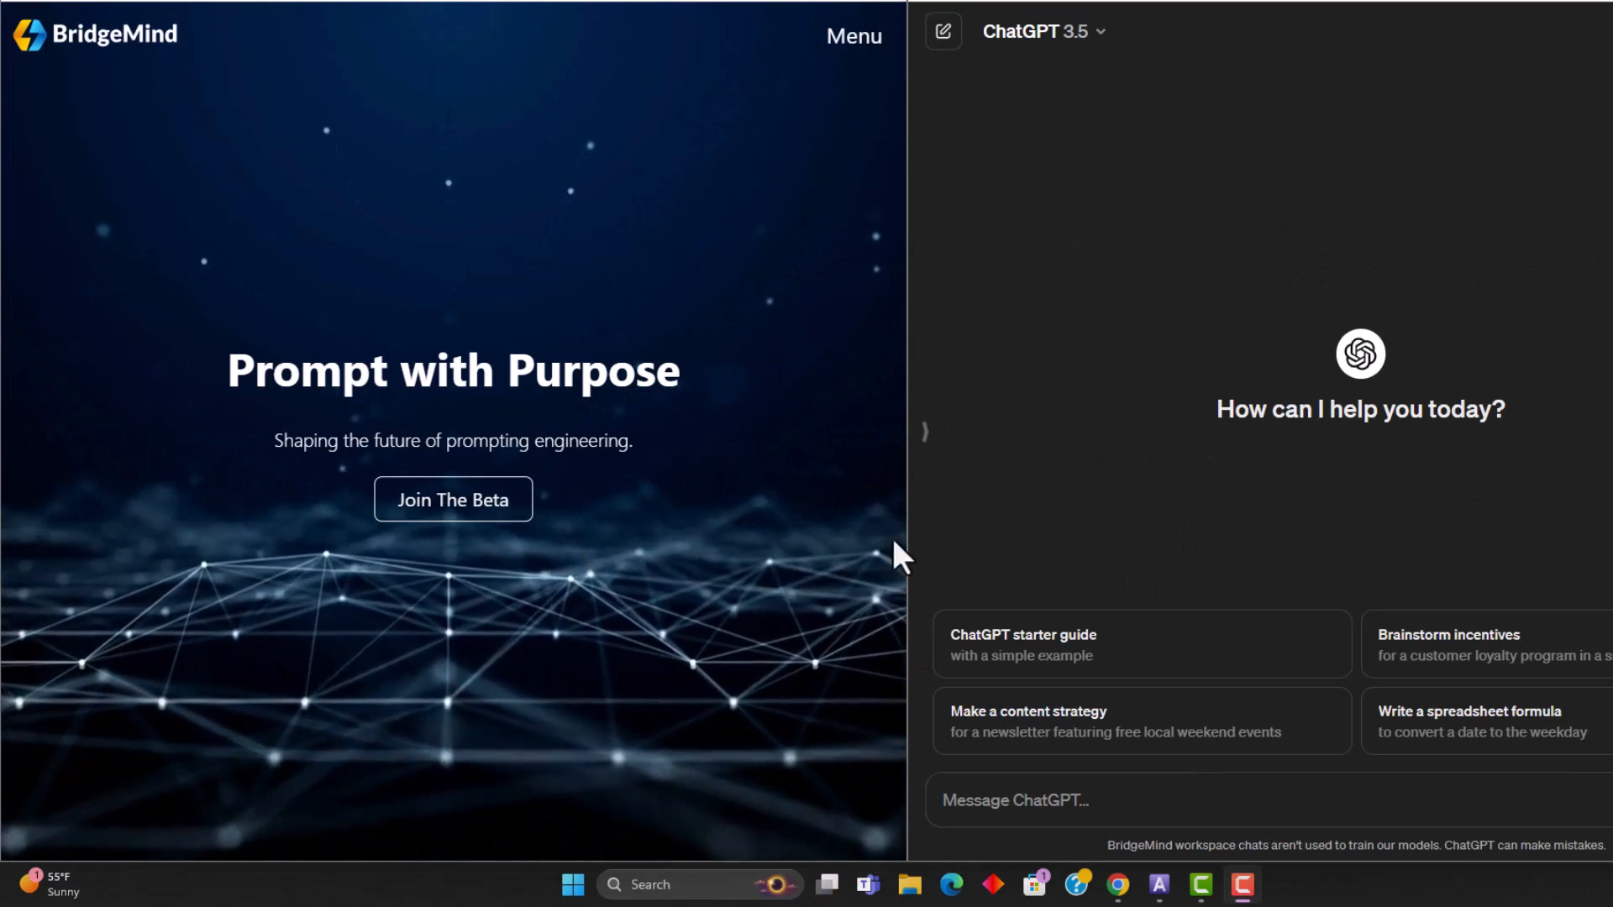
mouse_move(531, 348)
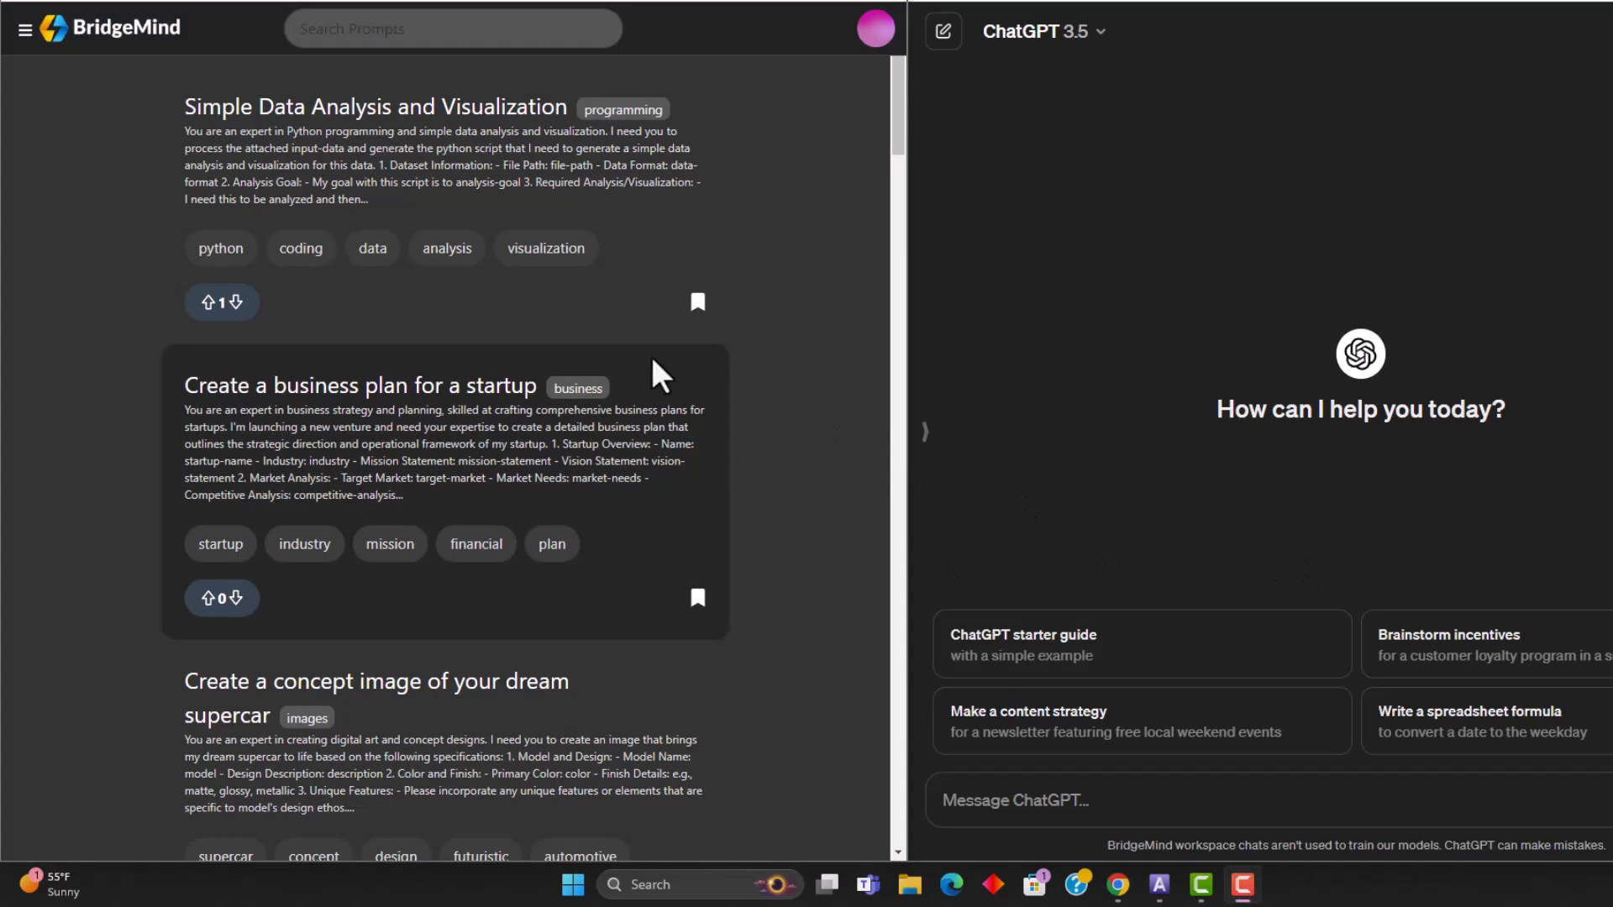
mouse_move(344, 360)
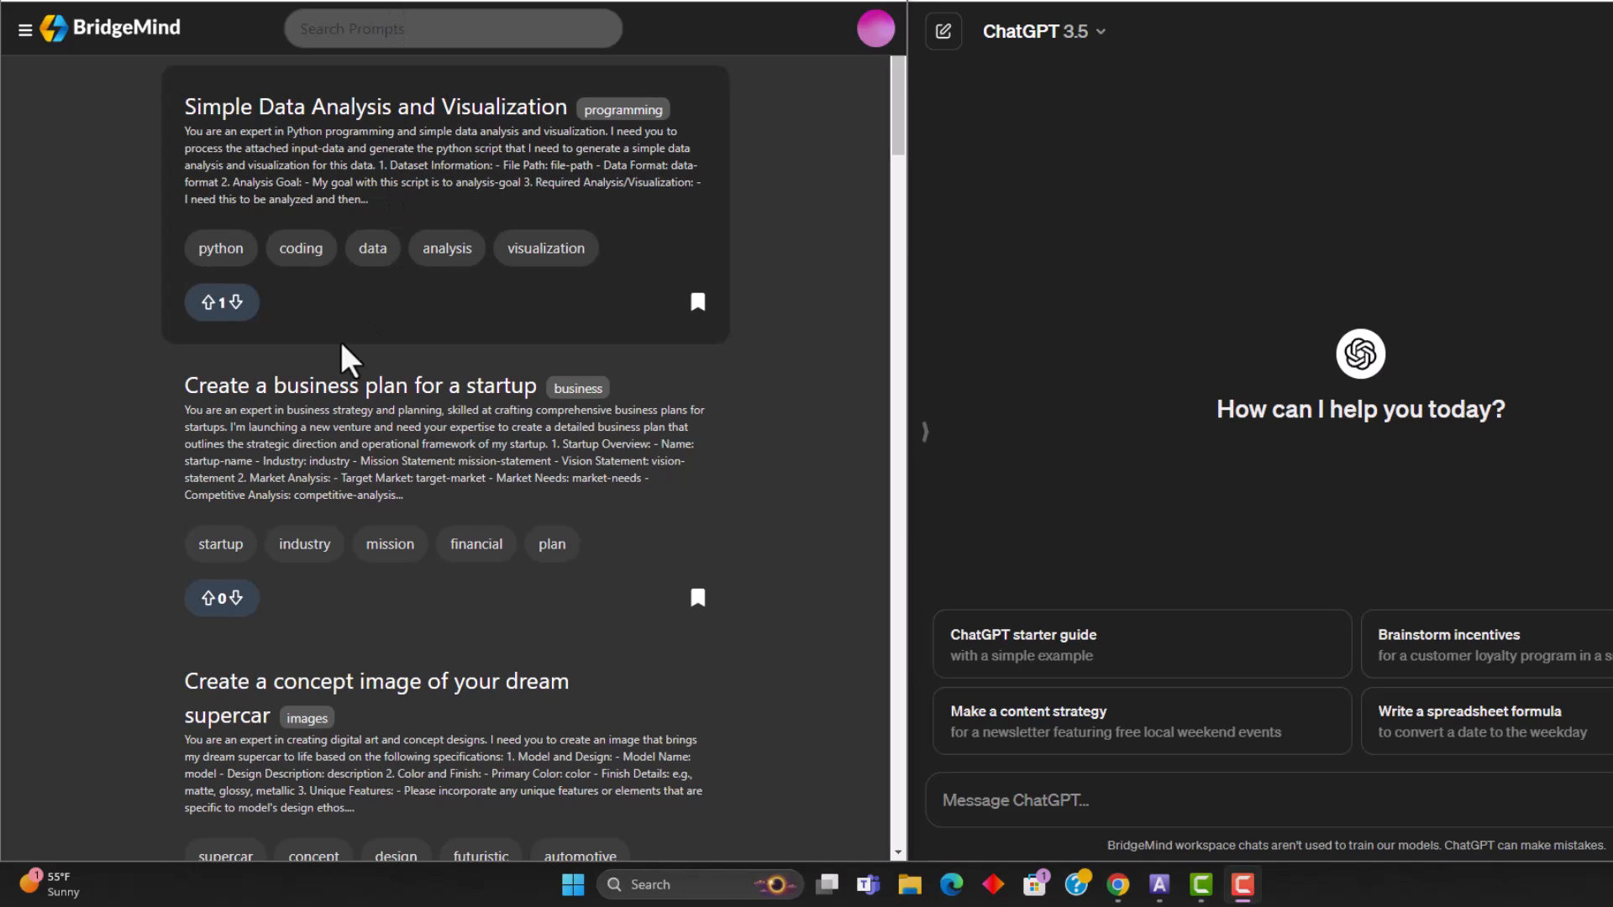
Search BridgeMind prompts for 'flowchart' and open 'Create a flowchart from analysis findings'
scroll("down", 3)
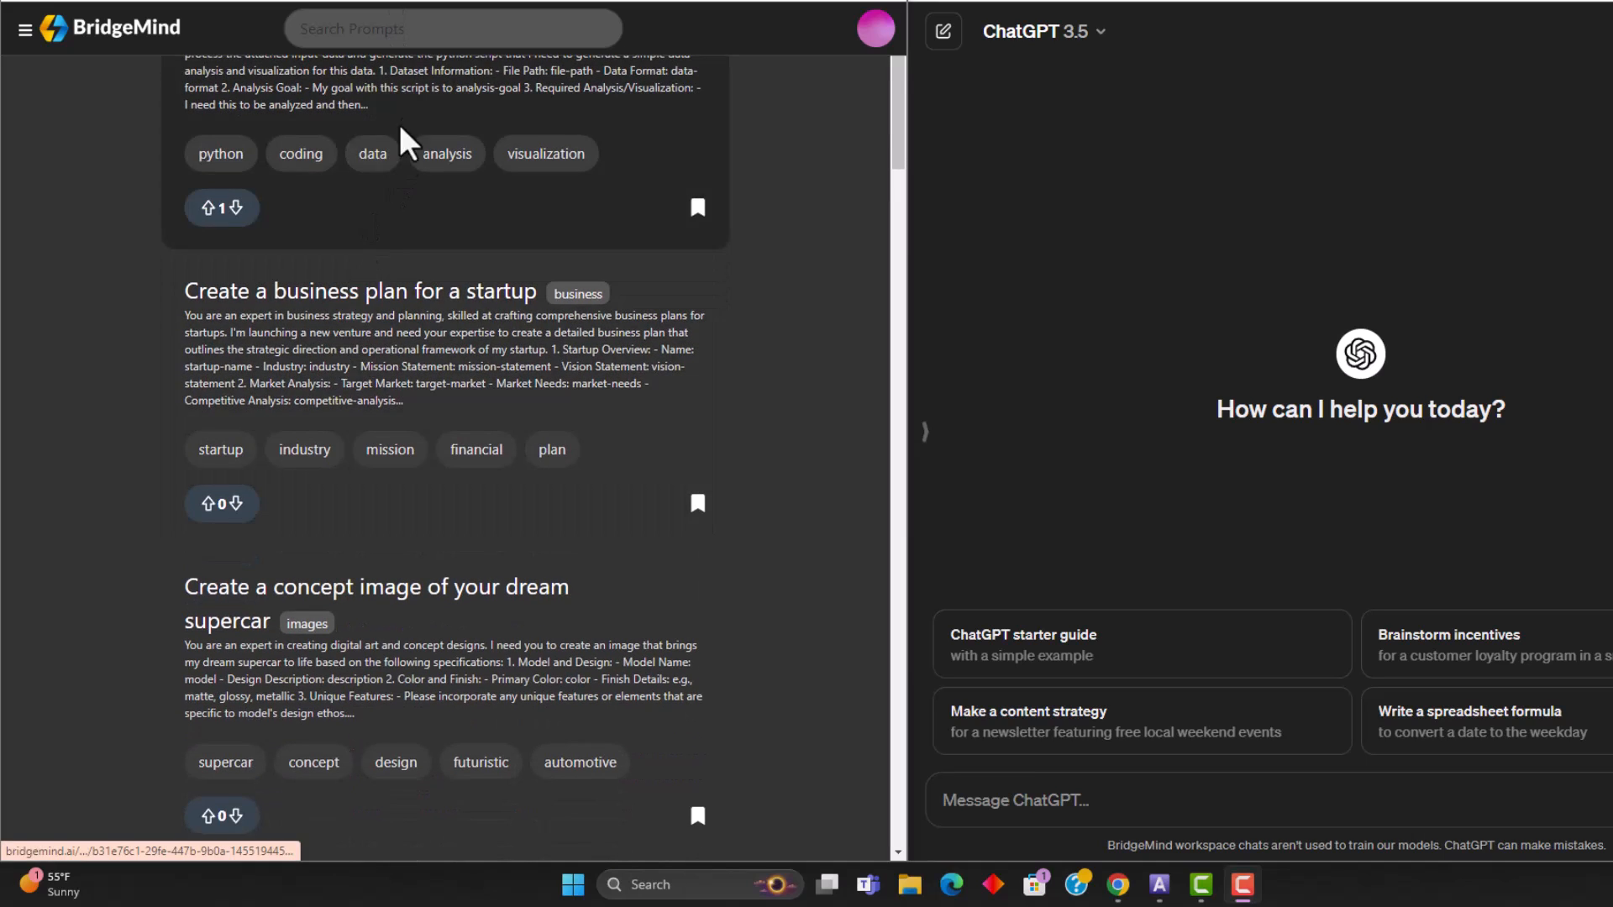
left_click(452, 27)
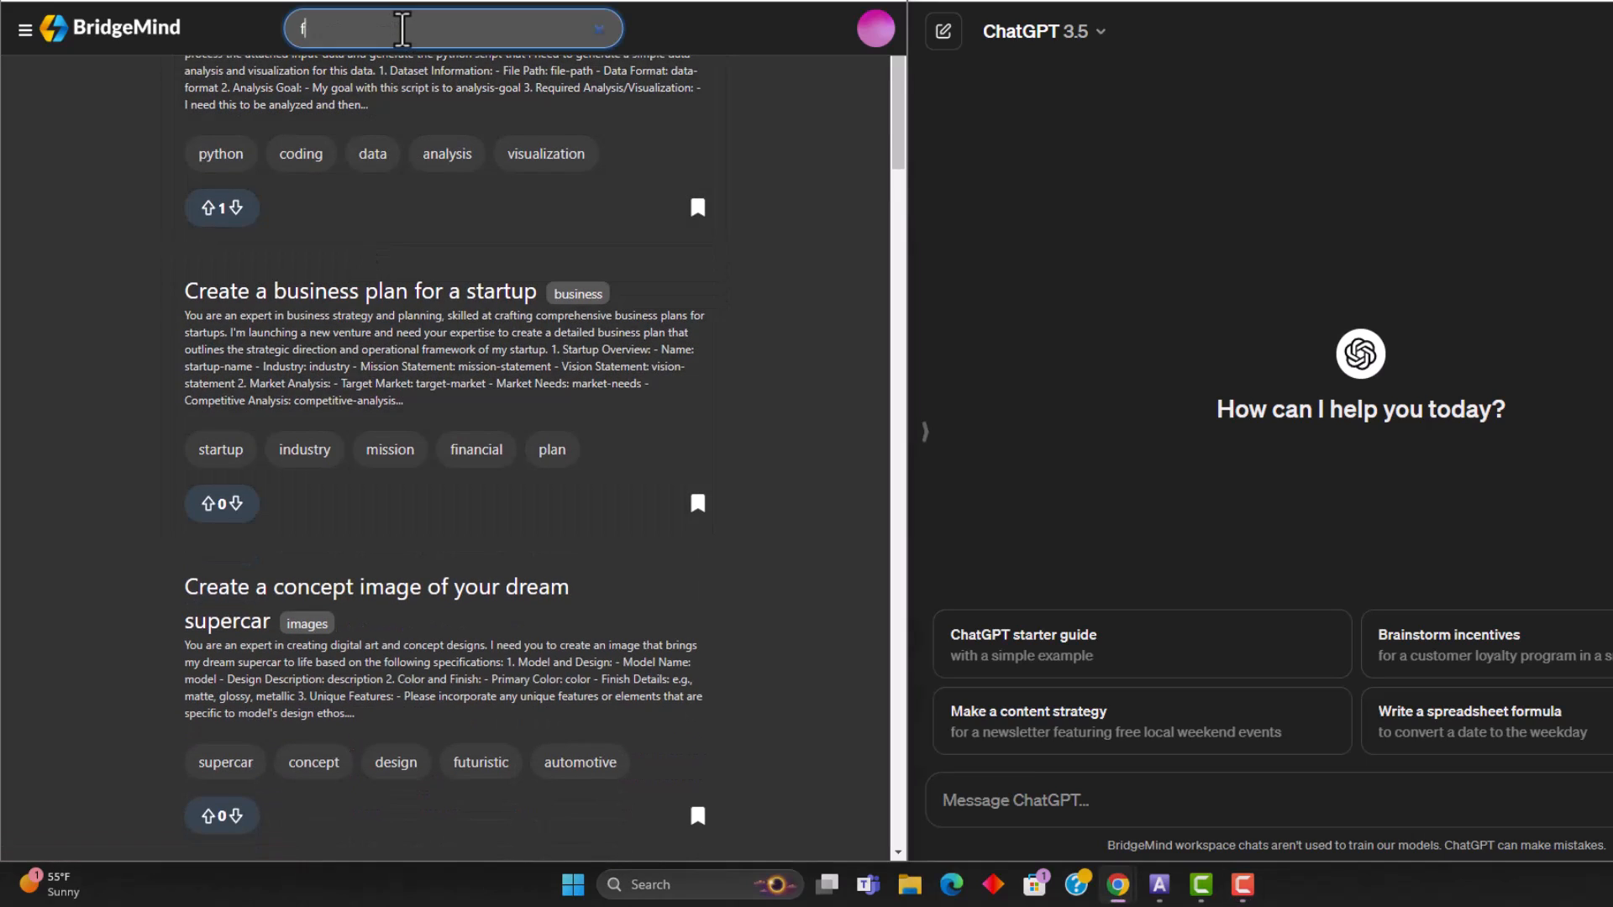
type("flowchart")
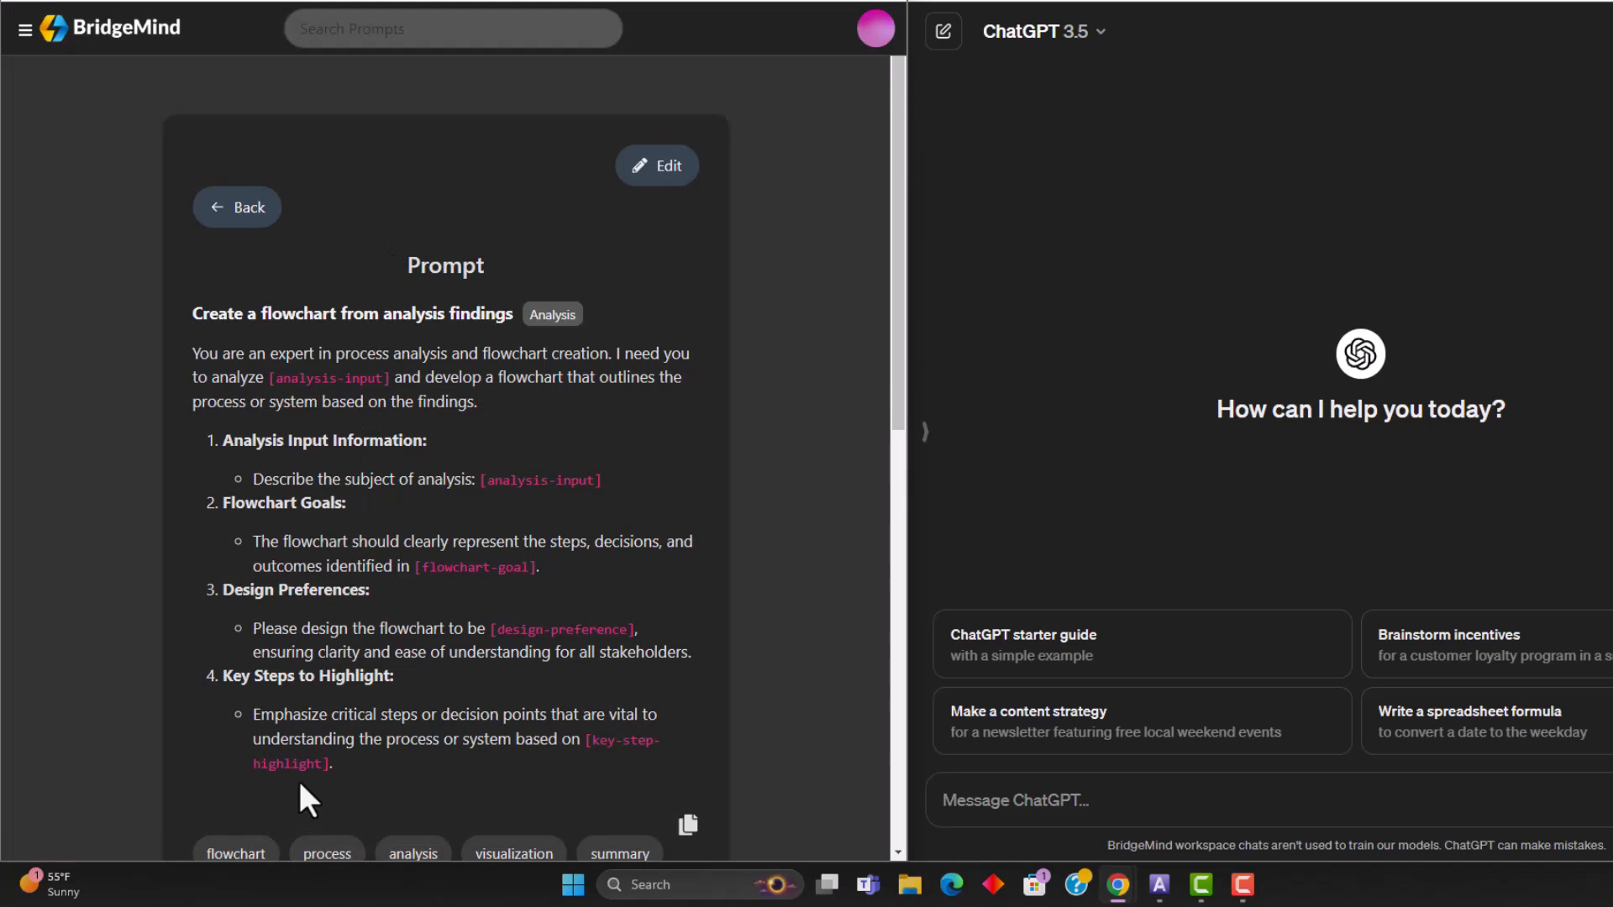
mouse_move(391, 471)
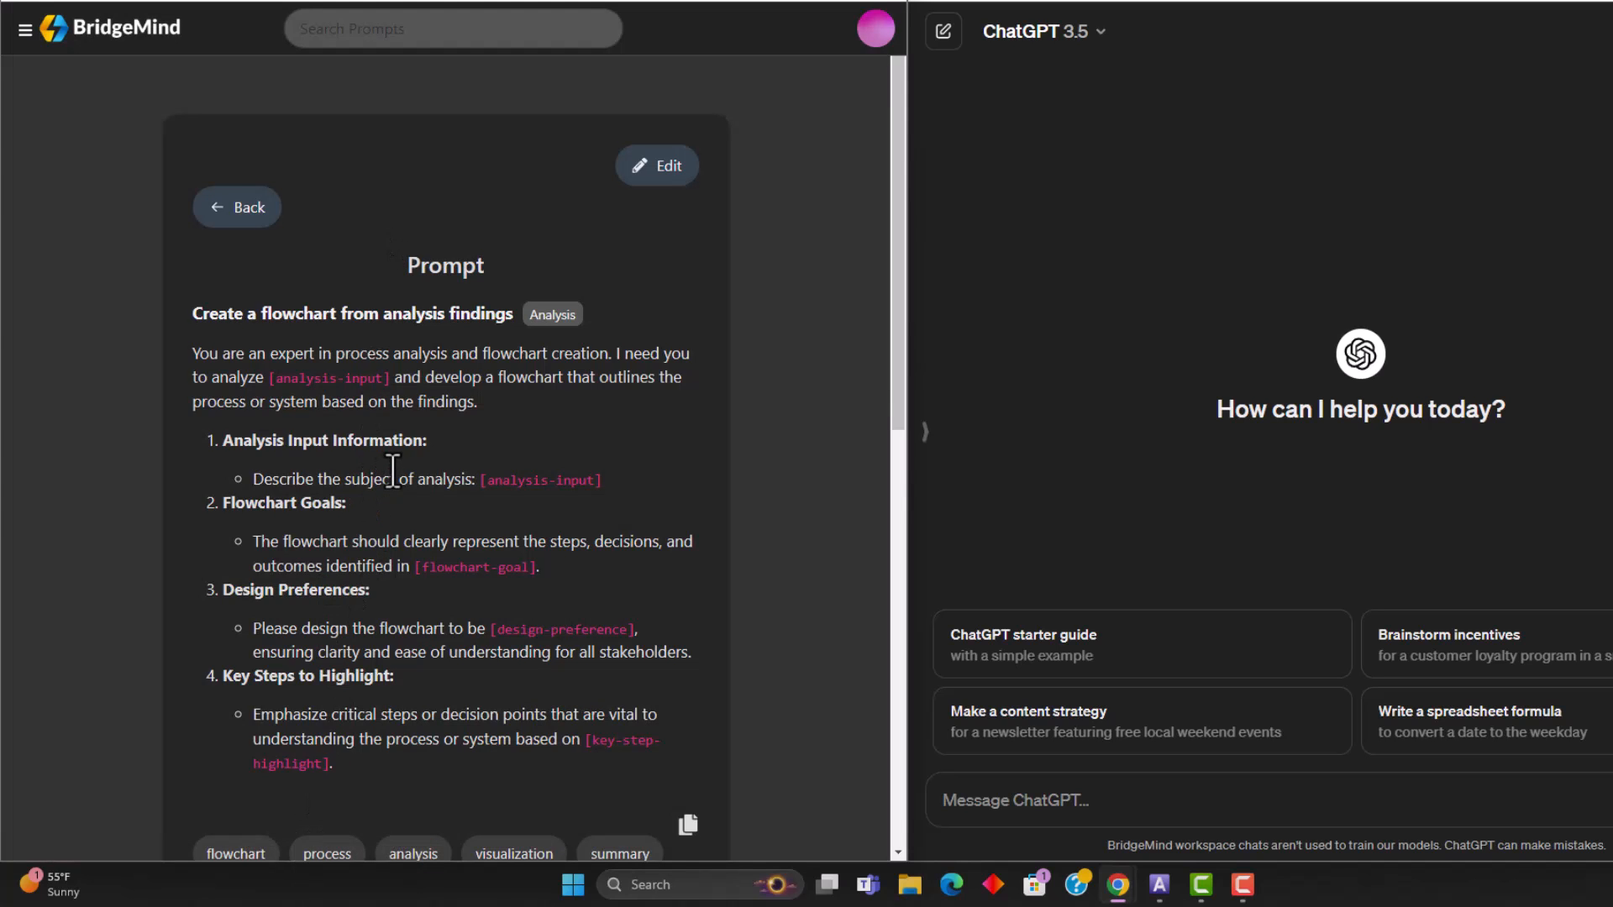
scroll("down", 3)
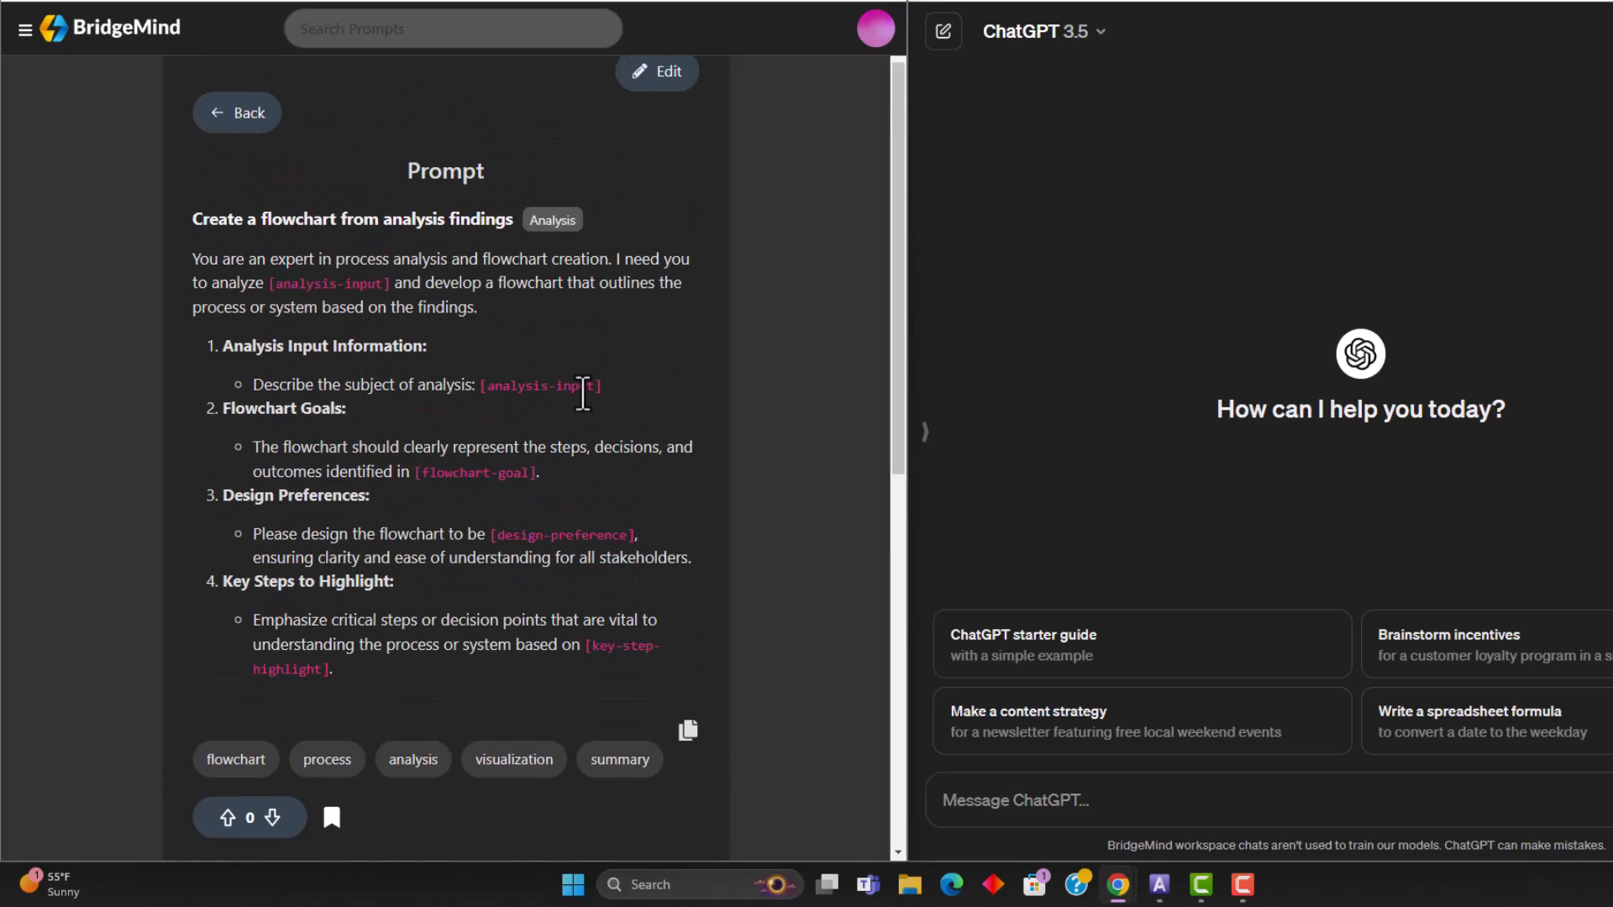
mouse_move(601, 446)
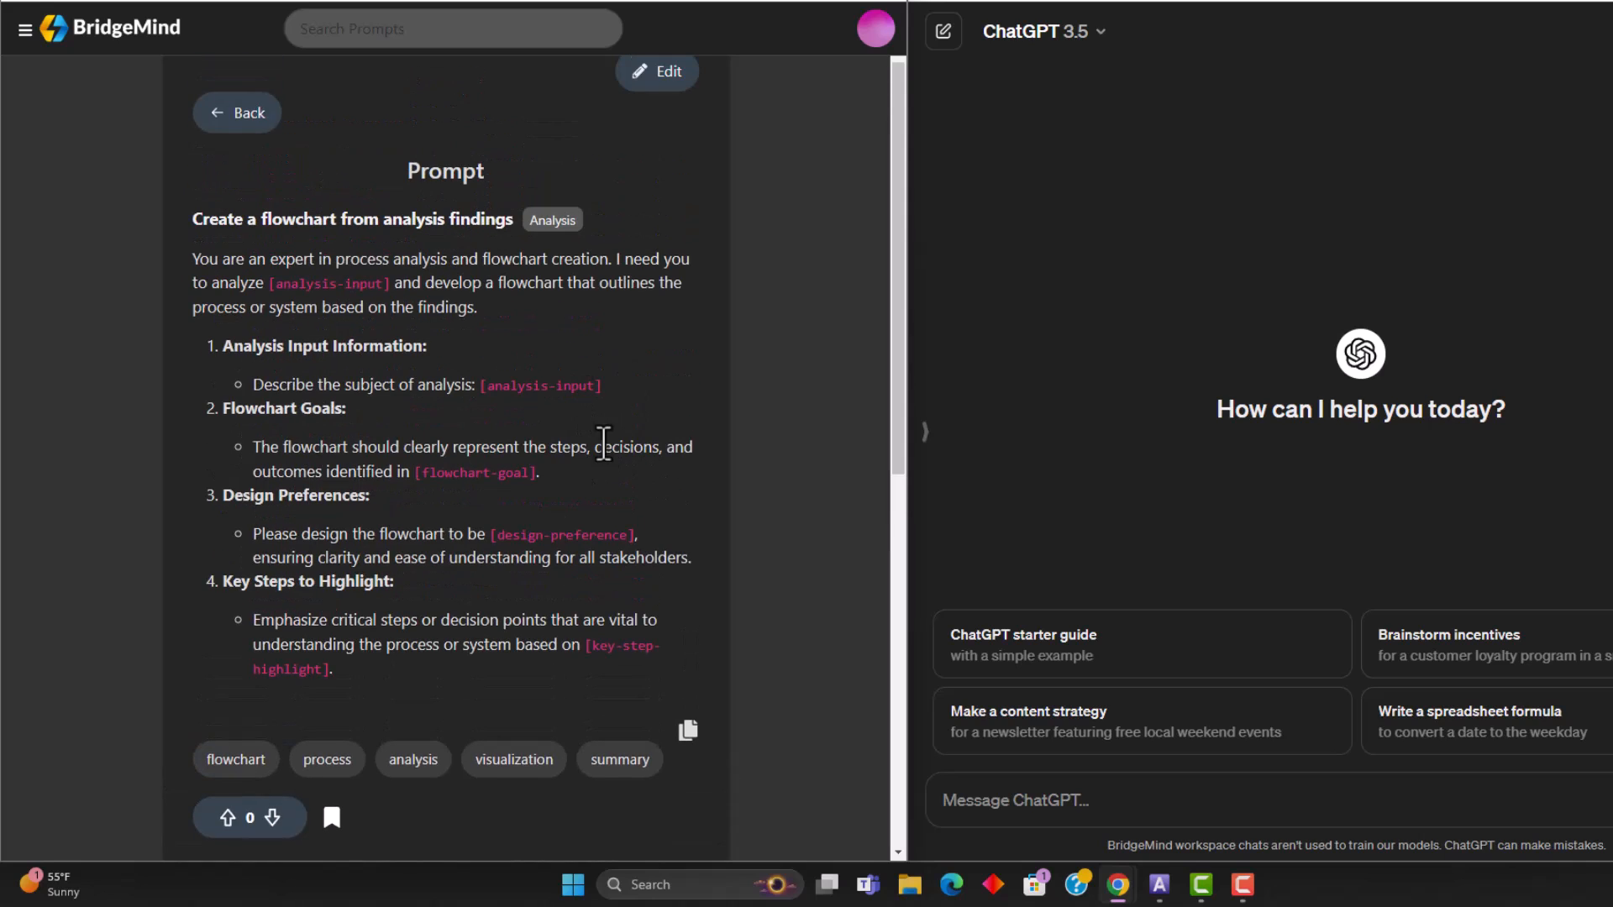
mouse_move(462, 401)
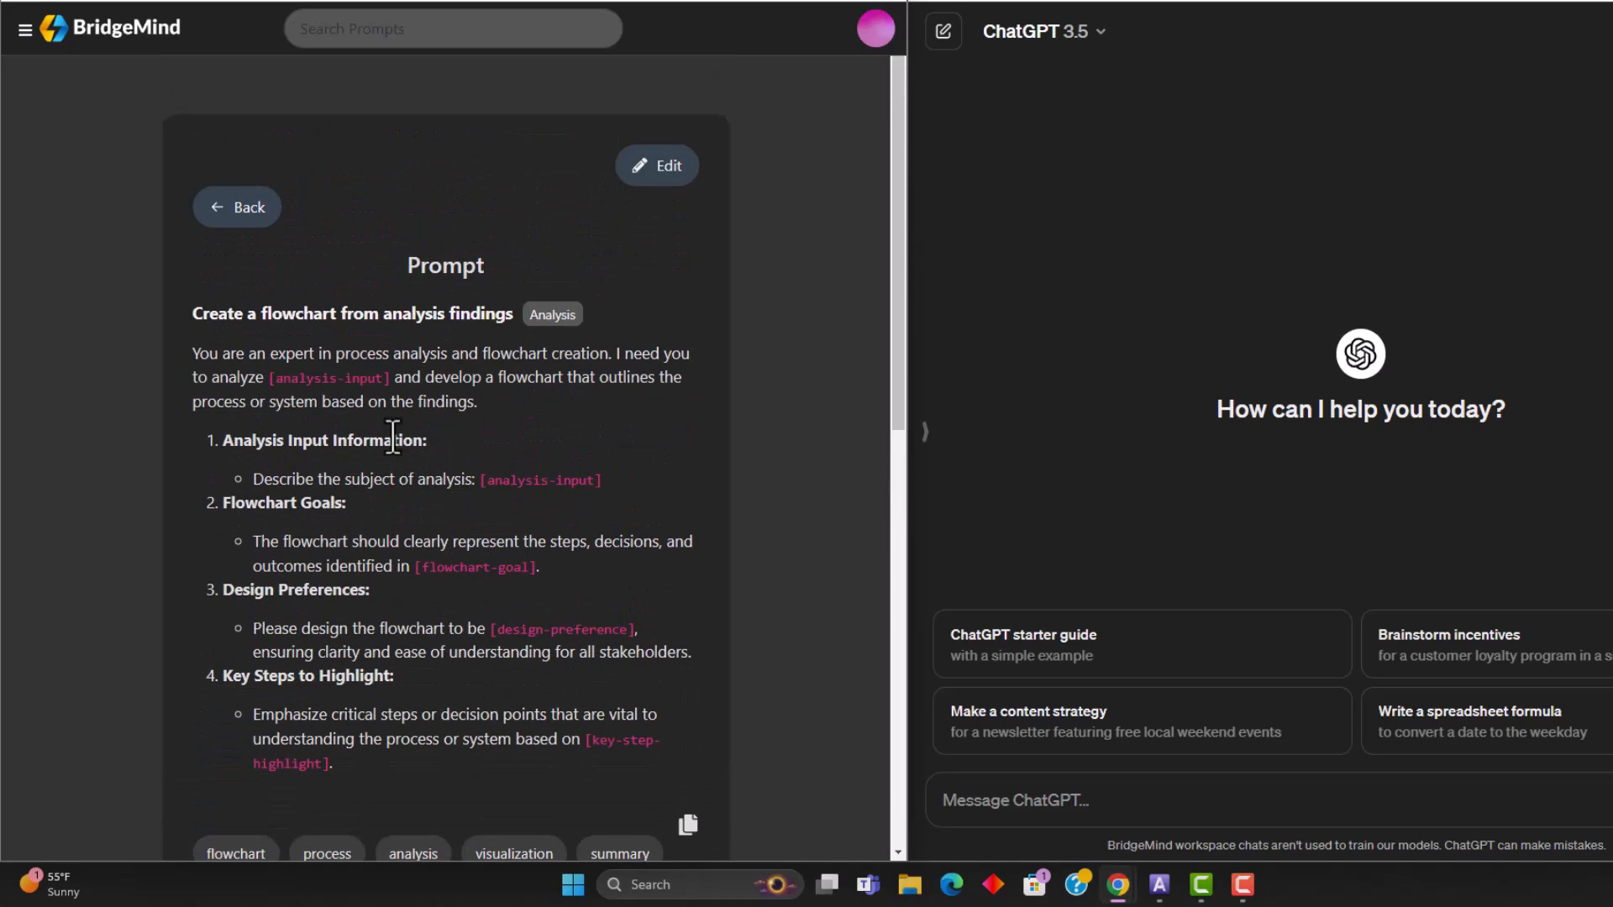
mouse_move(466, 353)
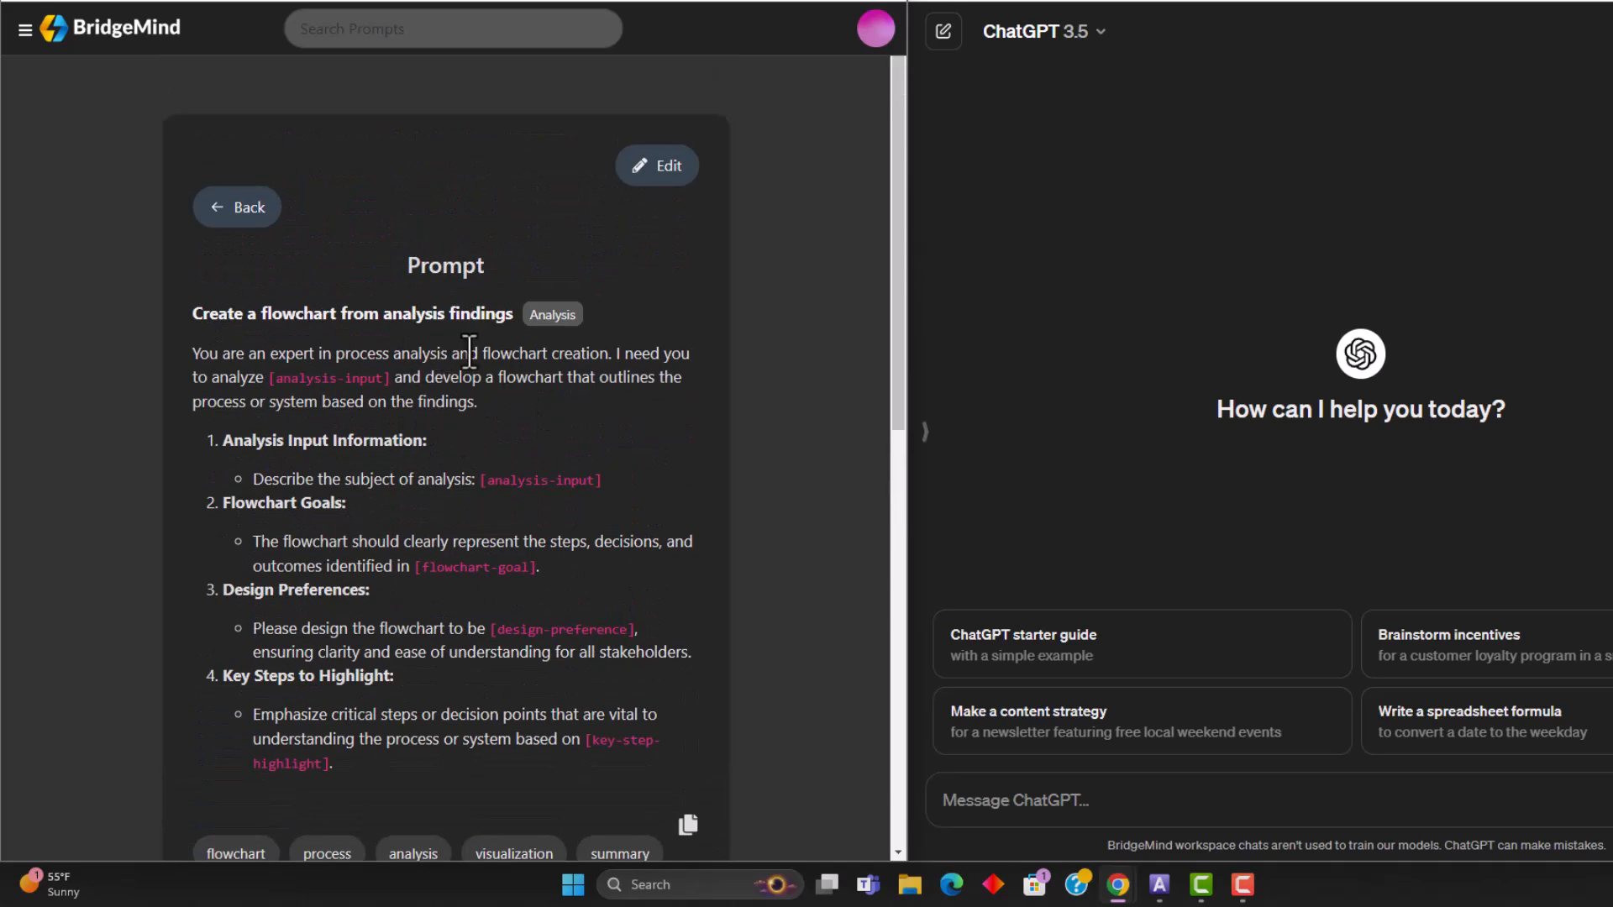
mouse_move(656, 166)
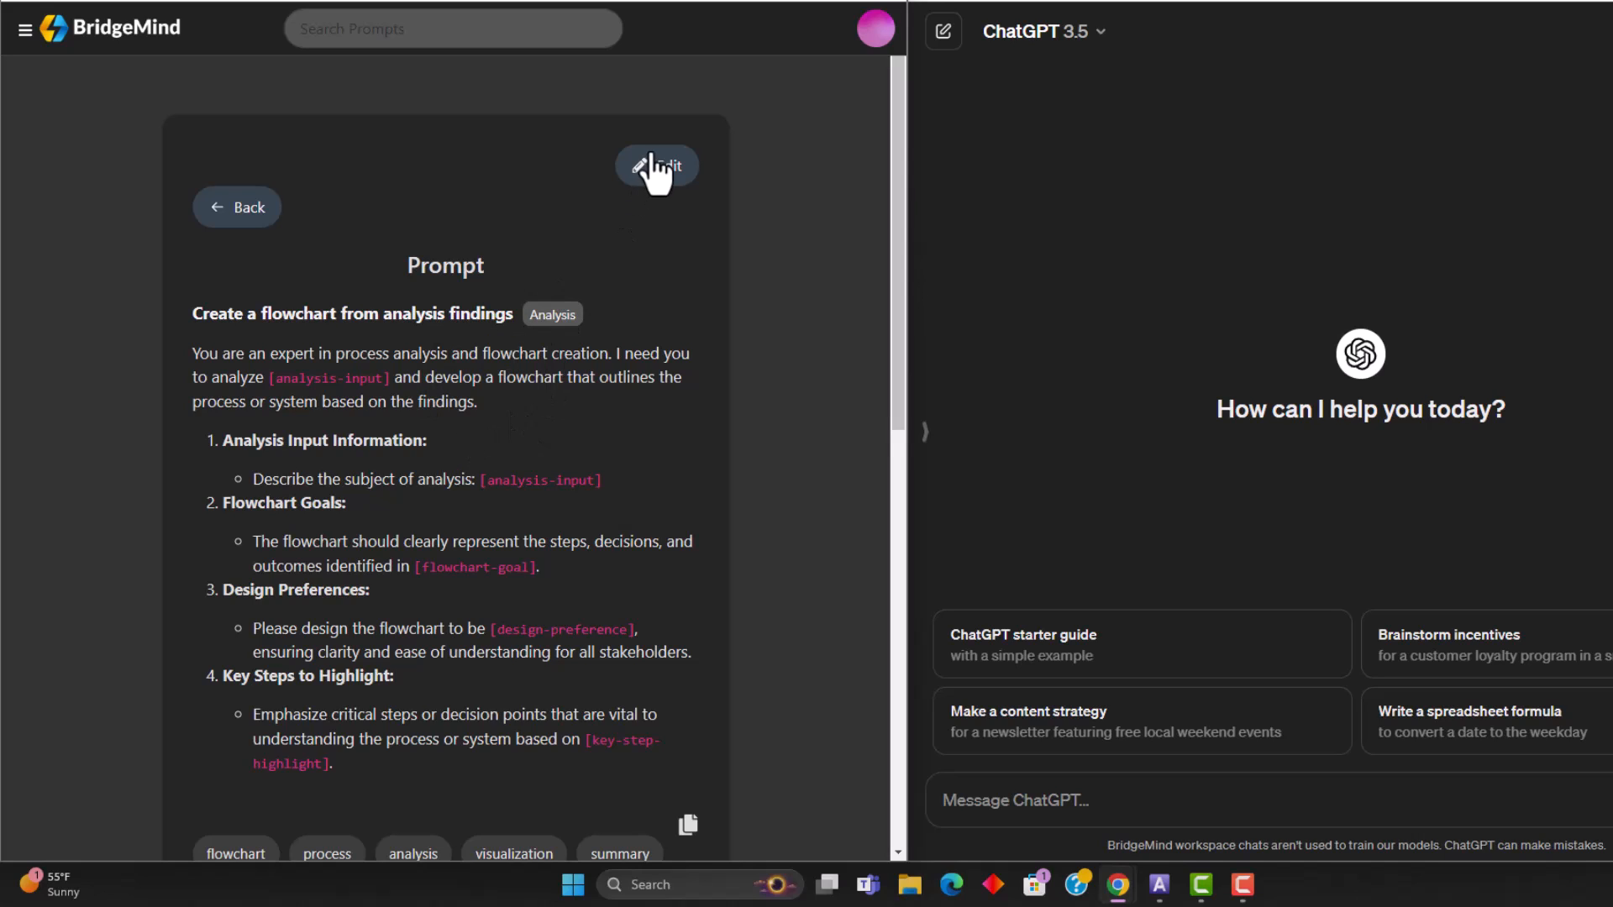
left_click(656, 165)
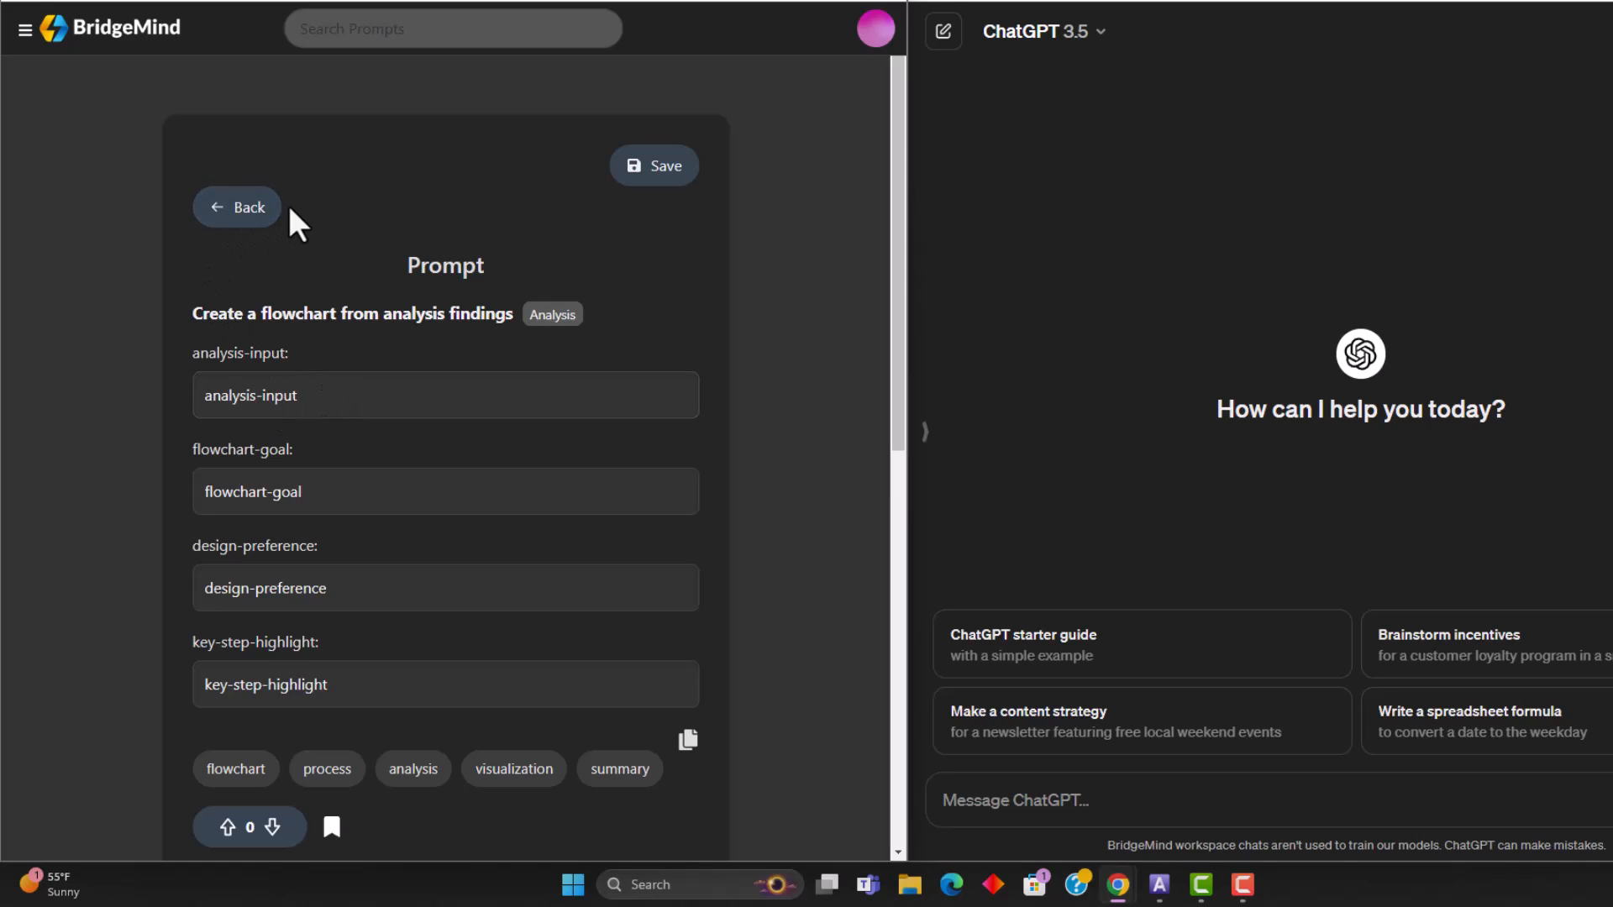
left_click(237, 207)
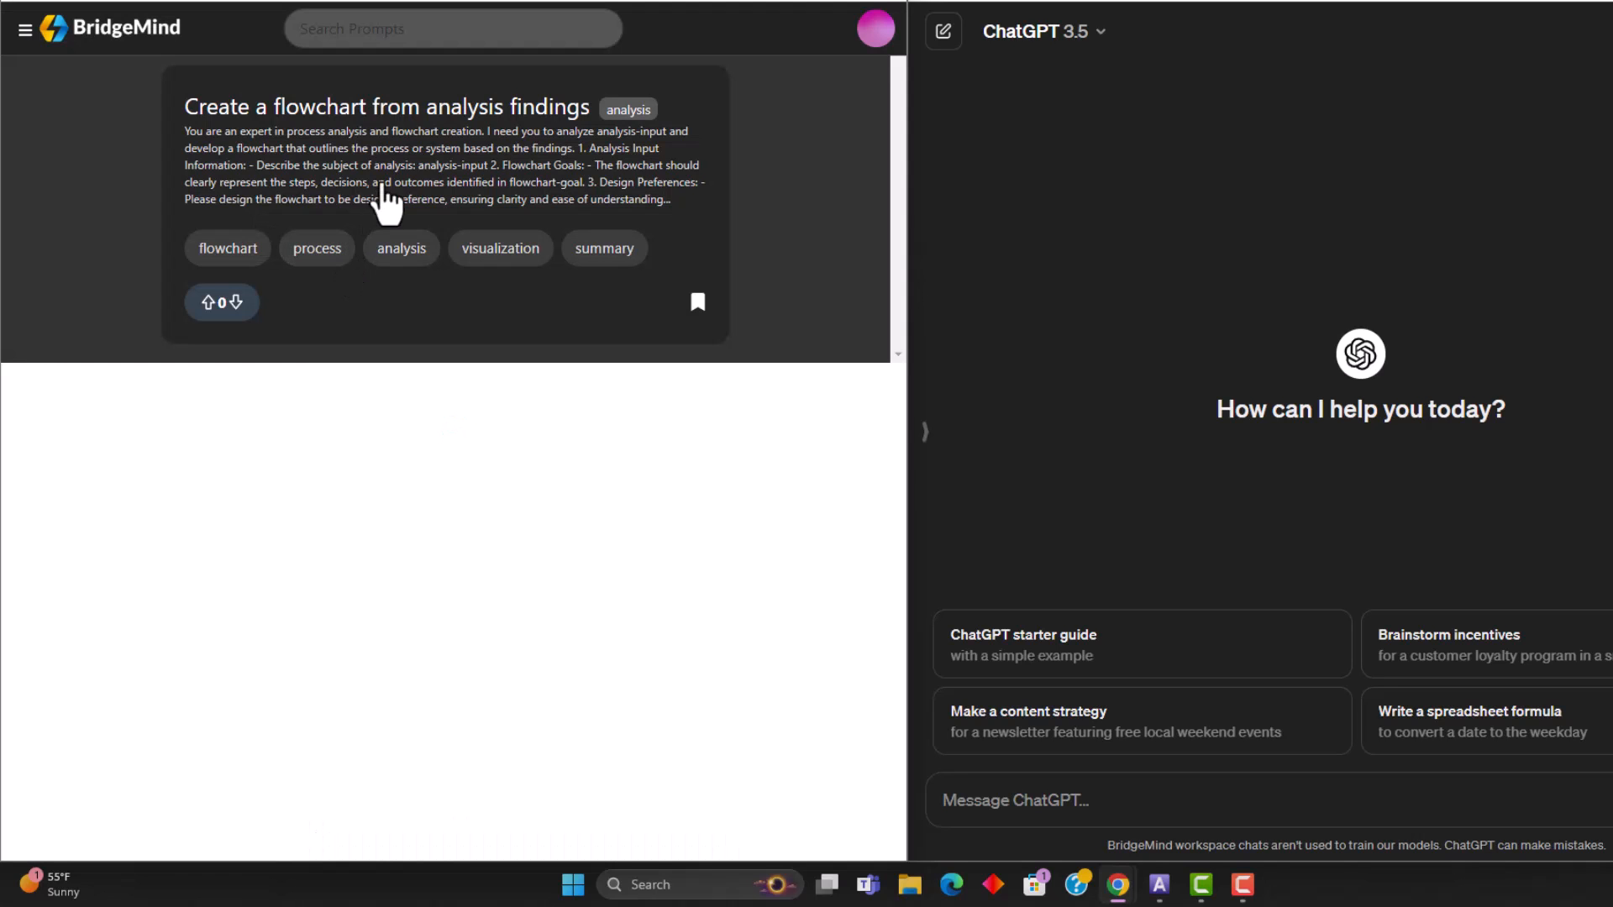
scroll("down", 3)
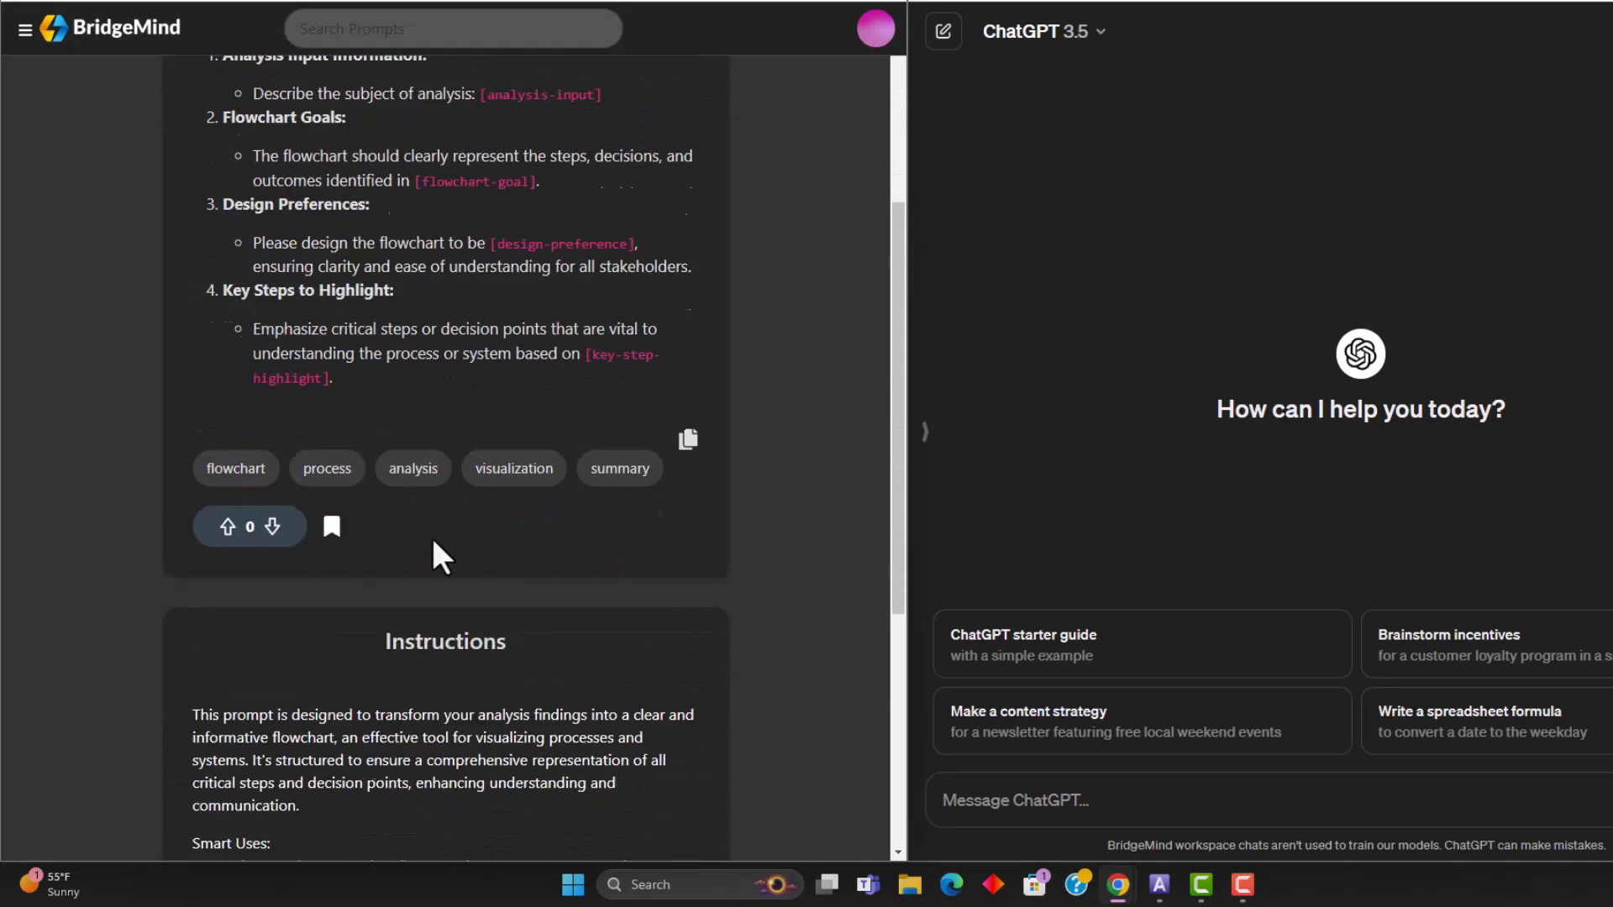
scroll("down", 3)
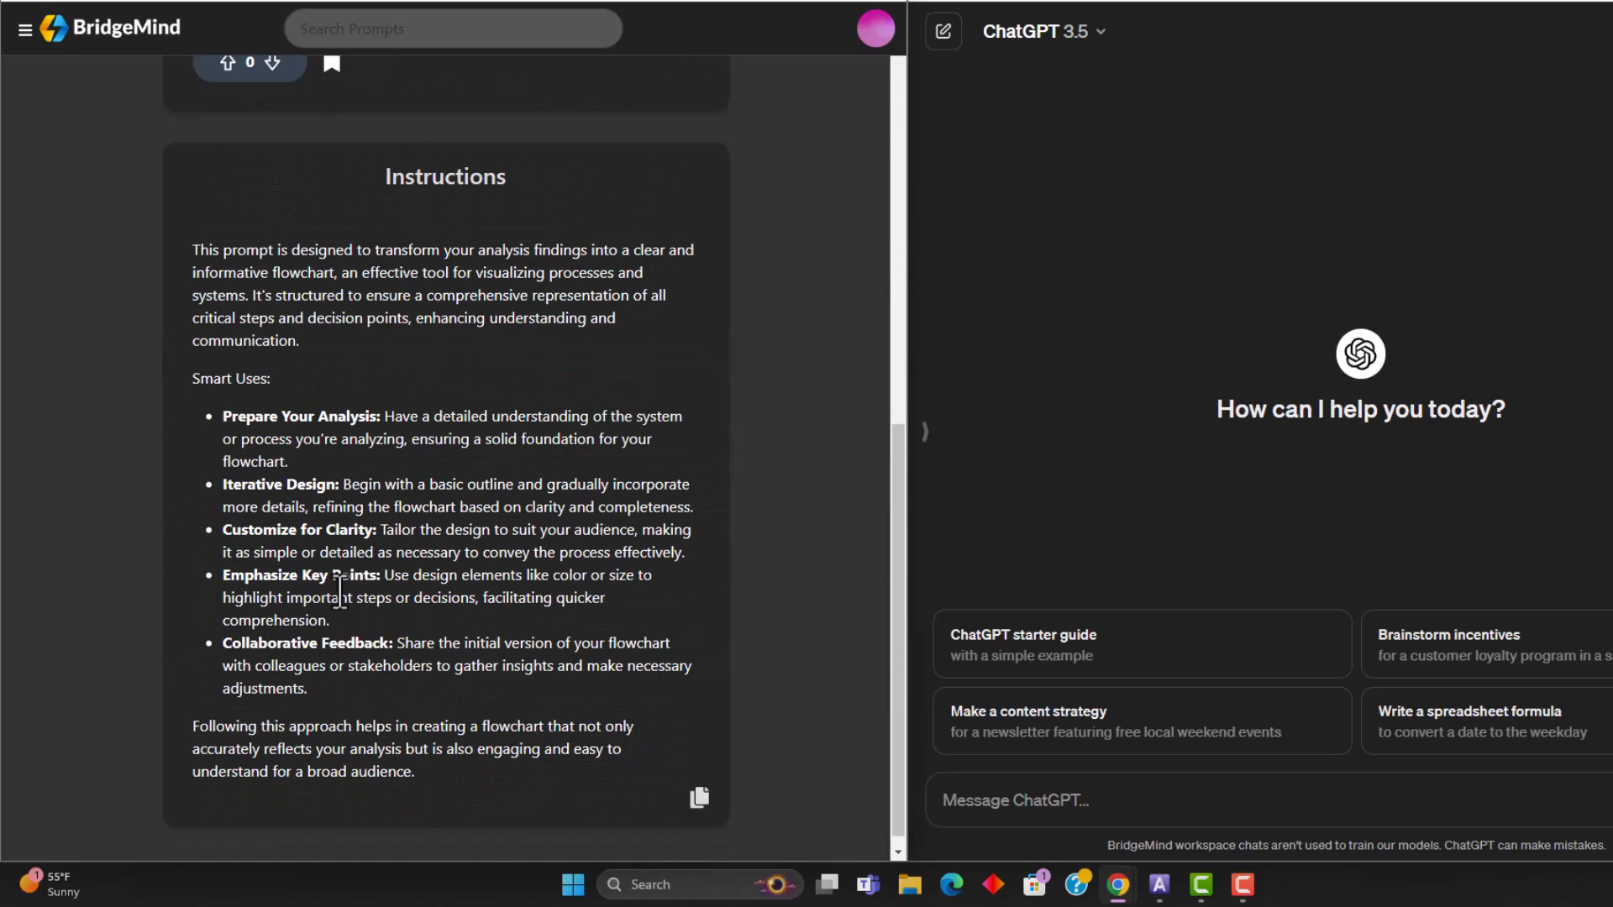
scroll("up", 3)
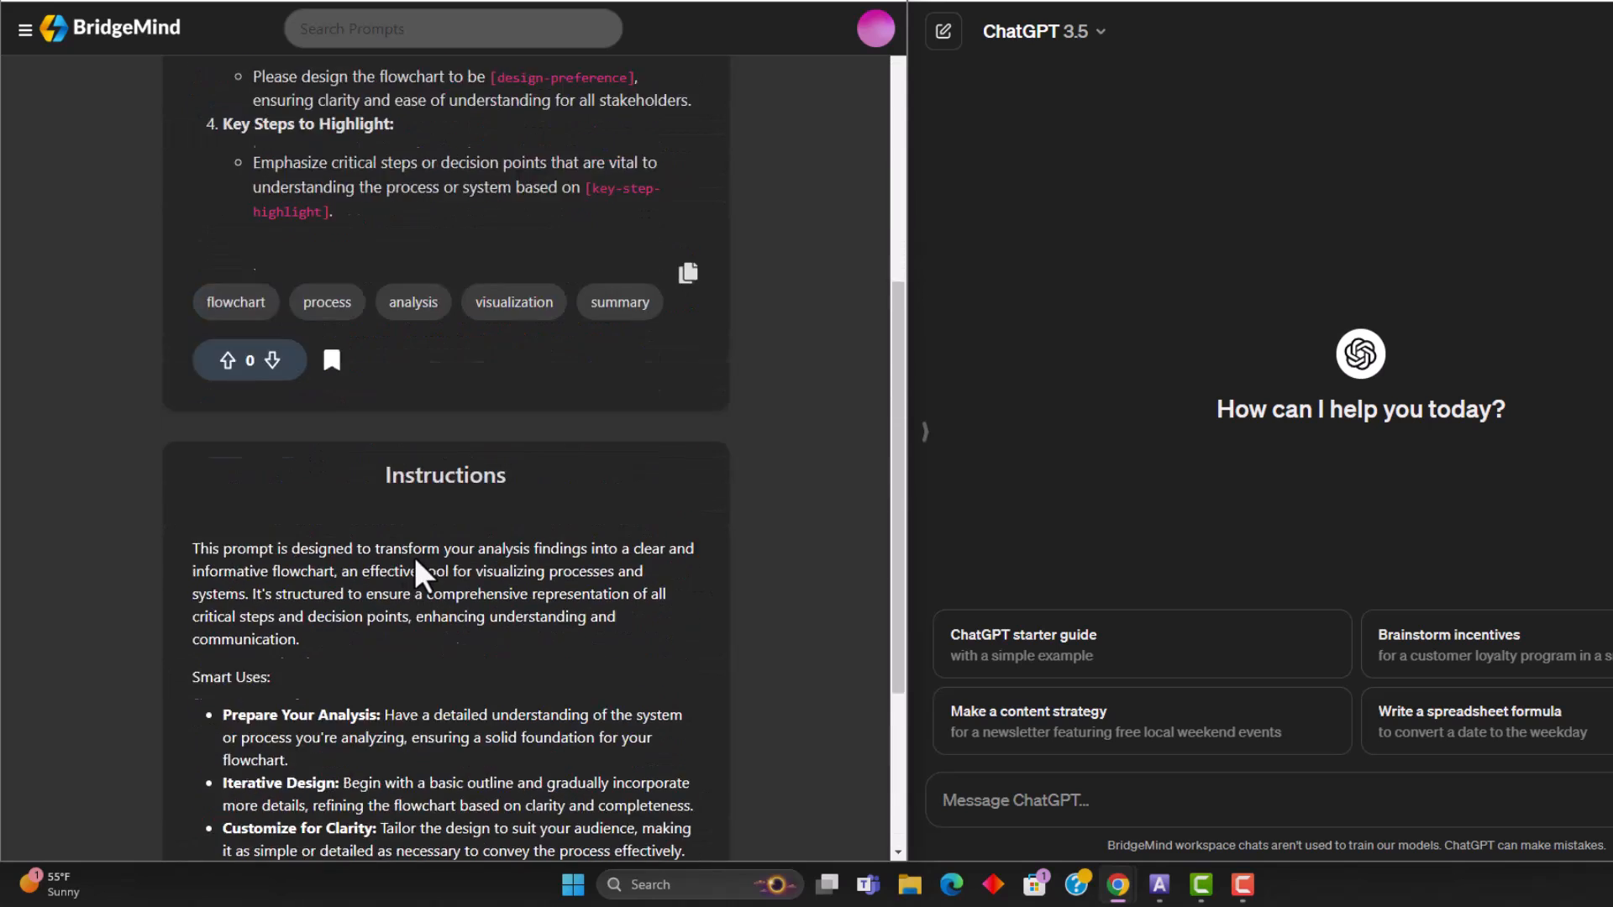
scroll("up", 3)
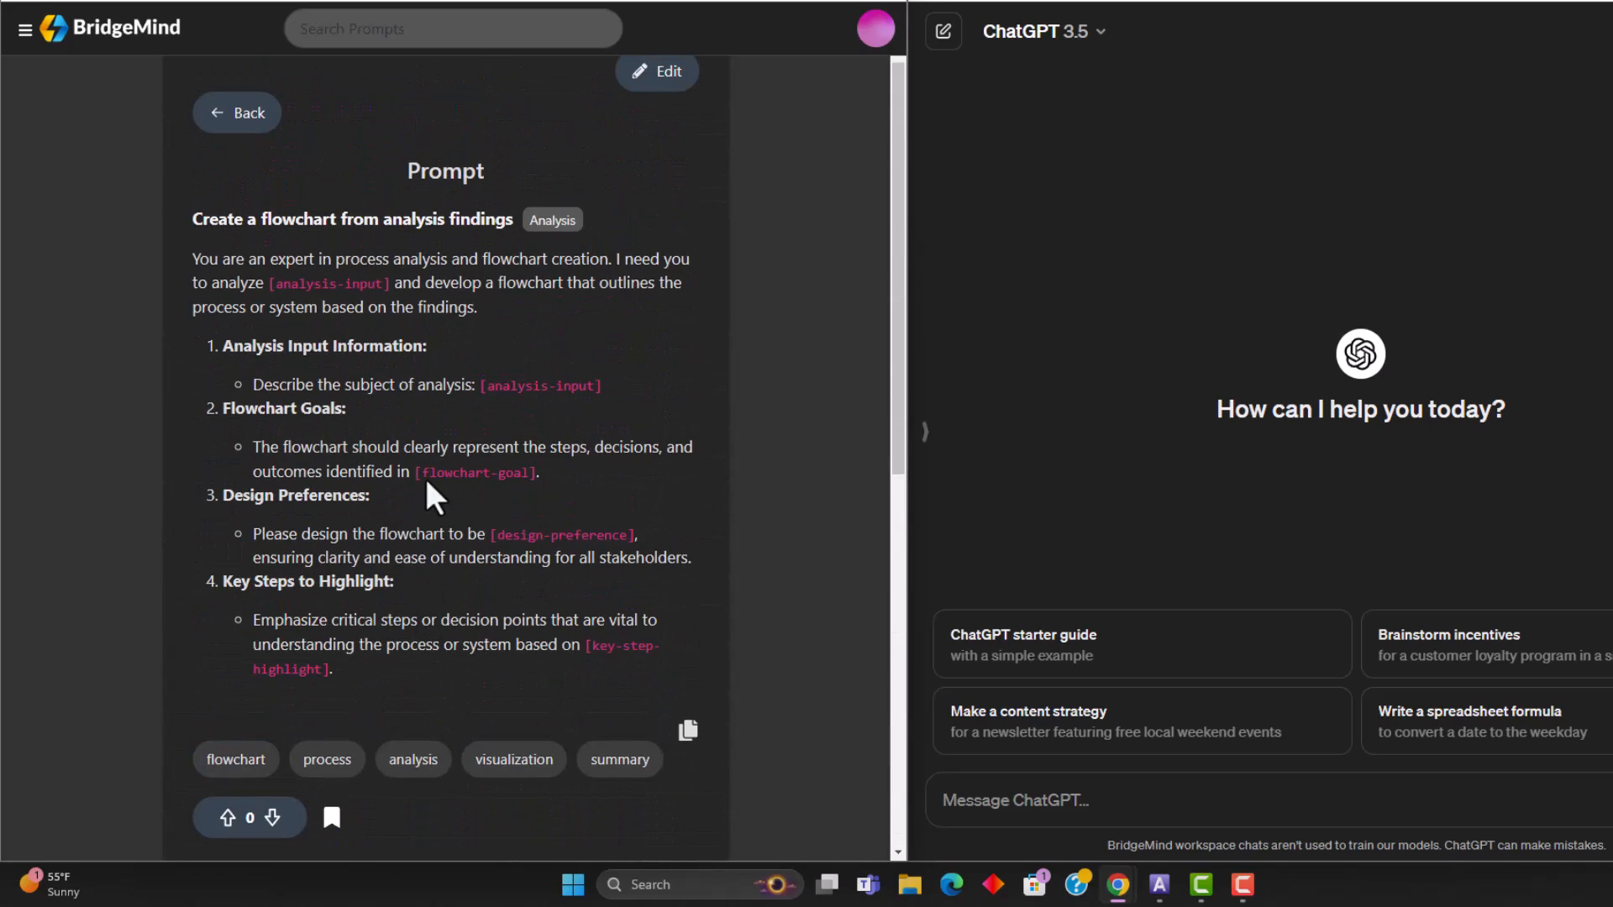
mouse_move(404, 571)
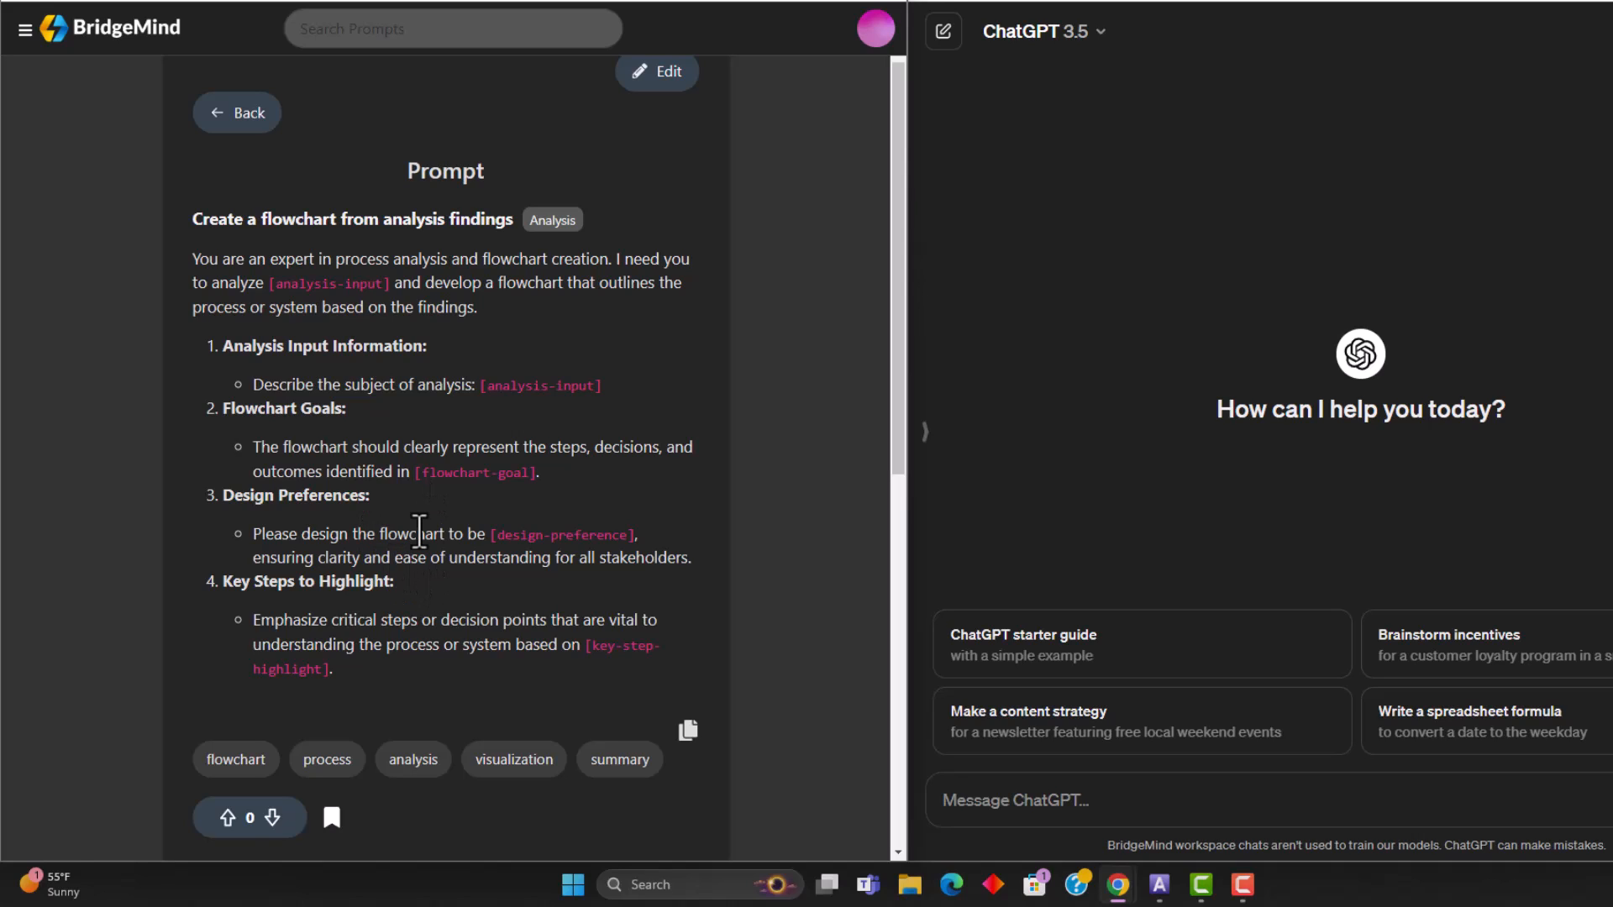
left_click(1040, 31)
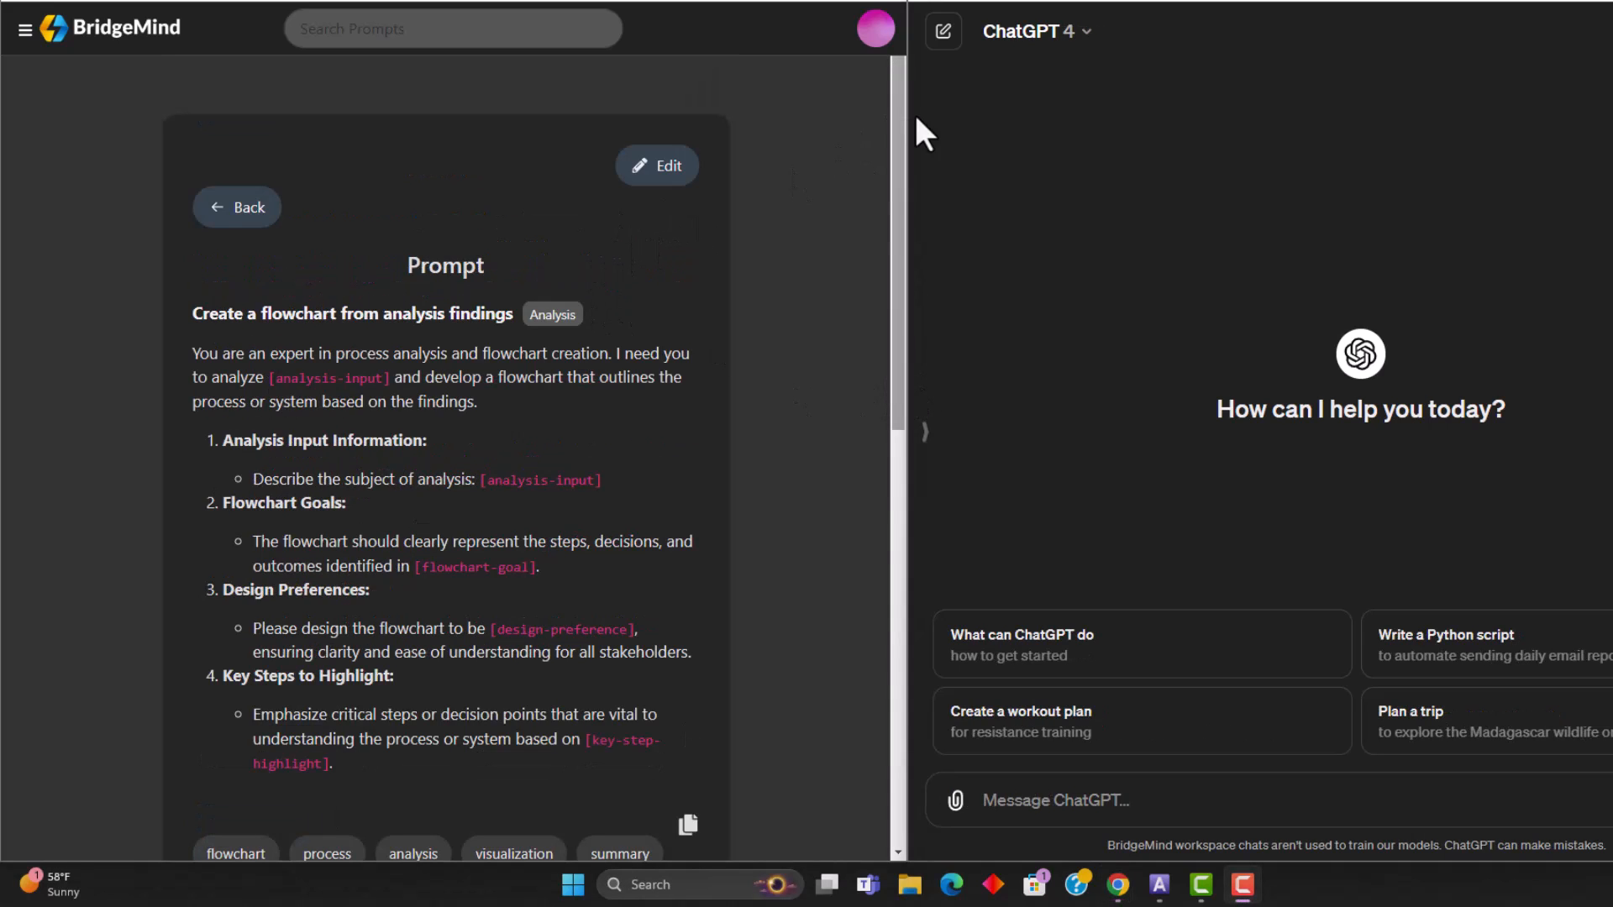
mouse_move(1145, 252)
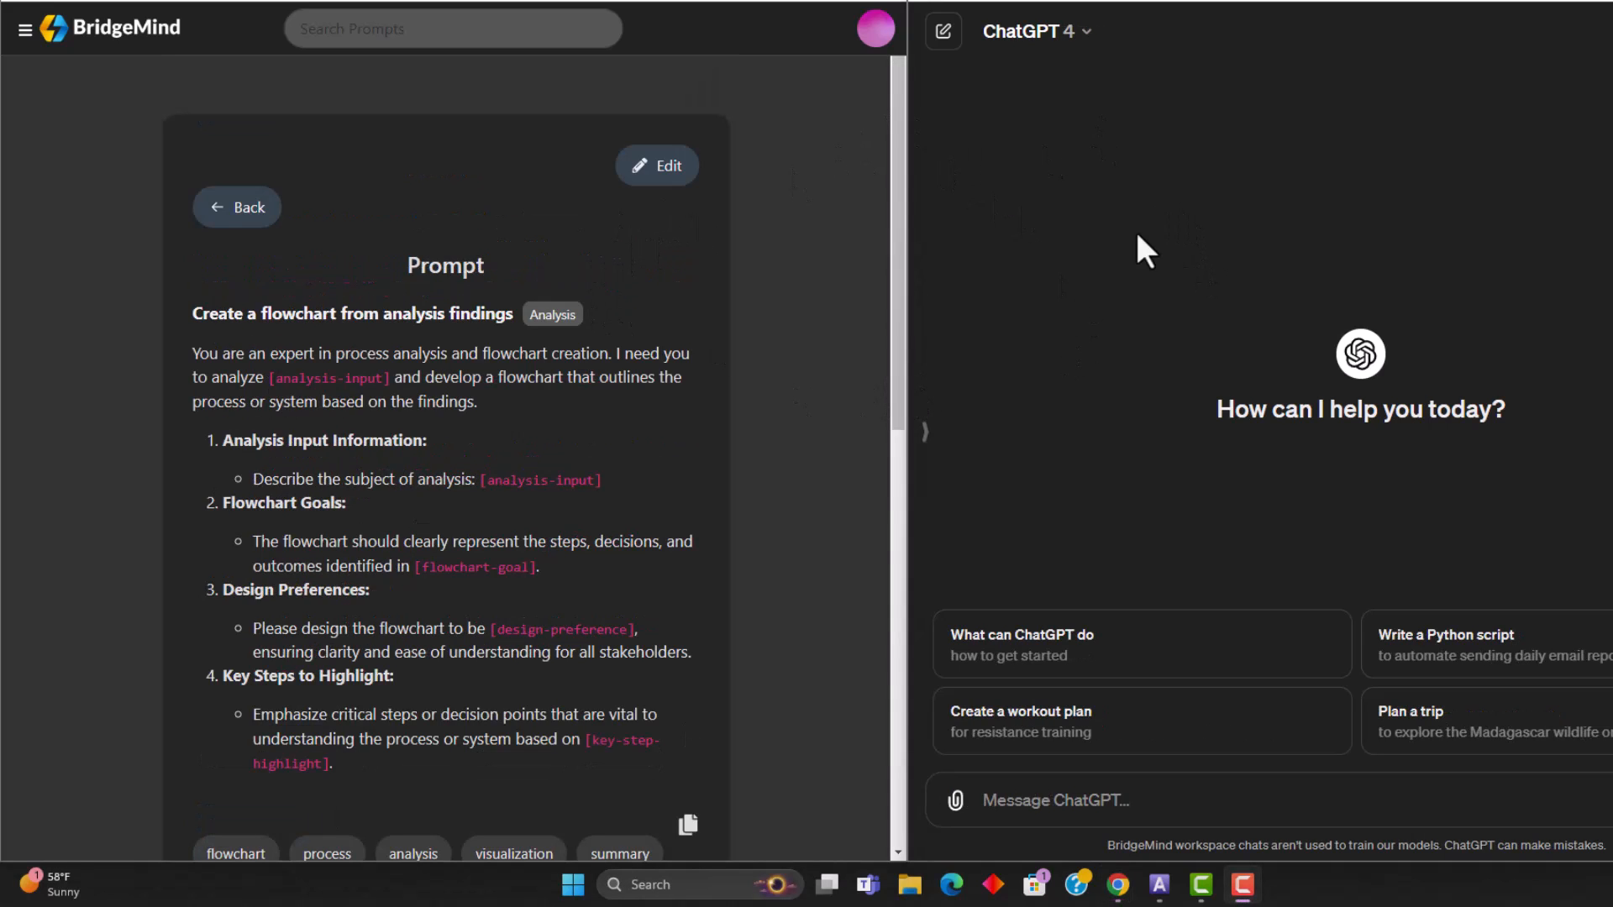
mouse_move(1126, 164)
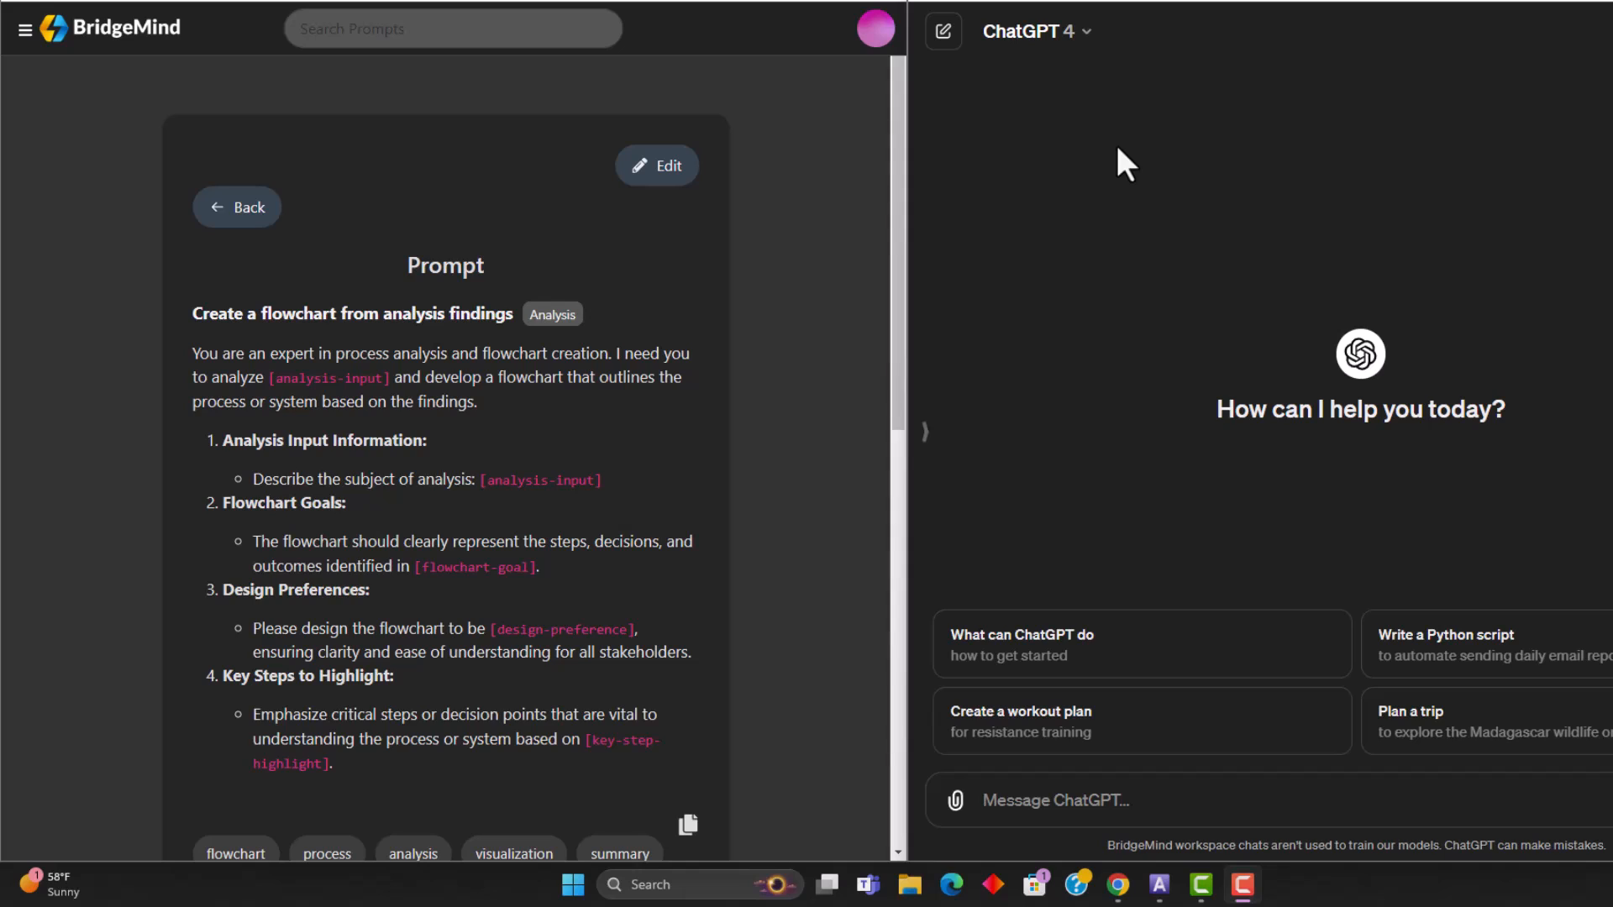
mouse_move(1094, 389)
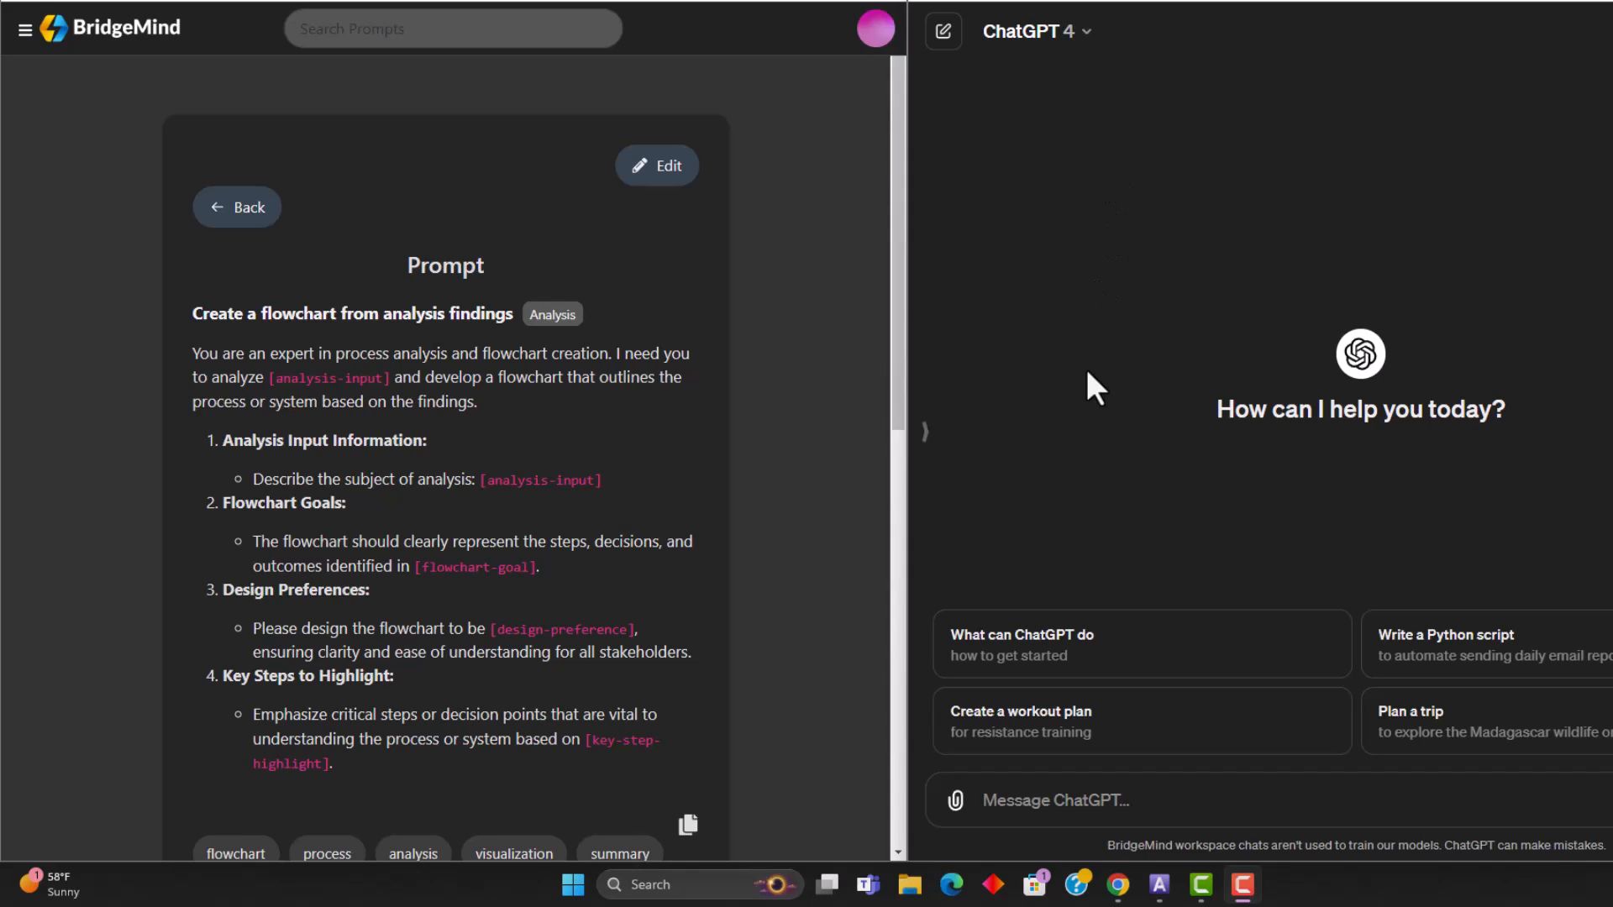
mouse_move(830, 542)
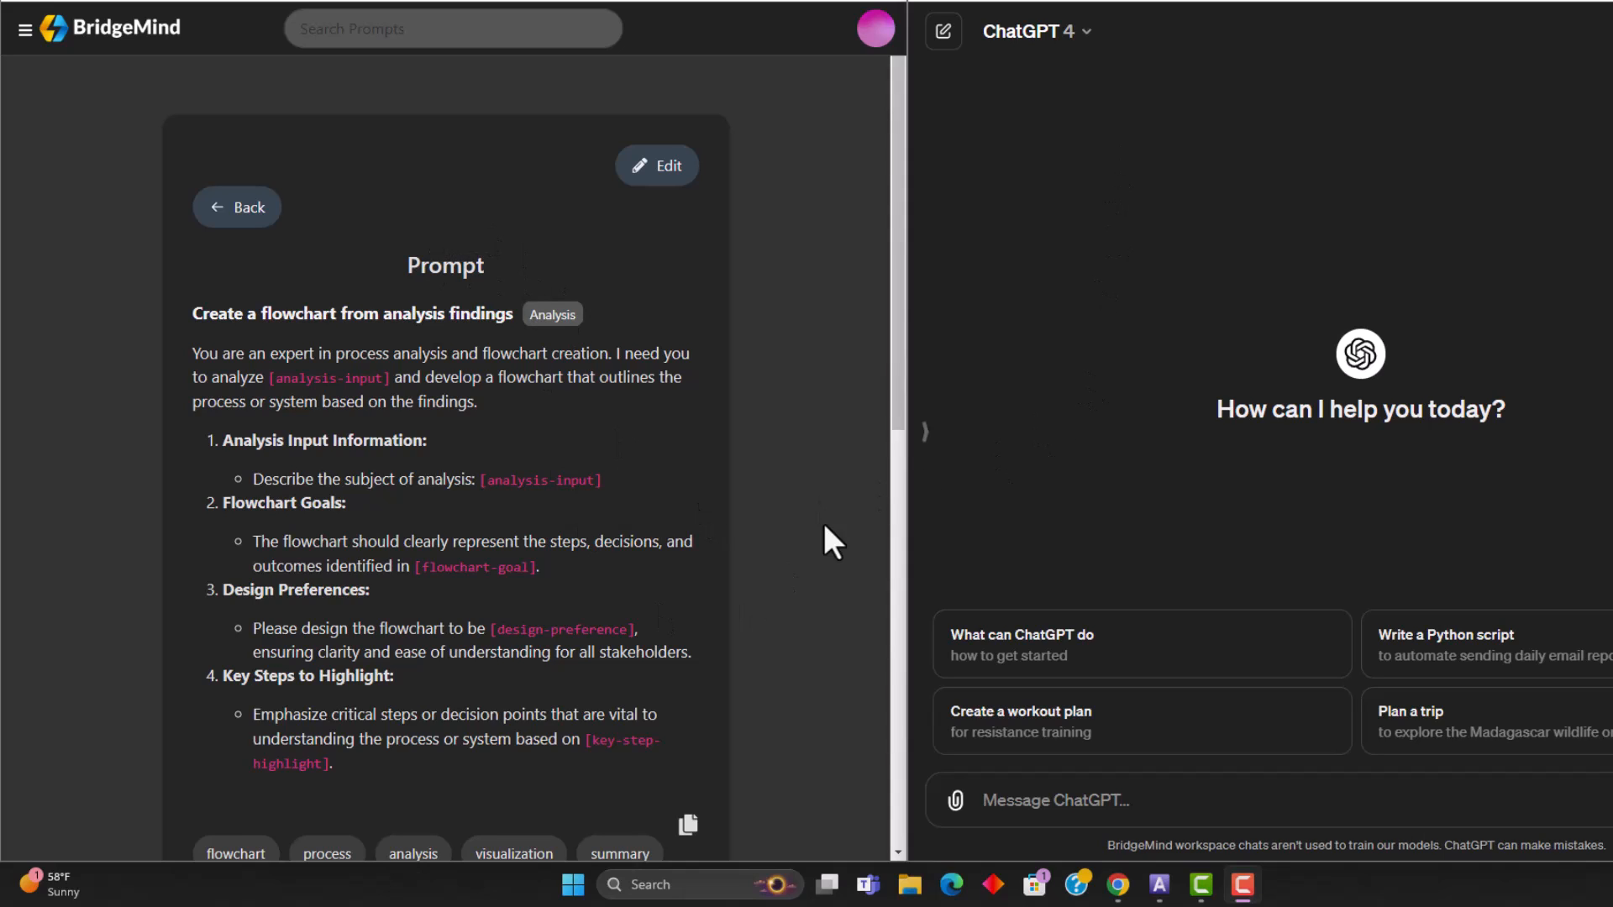
mouse_move(922, 431)
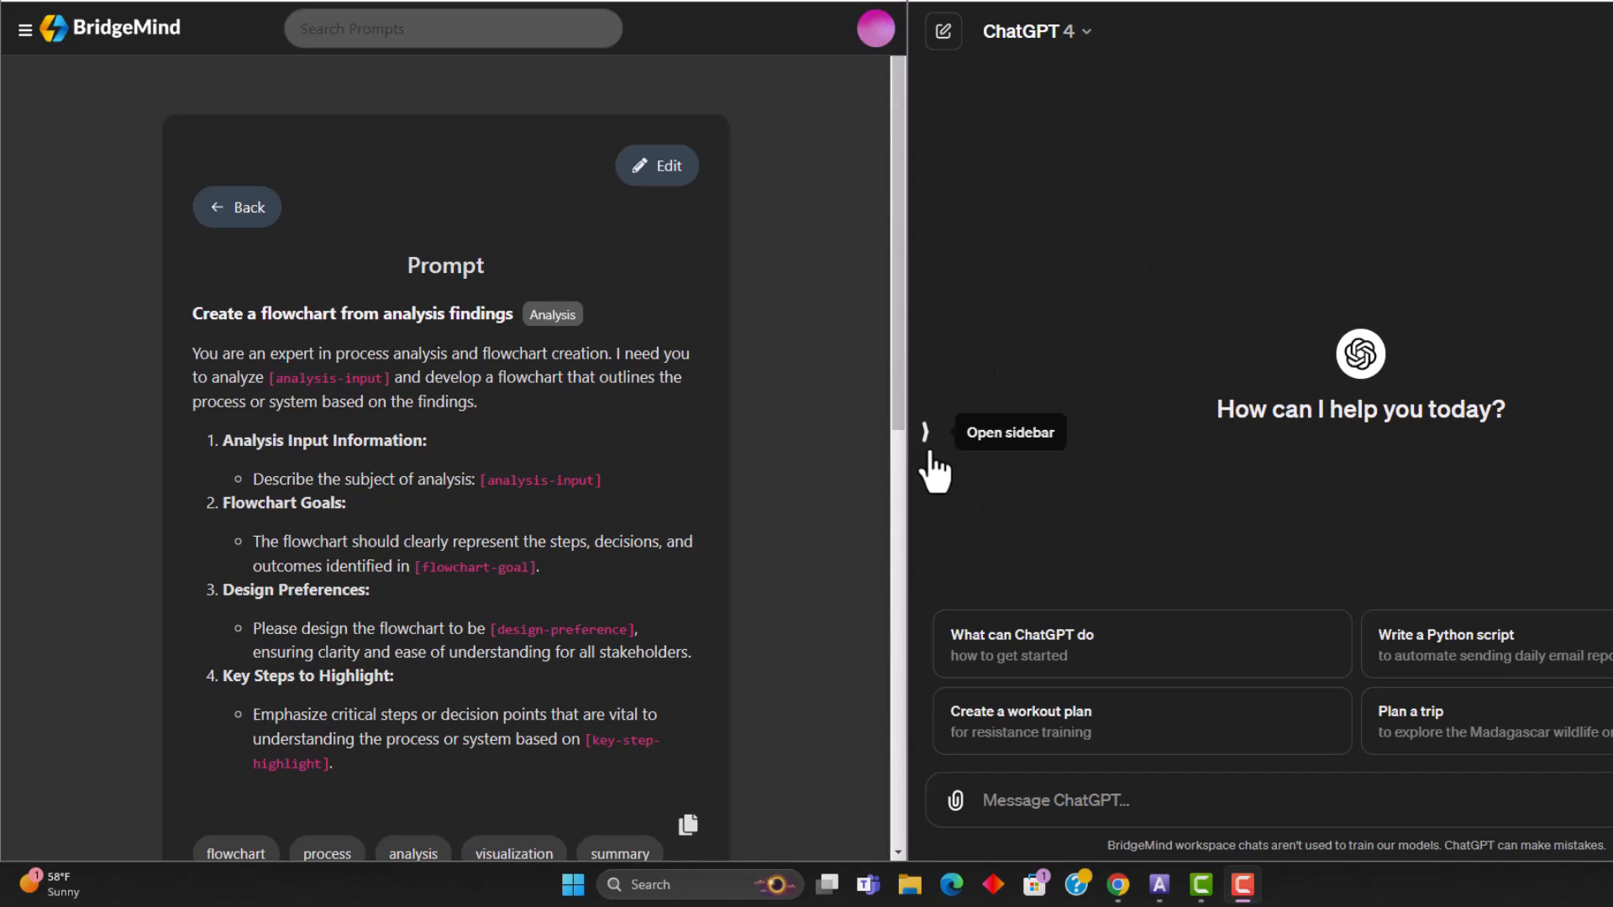
mouse_move(1078, 440)
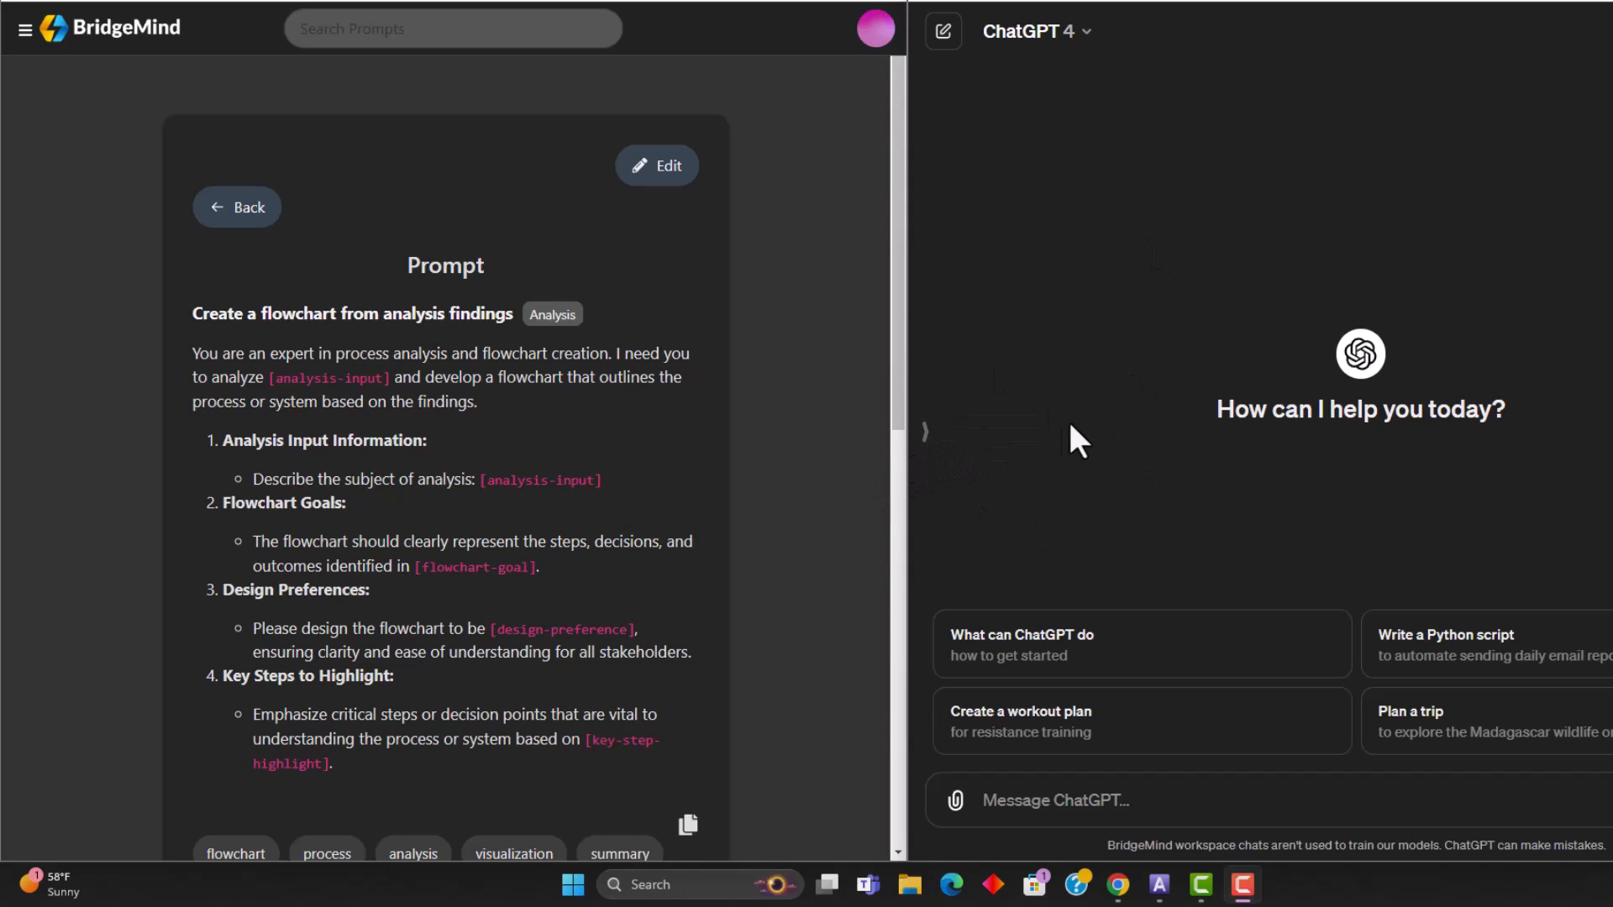
mouse_move(965, 455)
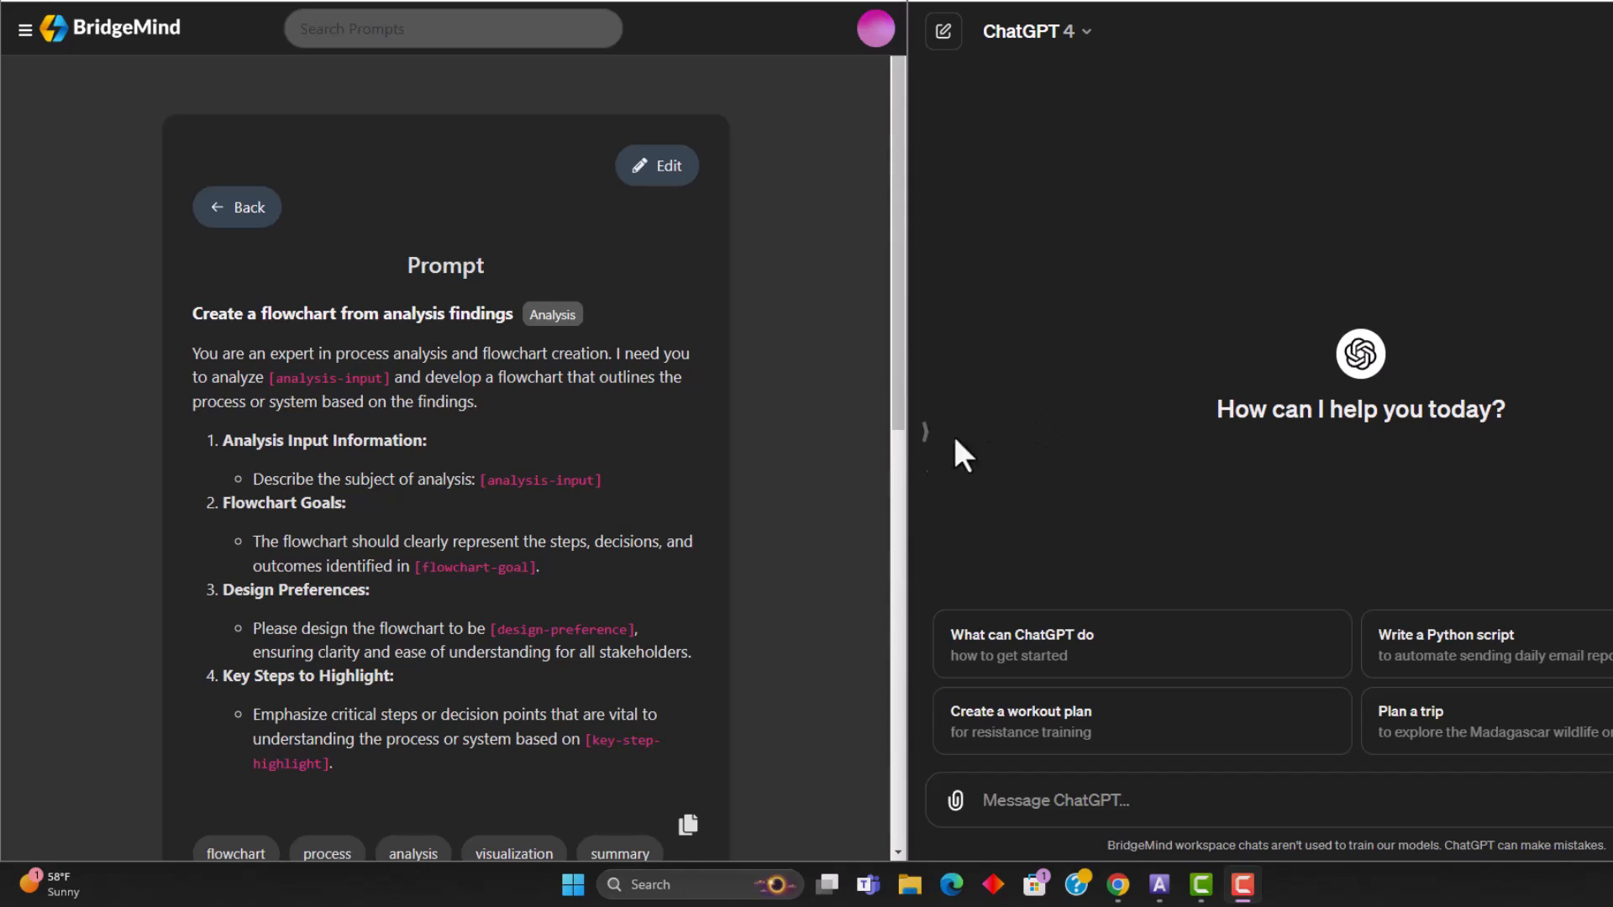
Search the GPT store for 'whimsical diagrams' and open the Whimsical Diagrams GPT details
left_click(1034, 31)
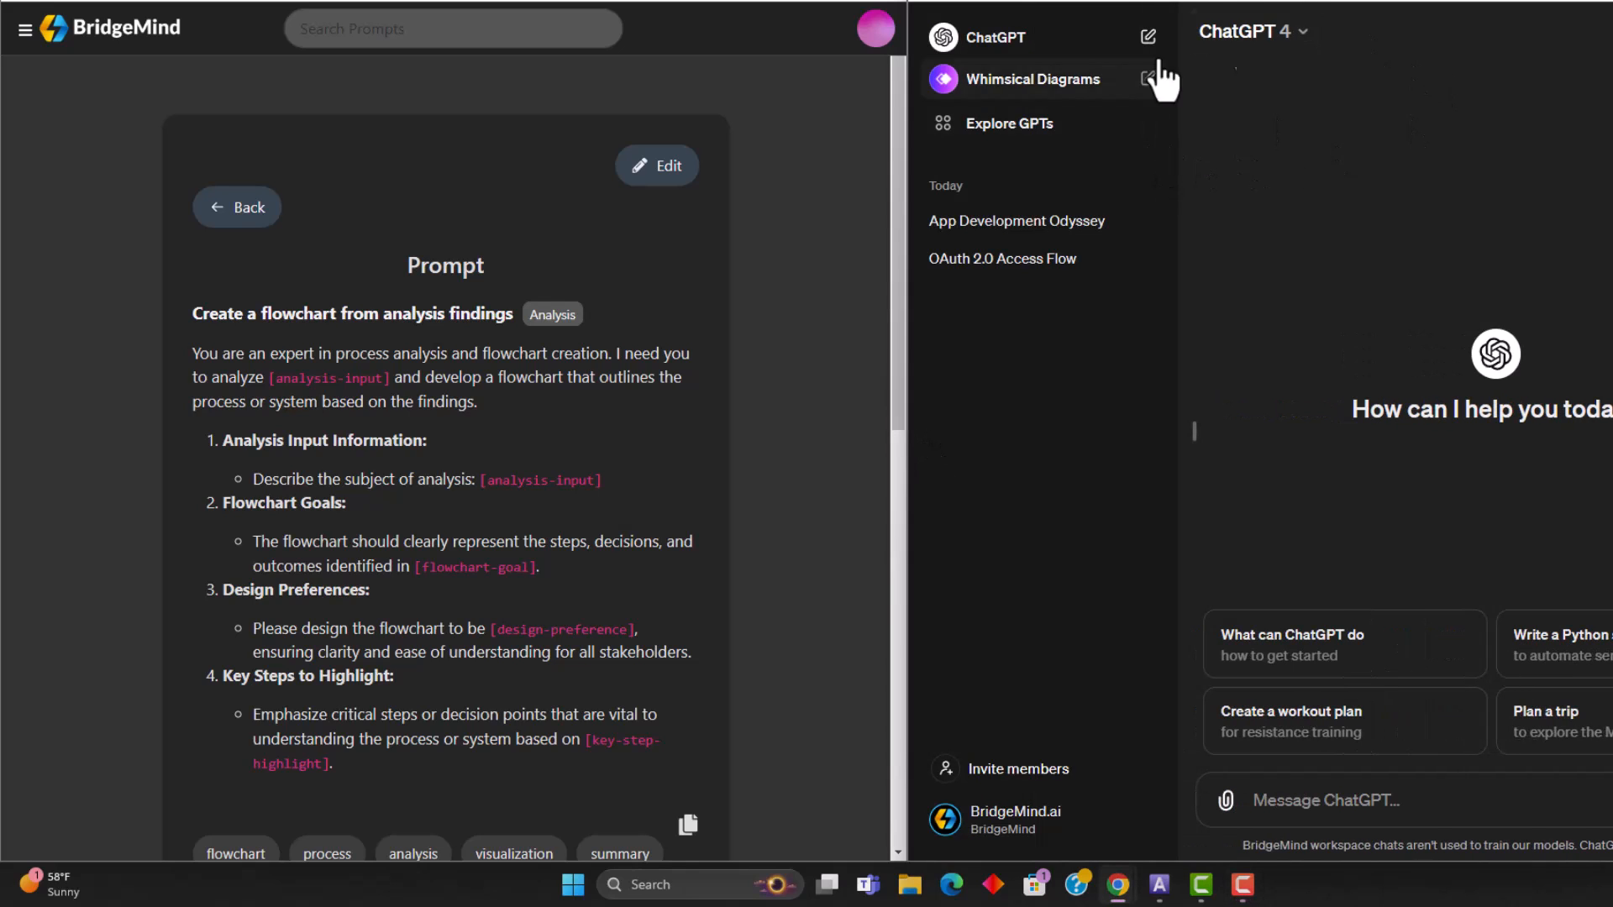
mouse_move(1039, 123)
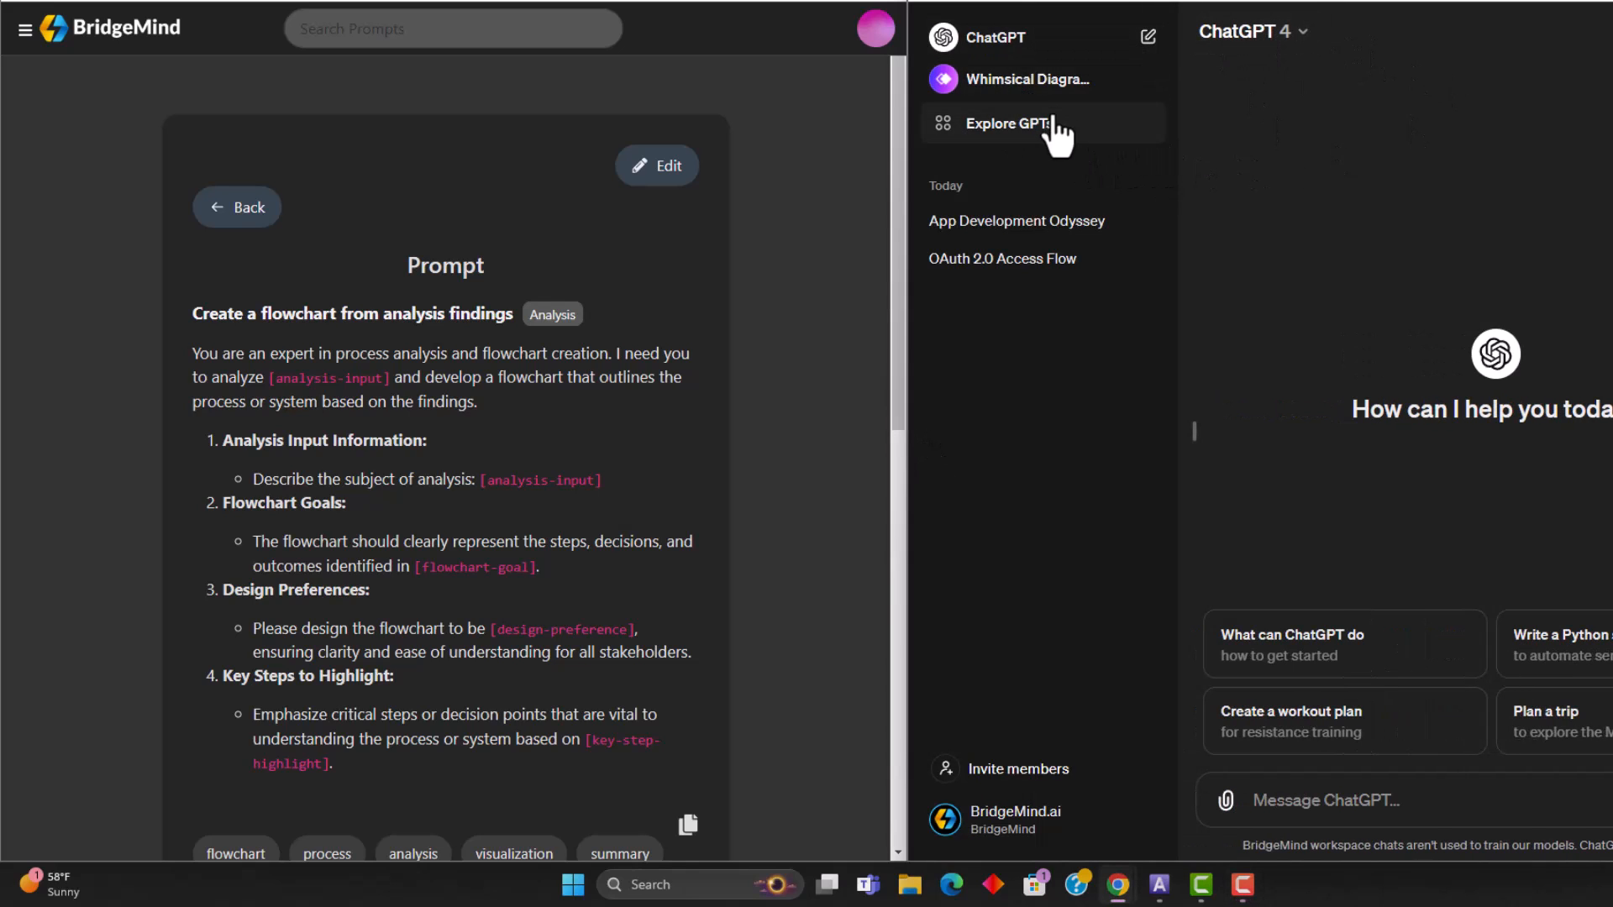
mouse_move(1006, 170)
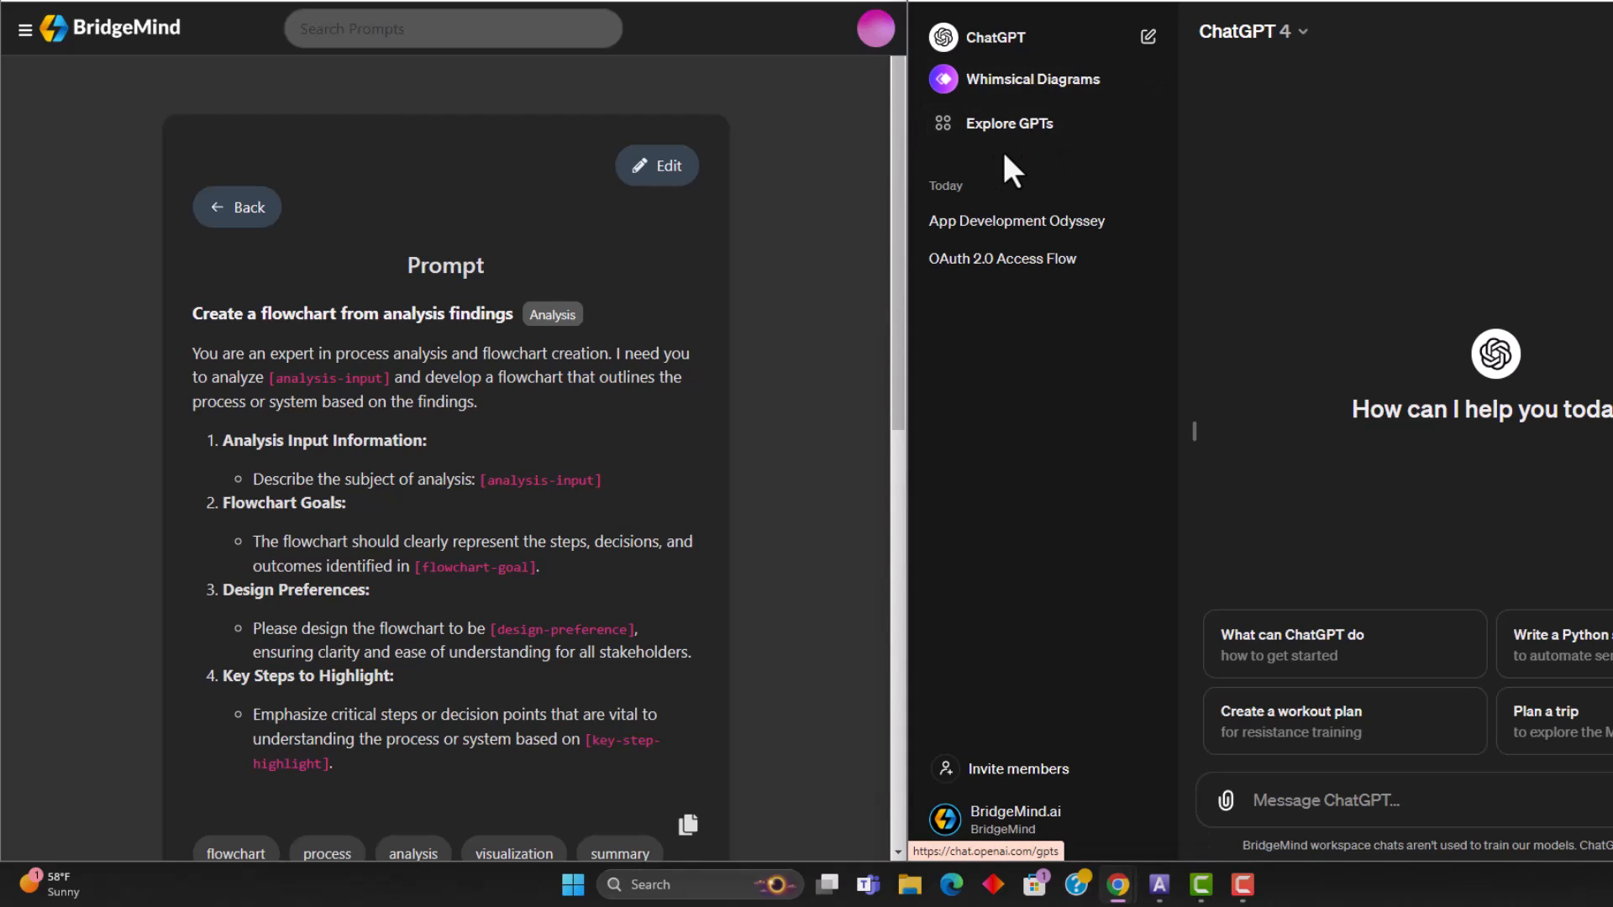
mouse_move(1095, 216)
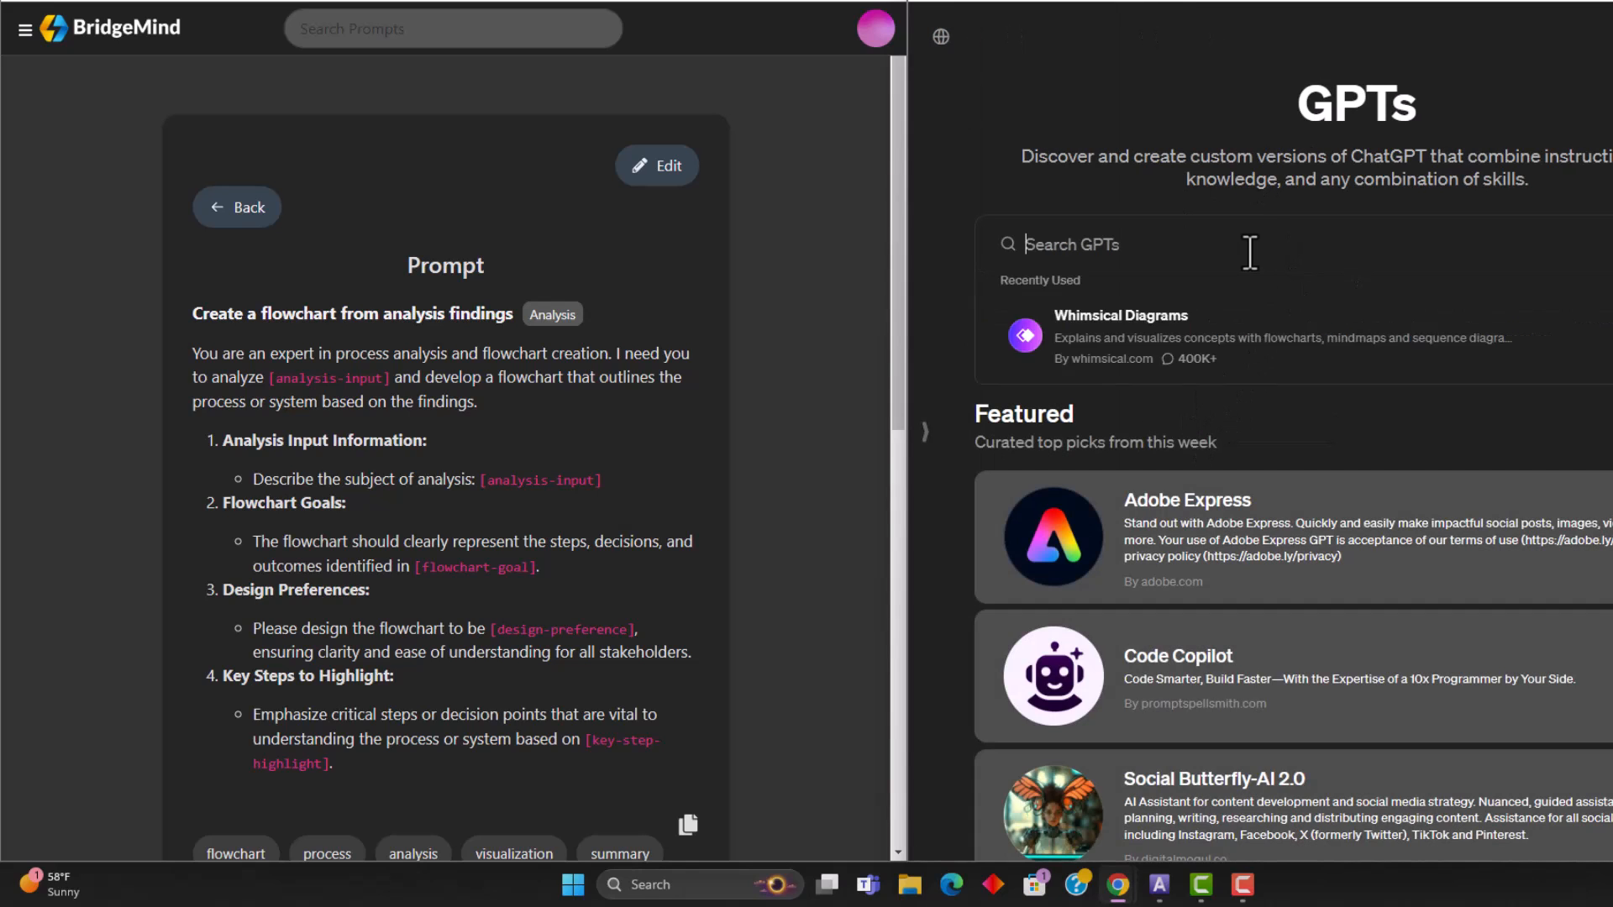
type("whim")
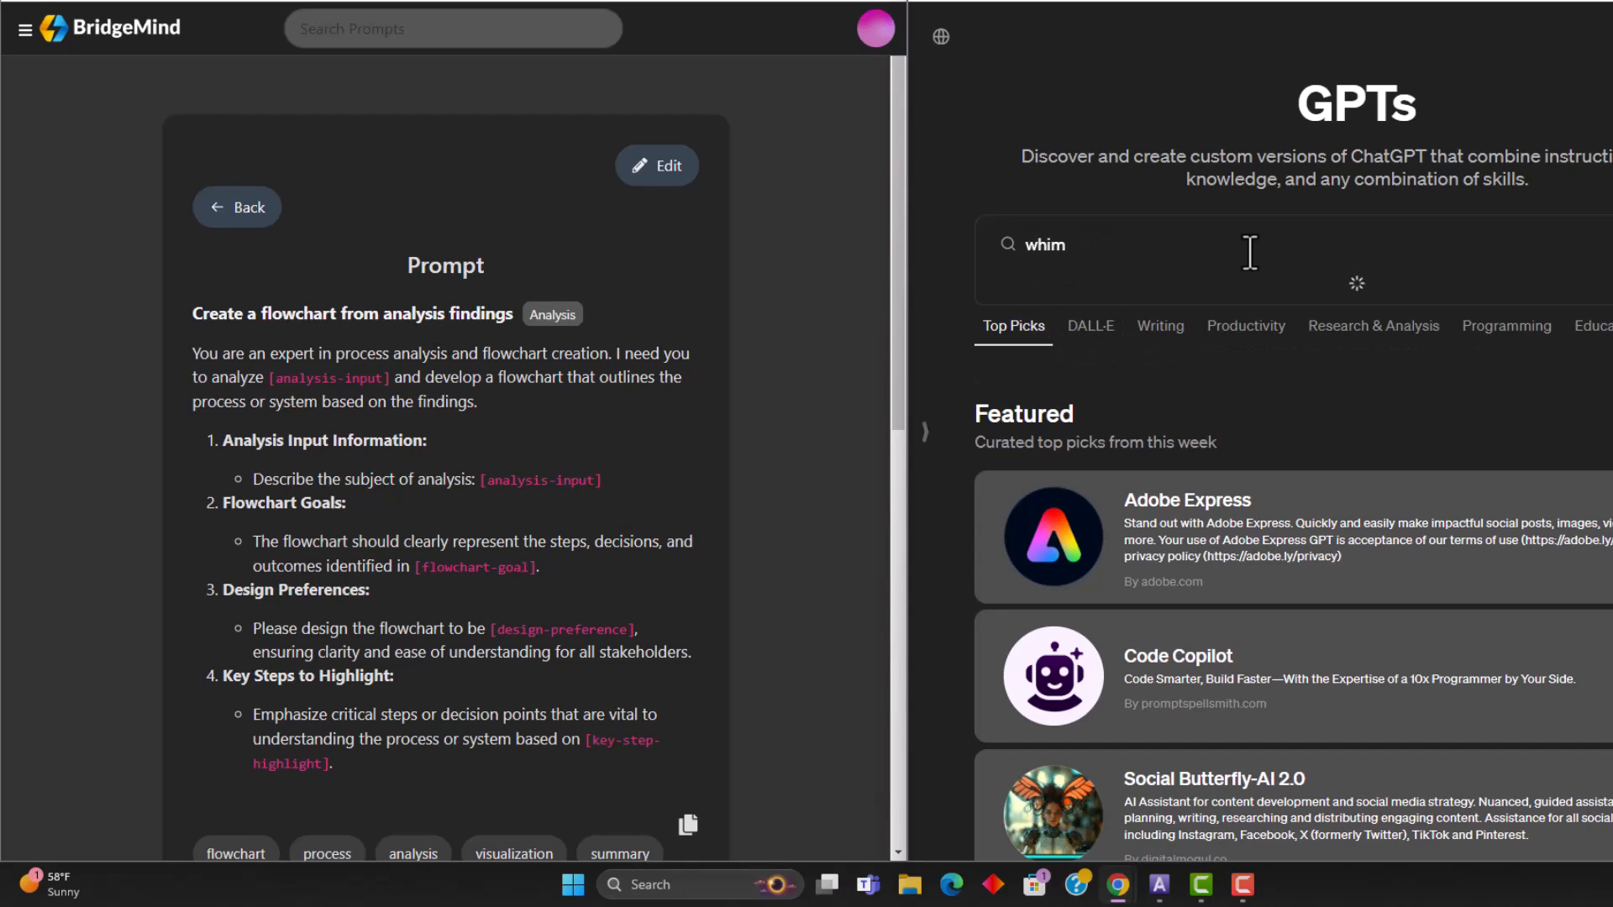
type("sical")
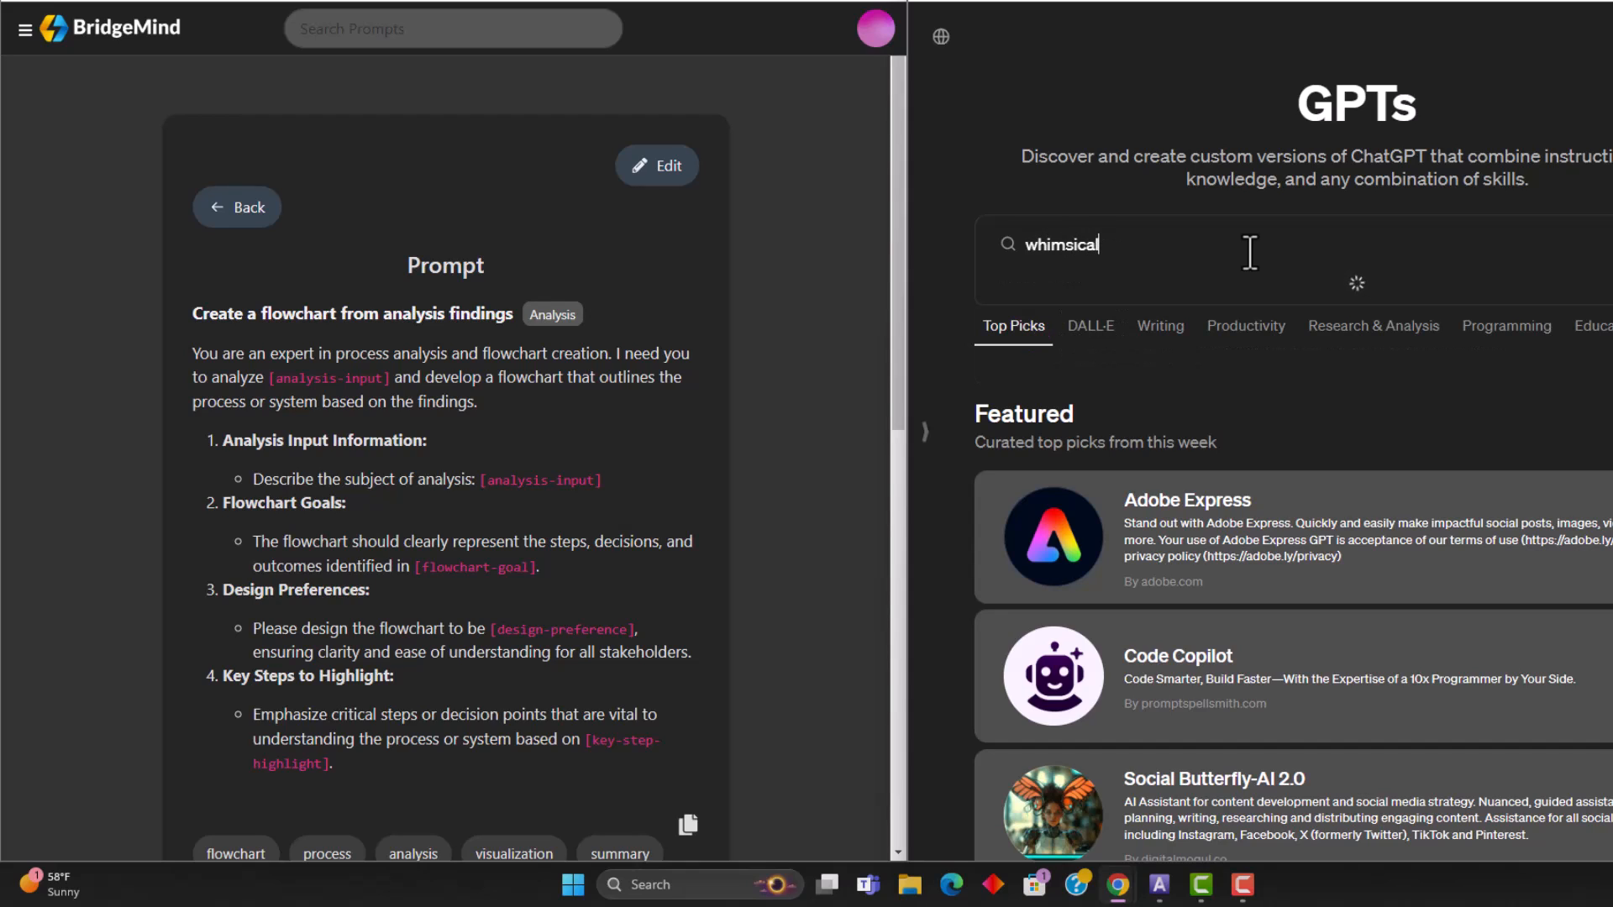
type("diagrams")
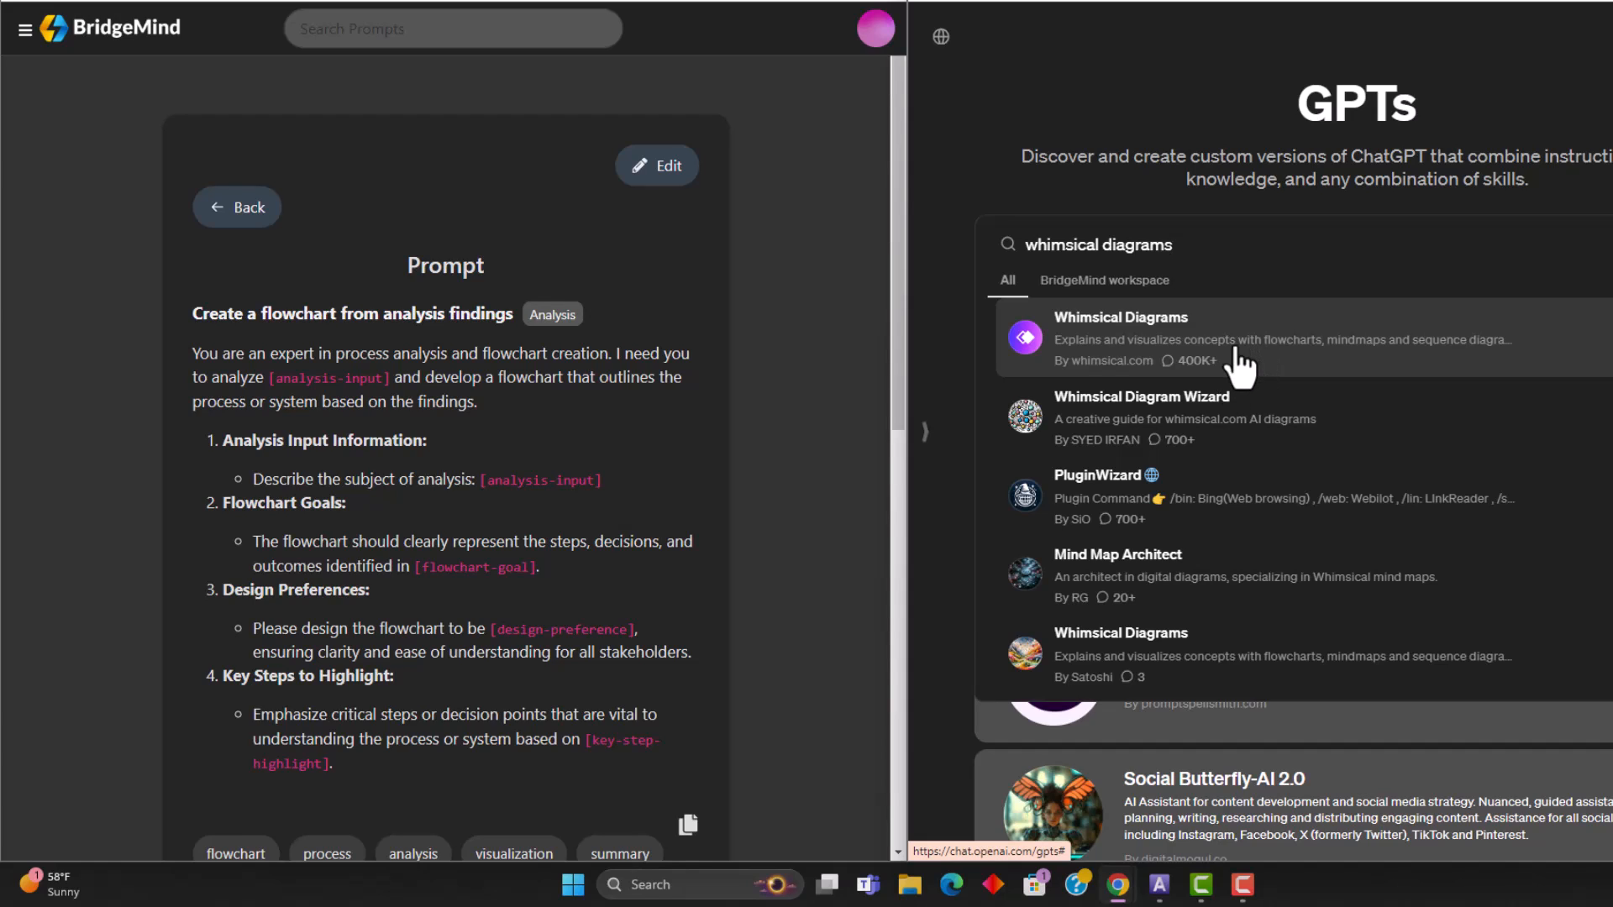
left_click(1120, 338)
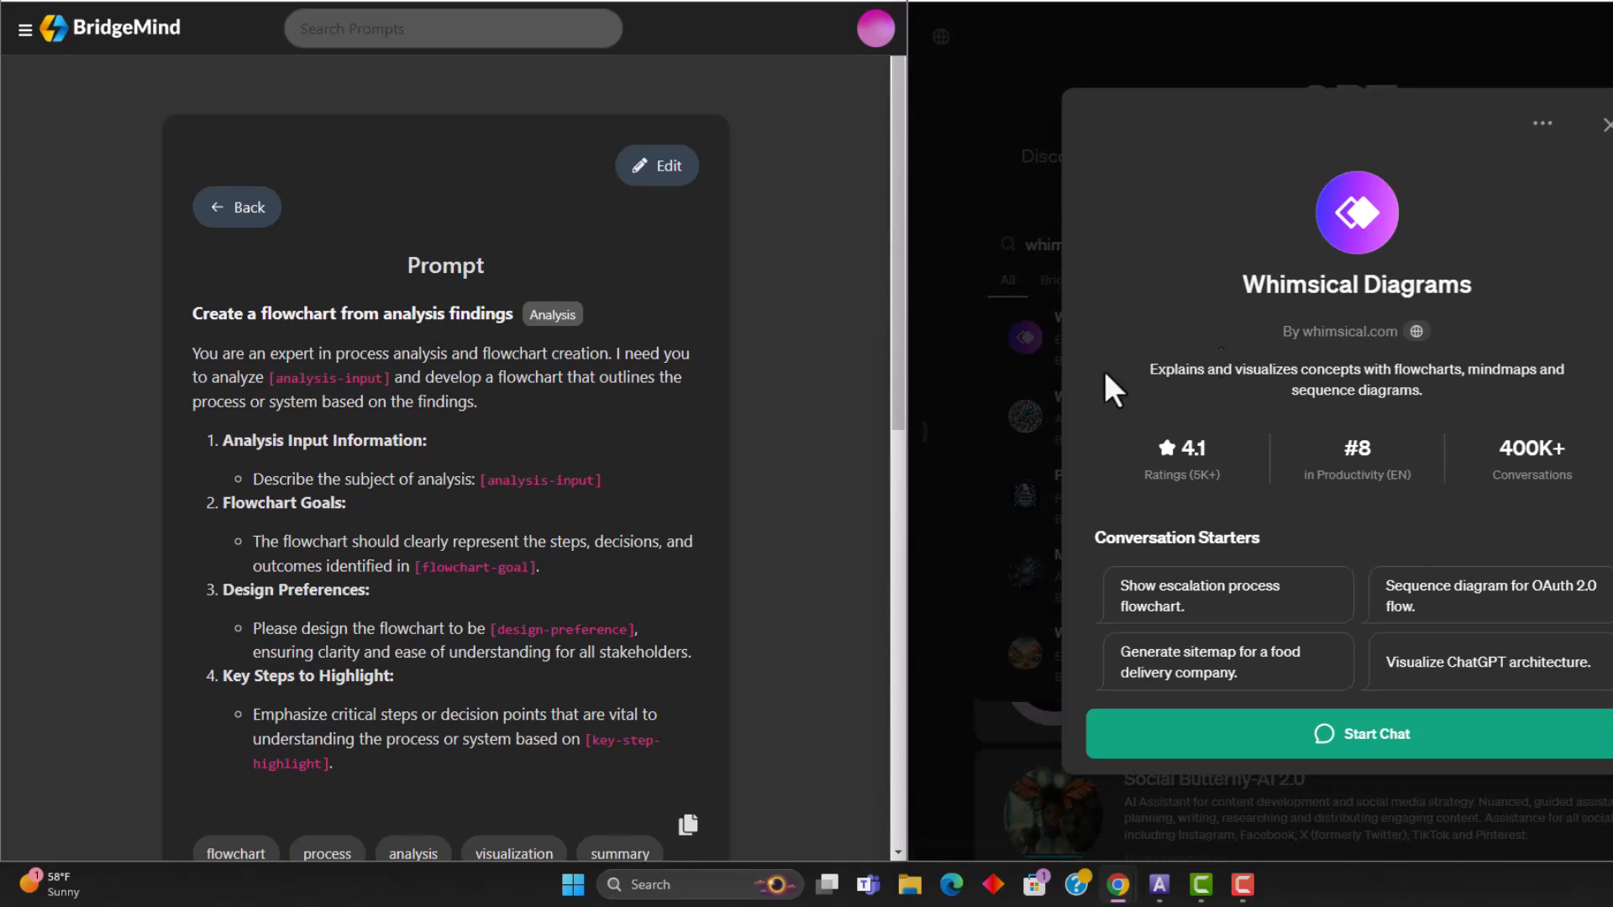
scroll("down", 3)
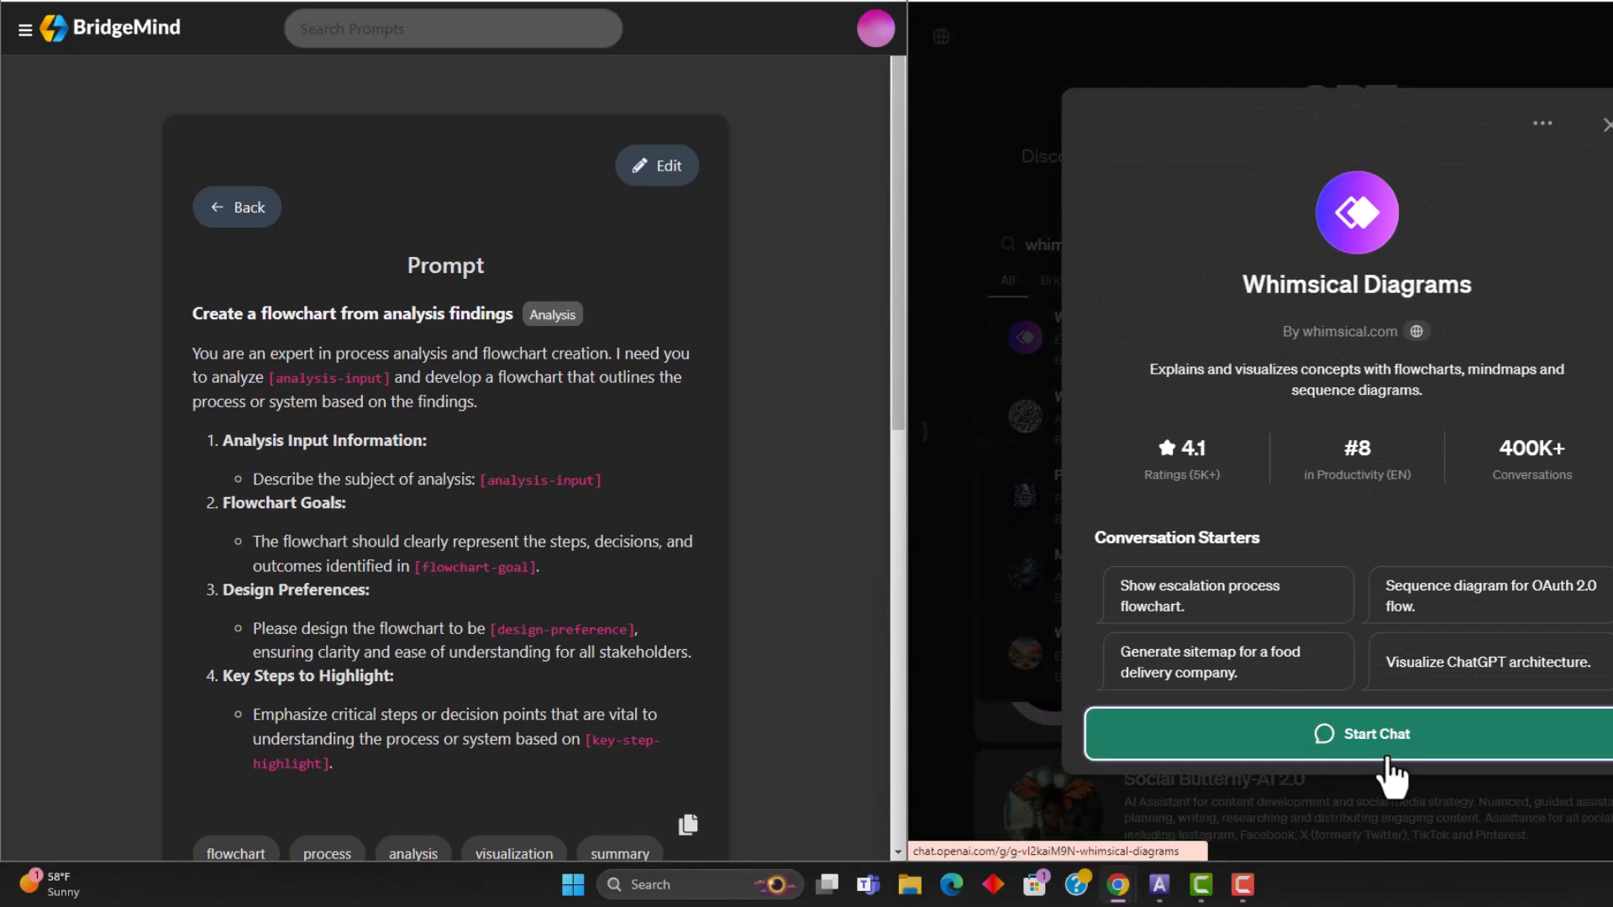
Start a new chat from the Whimsical Diagrams GPT card
left_click(1368, 733)
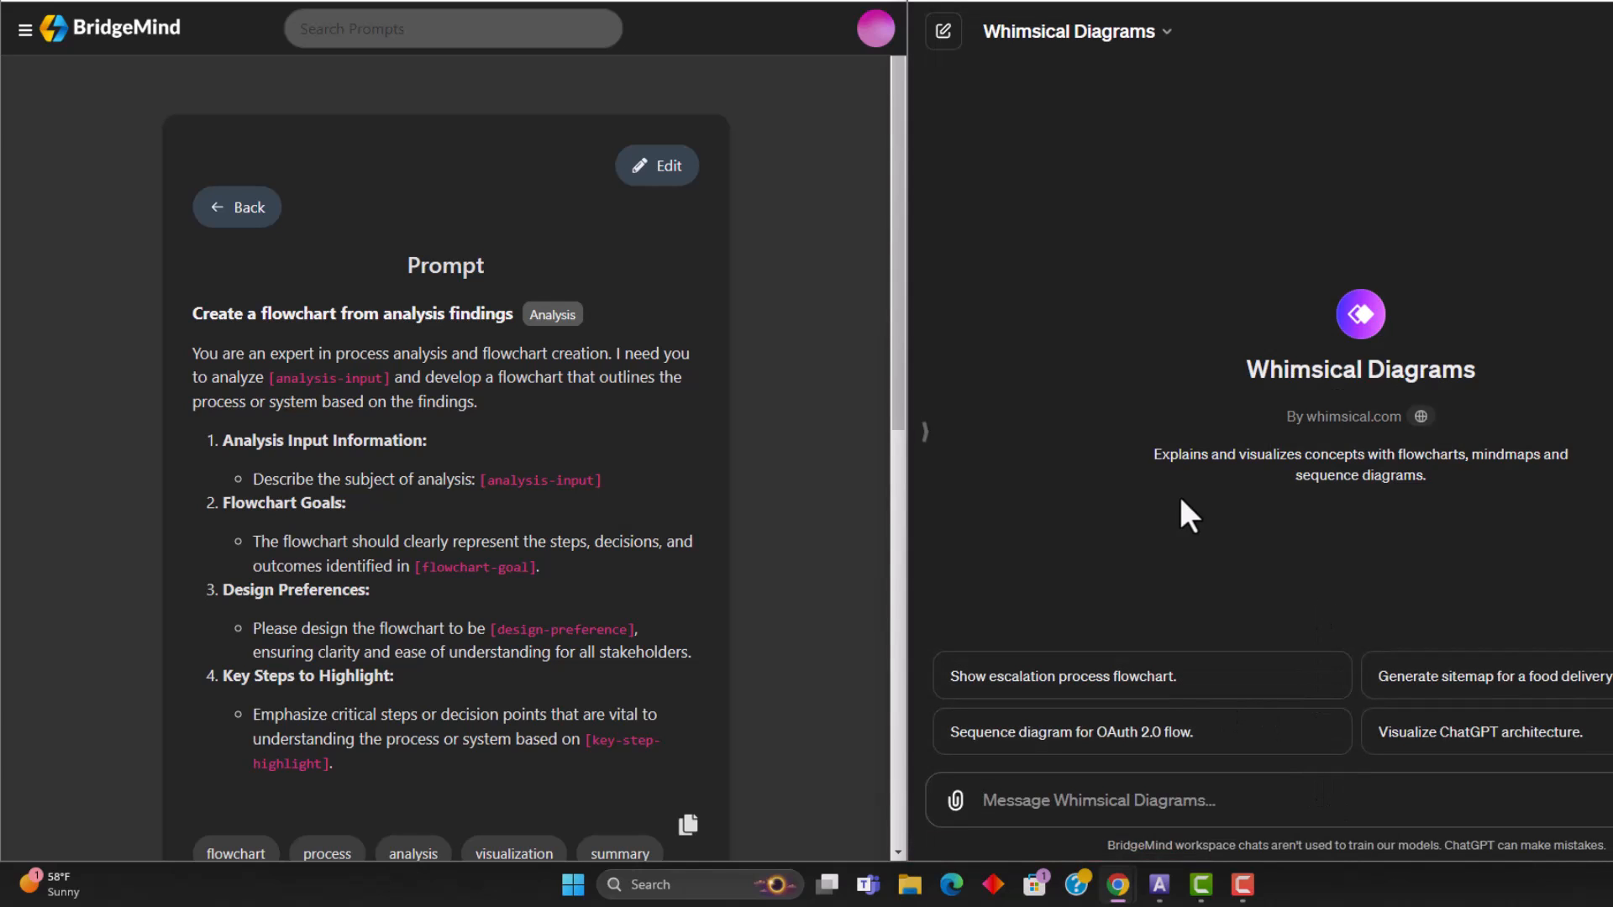
mouse_move(998, 471)
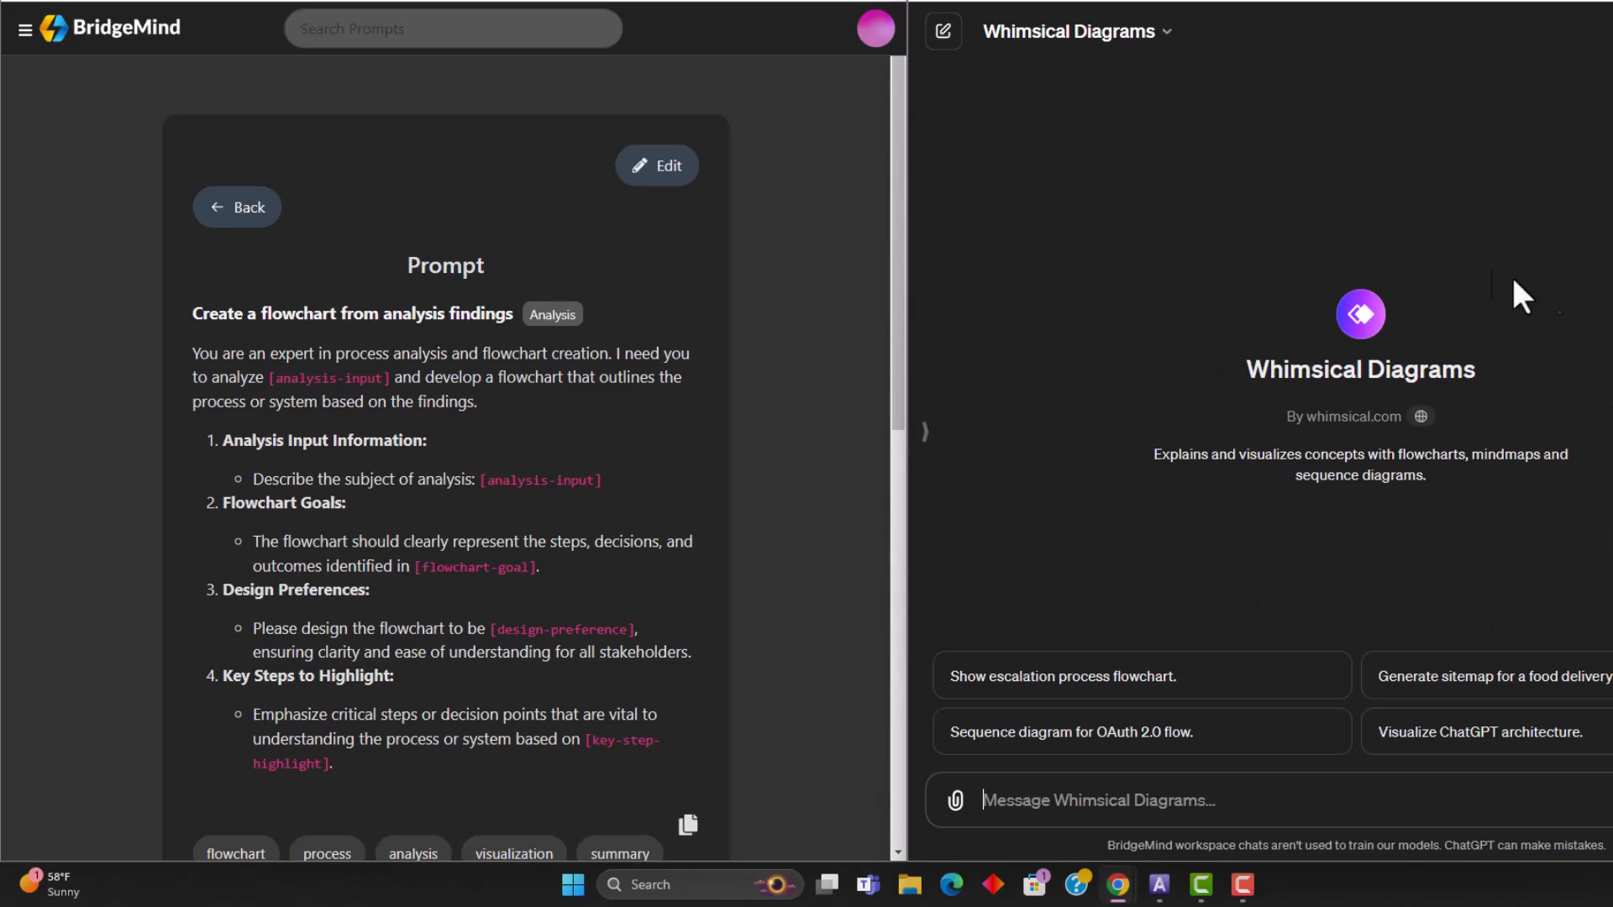
mouse_move(1352, 330)
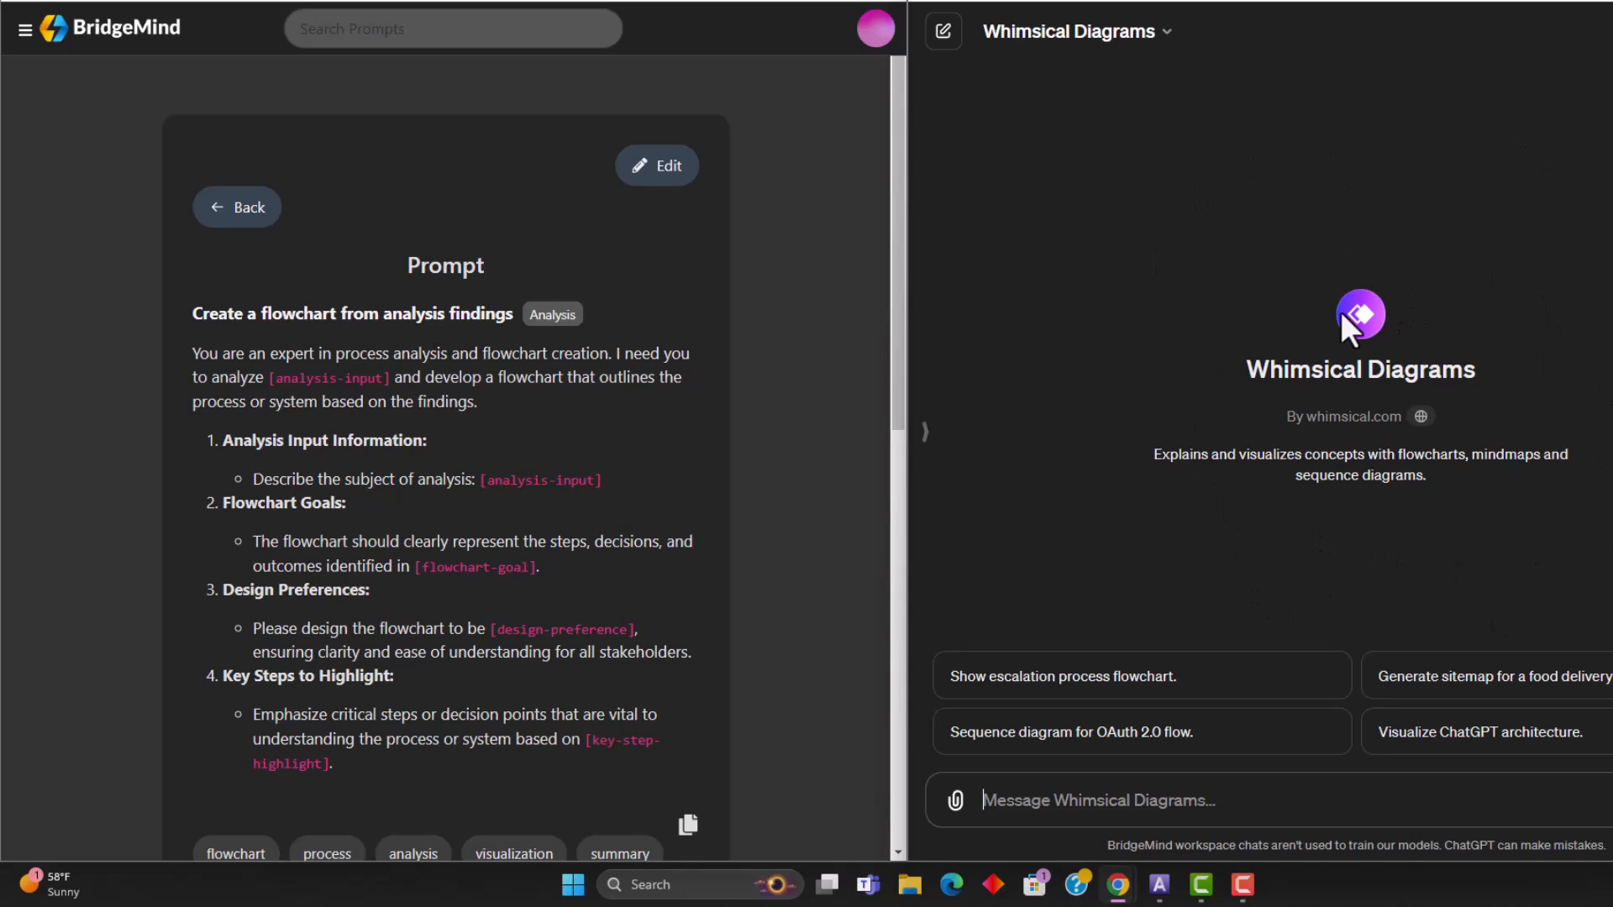
mouse_move(442, 139)
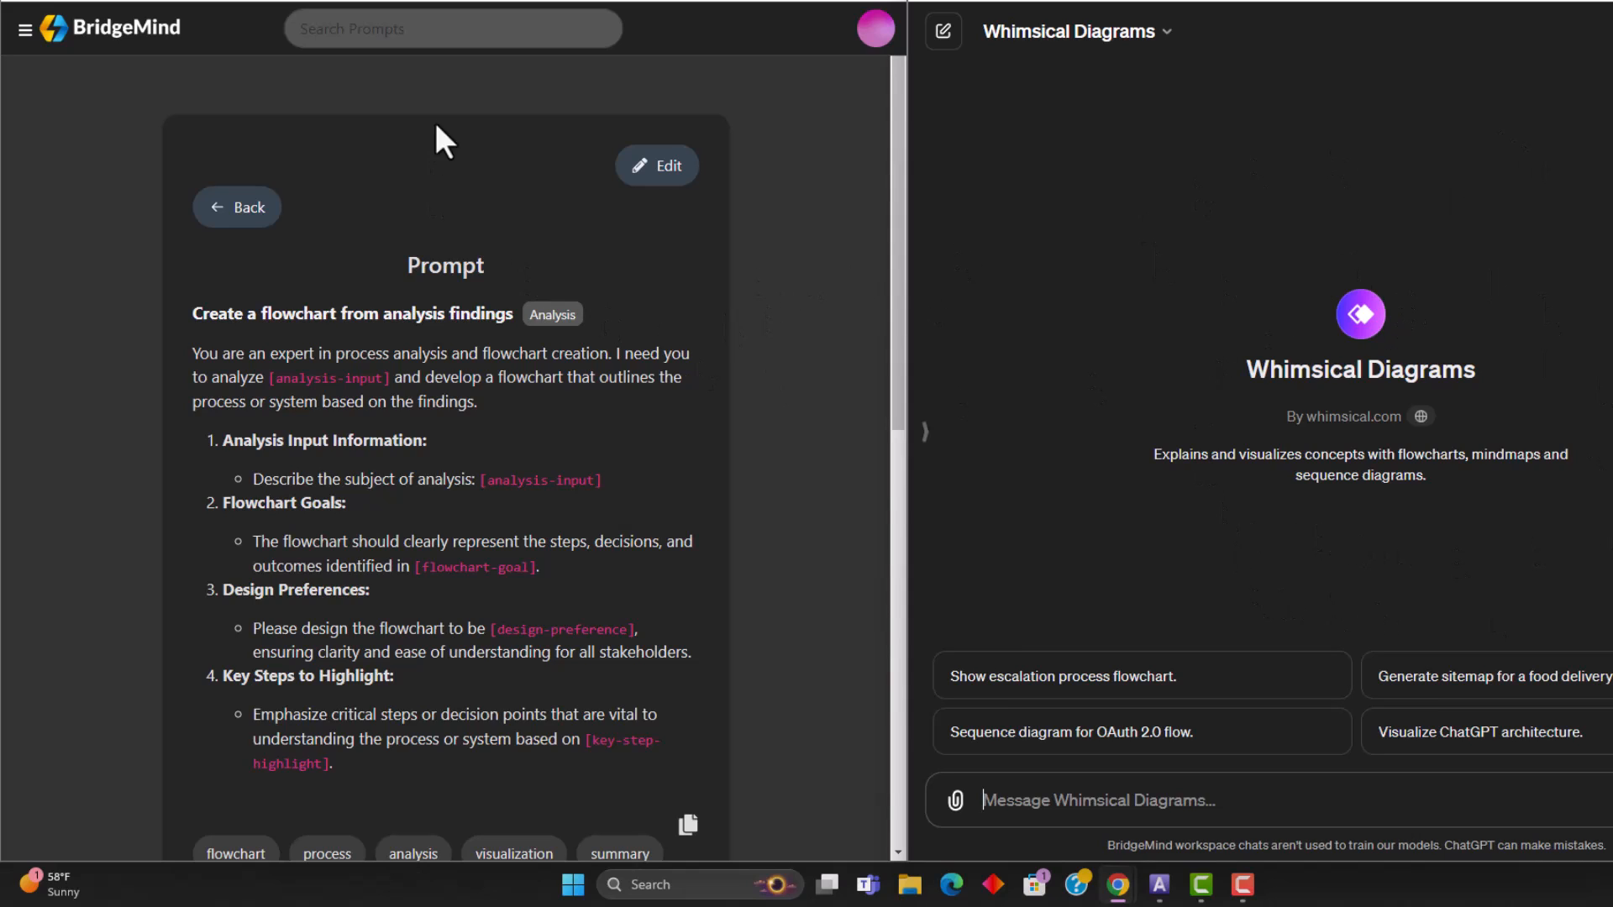
mouse_move(618, 164)
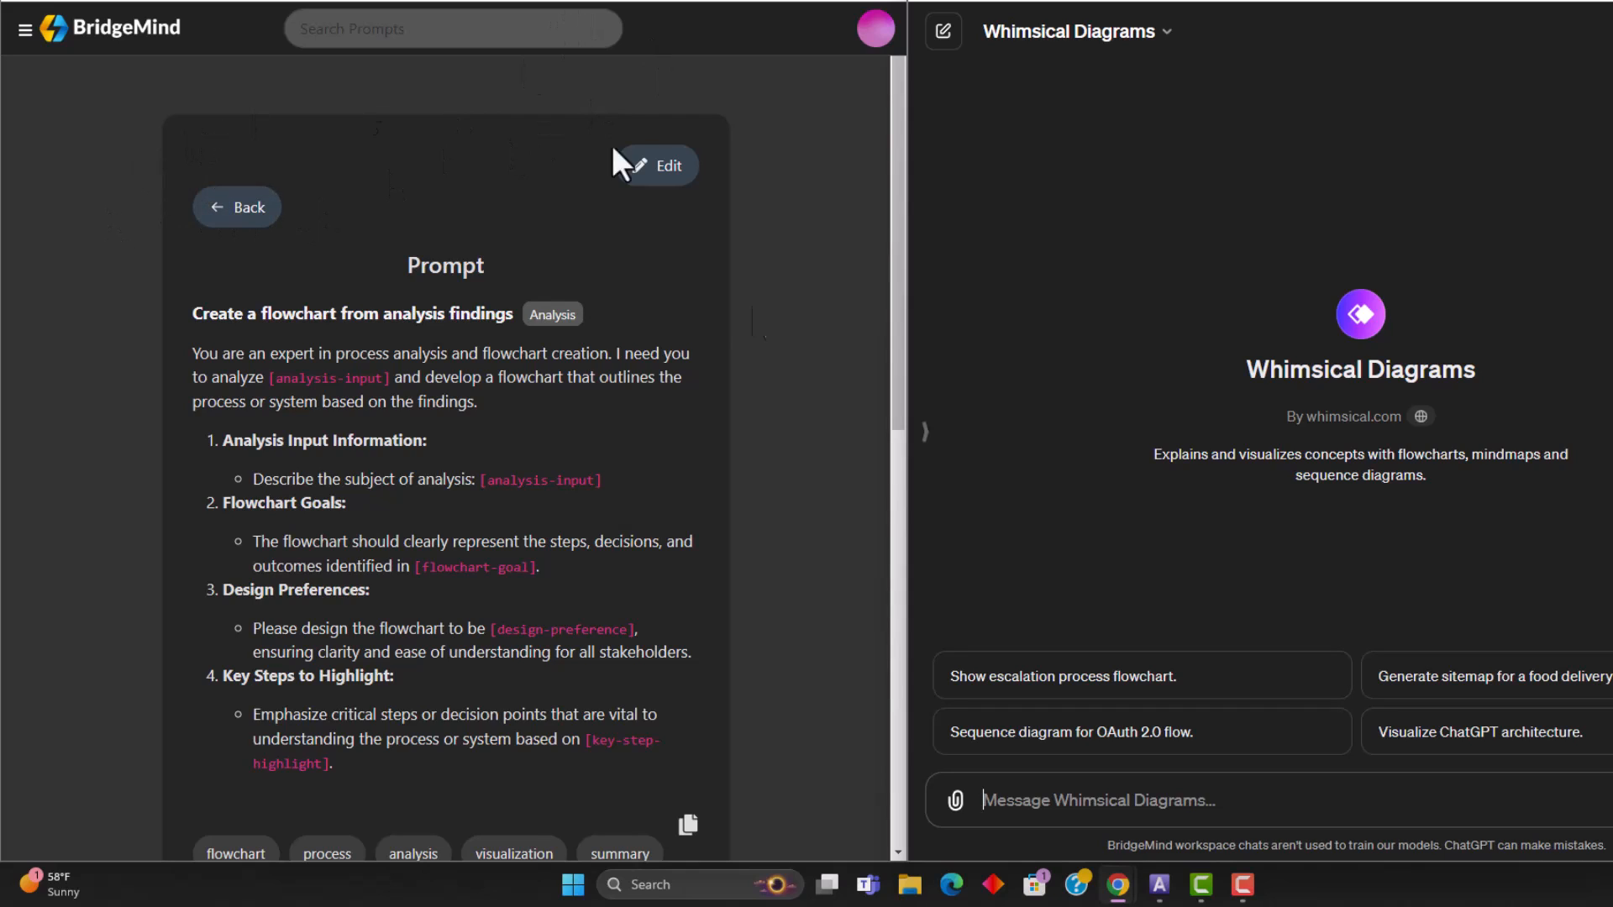
mouse_move(1558, 262)
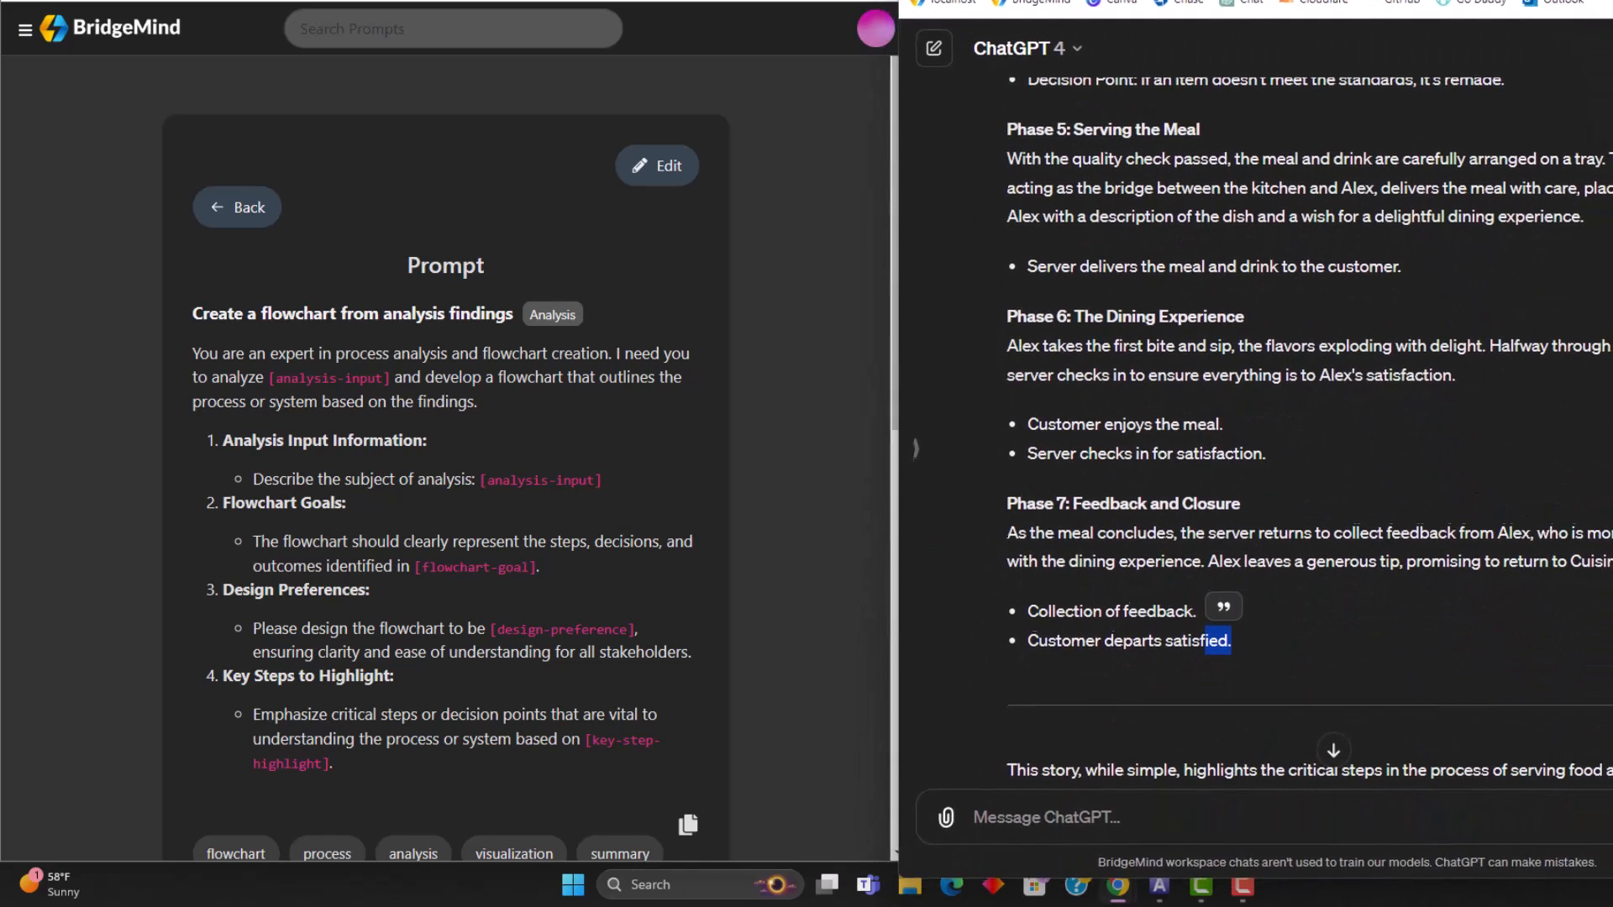
Scroll through the GPT-4 'Journey of a Meal: From Kitchen to Table' story
scroll("up", 3)
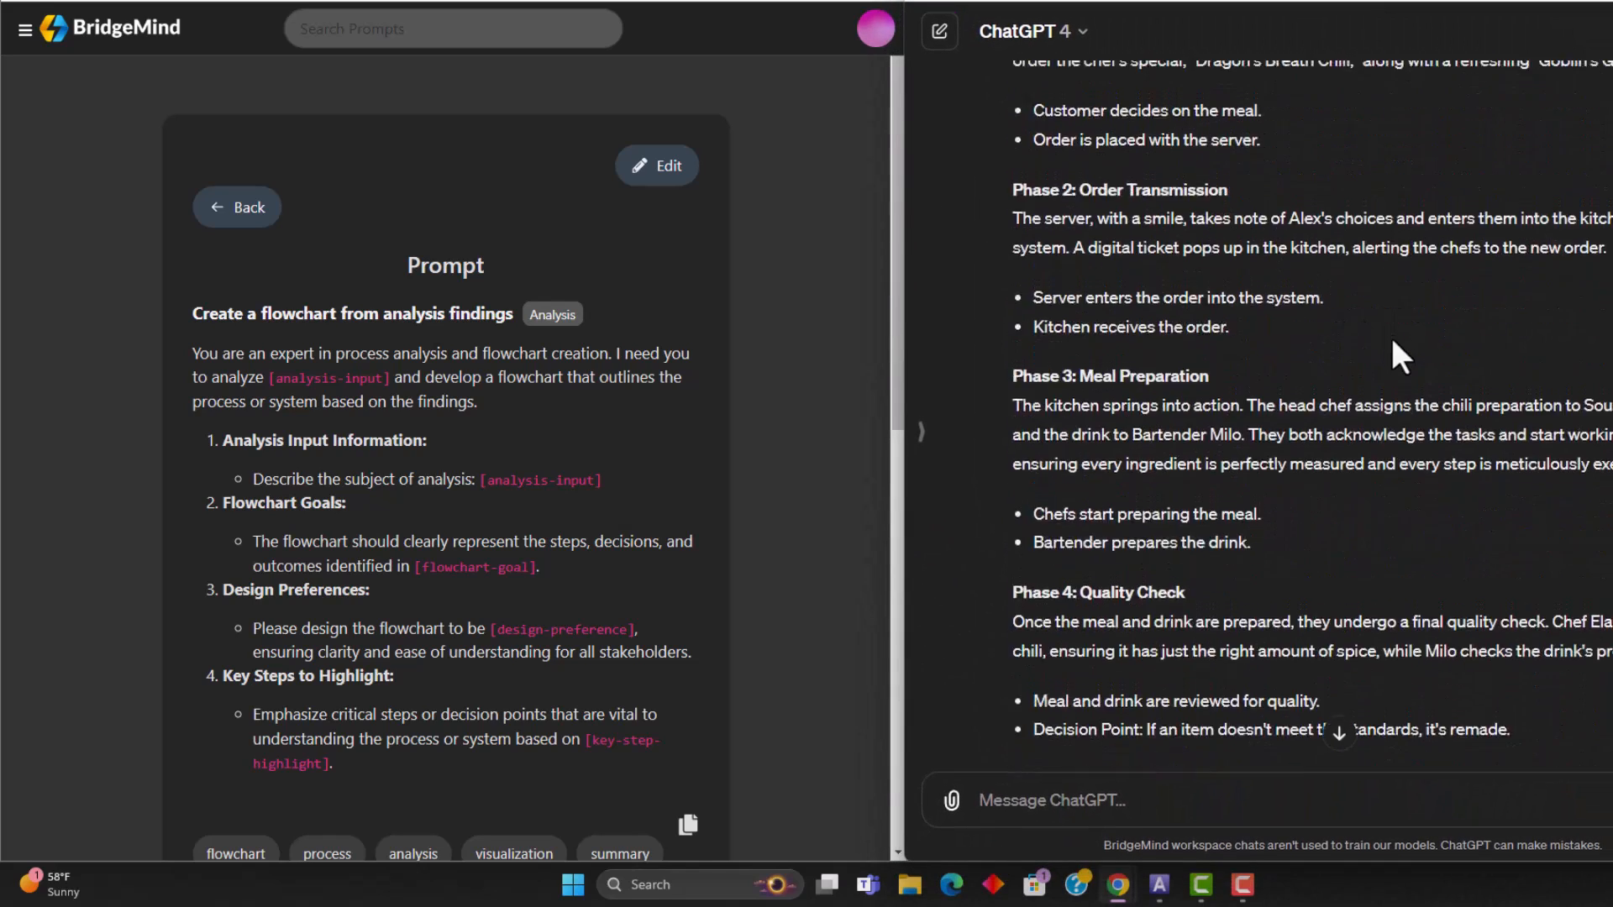
scroll("up", 3)
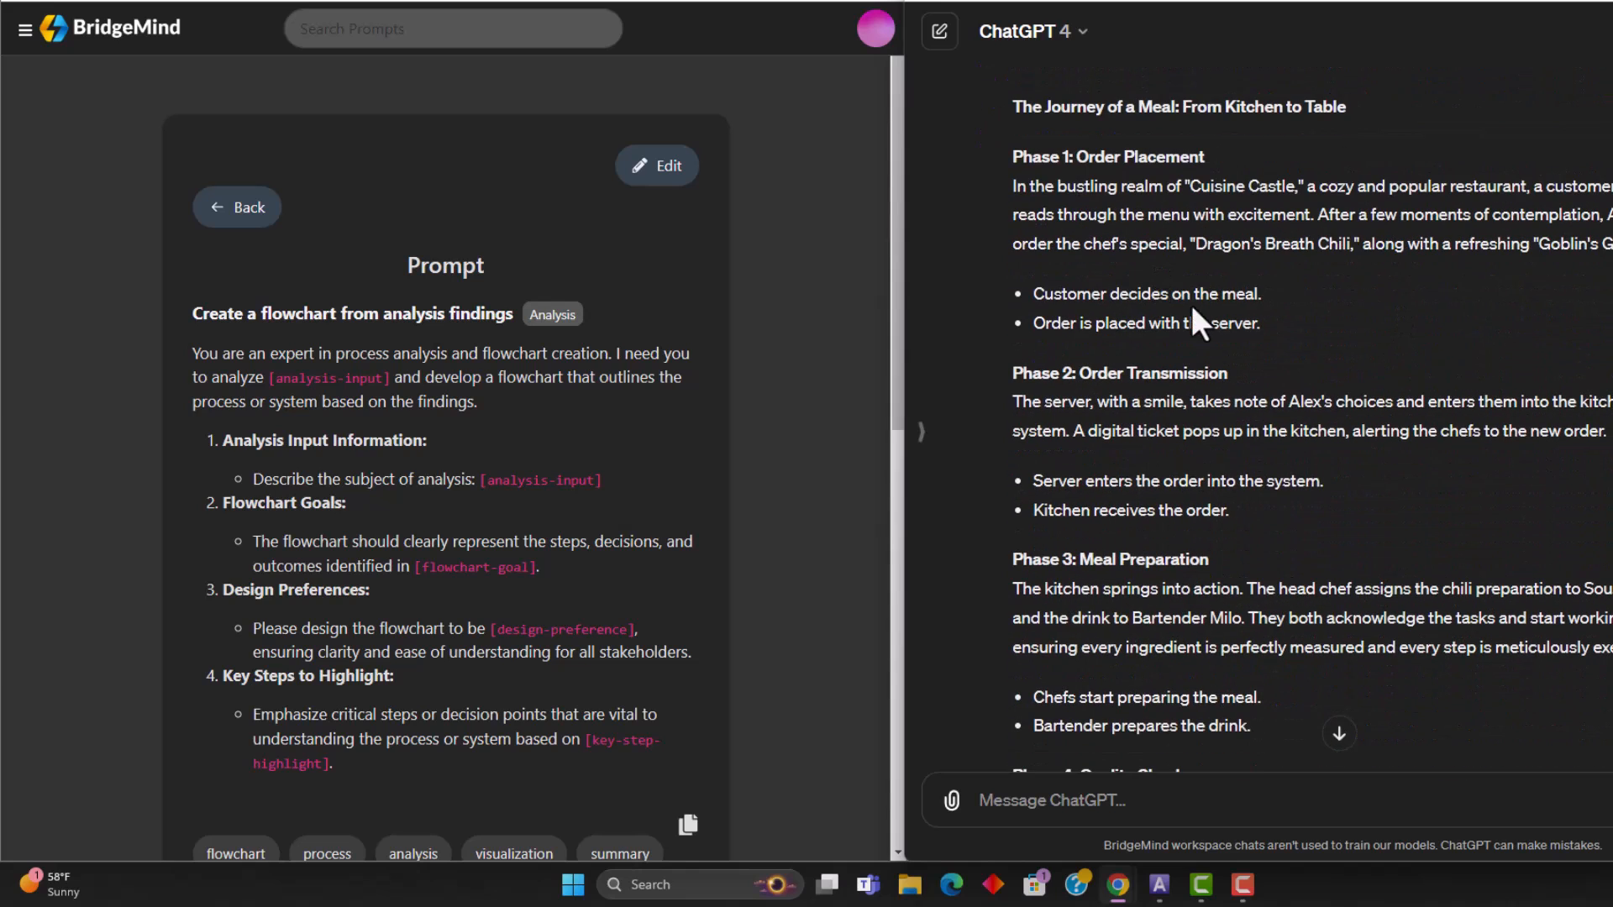
mouse_move(1010, 113)
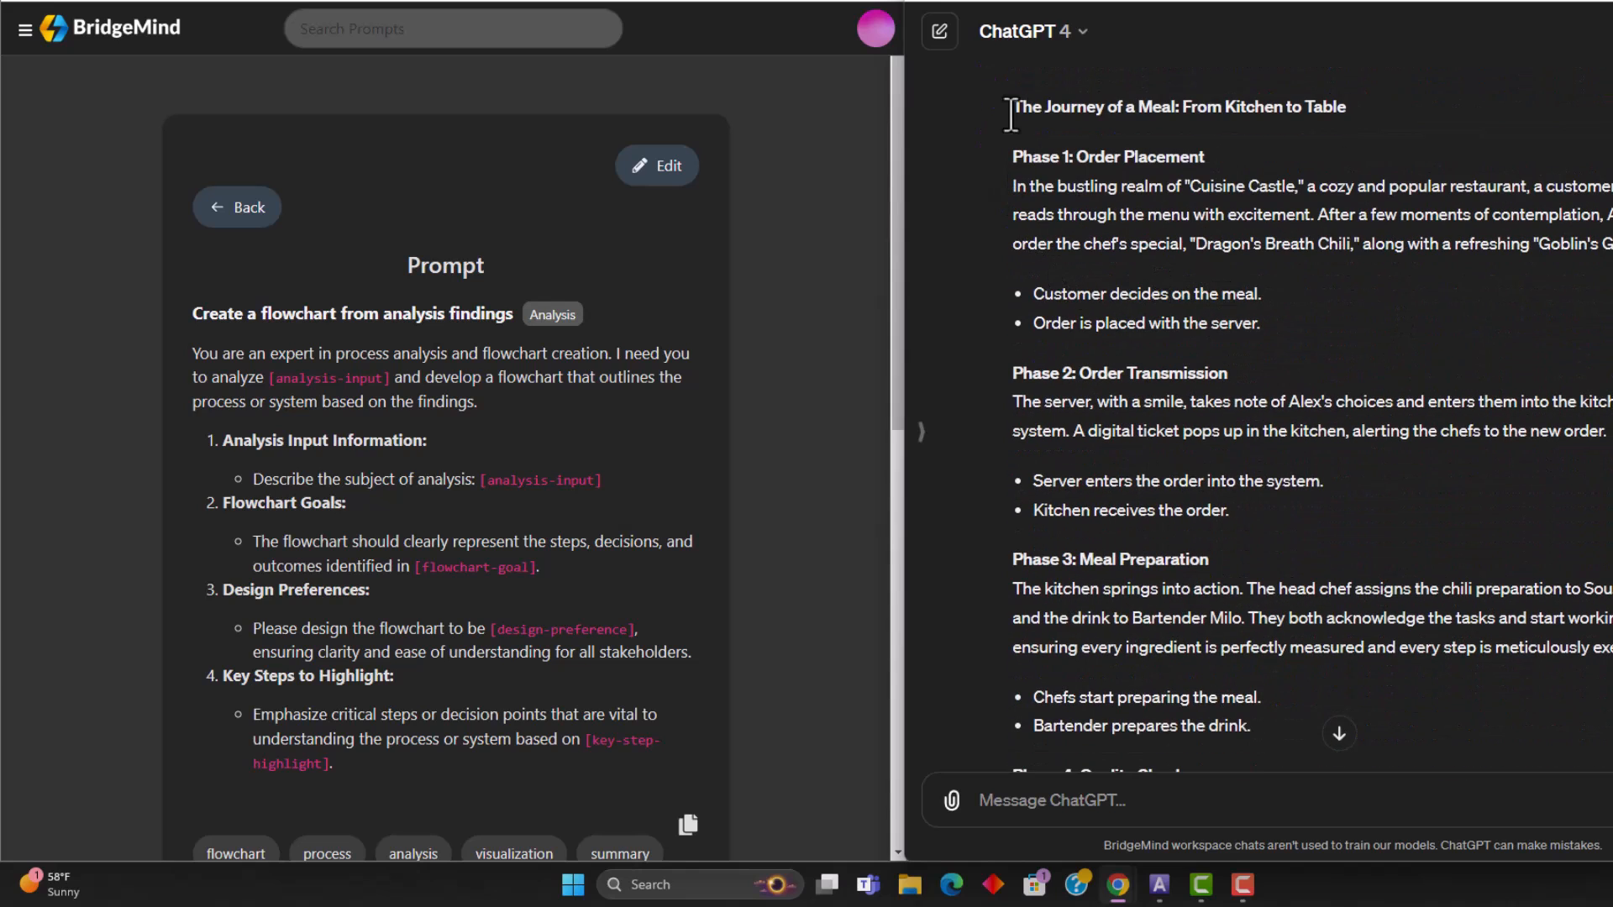
mouse_move(797, 294)
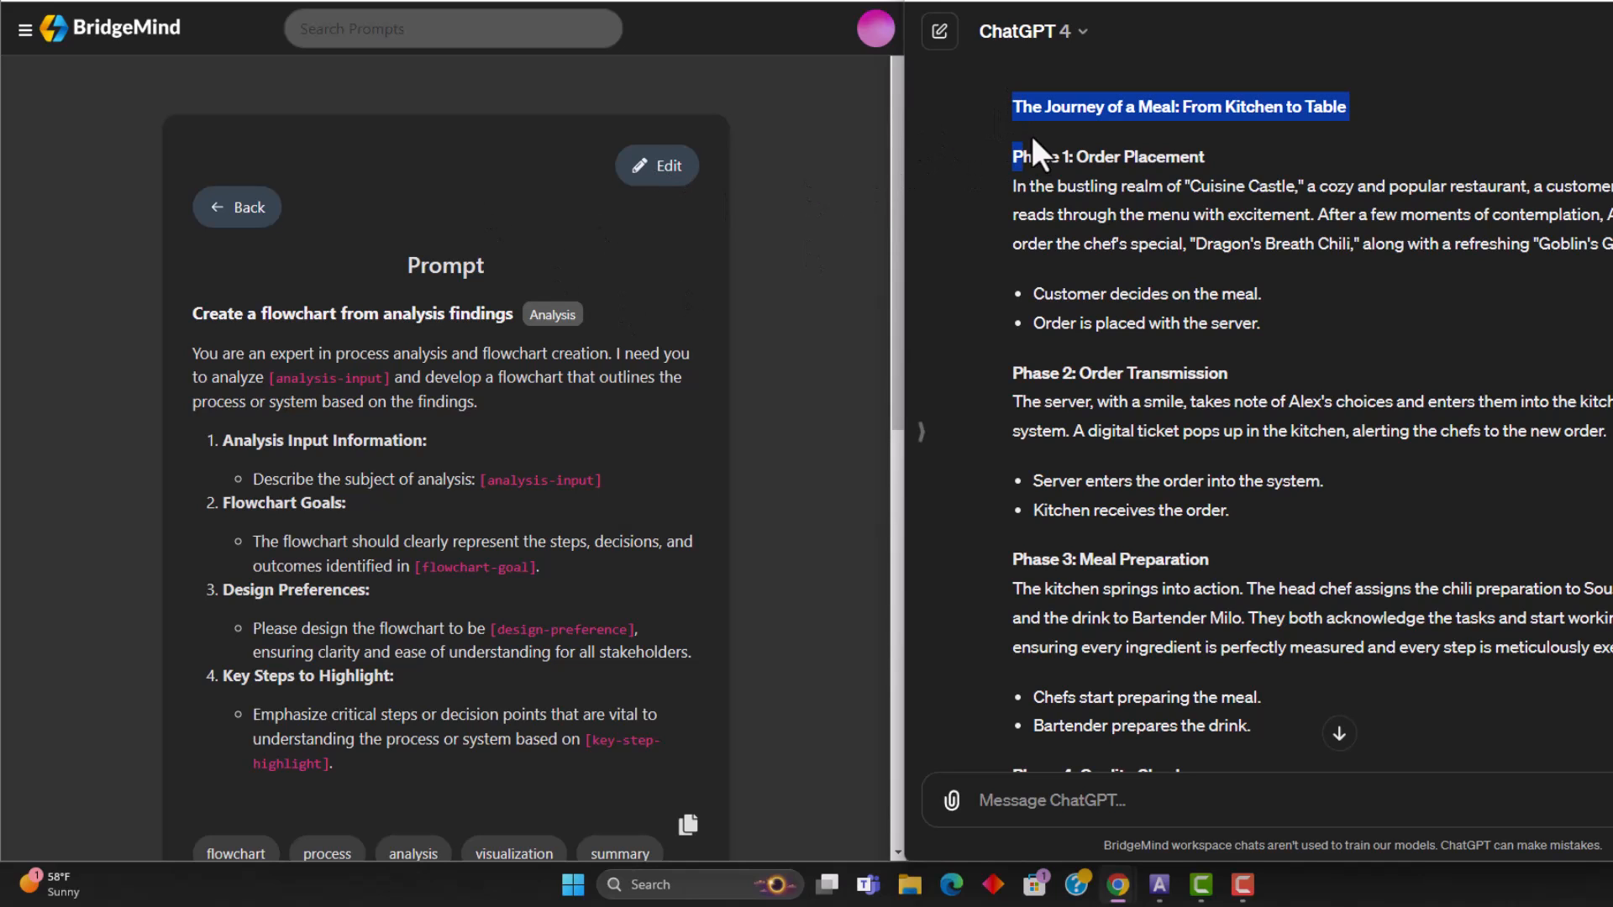
scroll("down", 3)
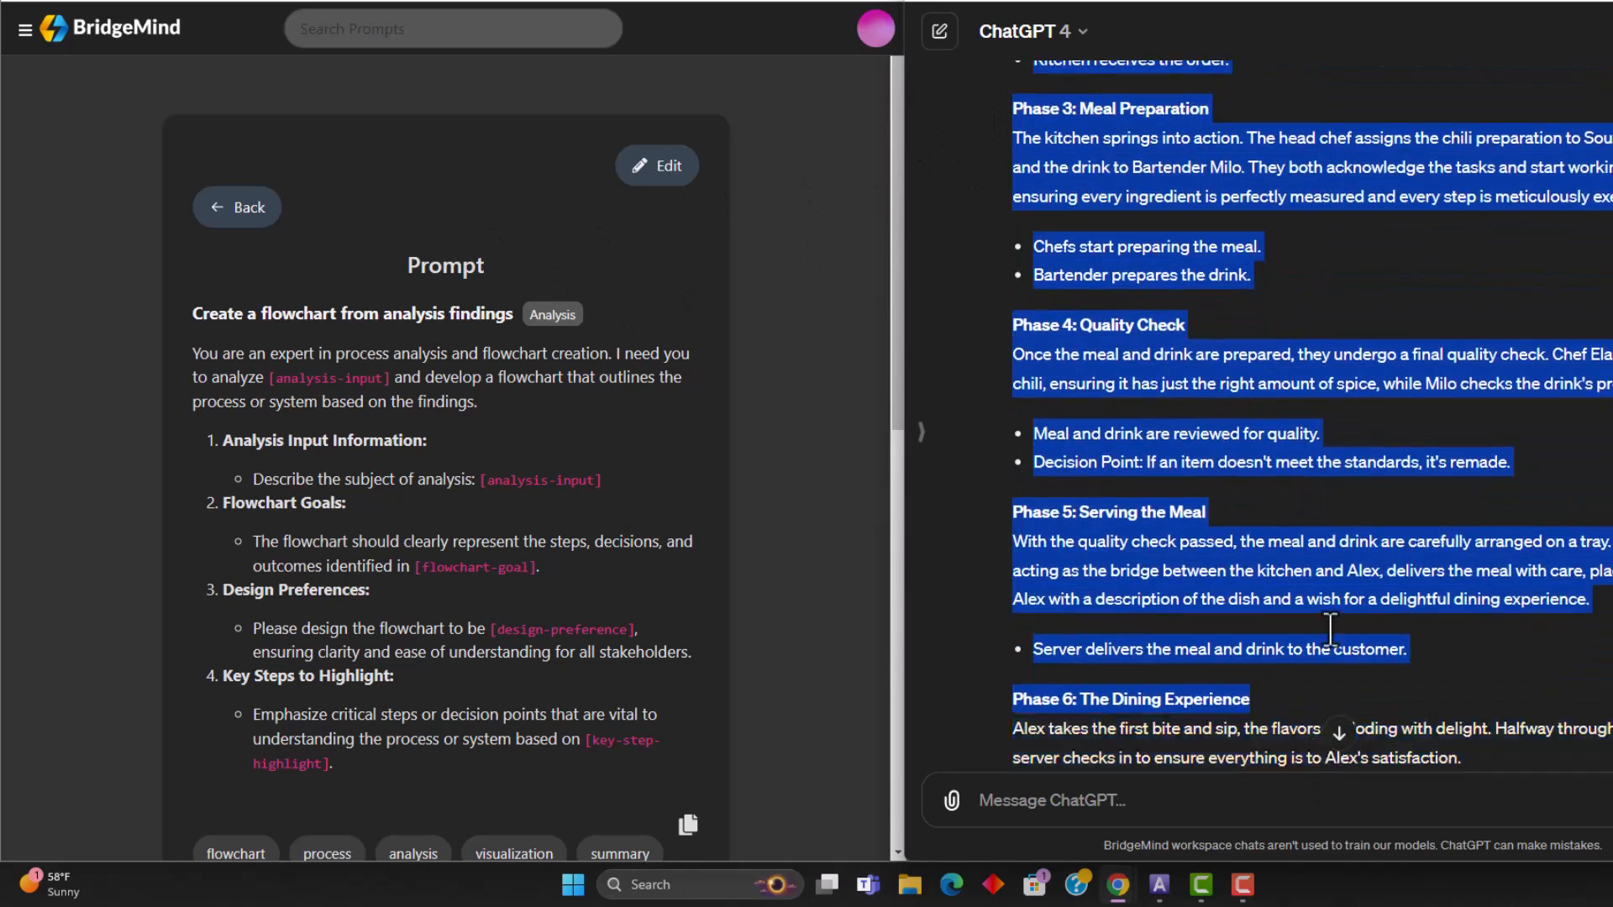
scroll("down", 3)
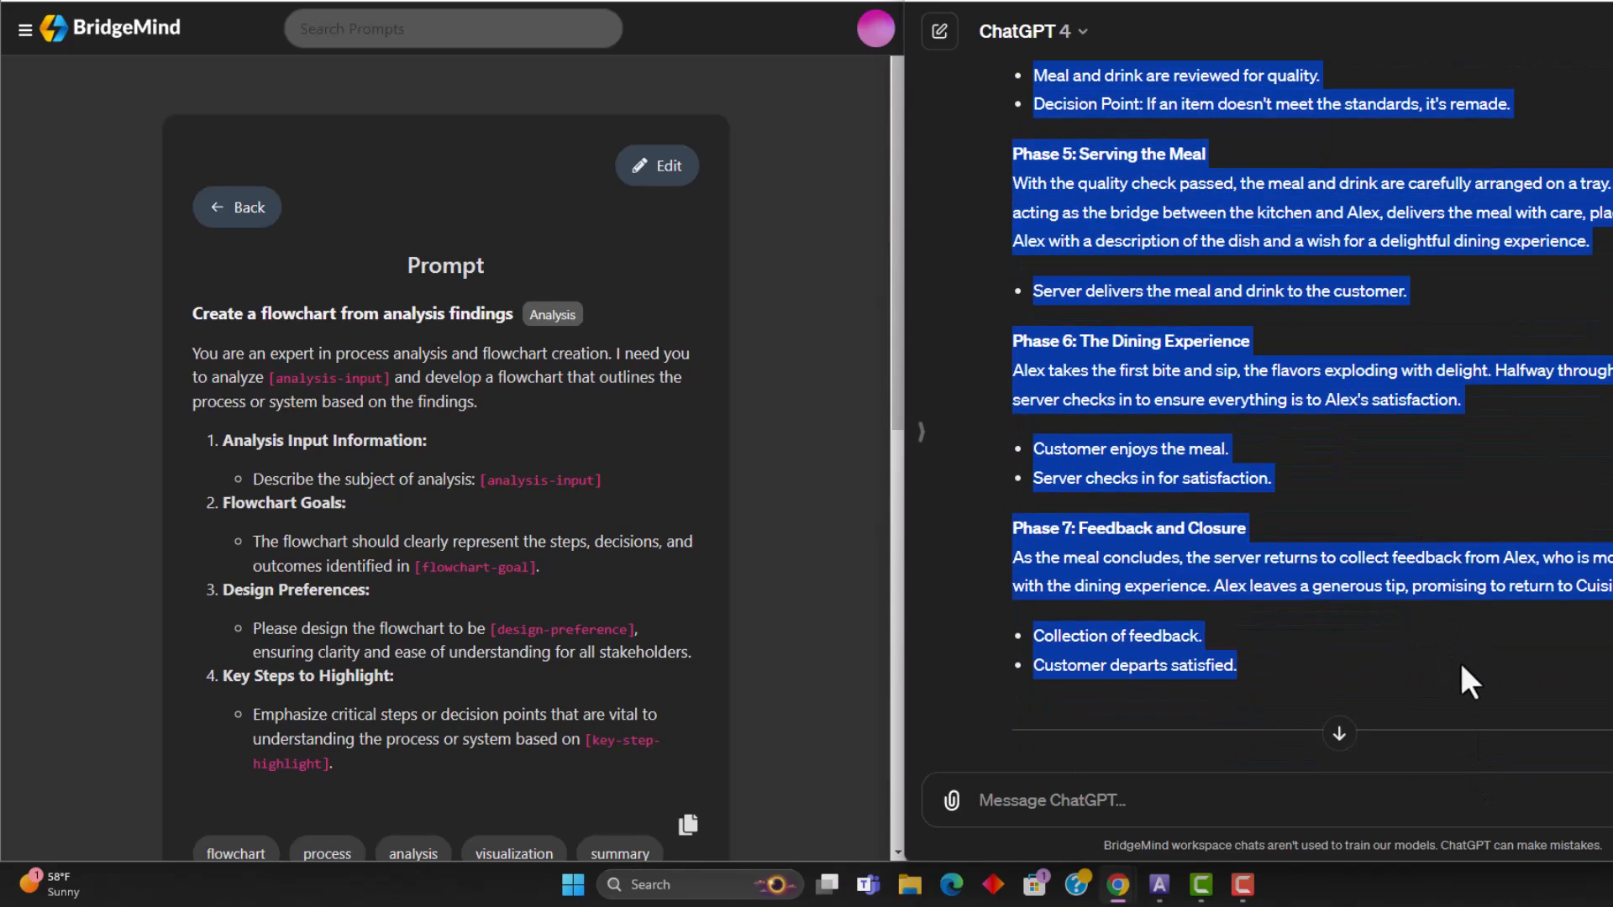
mouse_move(1167, 354)
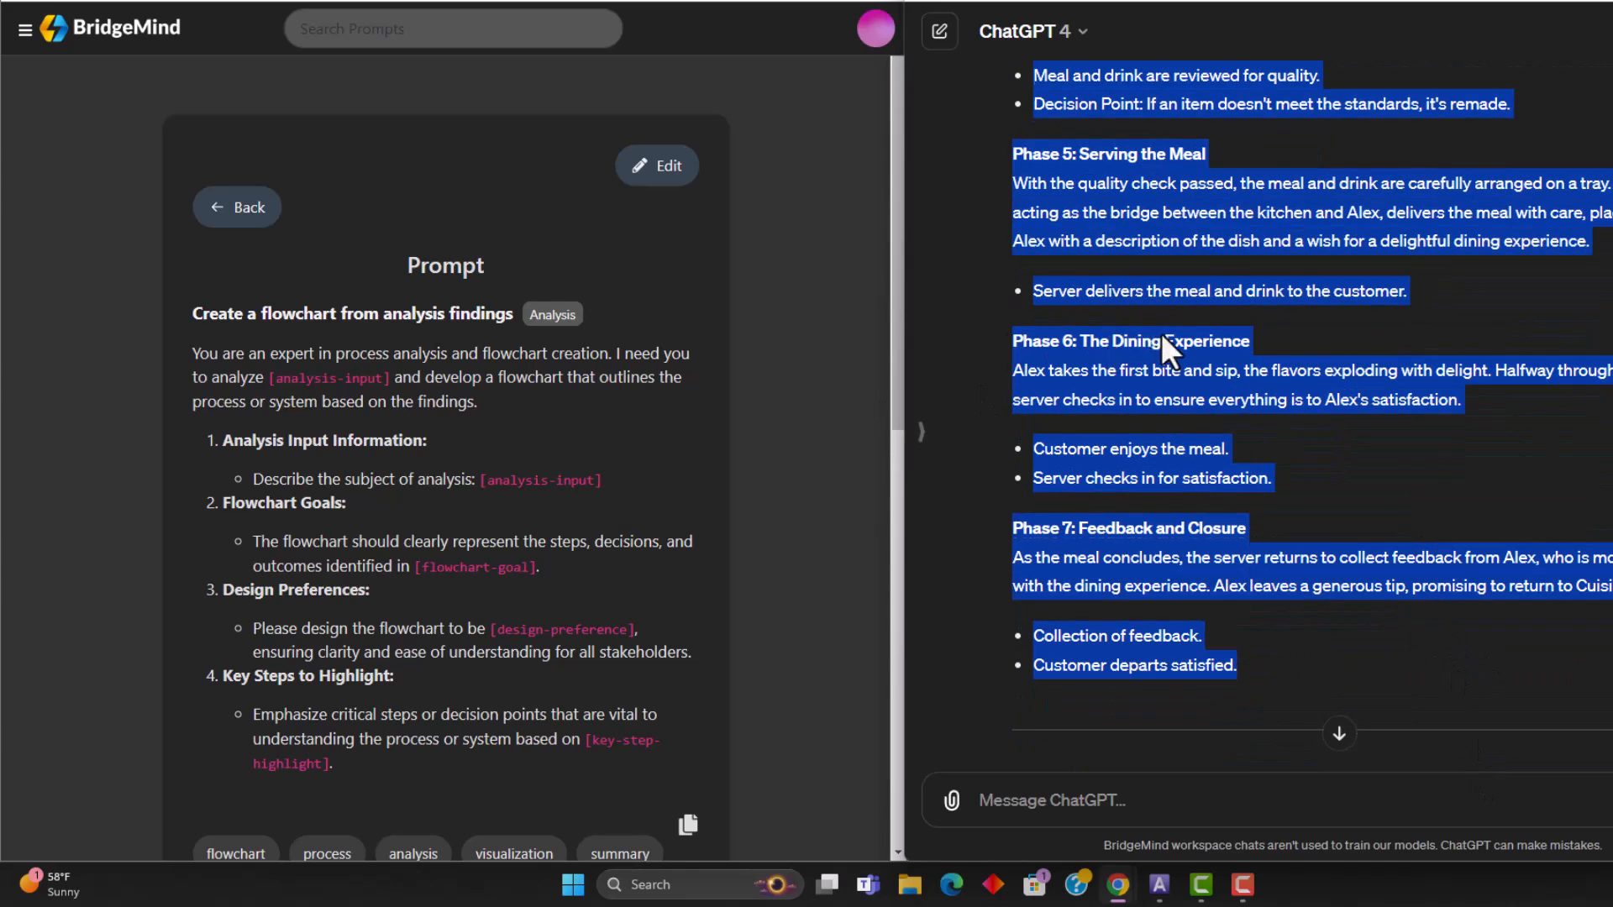
scroll("up", 3)
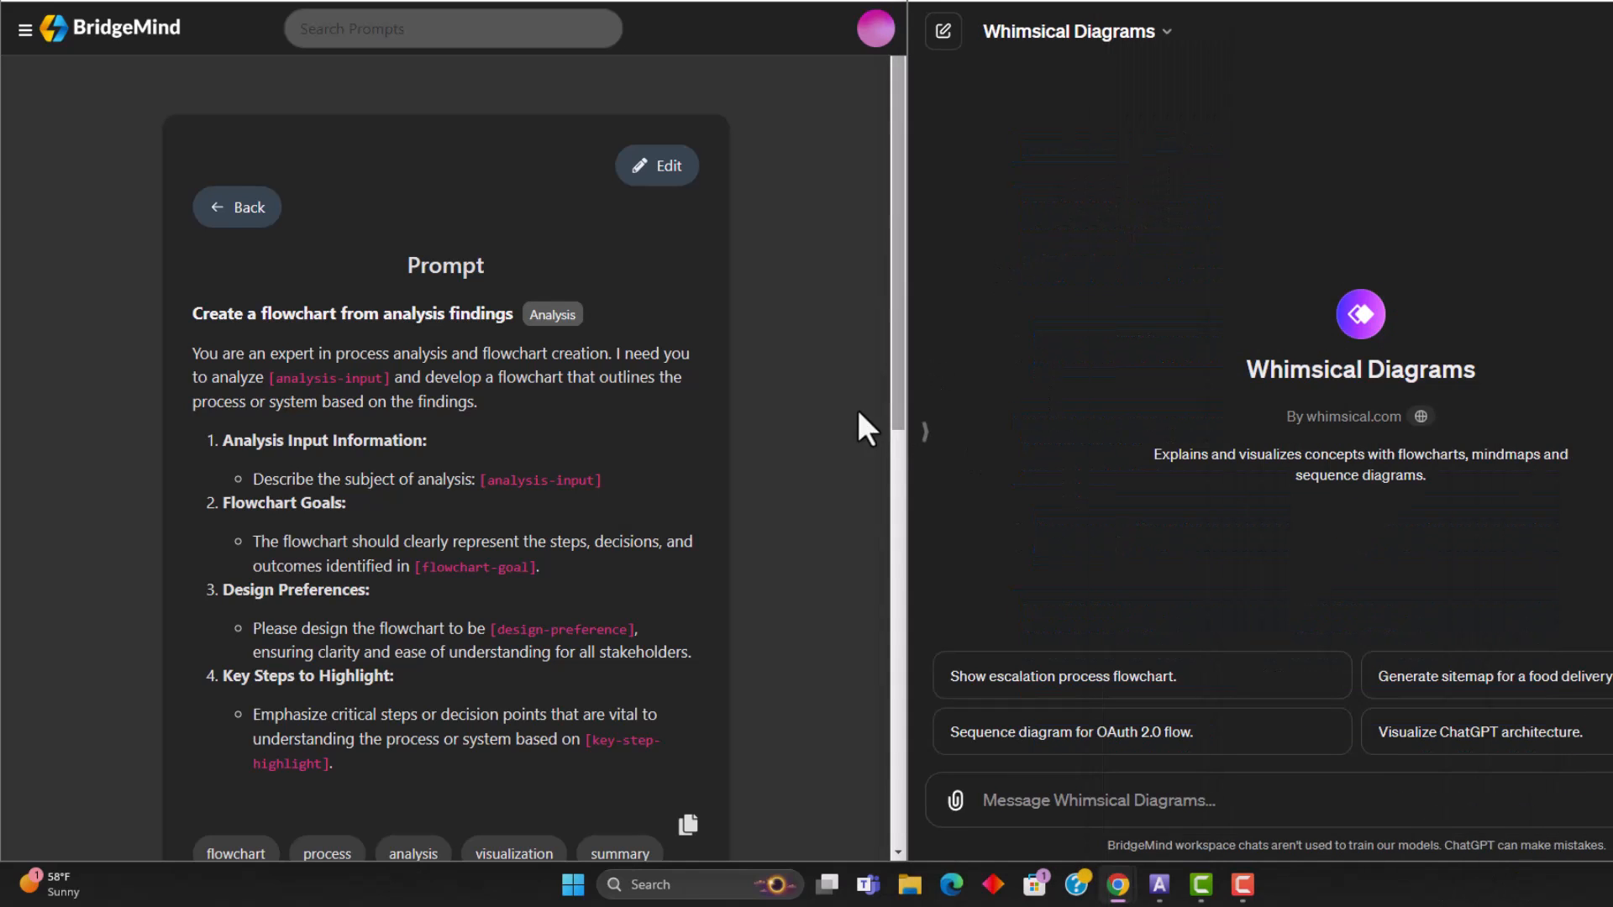
Paste the restaurant narrative as analysis input and enter a well-formatted, structured flowchart goal
left_click(655, 166)
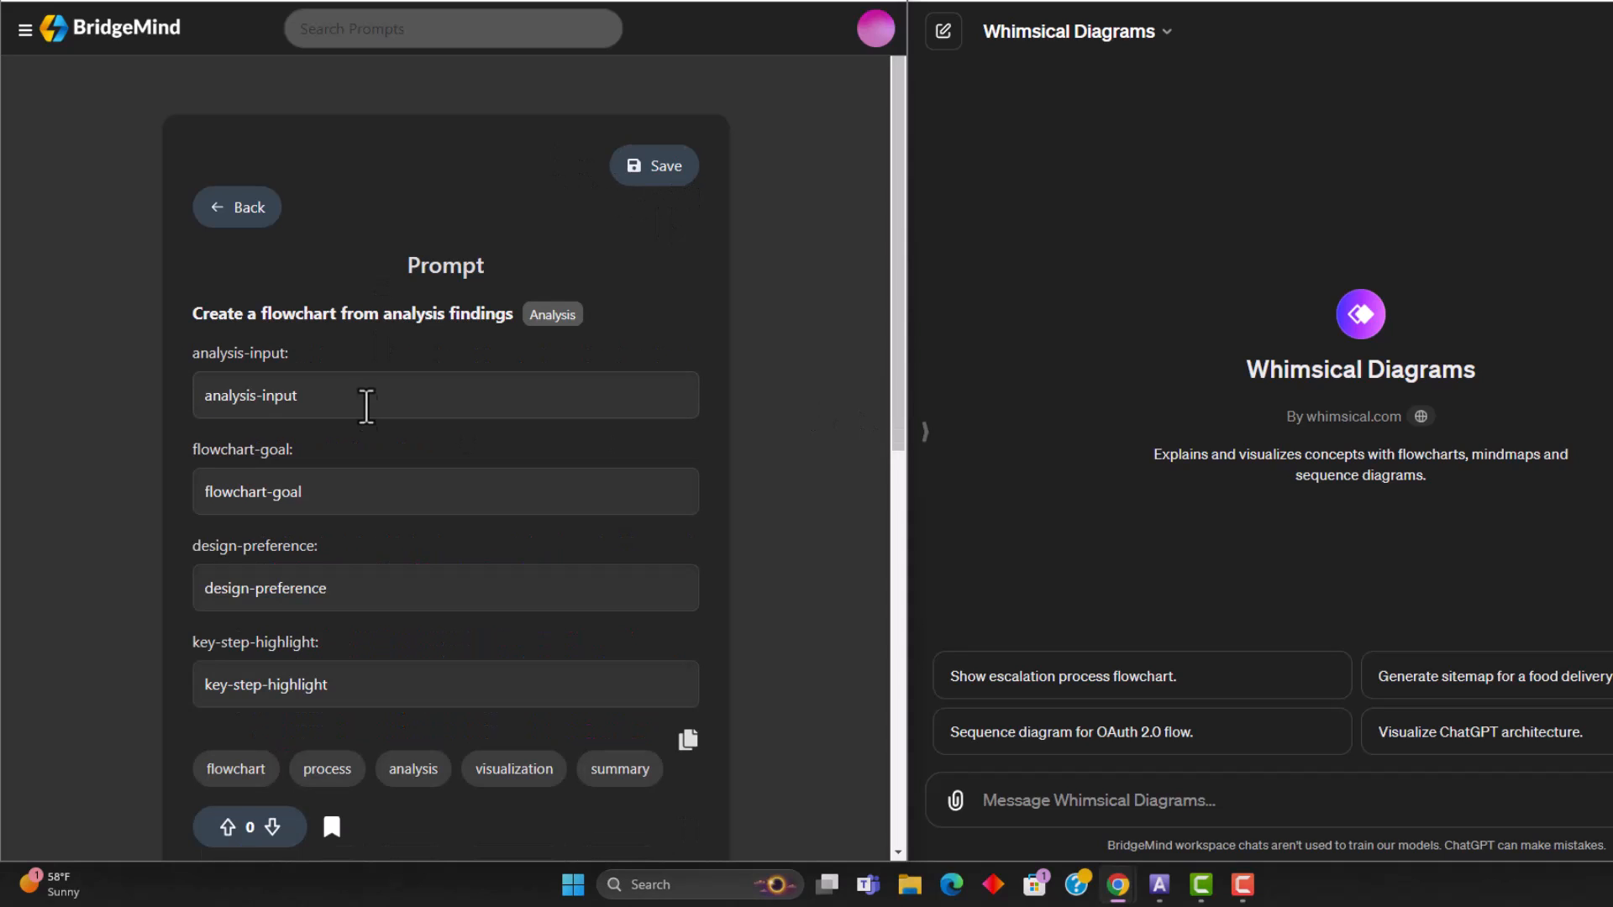
double_click(250, 395)
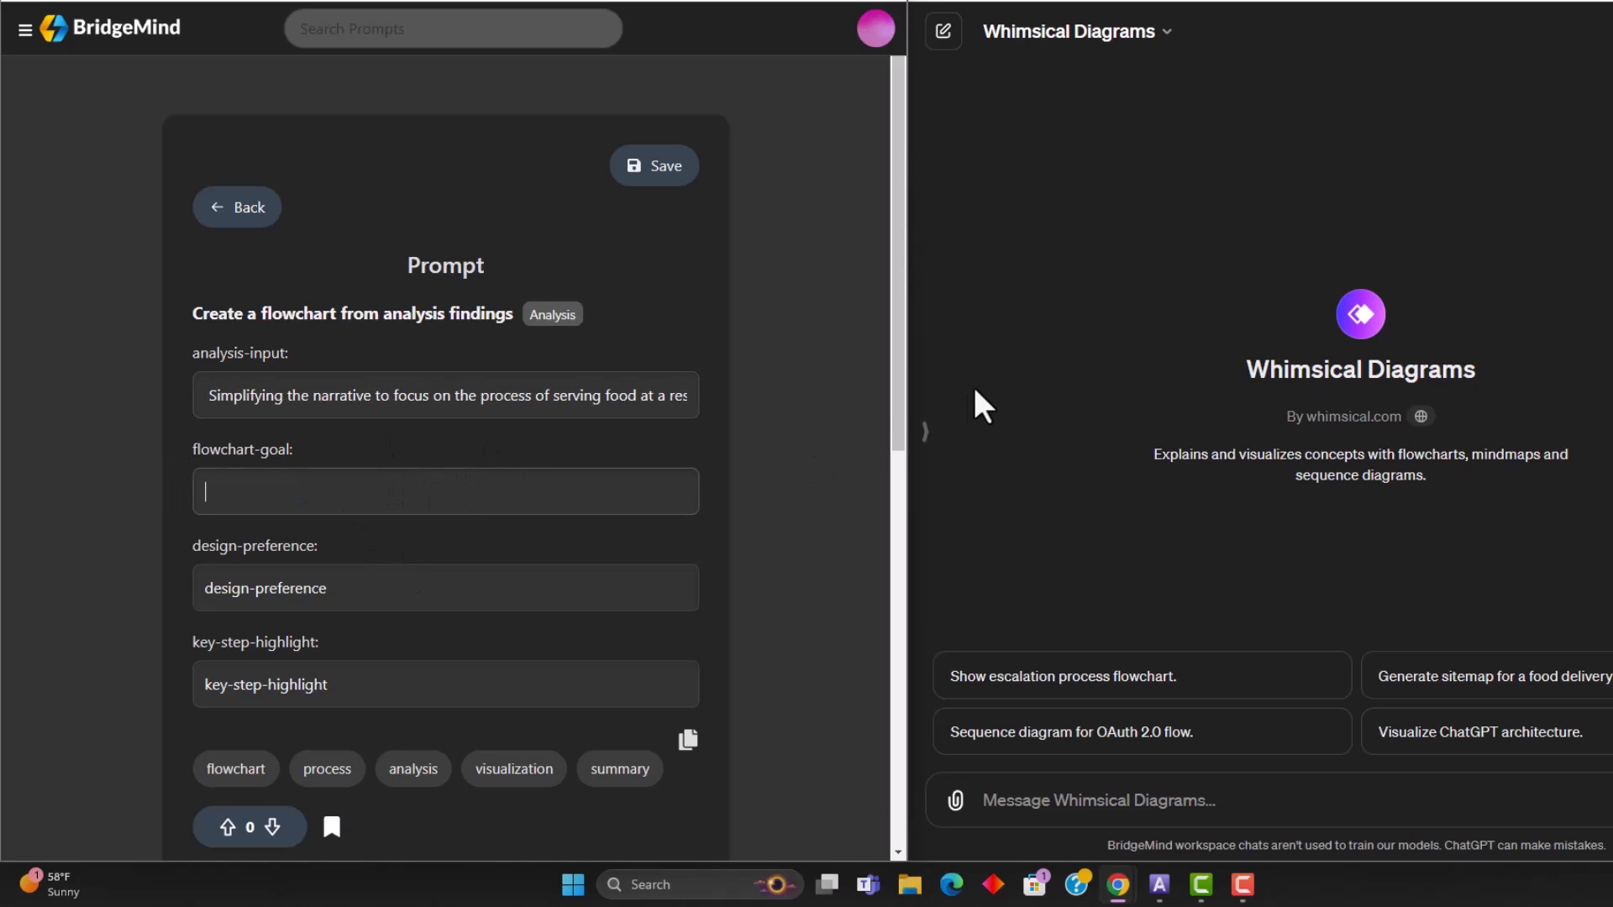
type("to generate a")
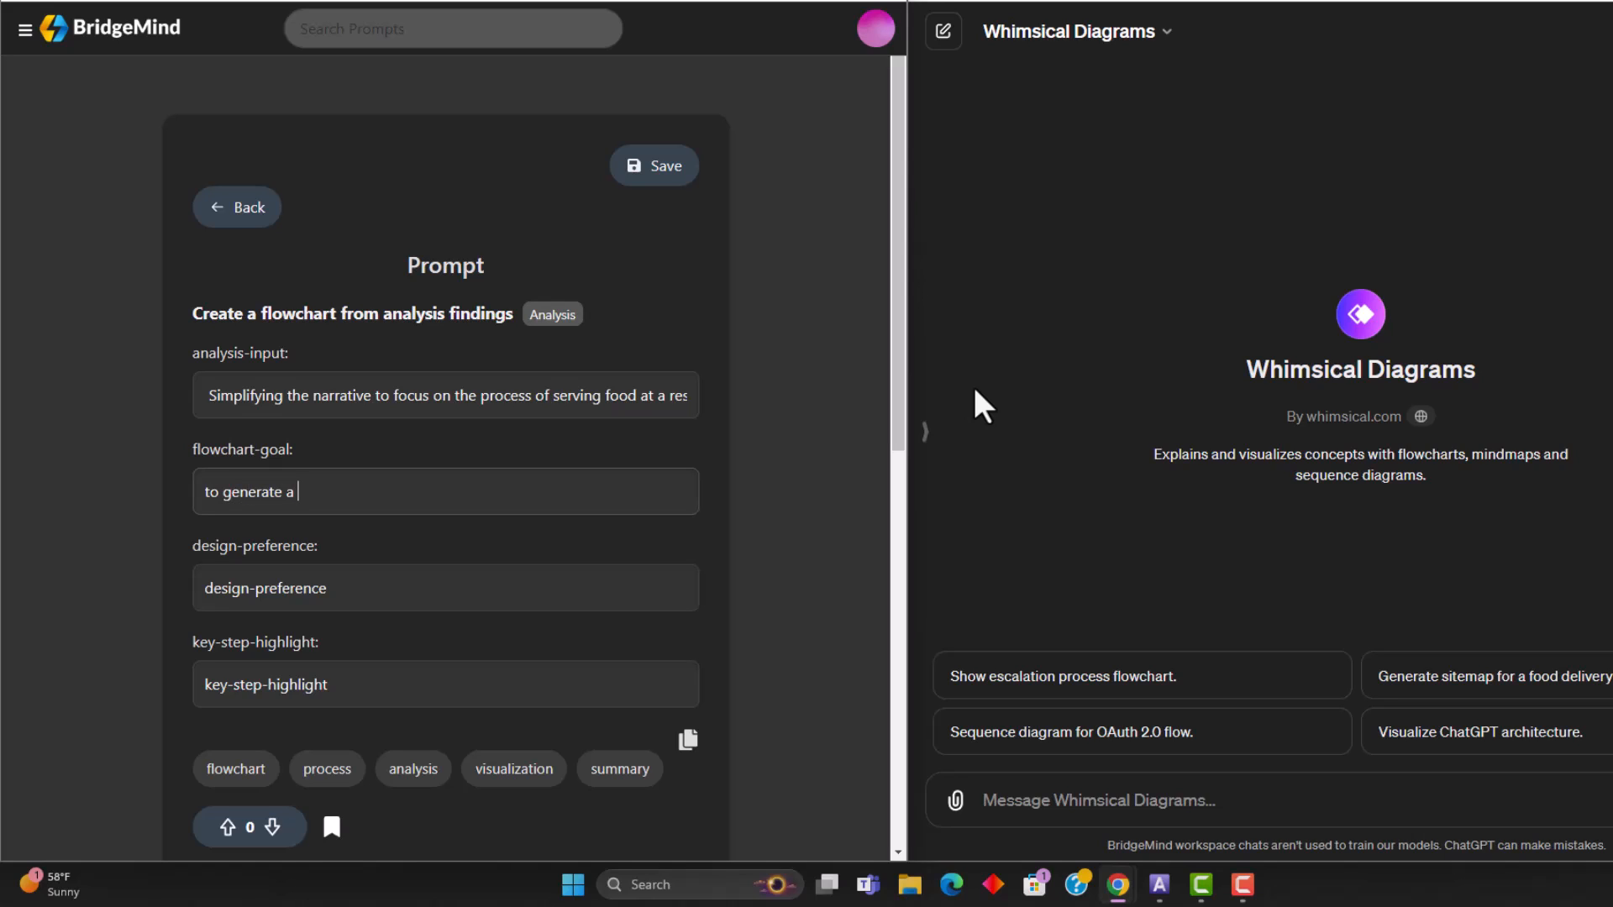
type("well formatted")
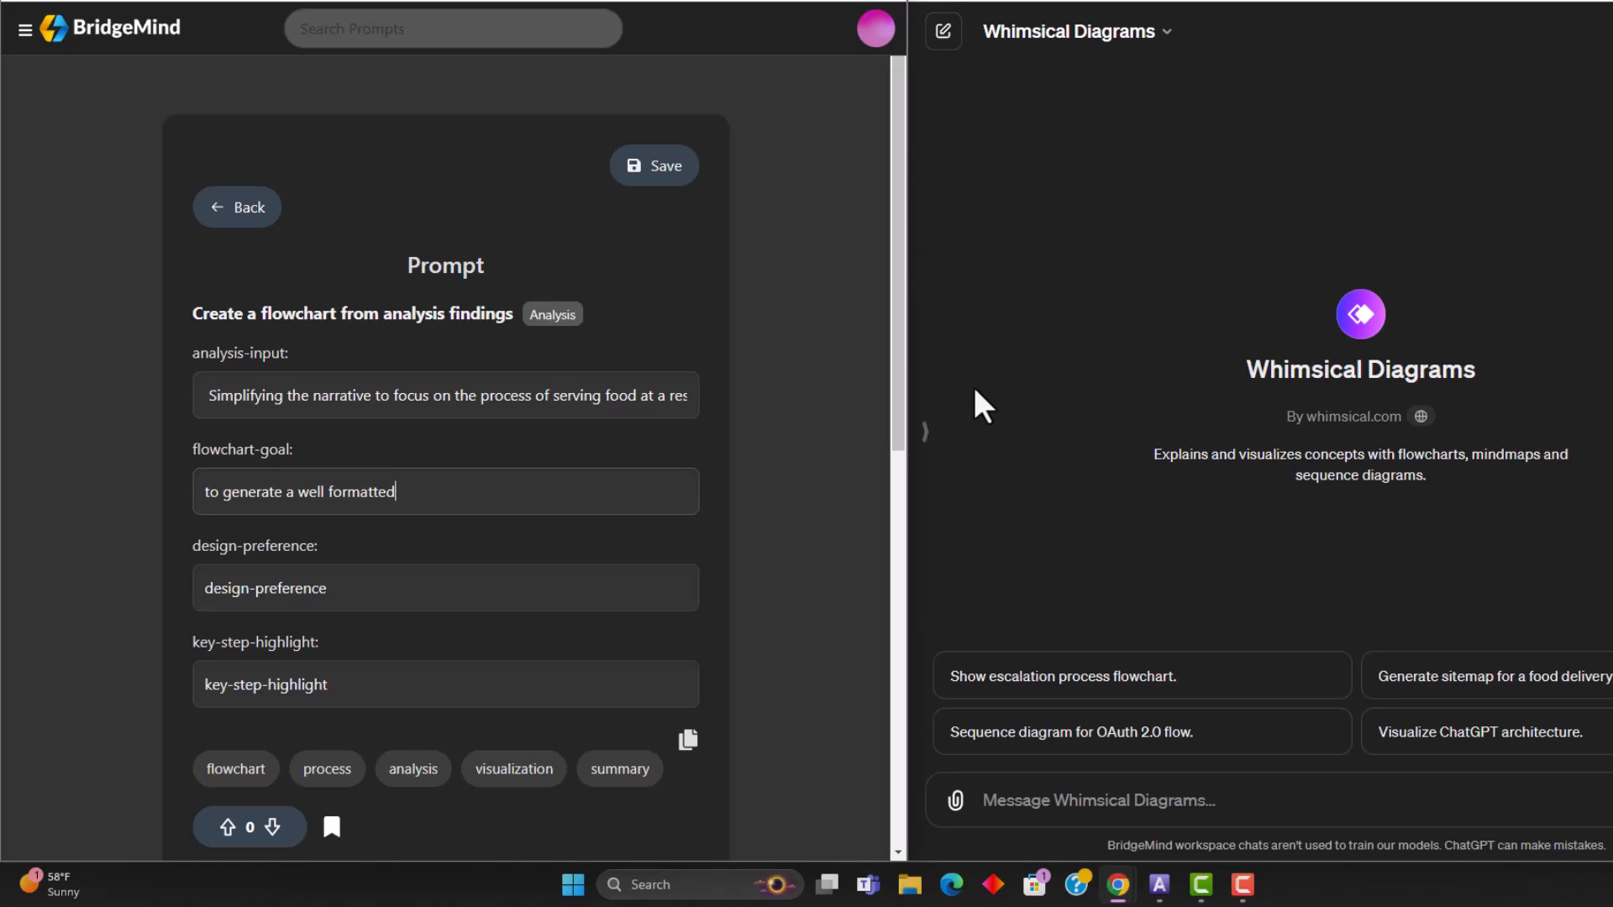
type("and structured flow chart based off of the a")
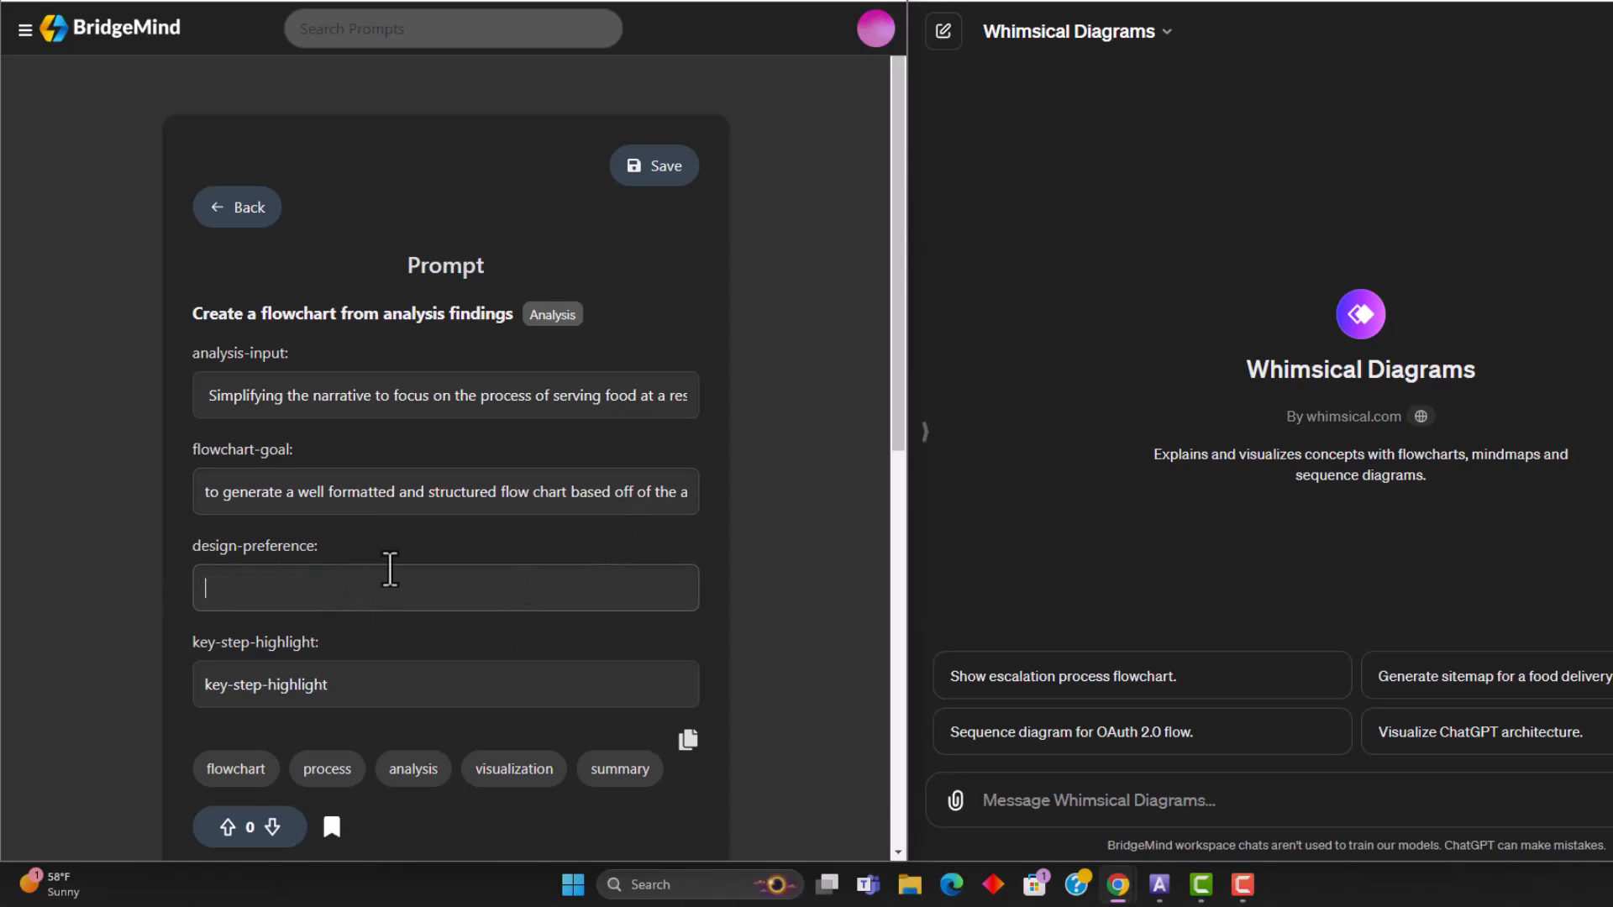
Set design preference to 'have it be a downward flow chart', clear key-step-highlight, and save
type("have")
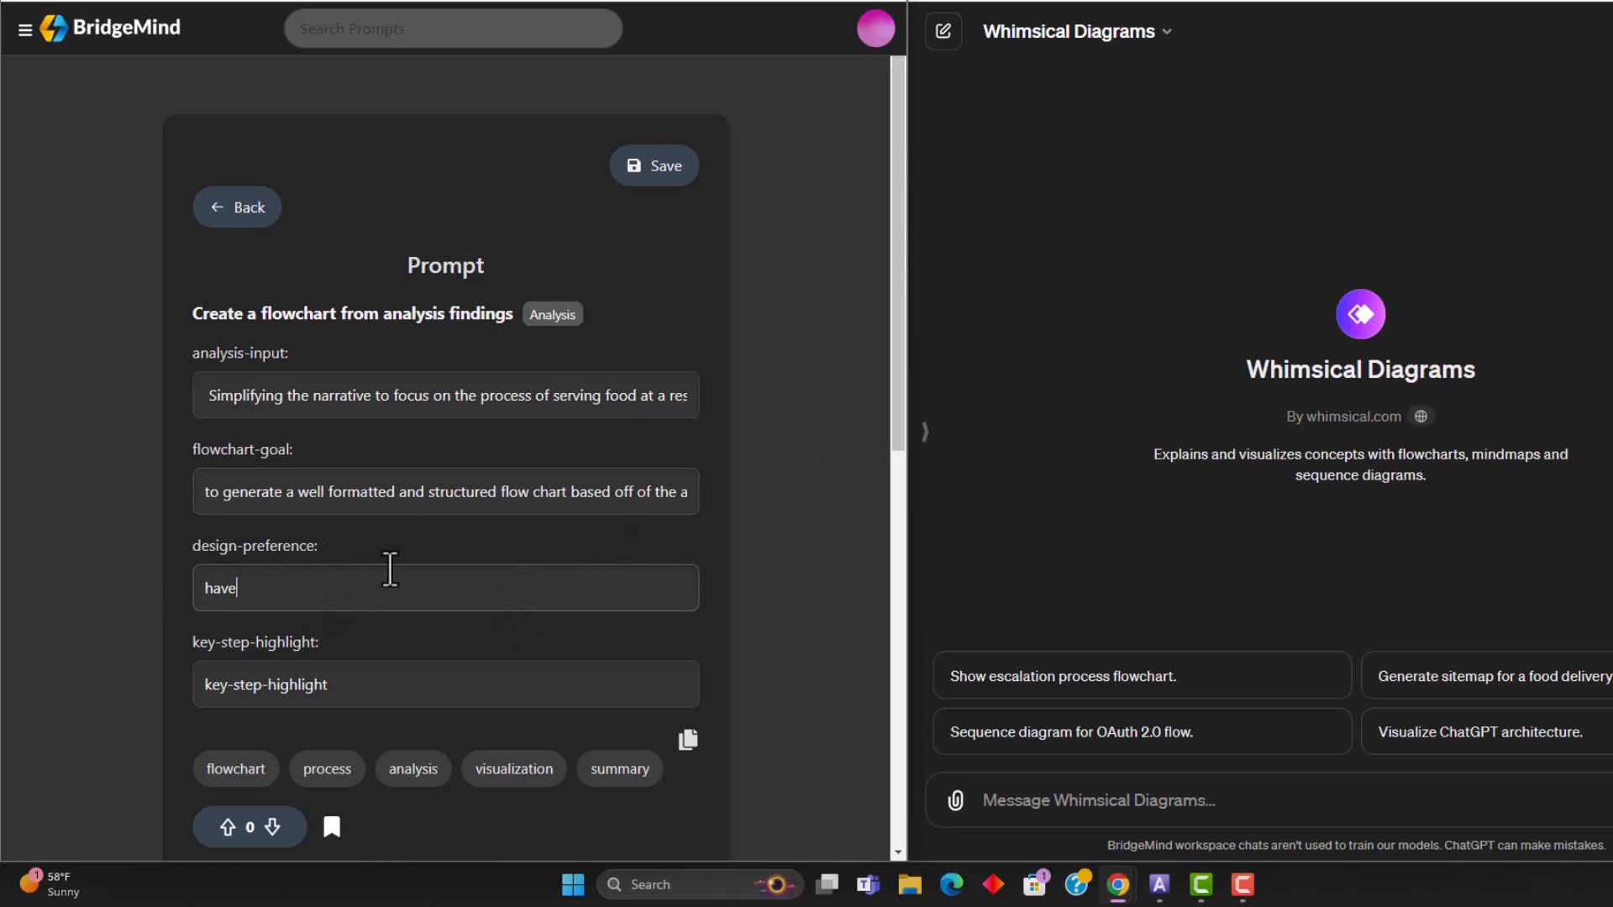
type("it be")
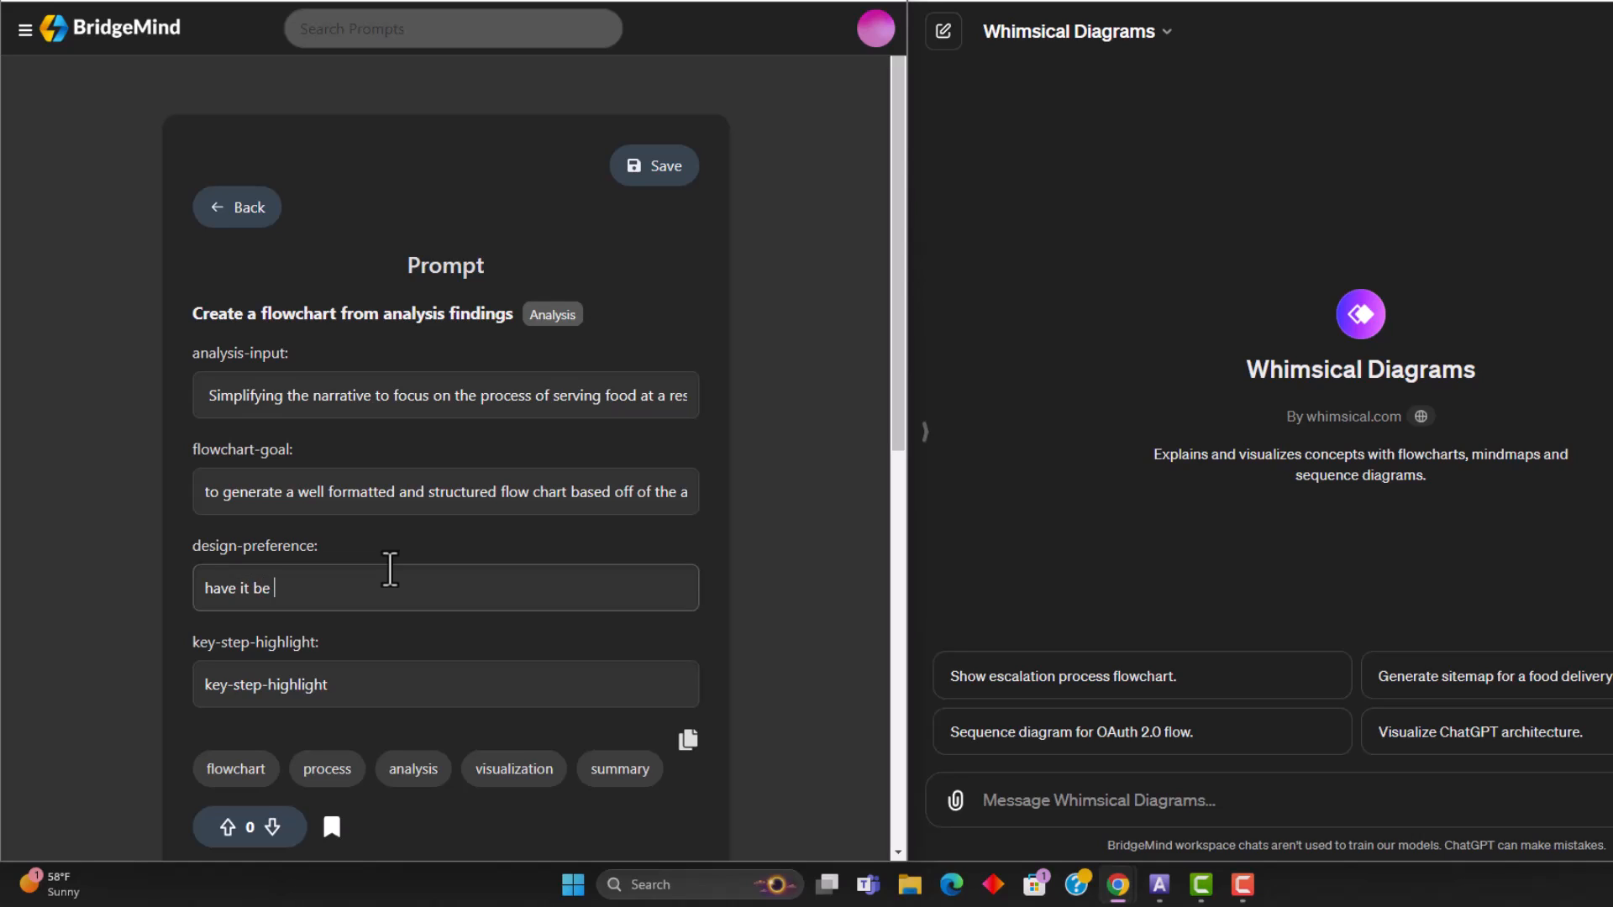
type("a down")
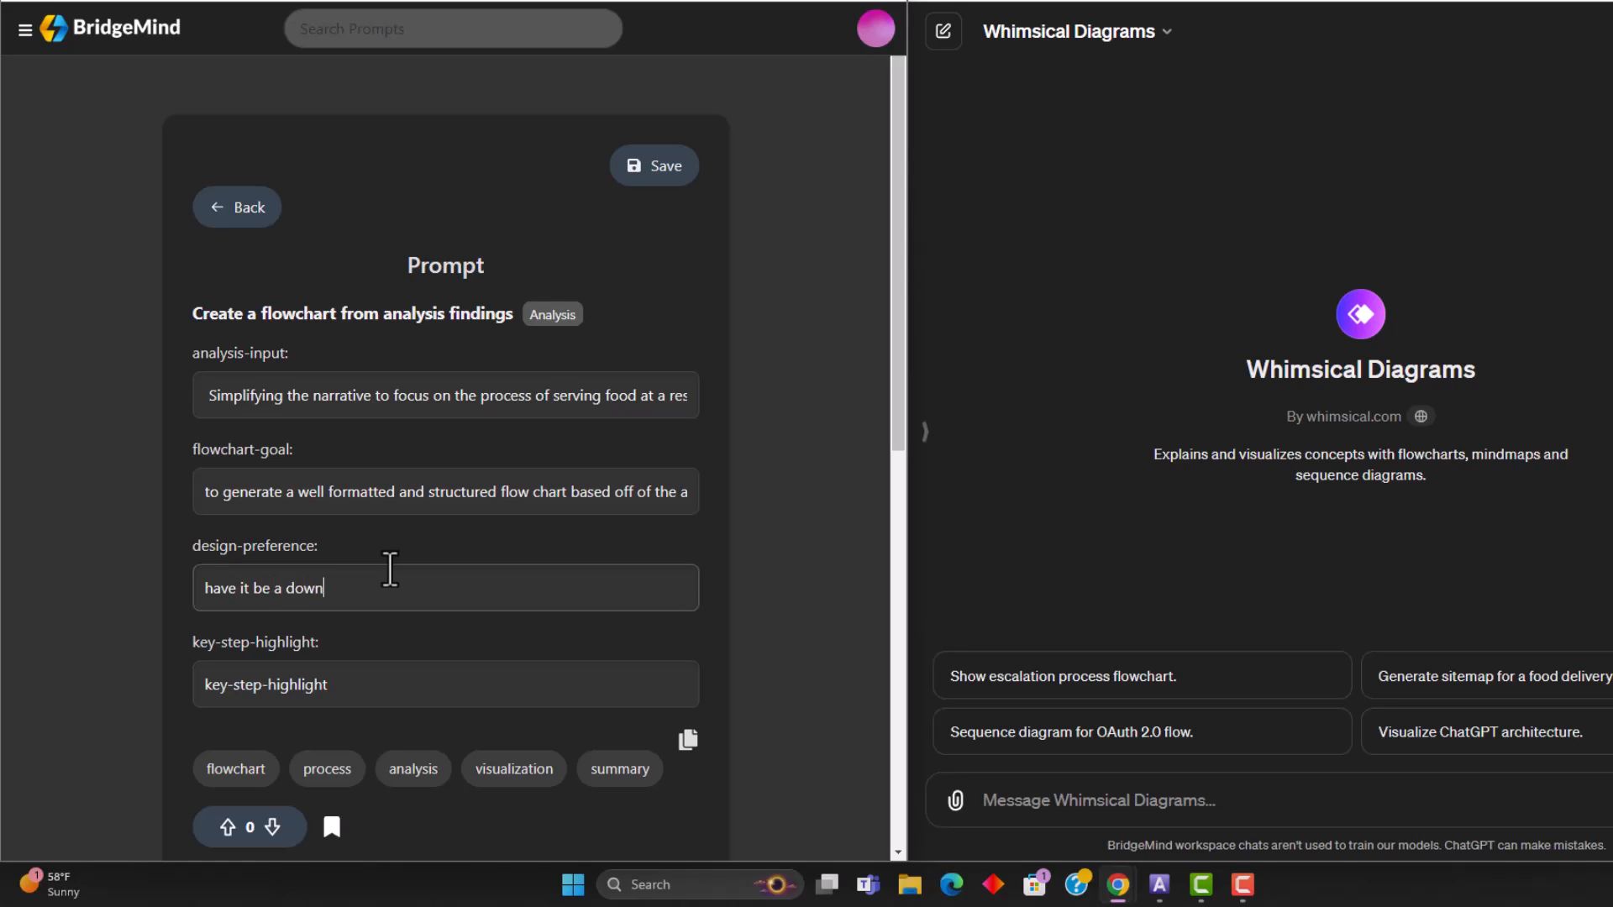
type("ward flow chart")
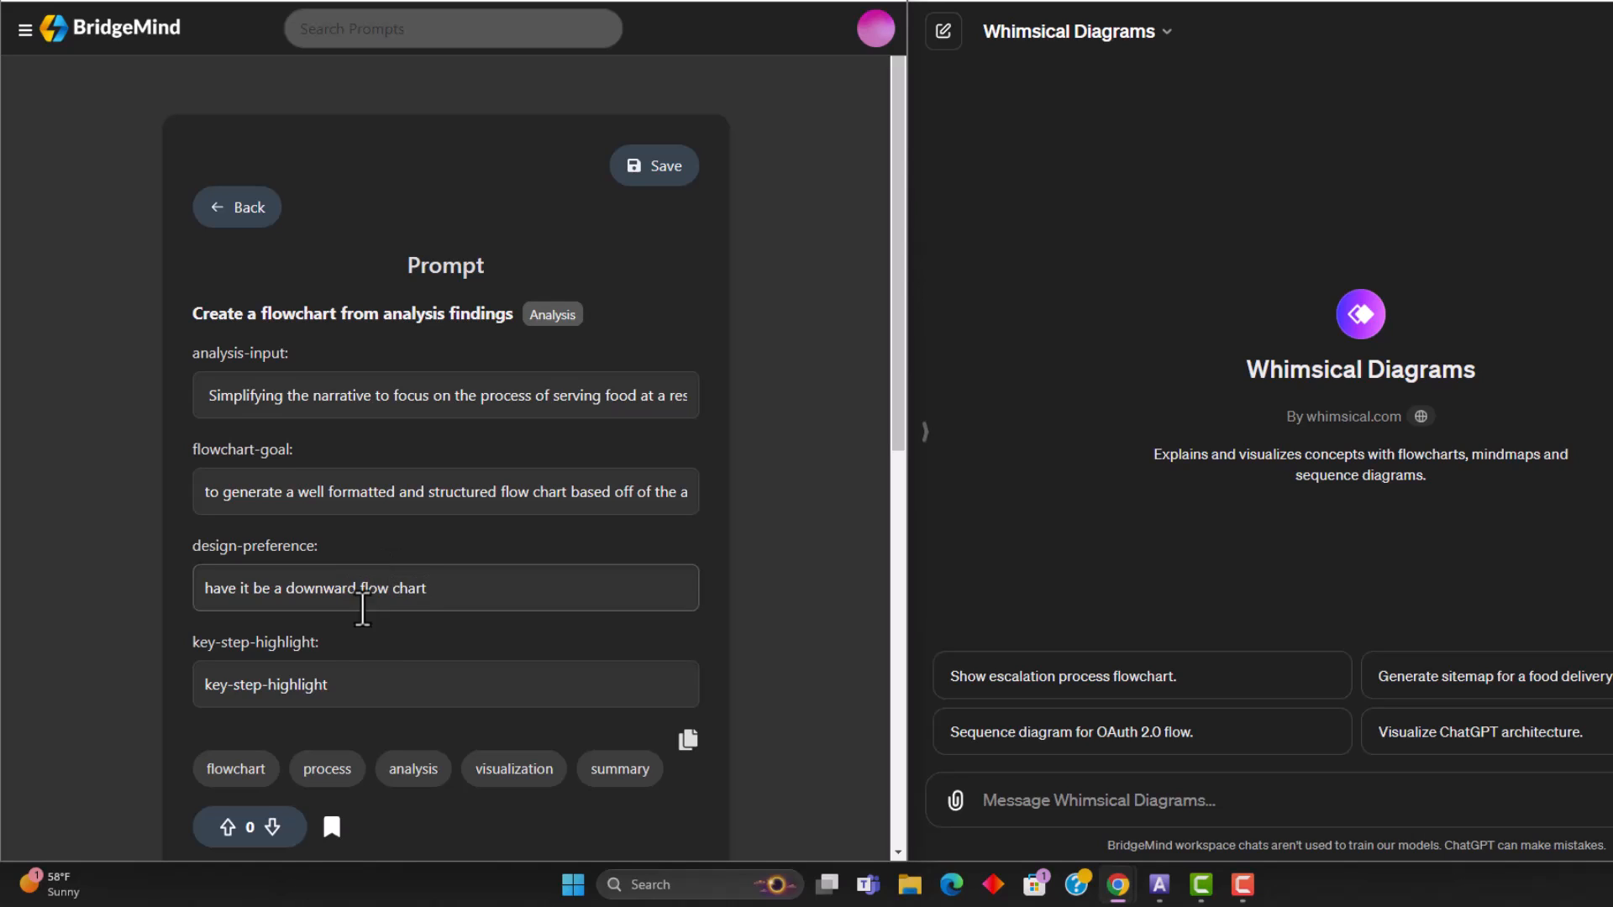
double_click(265, 684)
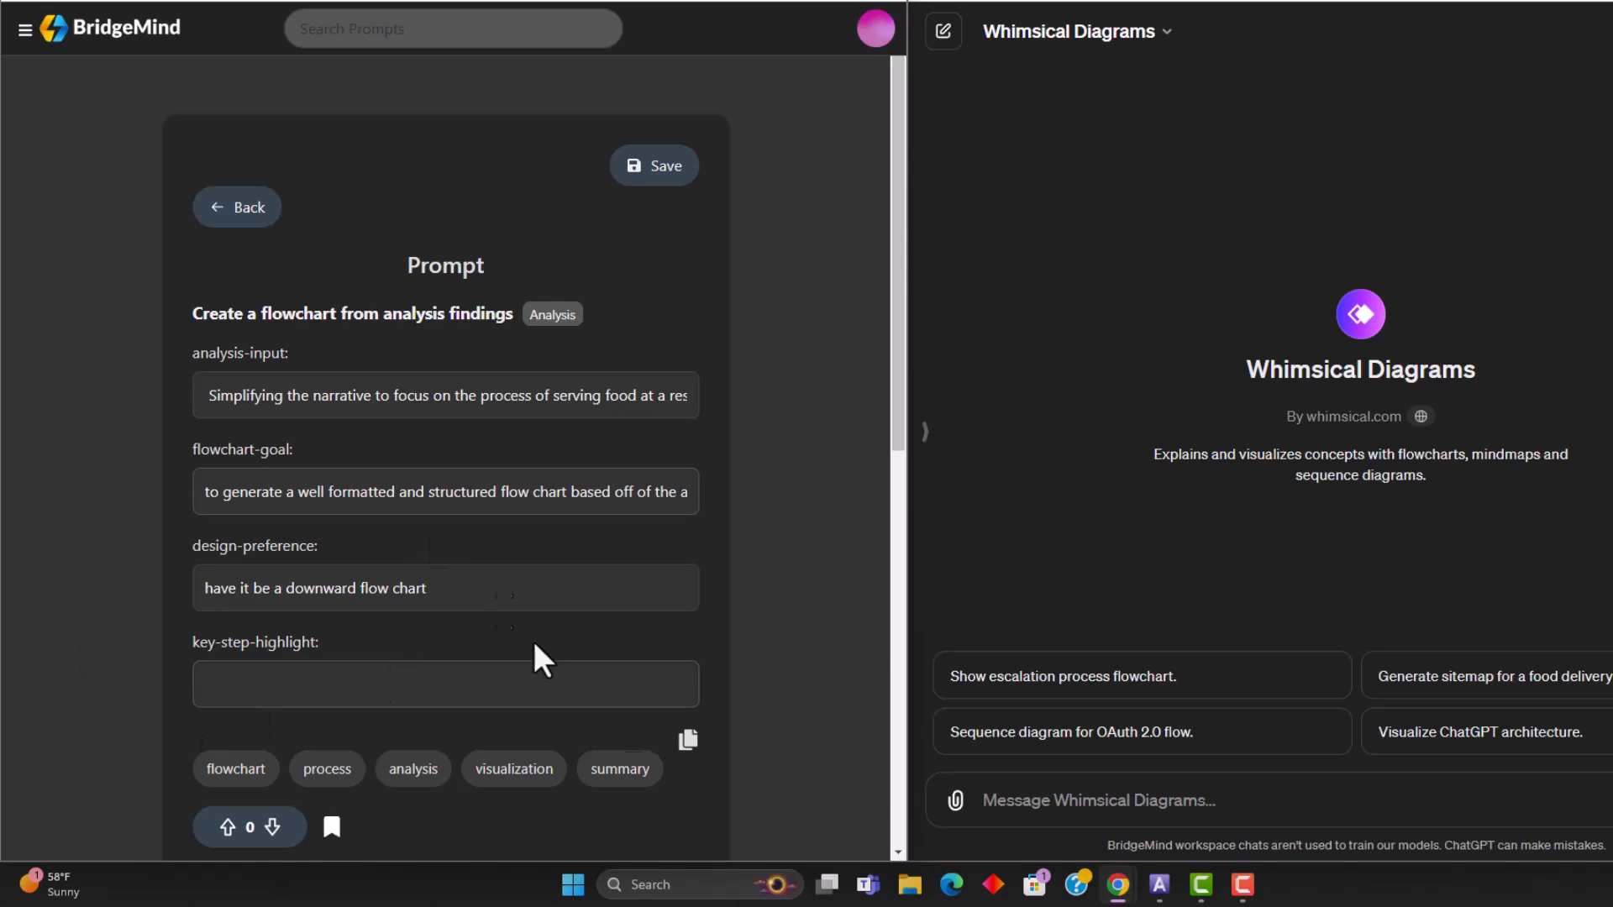
mouse_move(470, 211)
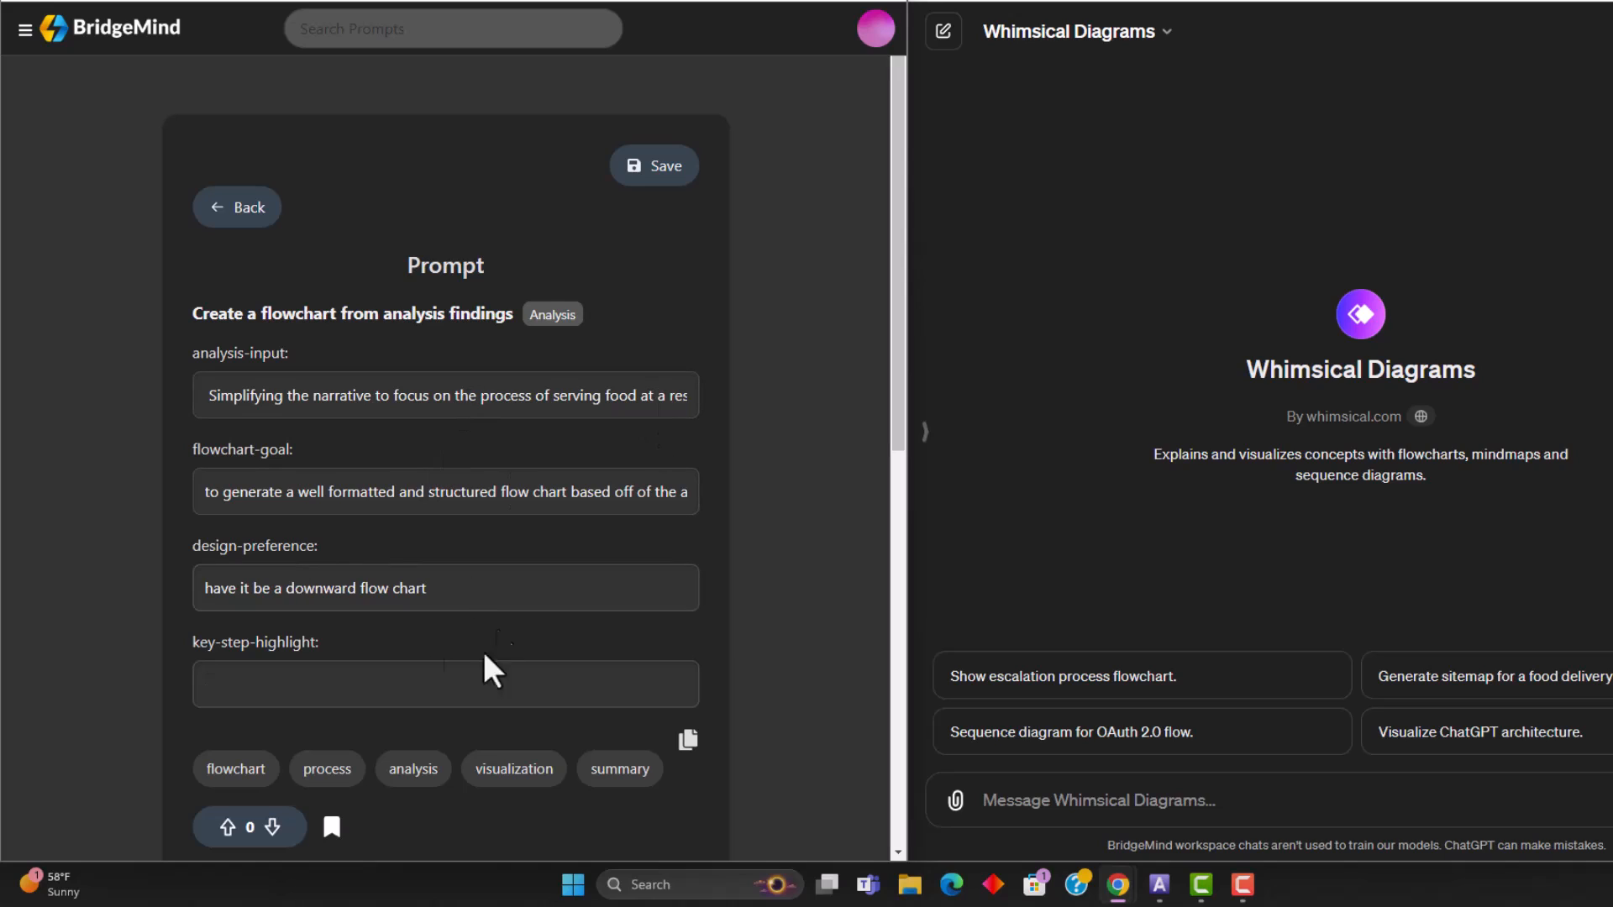
mouse_move(519, 576)
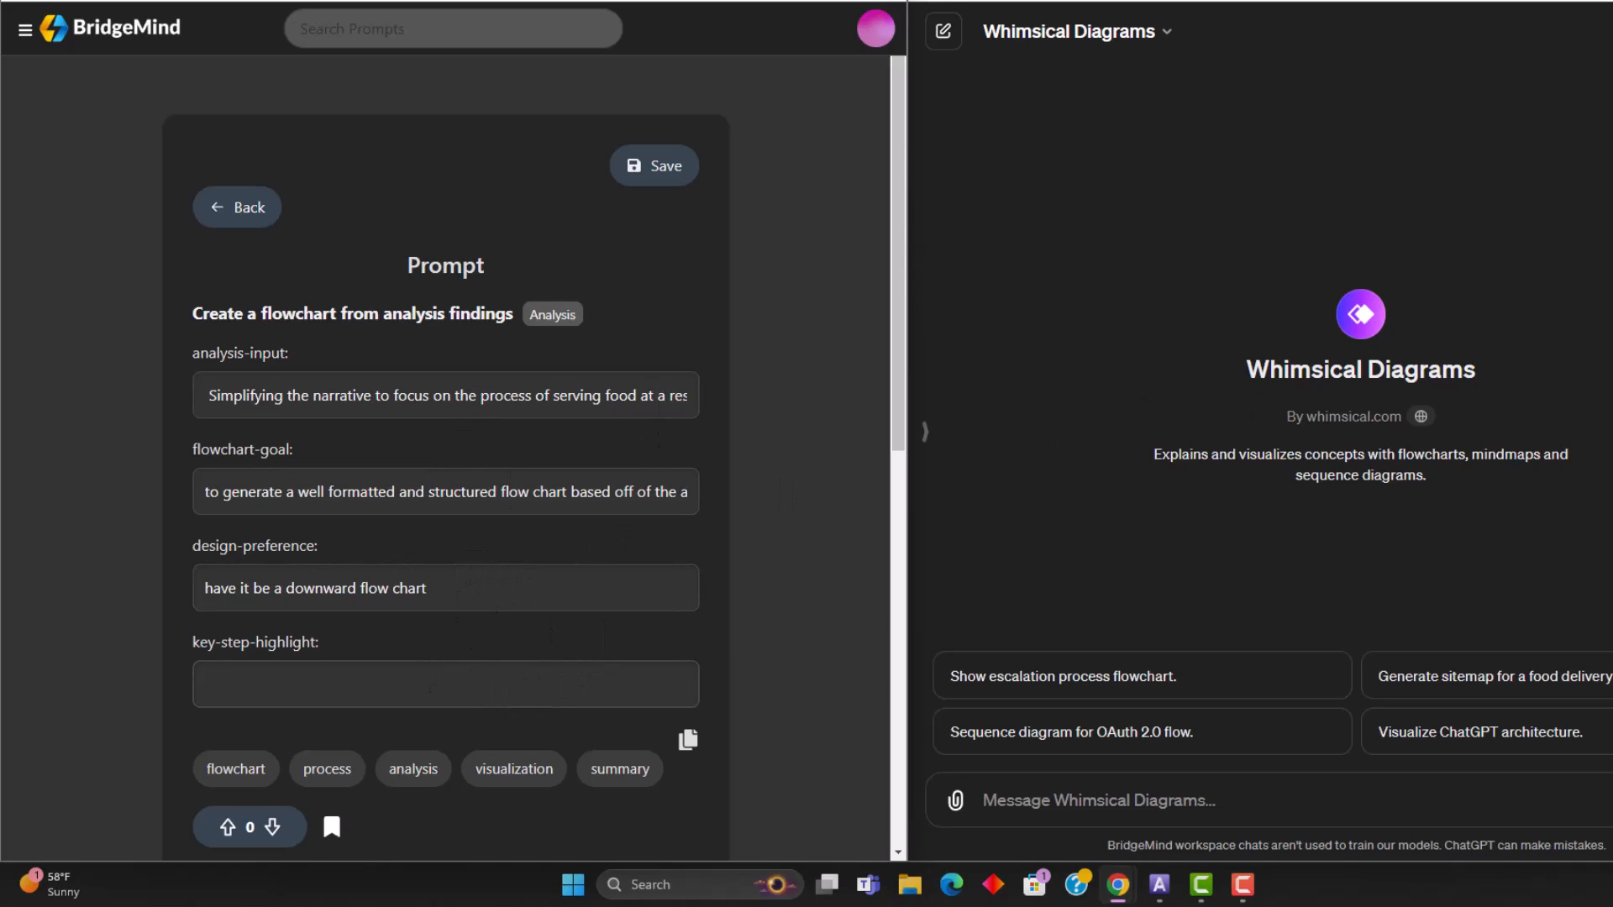
left_click(444, 684)
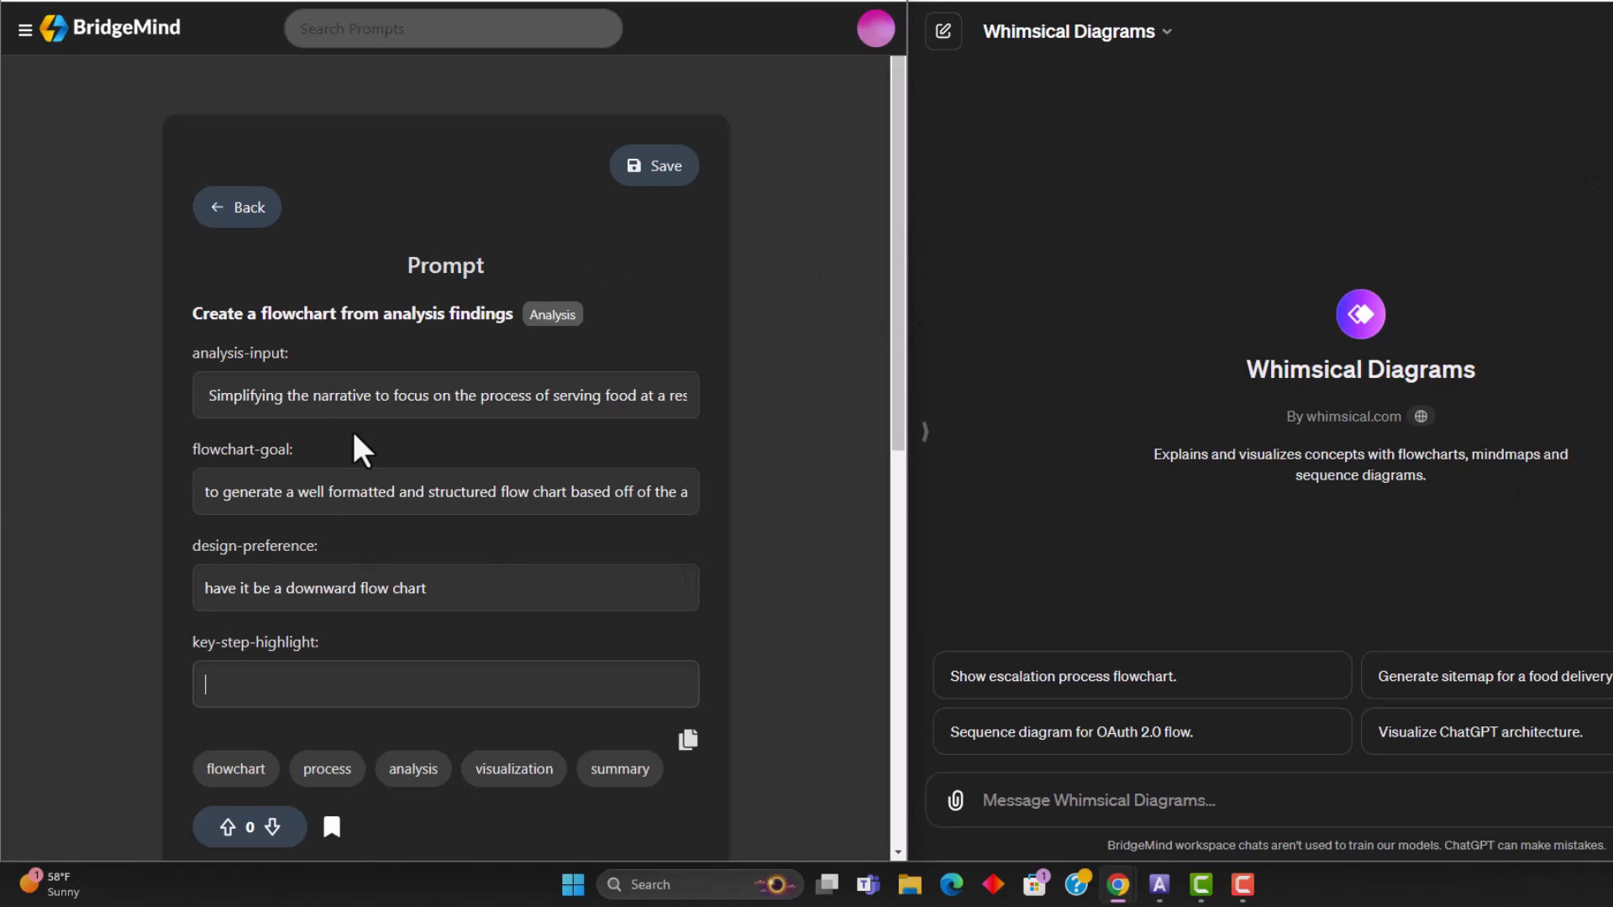
left_click(655, 165)
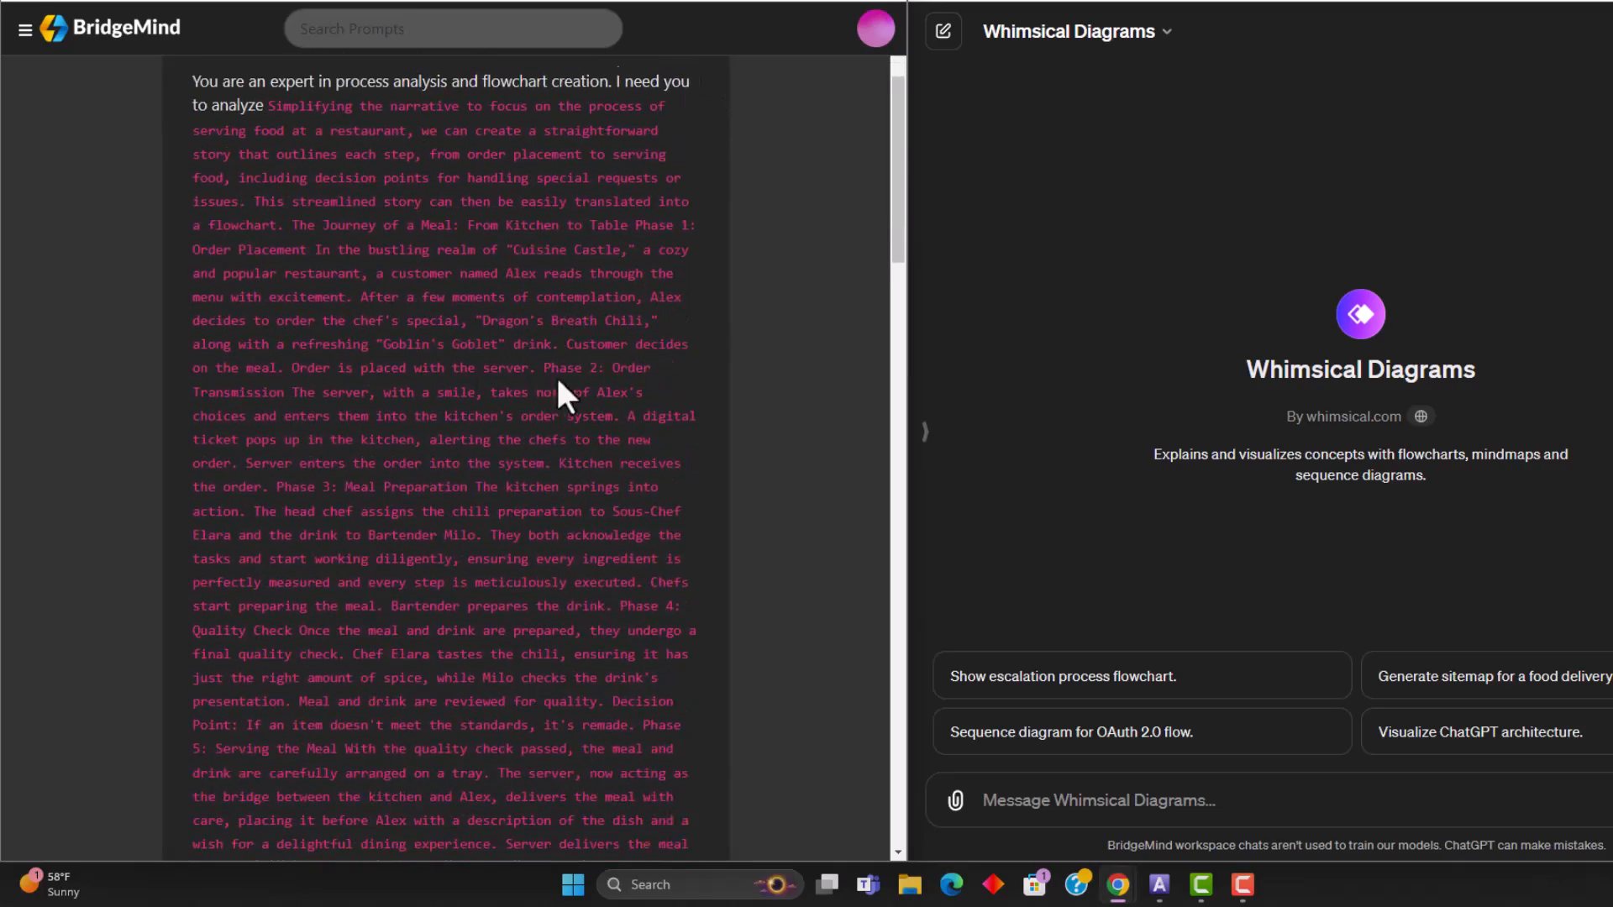
scroll("down", 3)
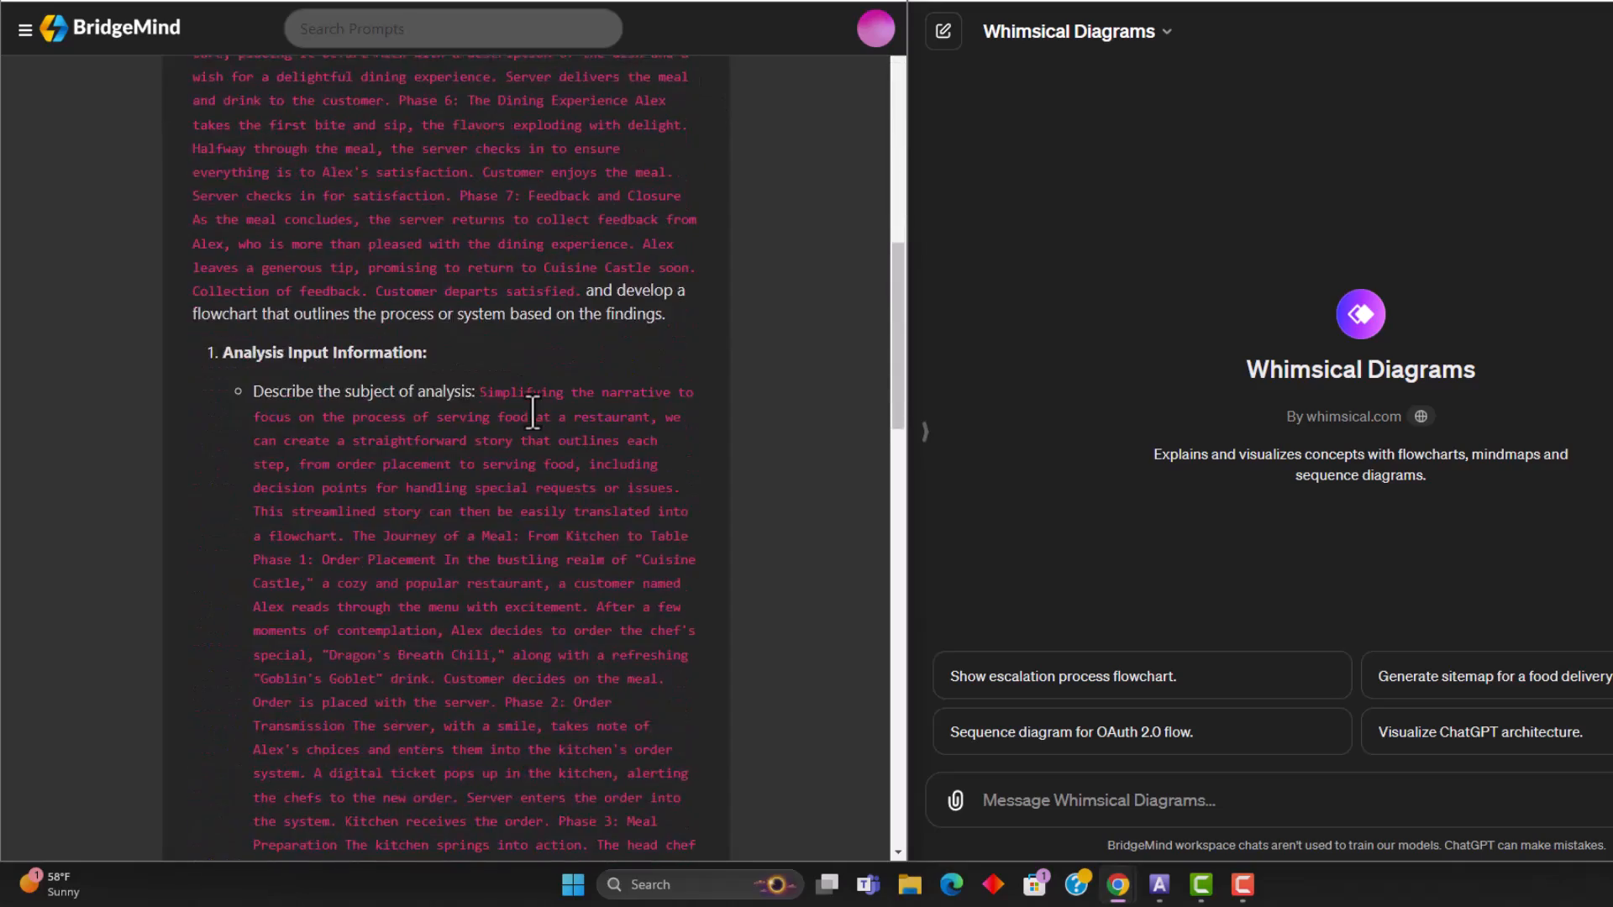
scroll("down", 3)
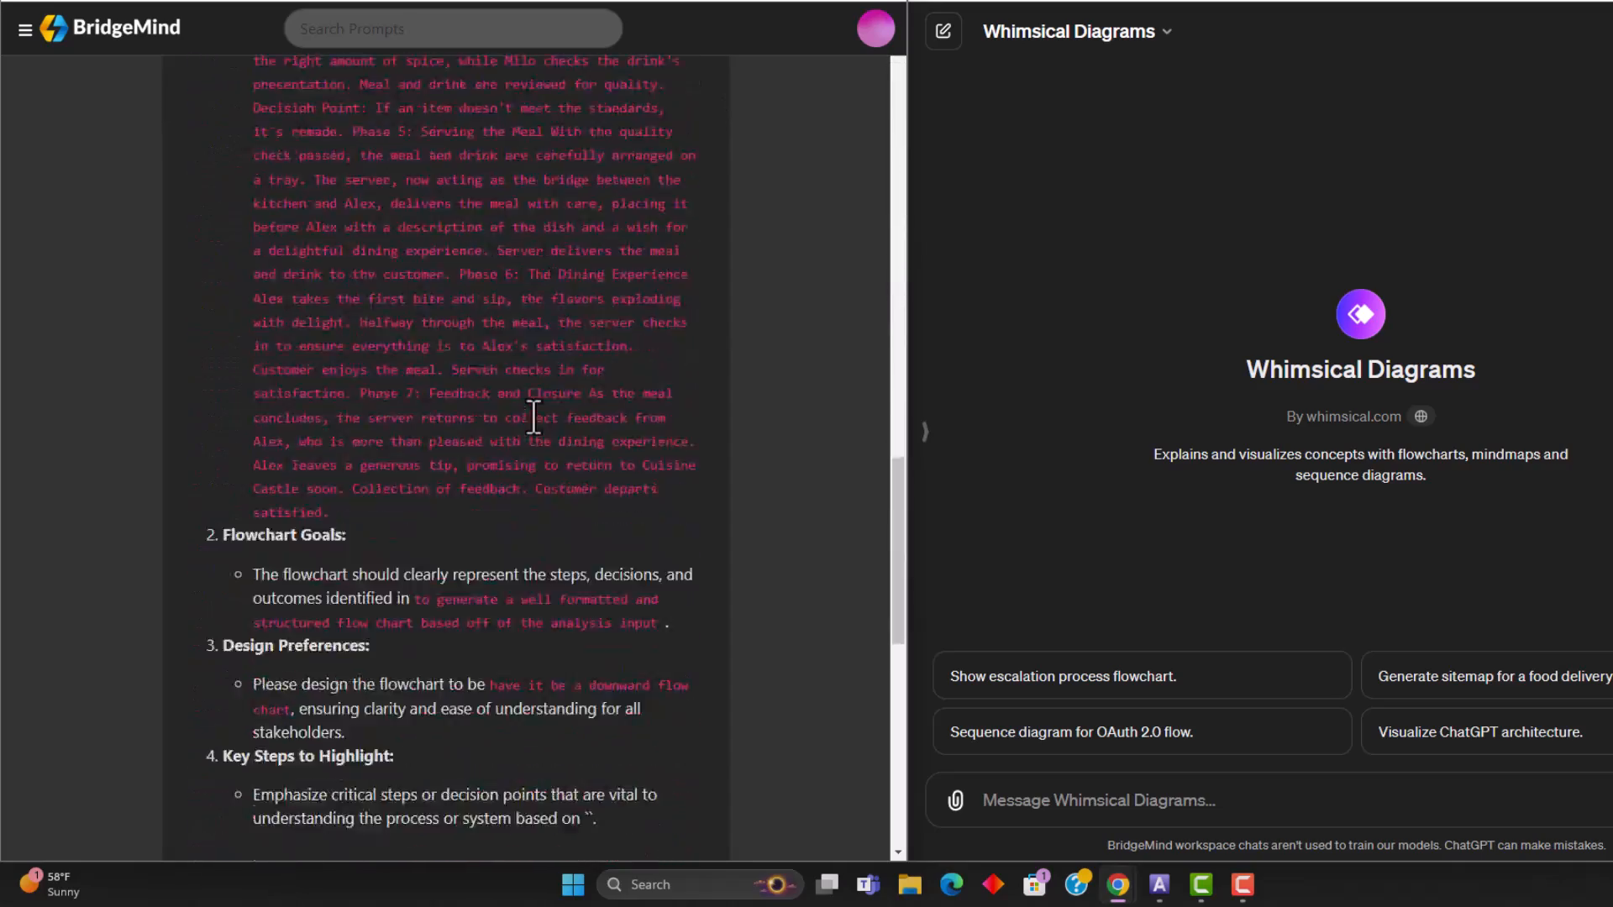
scroll("up", 3)
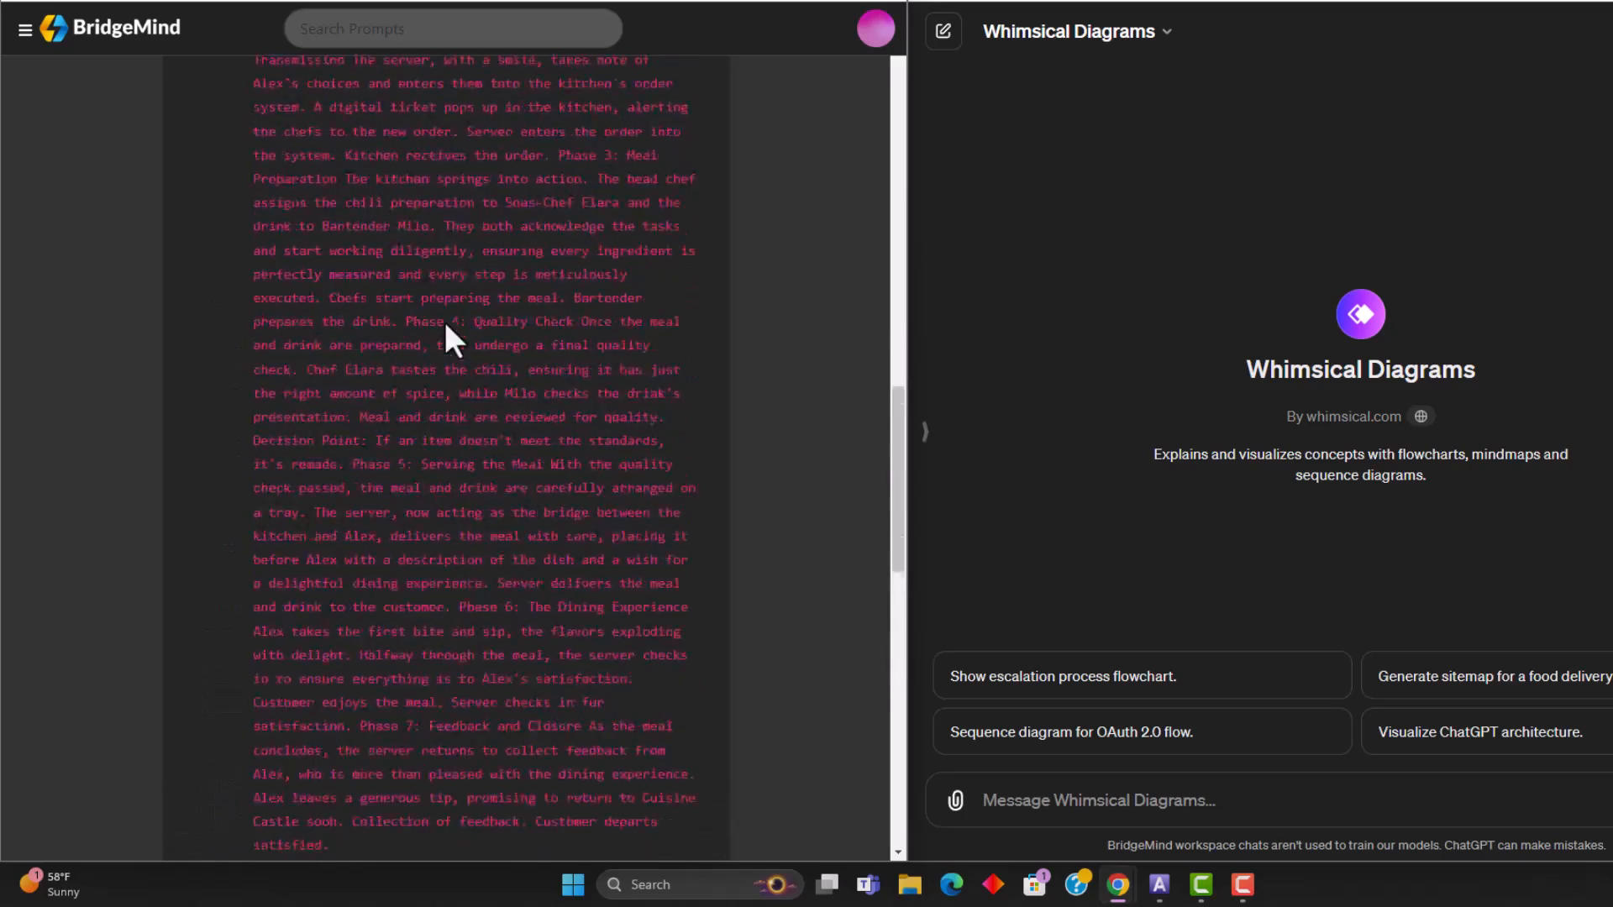
scroll("up", 3)
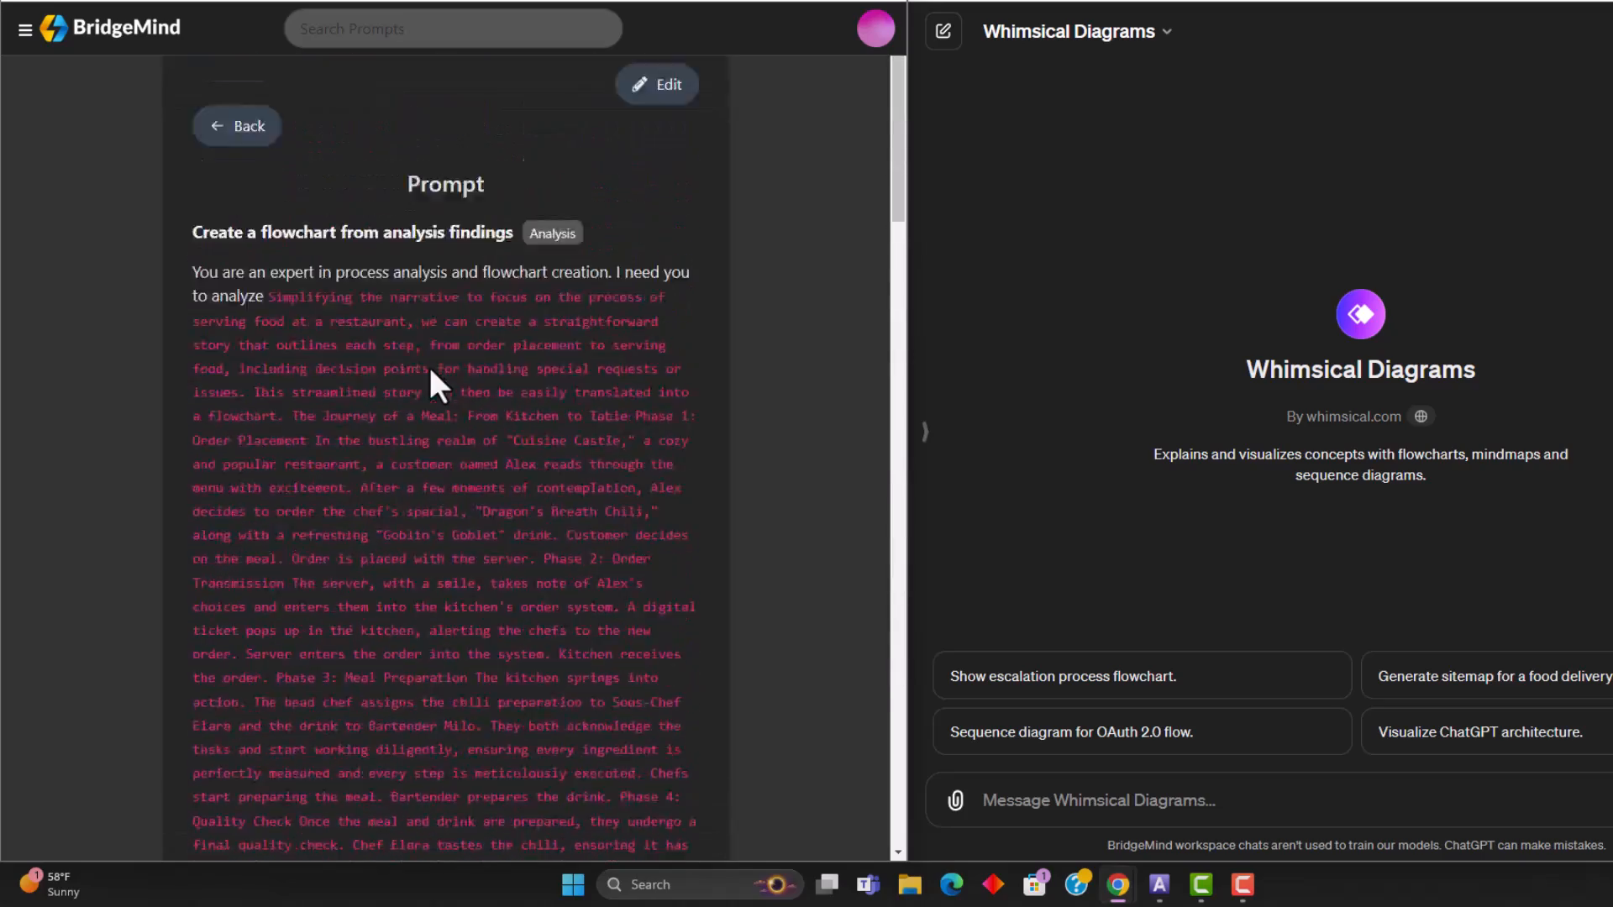
scroll("down", 3)
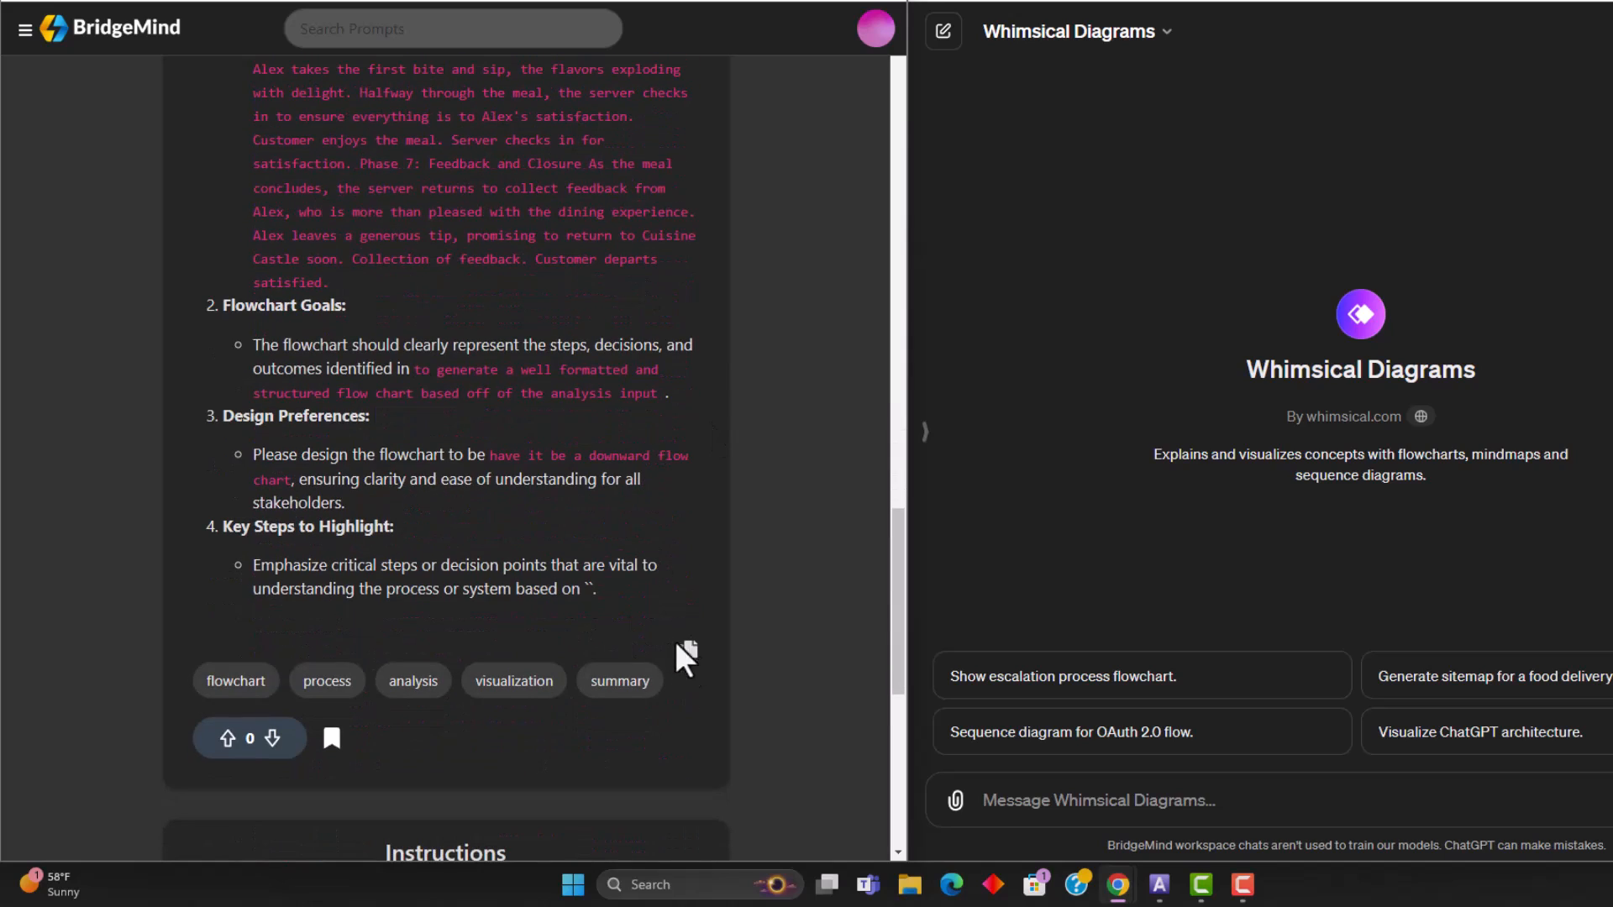
scroll("up", 3)
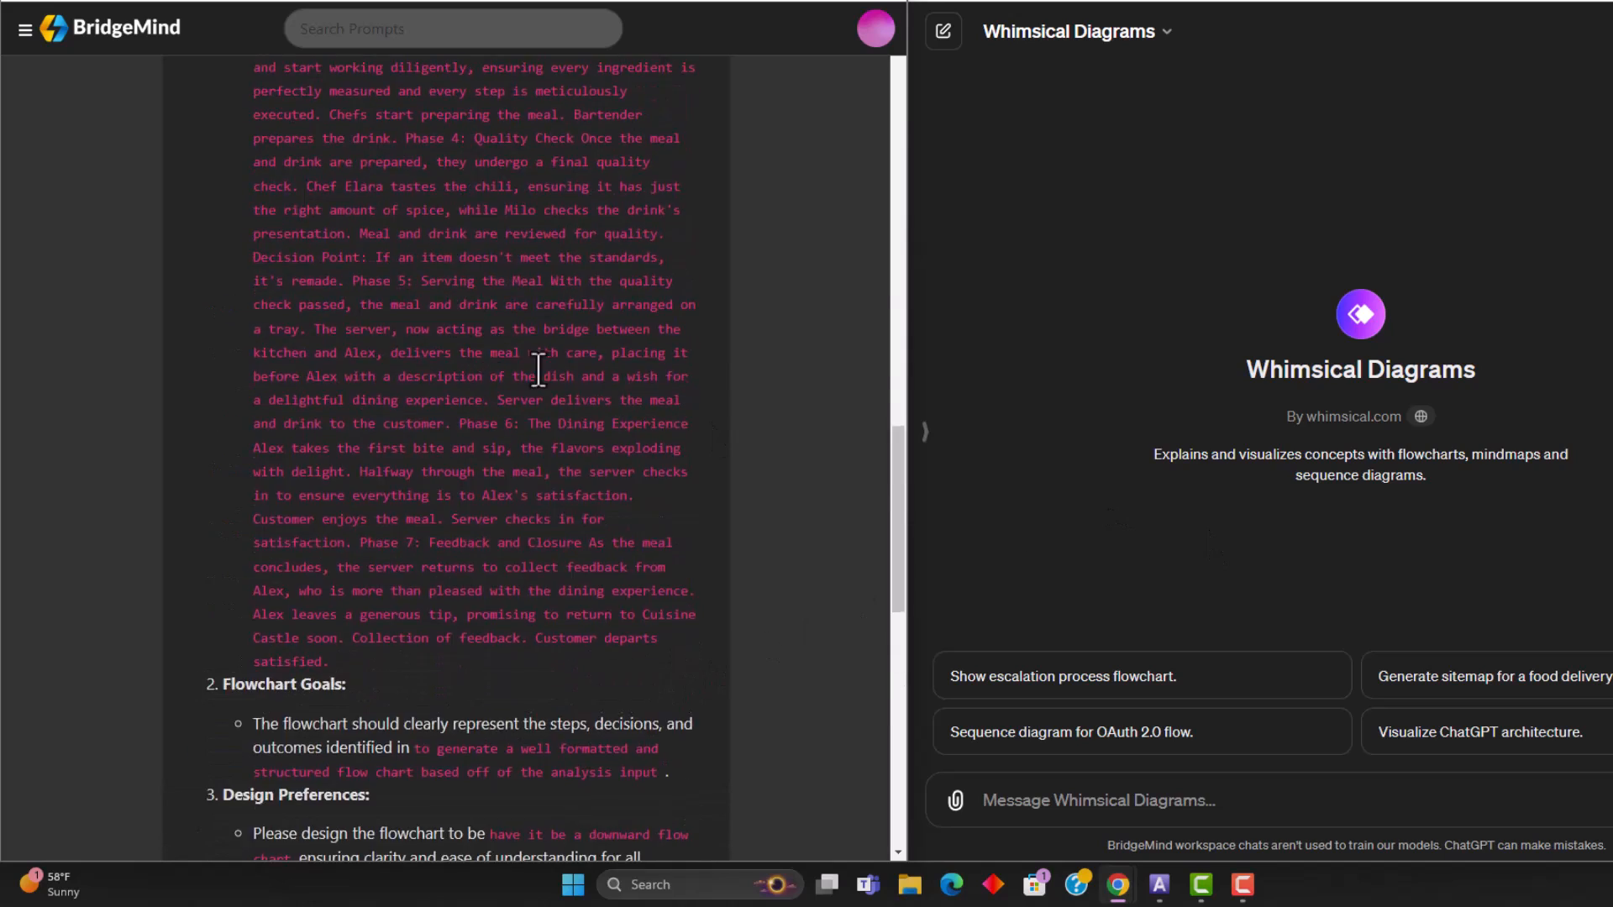
scroll("up", 3)
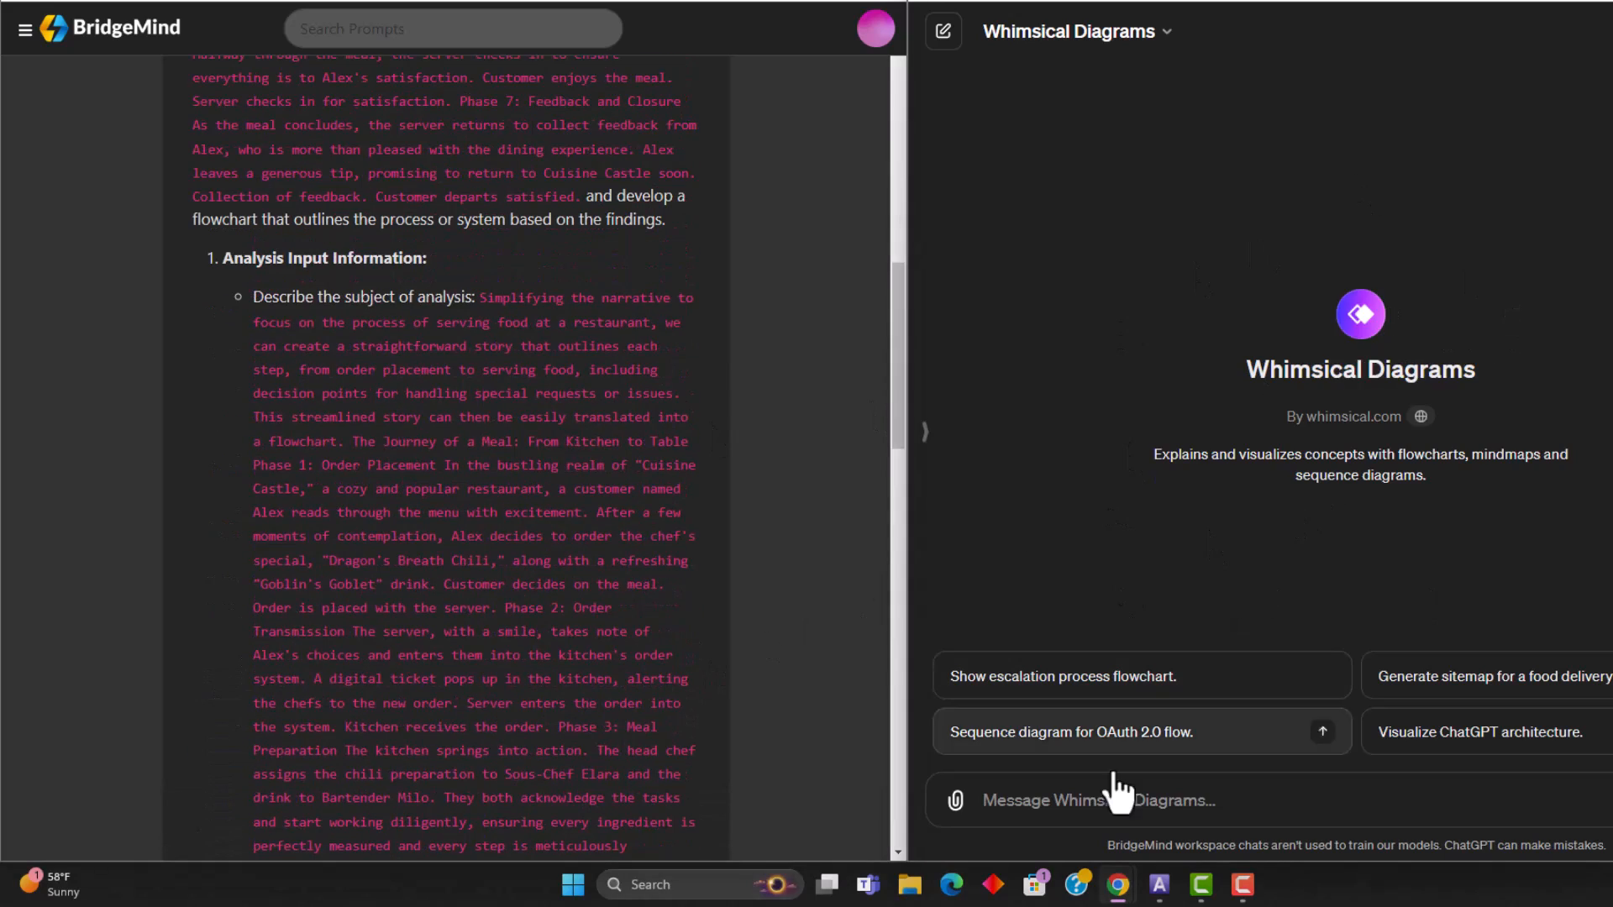
Paste the filled flowchart prompt into the Whimsical Diagrams chat and send it
left_click(1323, 732)
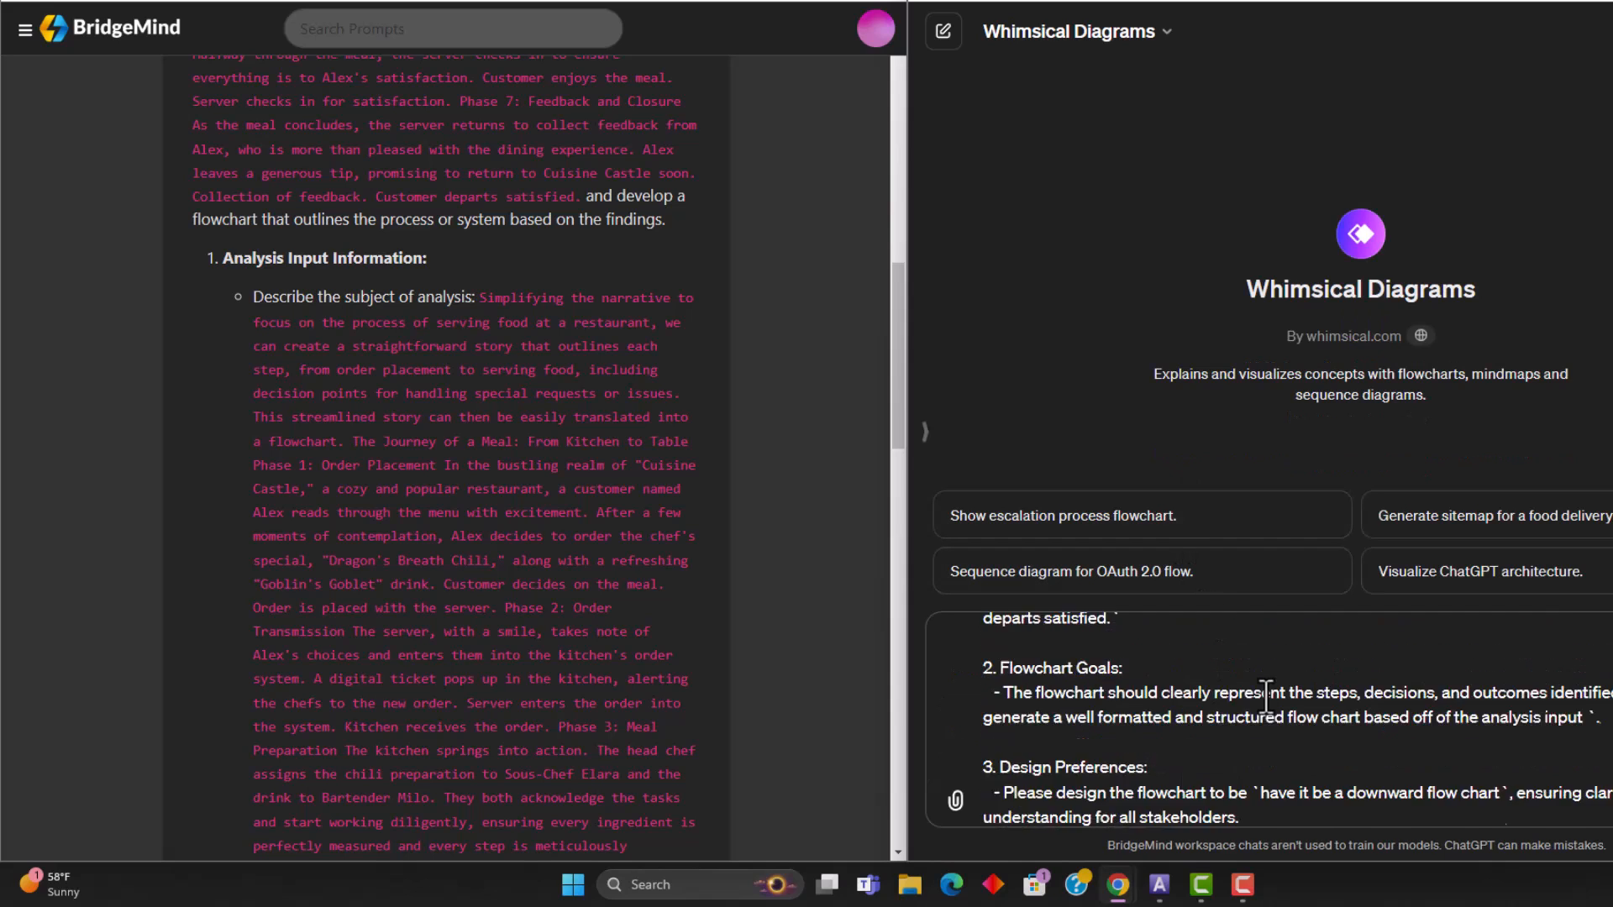
scroll("down", 3)
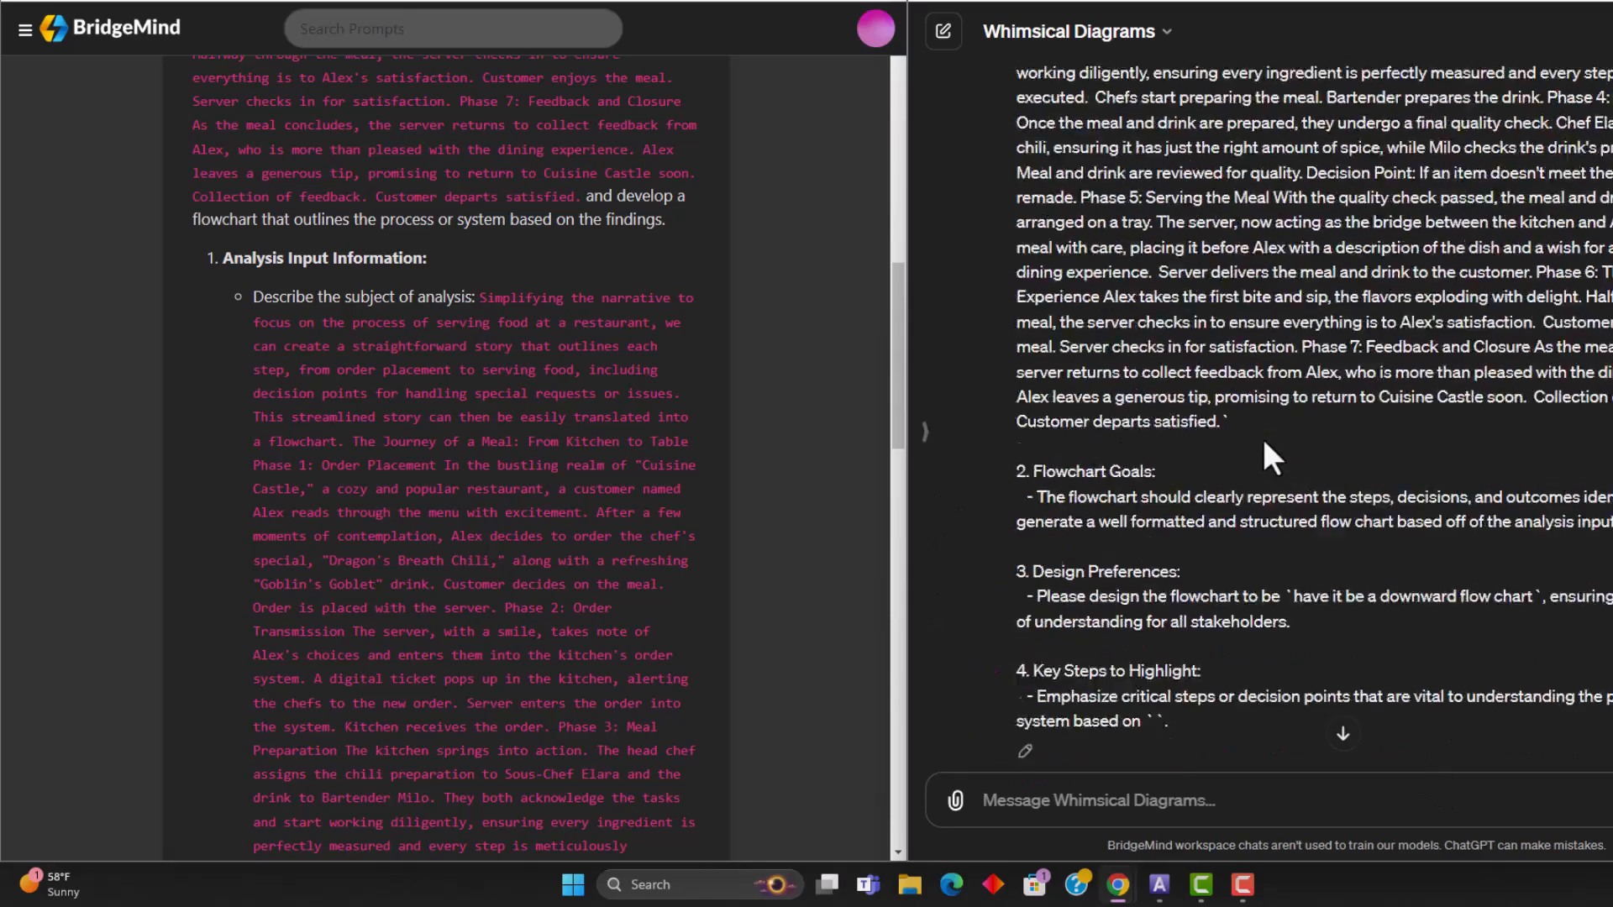
scroll("down", 3)
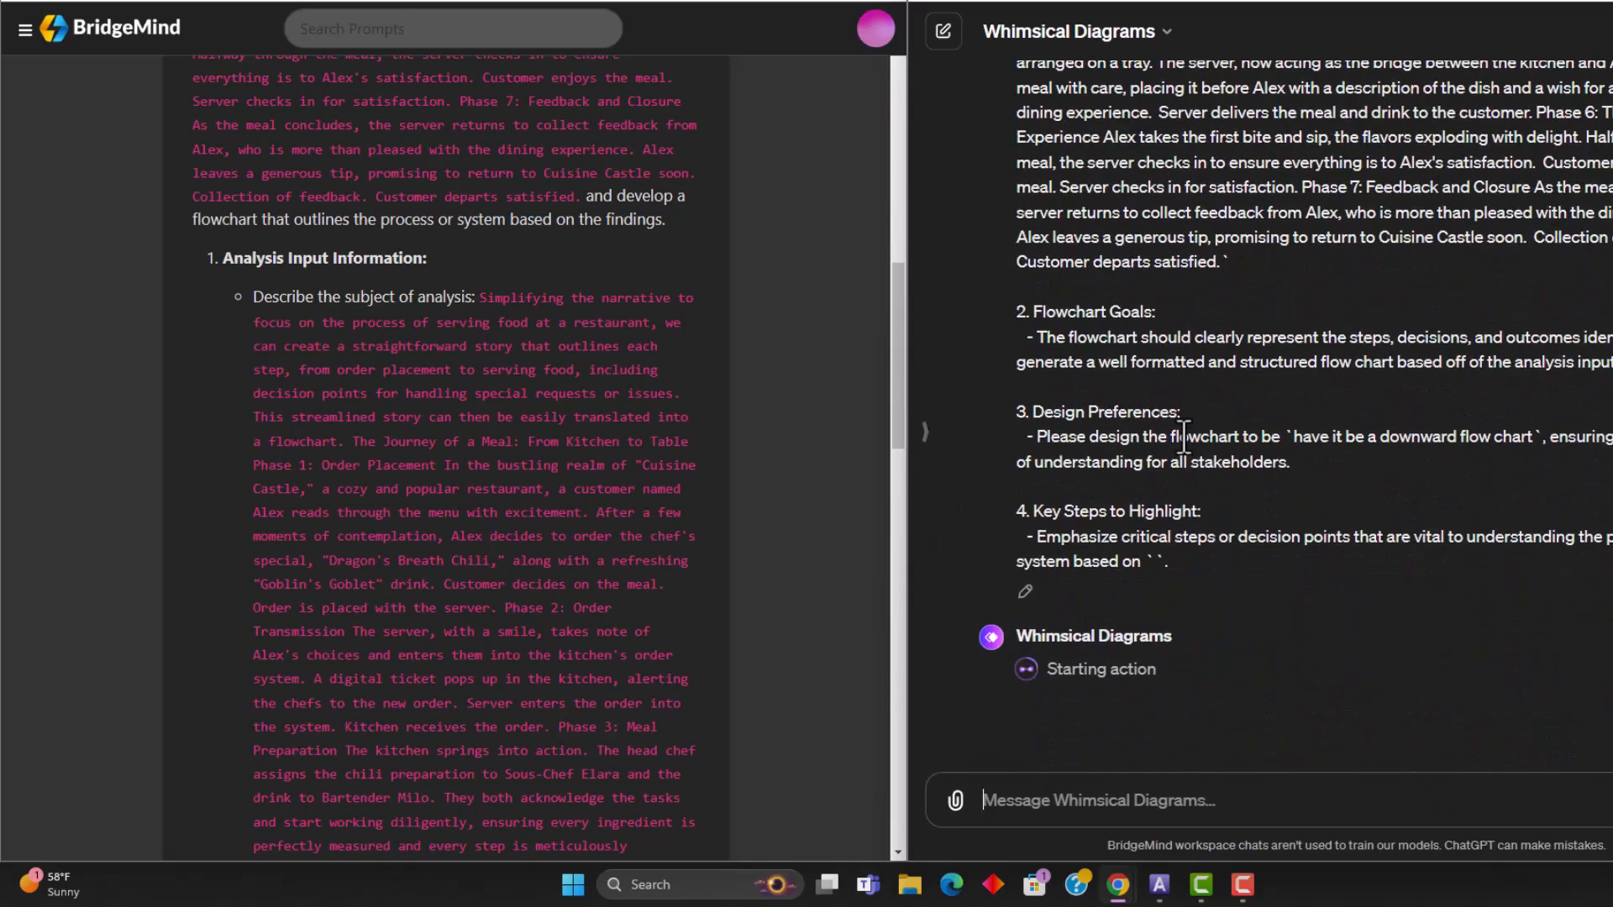
mouse_move(1059, 402)
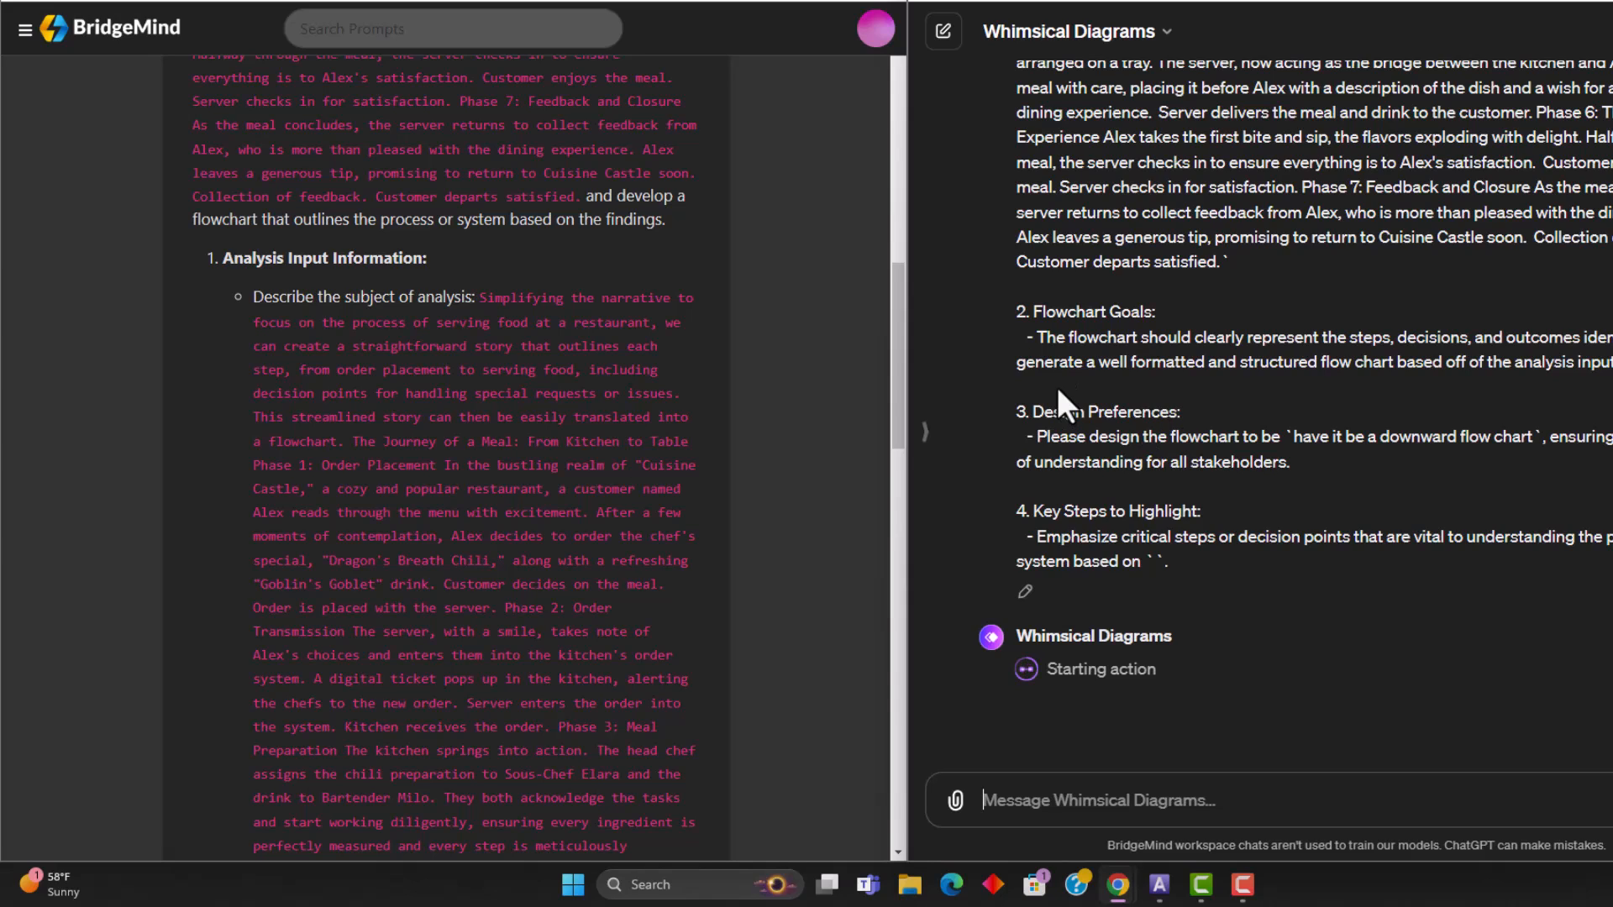
mouse_move(1127, 698)
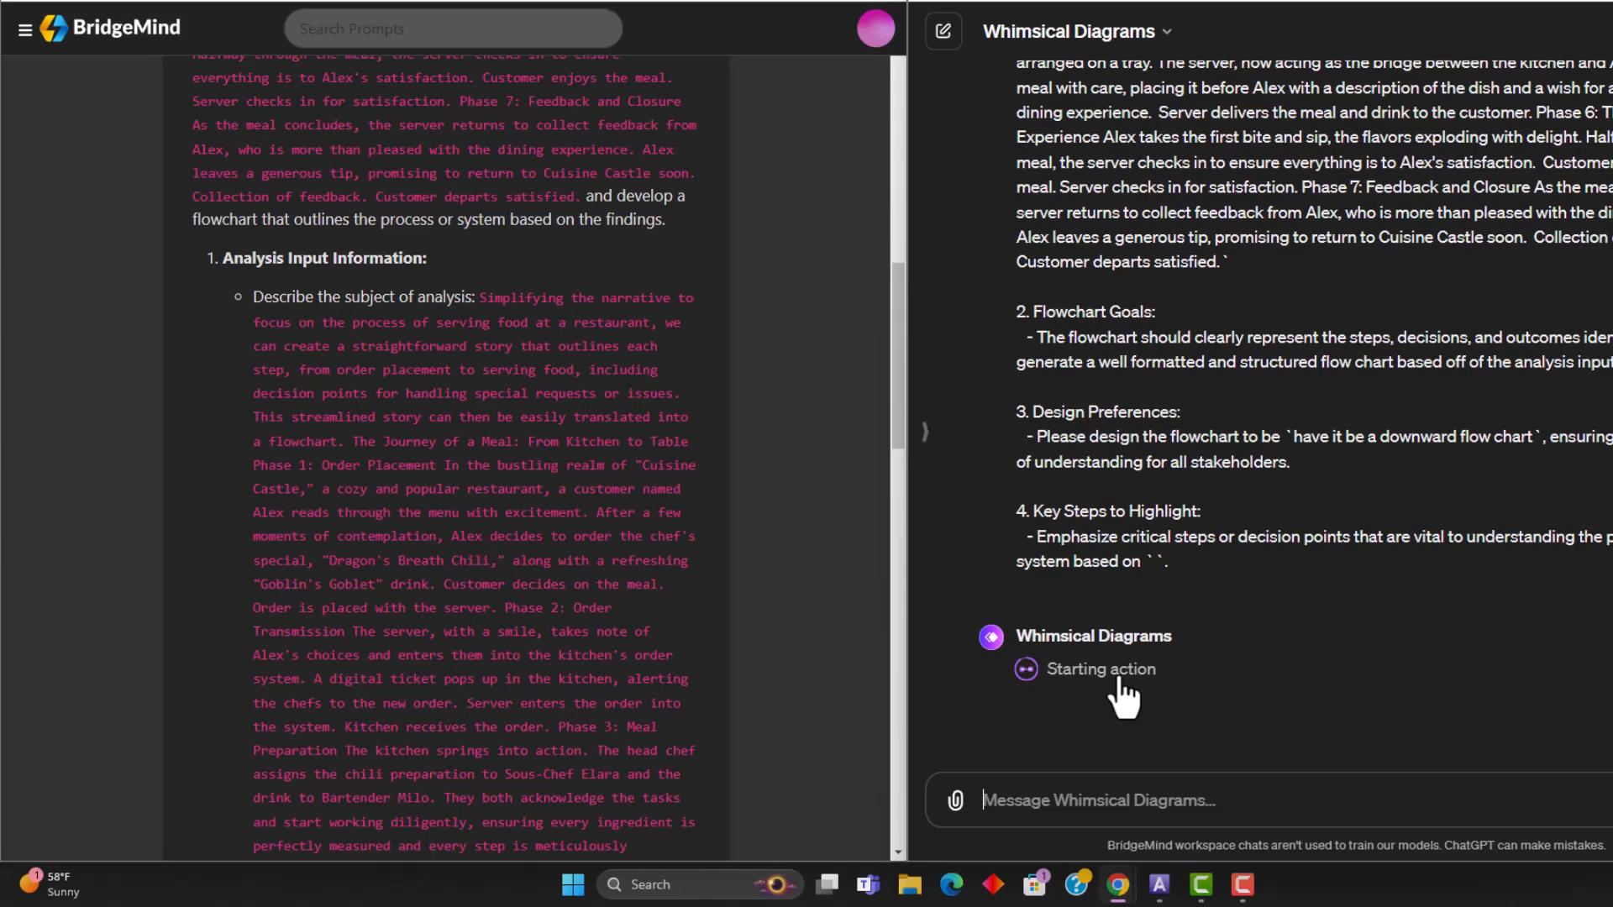
mouse_move(1119, 683)
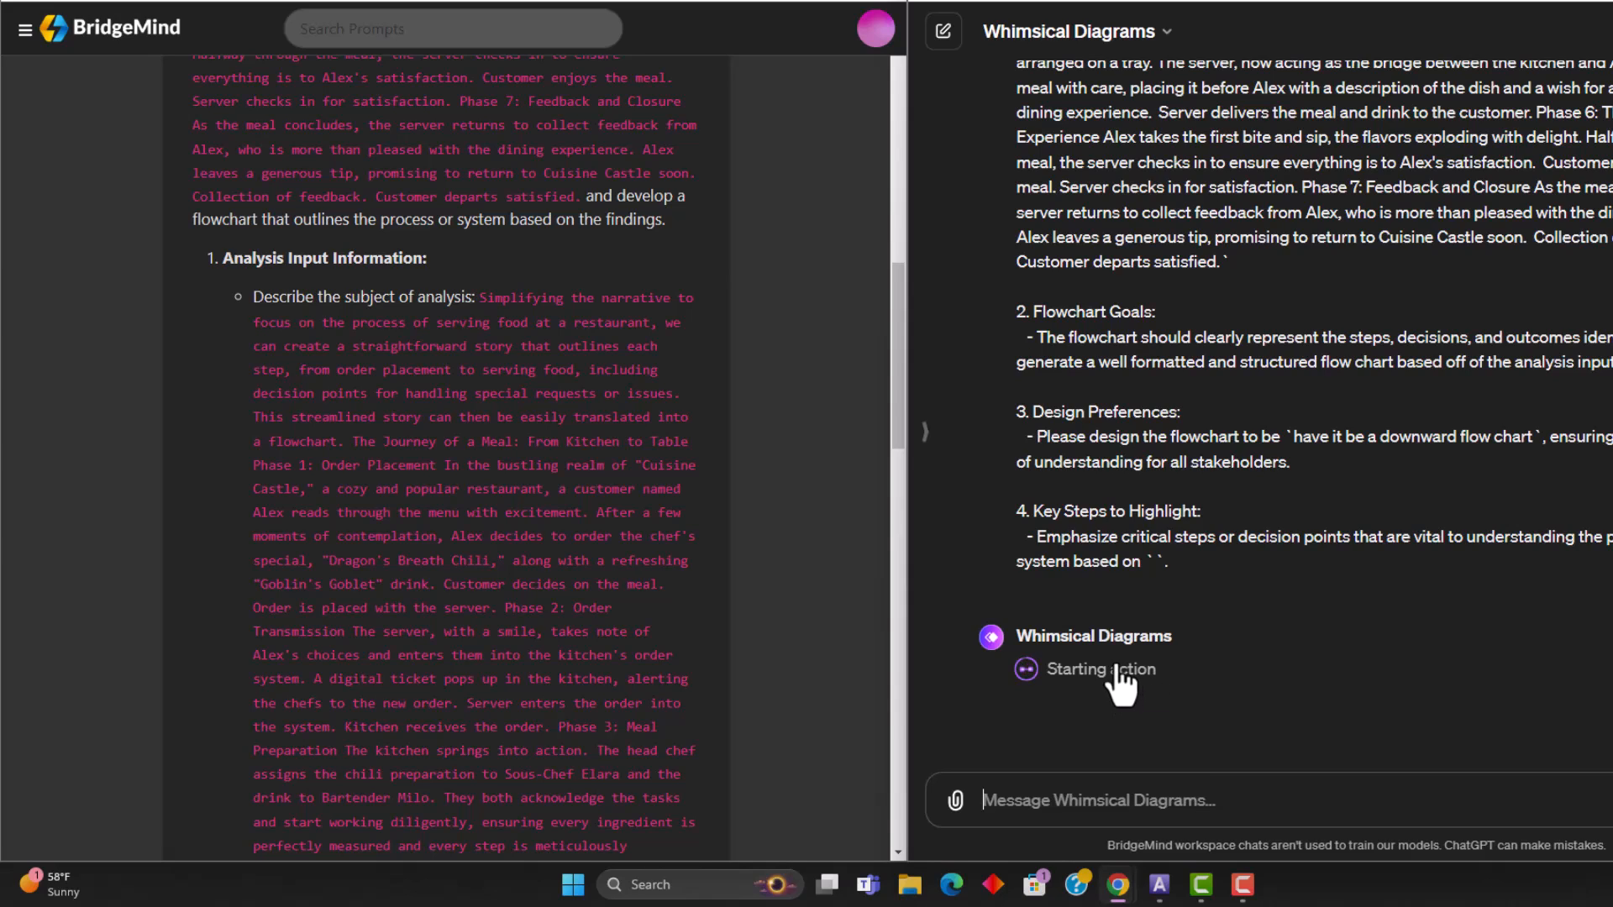
mouse_move(1101, 705)
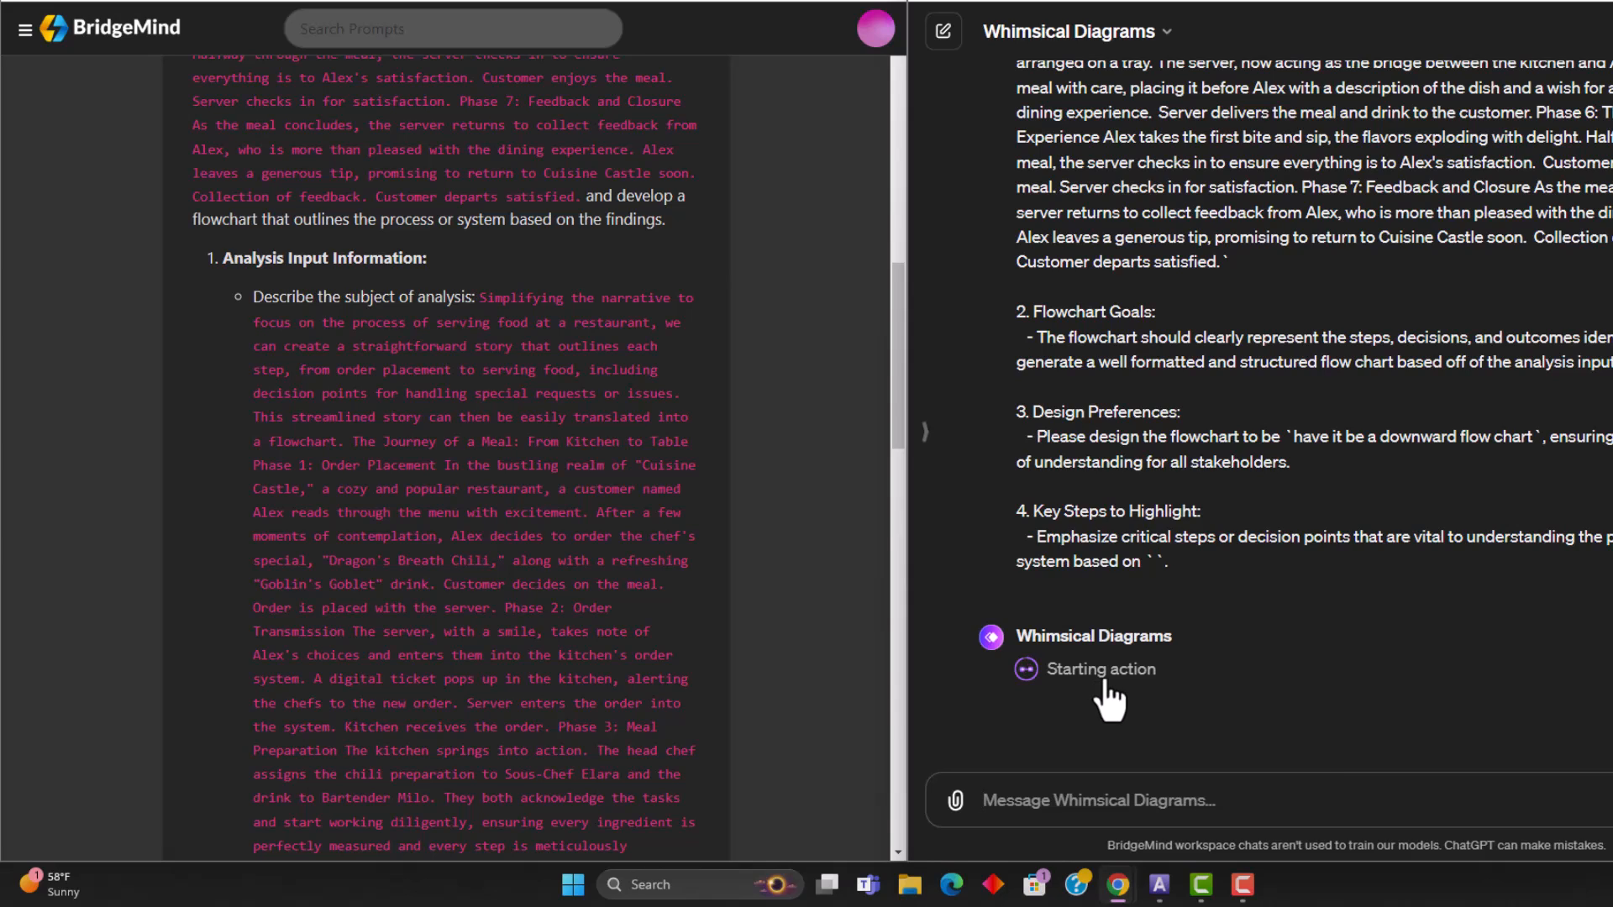
mouse_move(1127, 710)
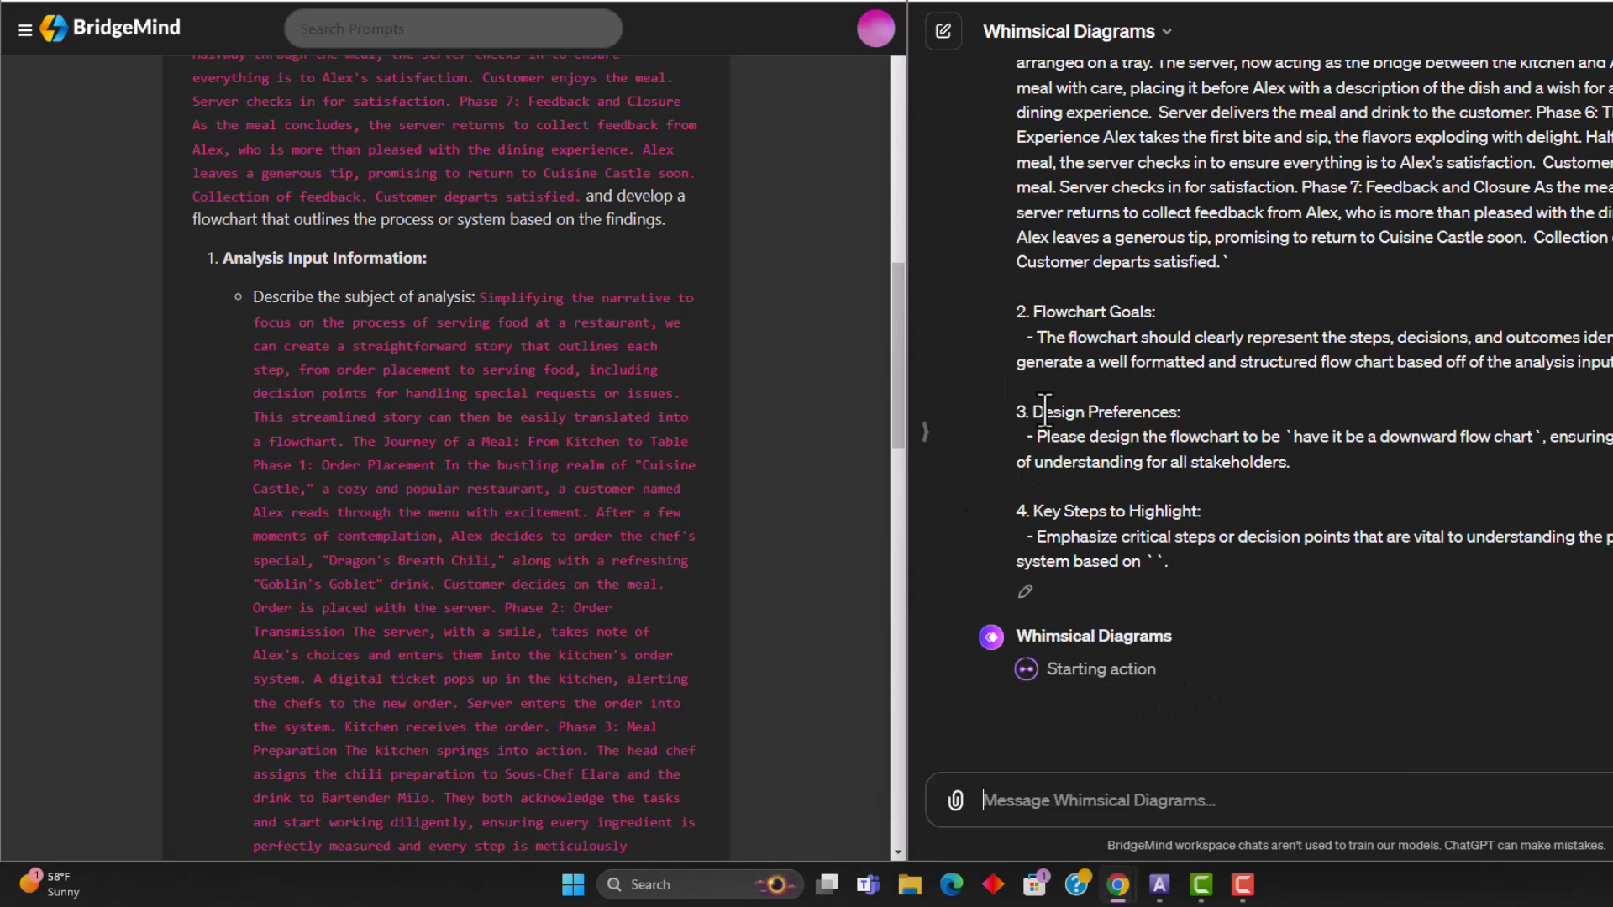
mouse_move(1121, 303)
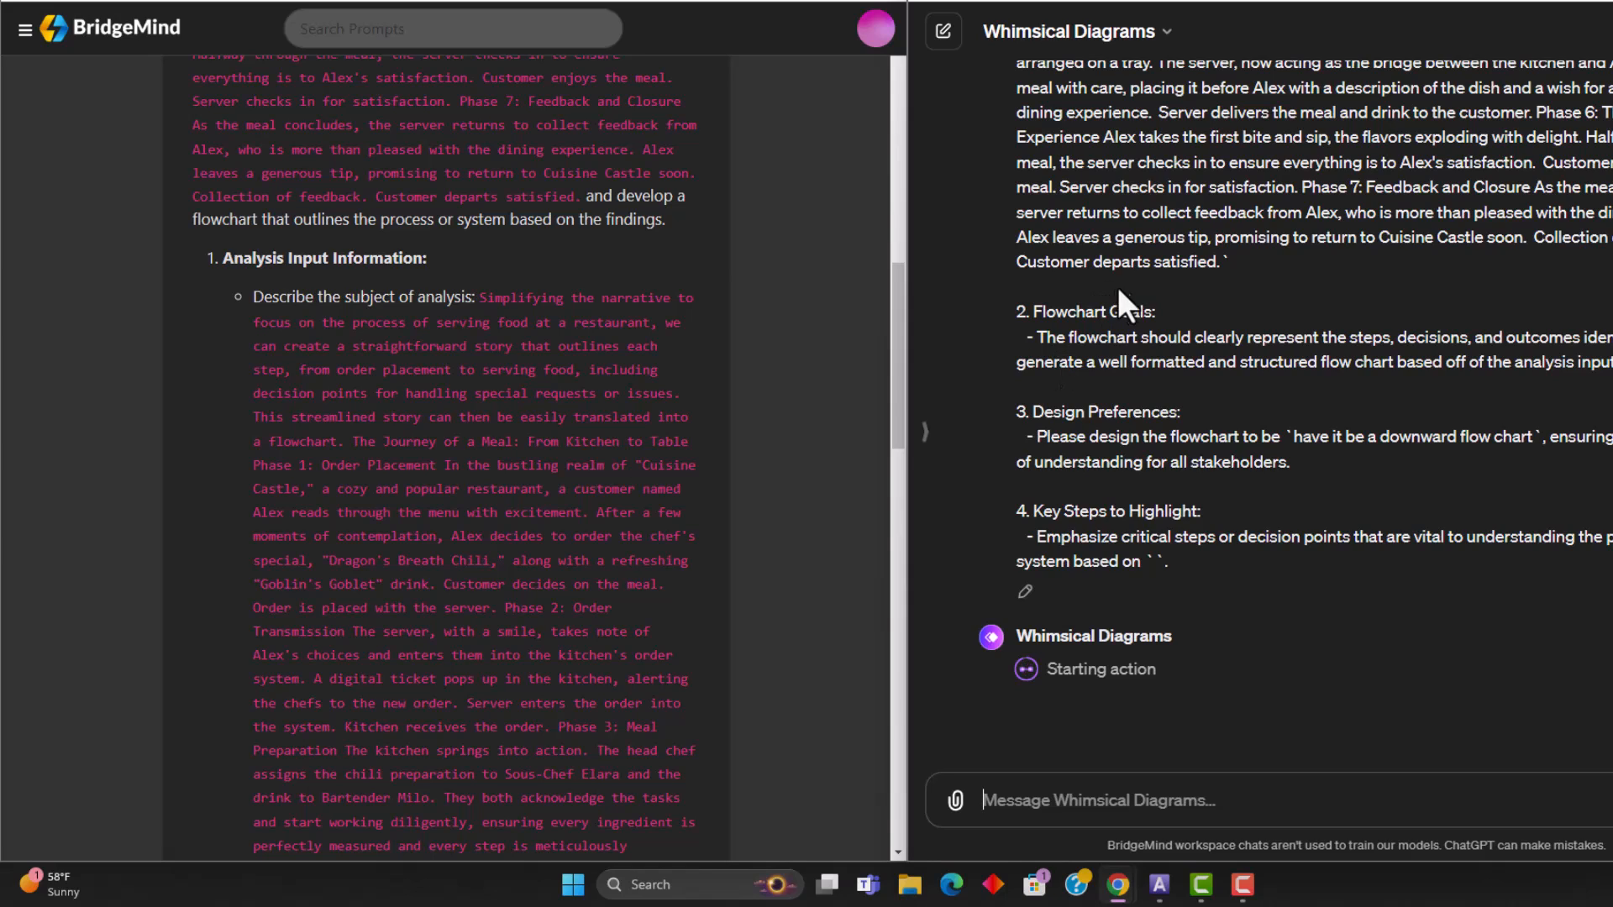
mouse_move(1126, 674)
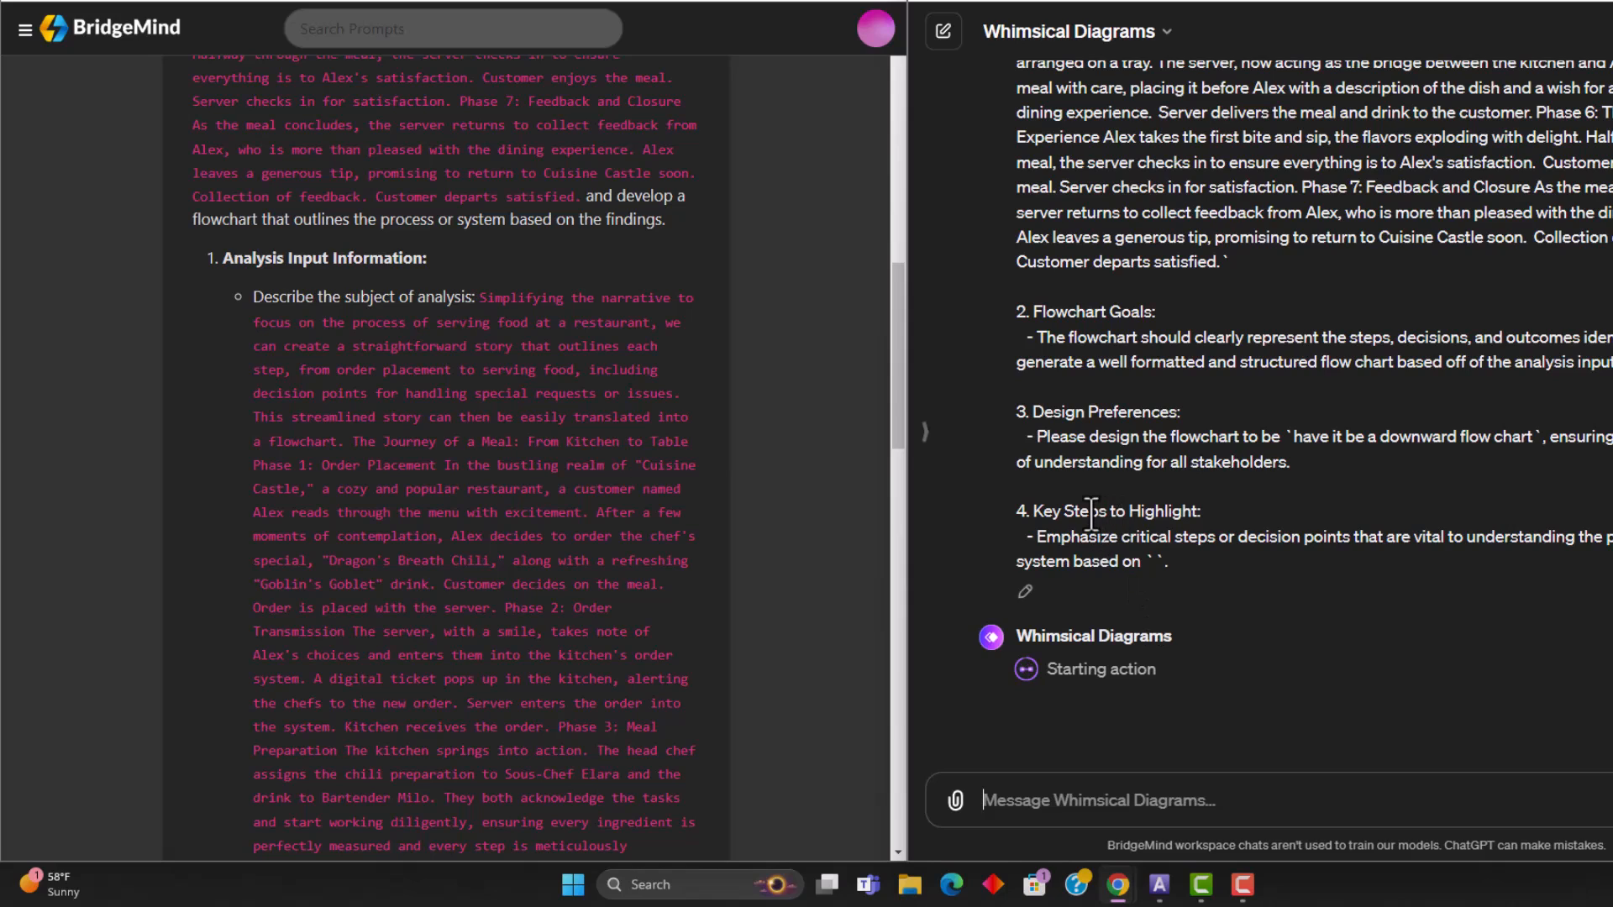
mouse_move(1435, 723)
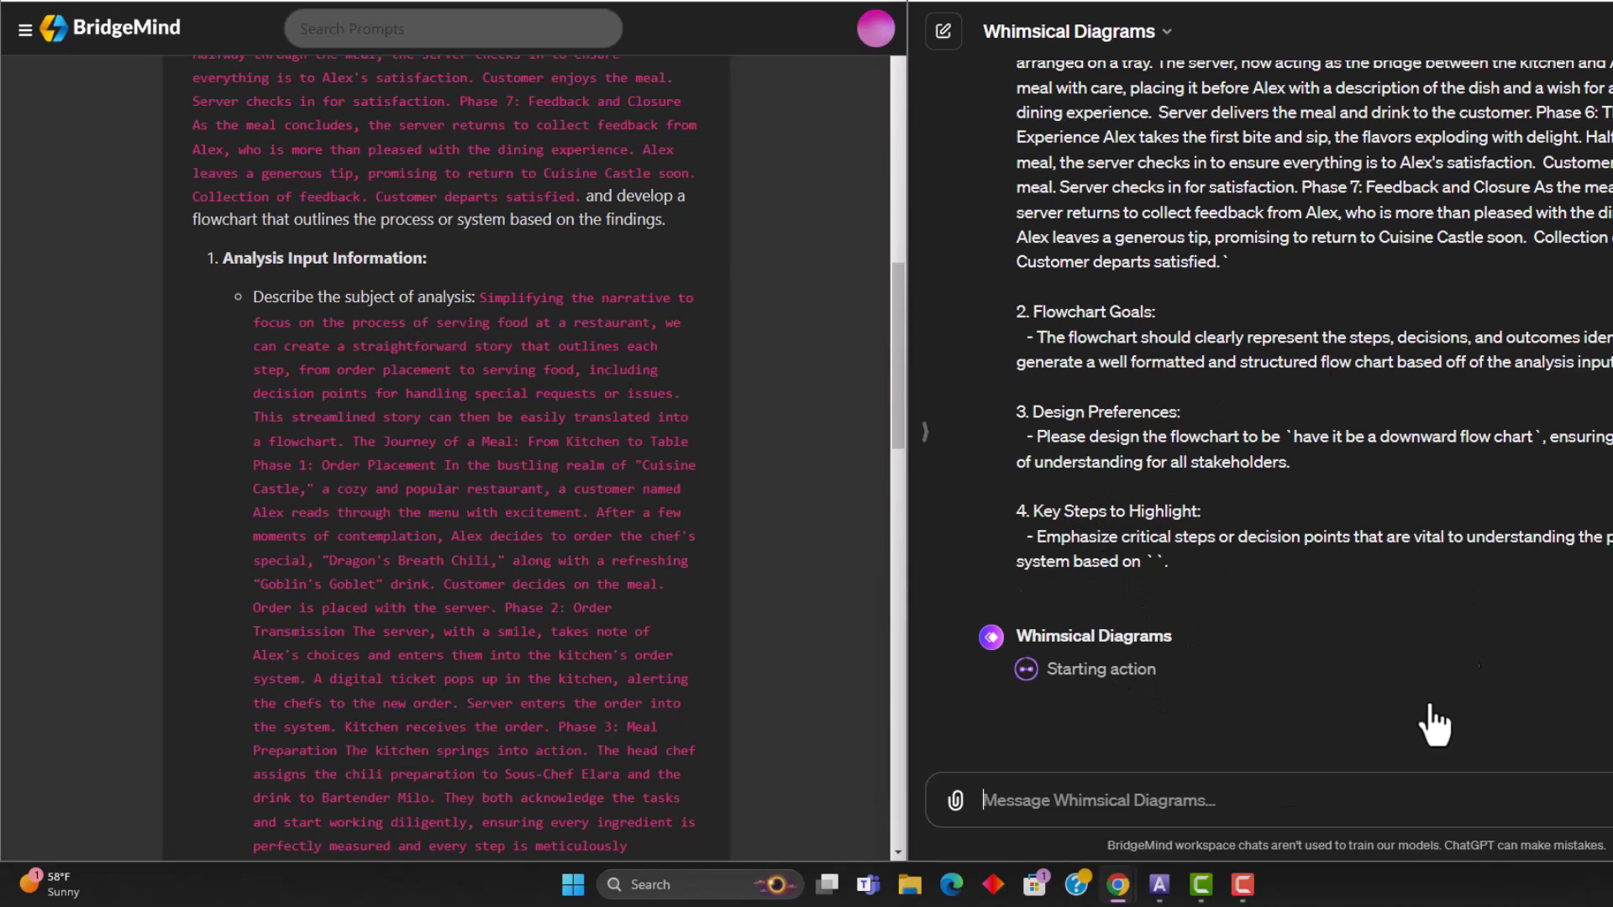
mouse_move(1294, 615)
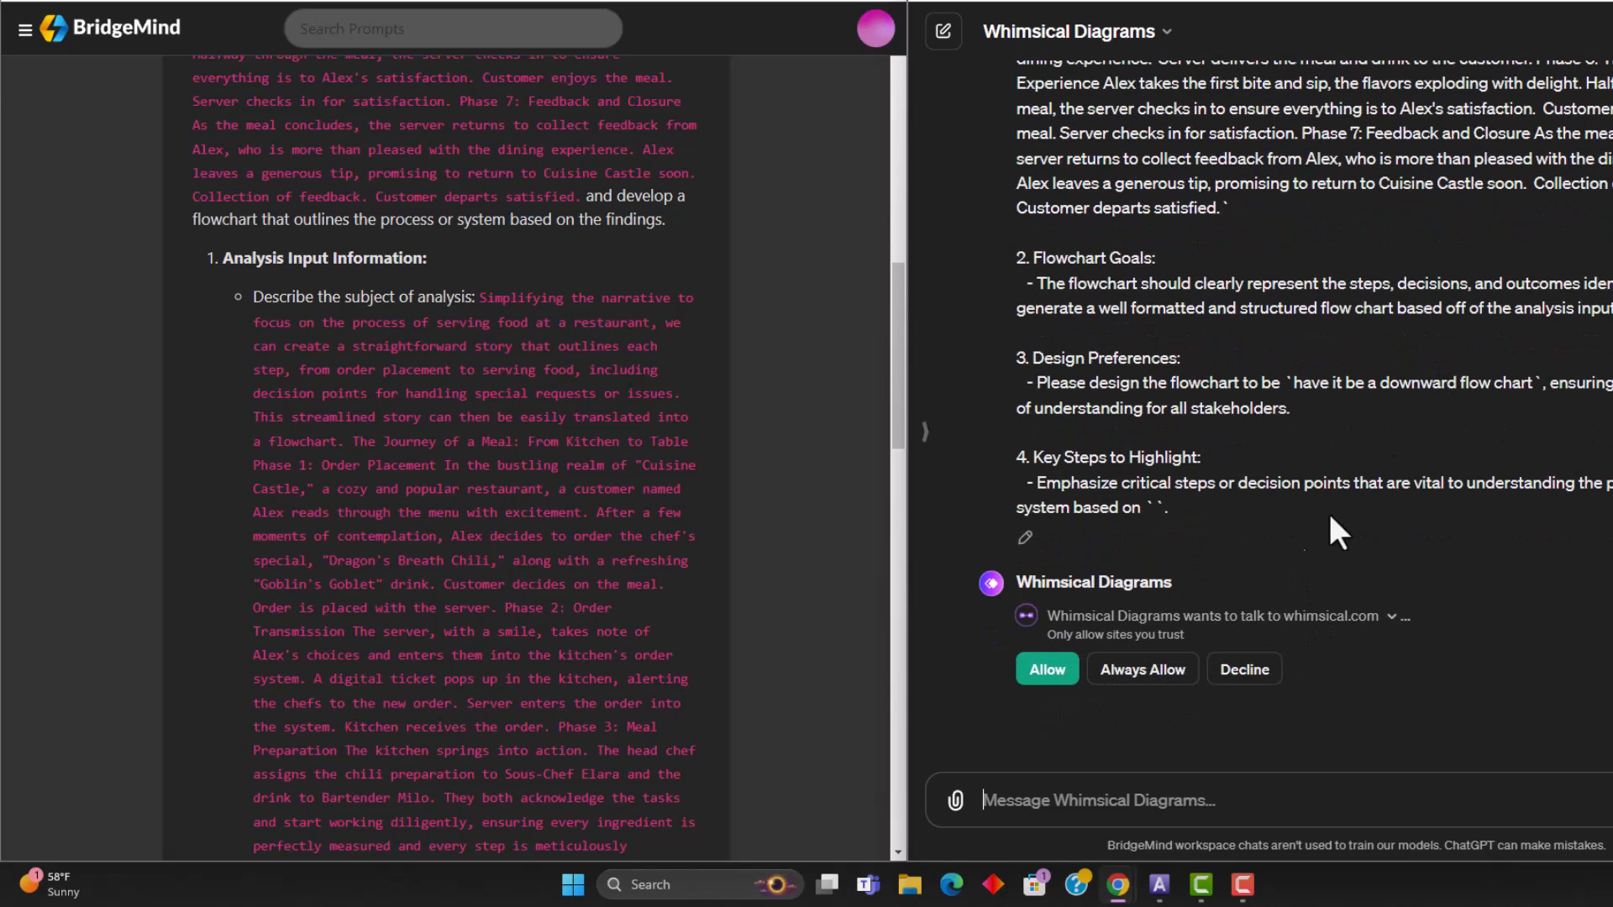
Allow access to whimsical.com and scroll through the generated meal flowchart
left_click(1045, 670)
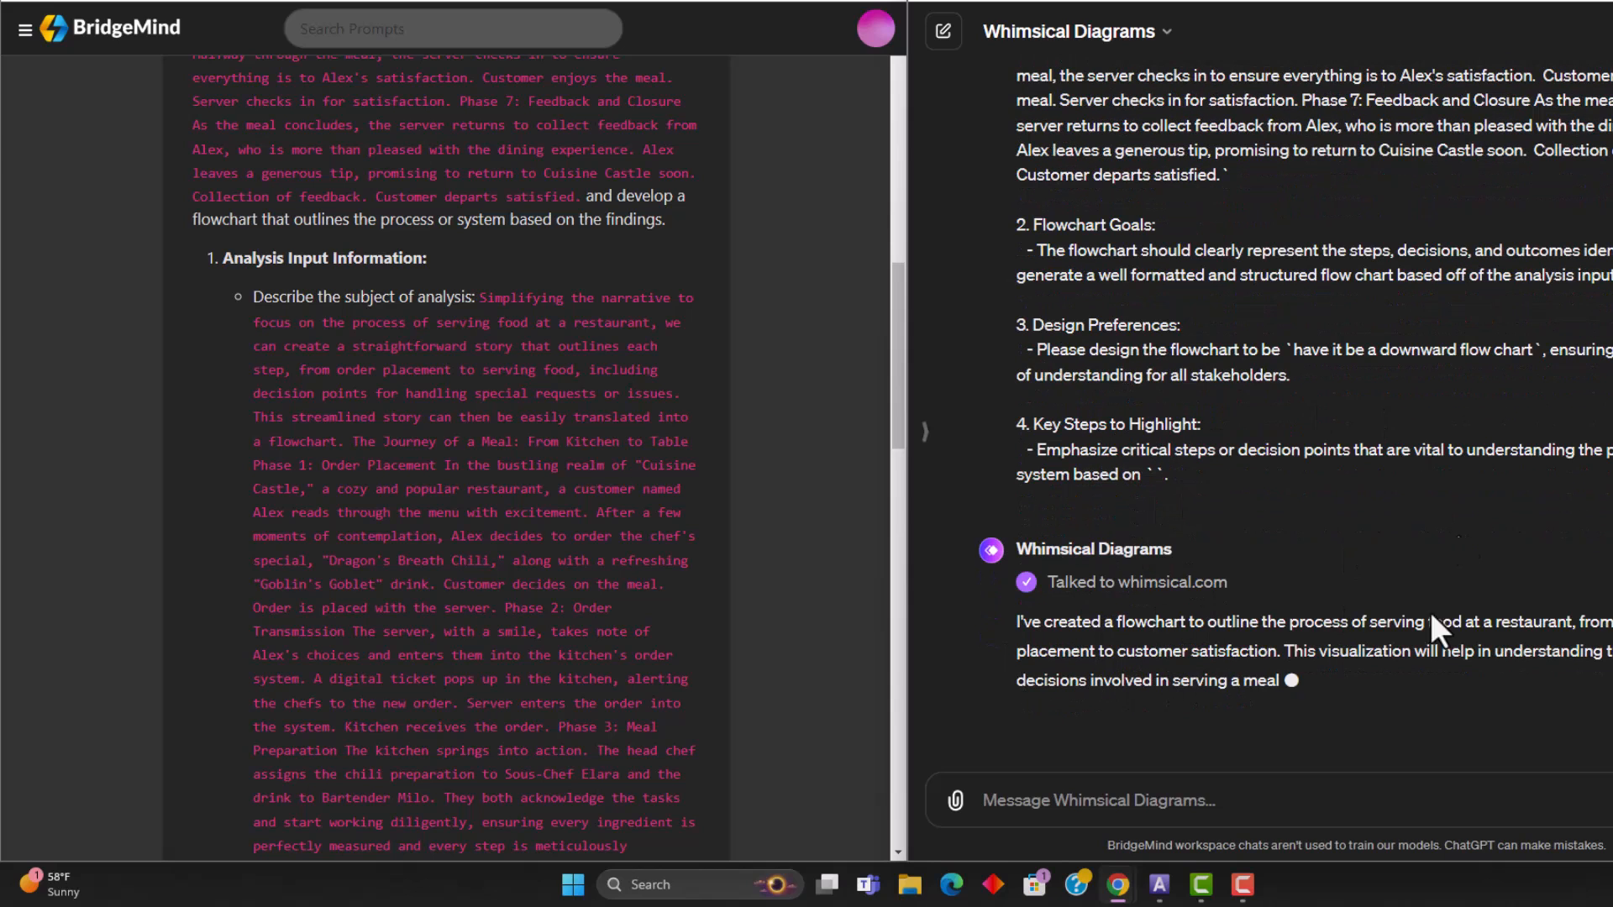
scroll("down", 3)
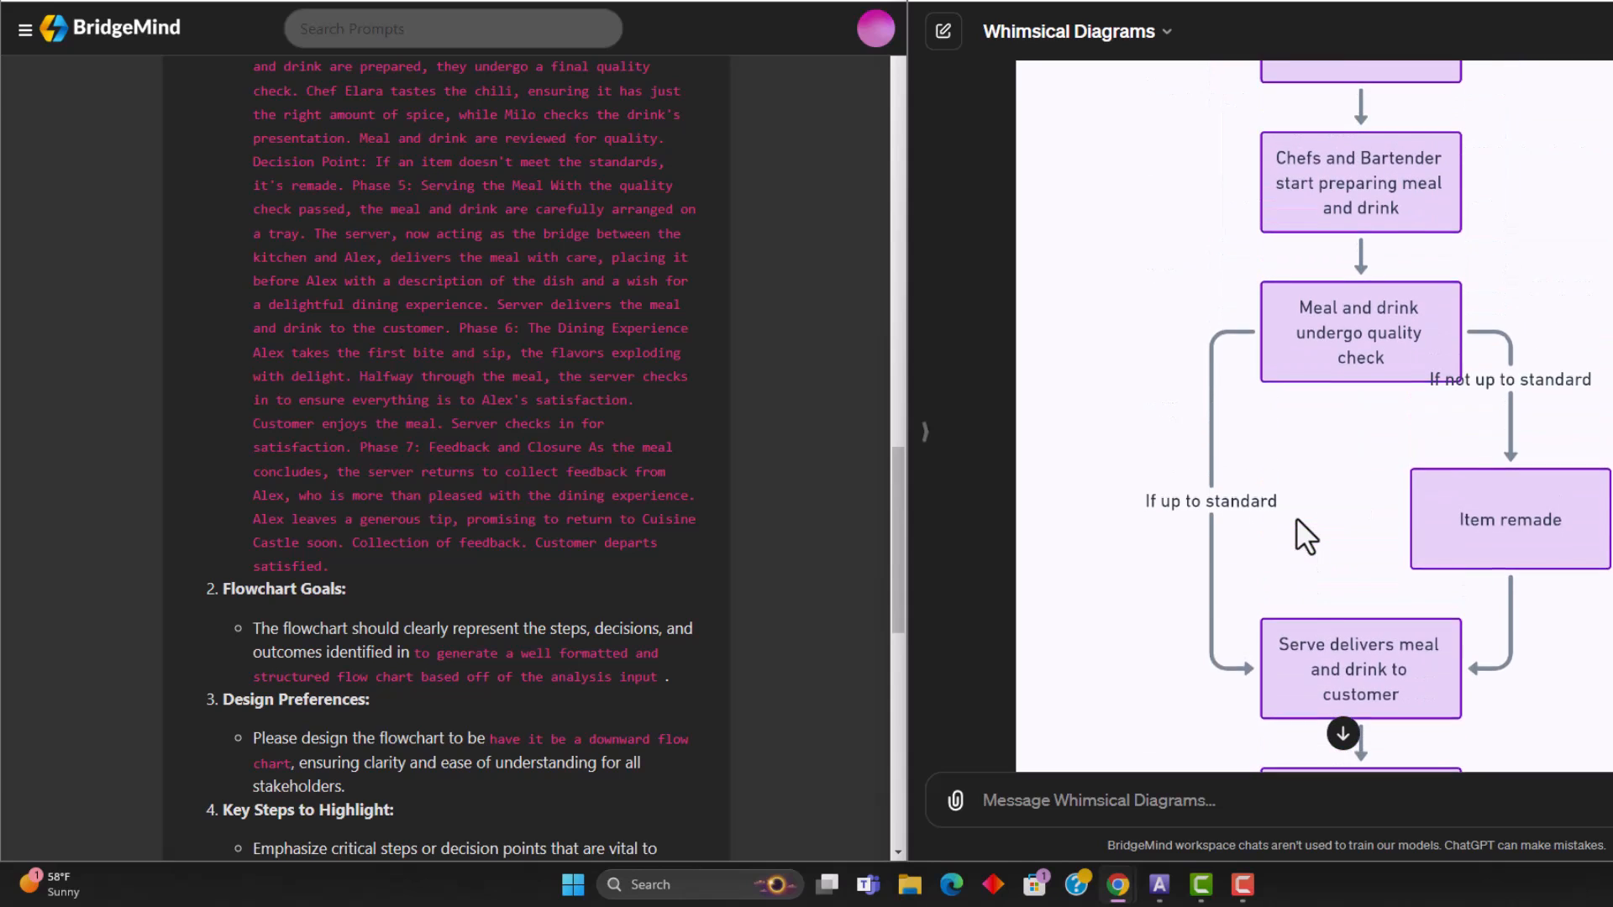
scroll("up", 3)
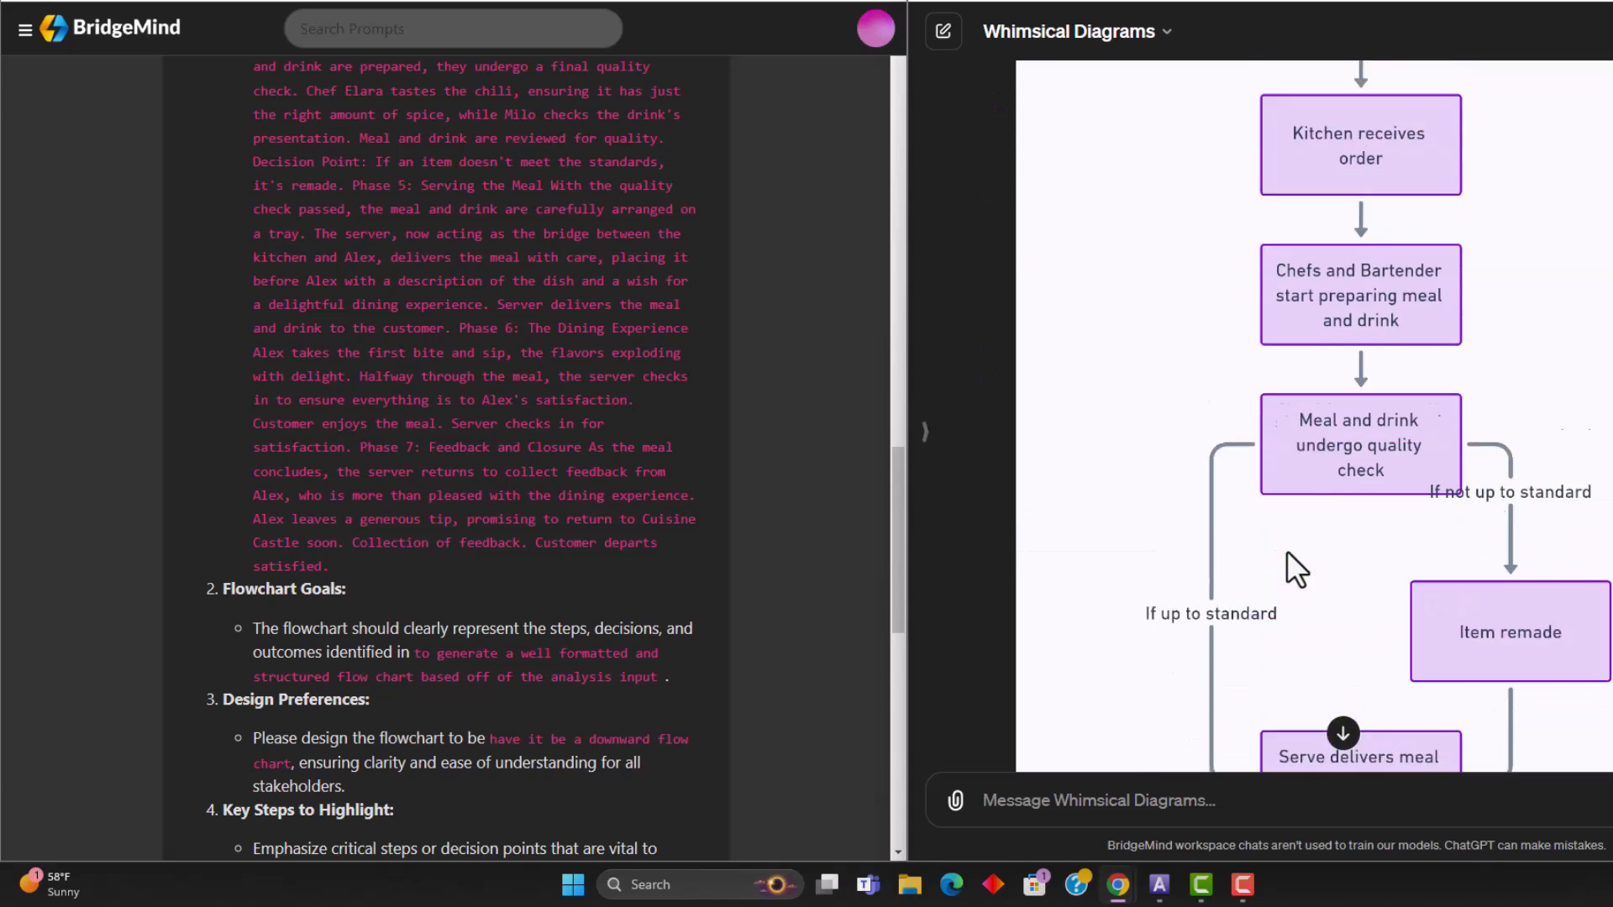
left_click(922, 431)
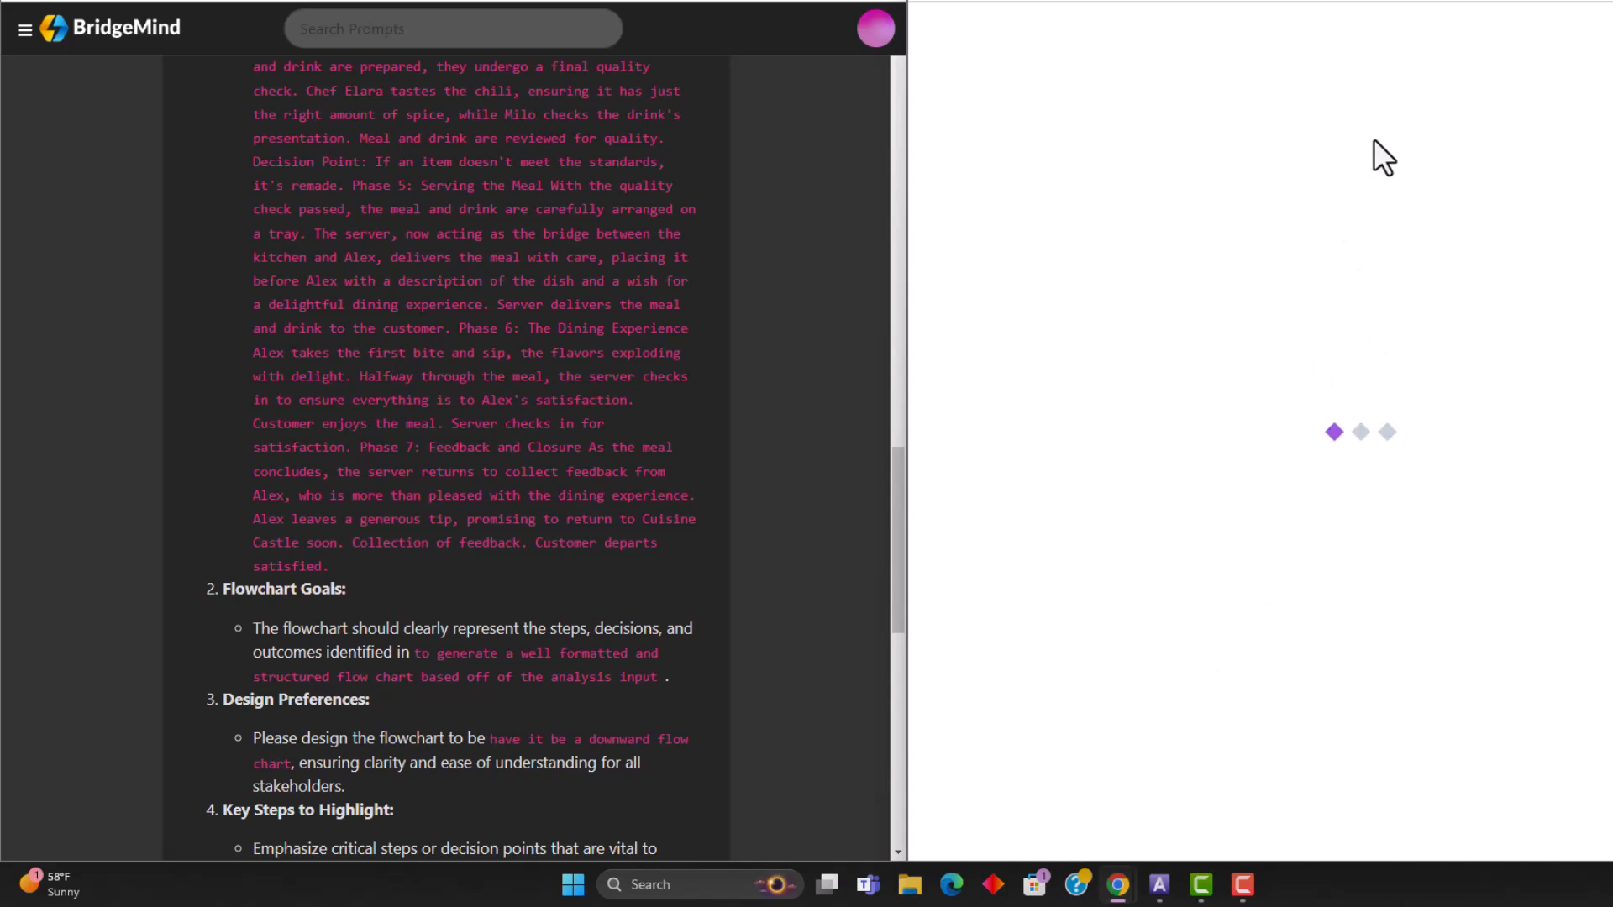
mouse_move(1333, 372)
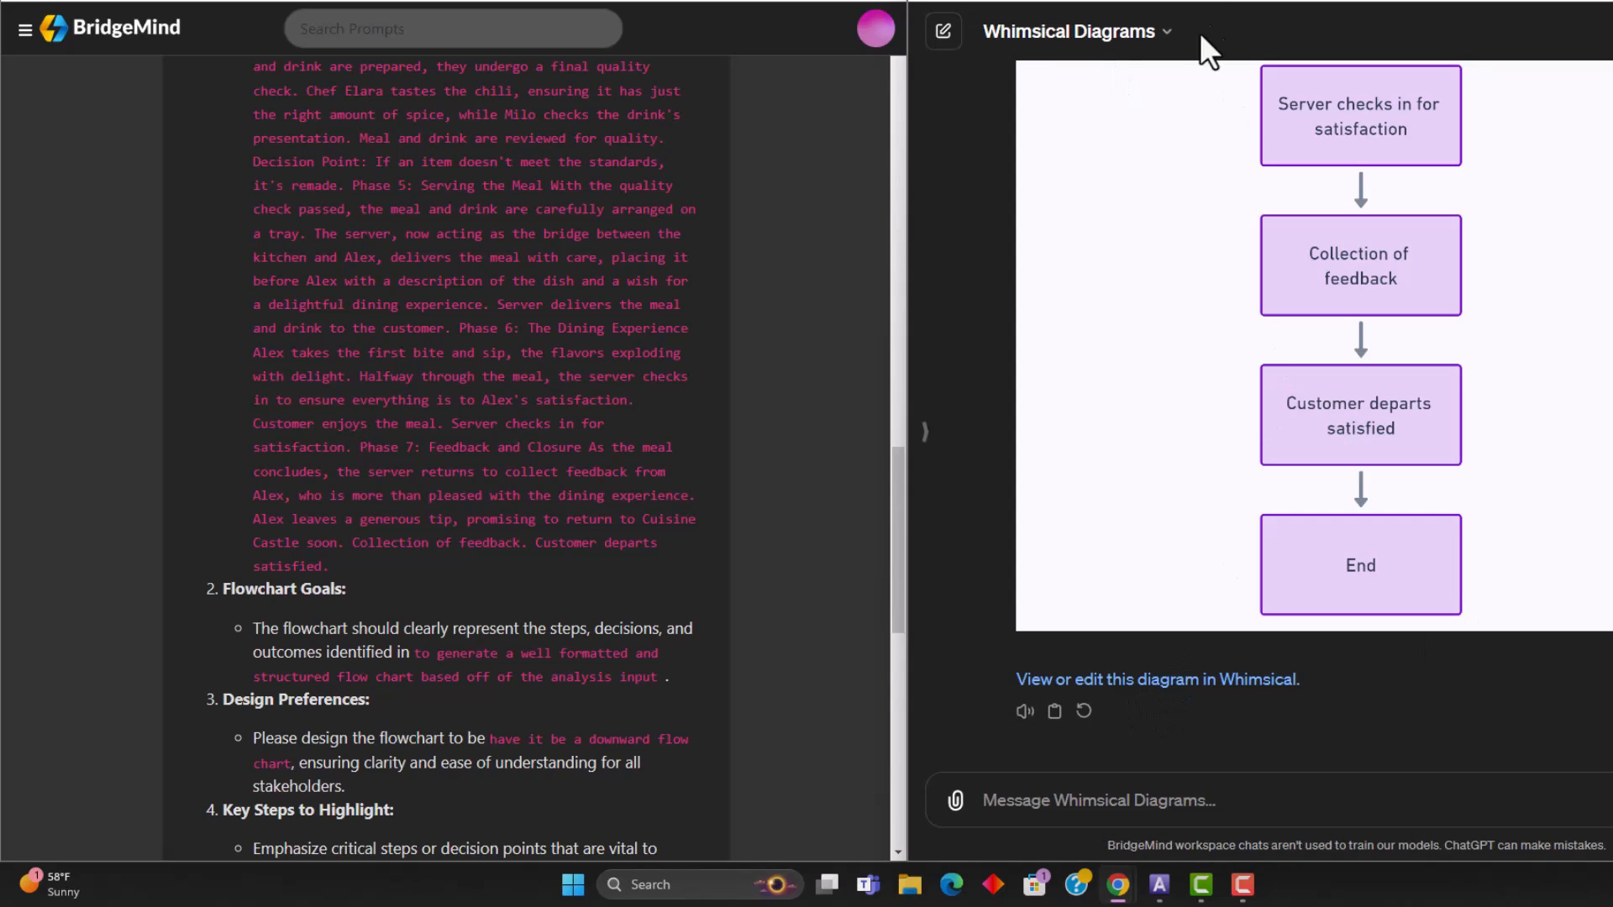
Open the diagram in Whimsical and make 'Order placed with server' a teal pill shape
left_click(1156, 679)
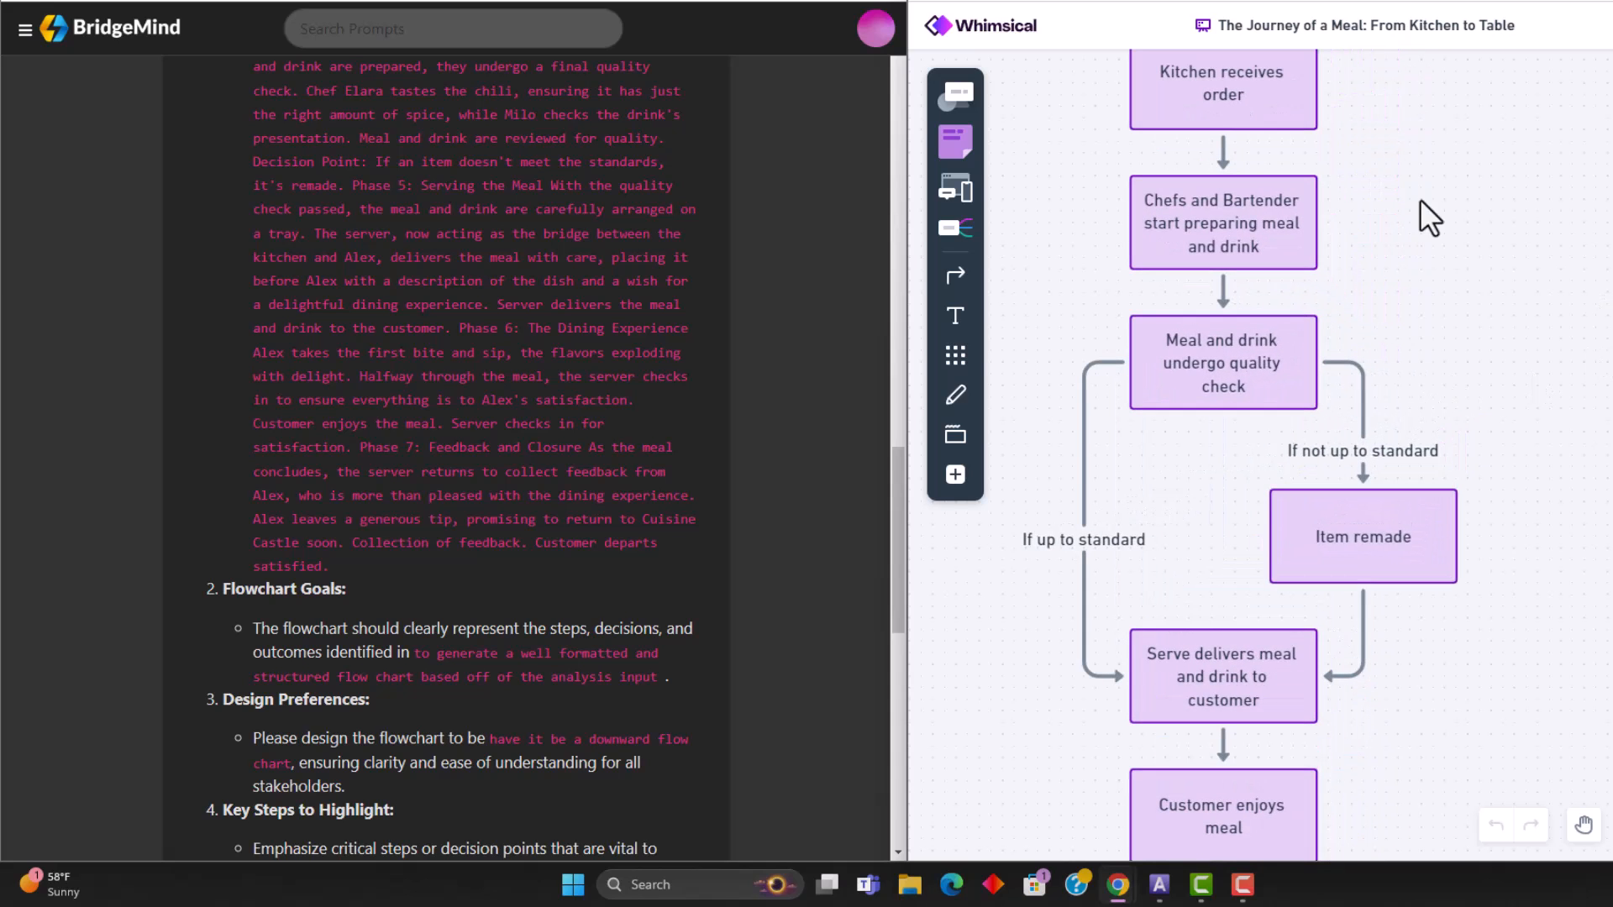
left_click(1362, 535)
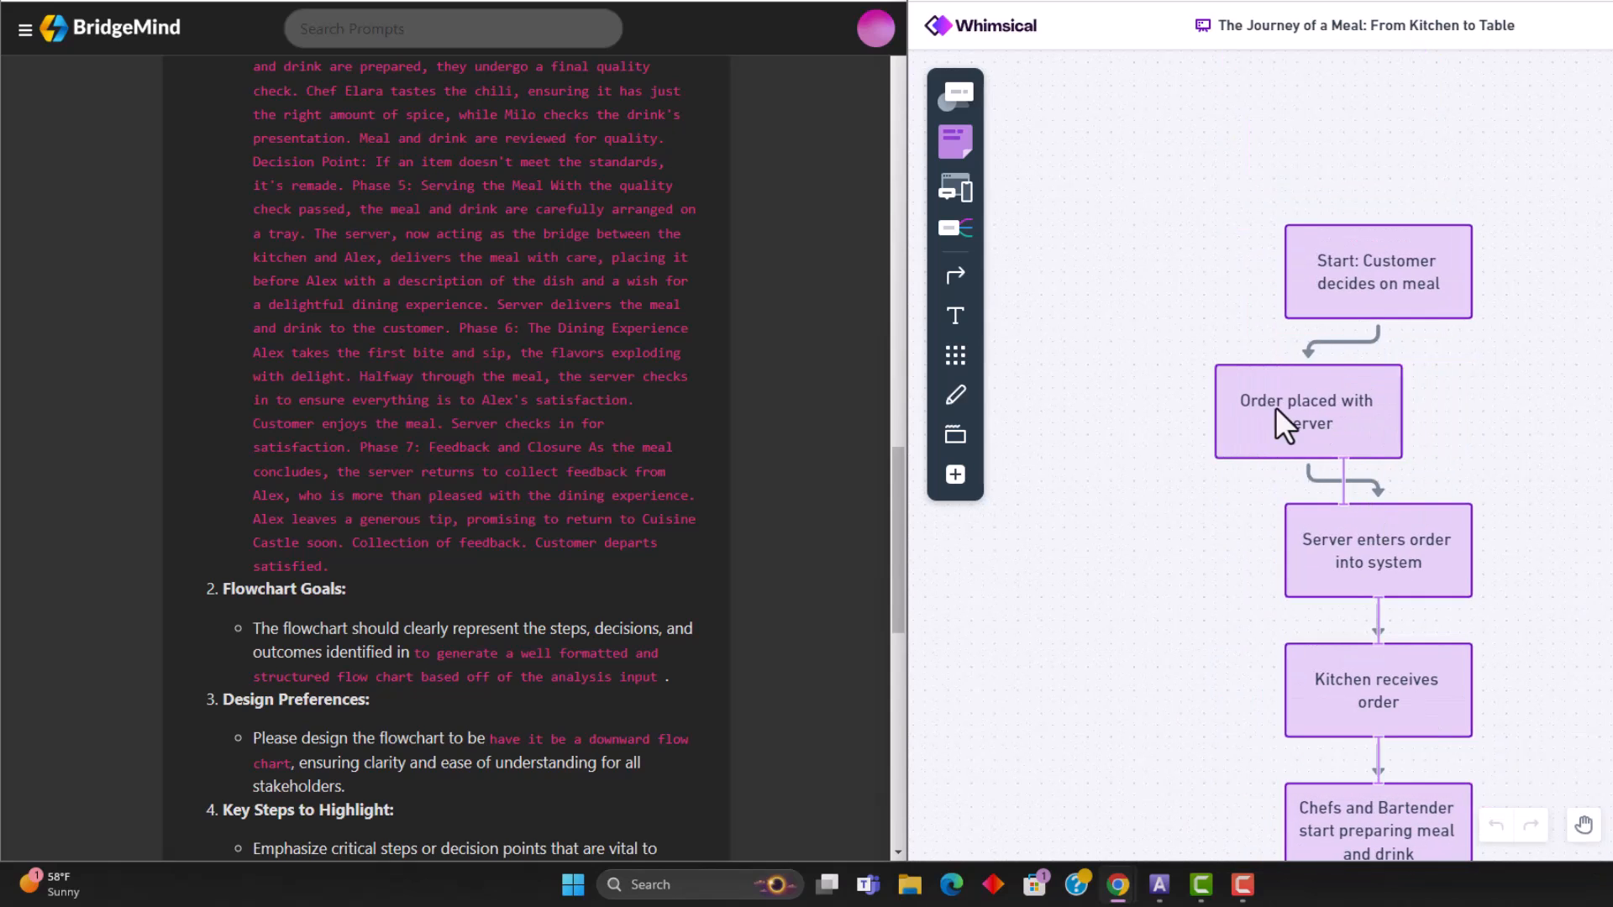
left_click(1273, 689)
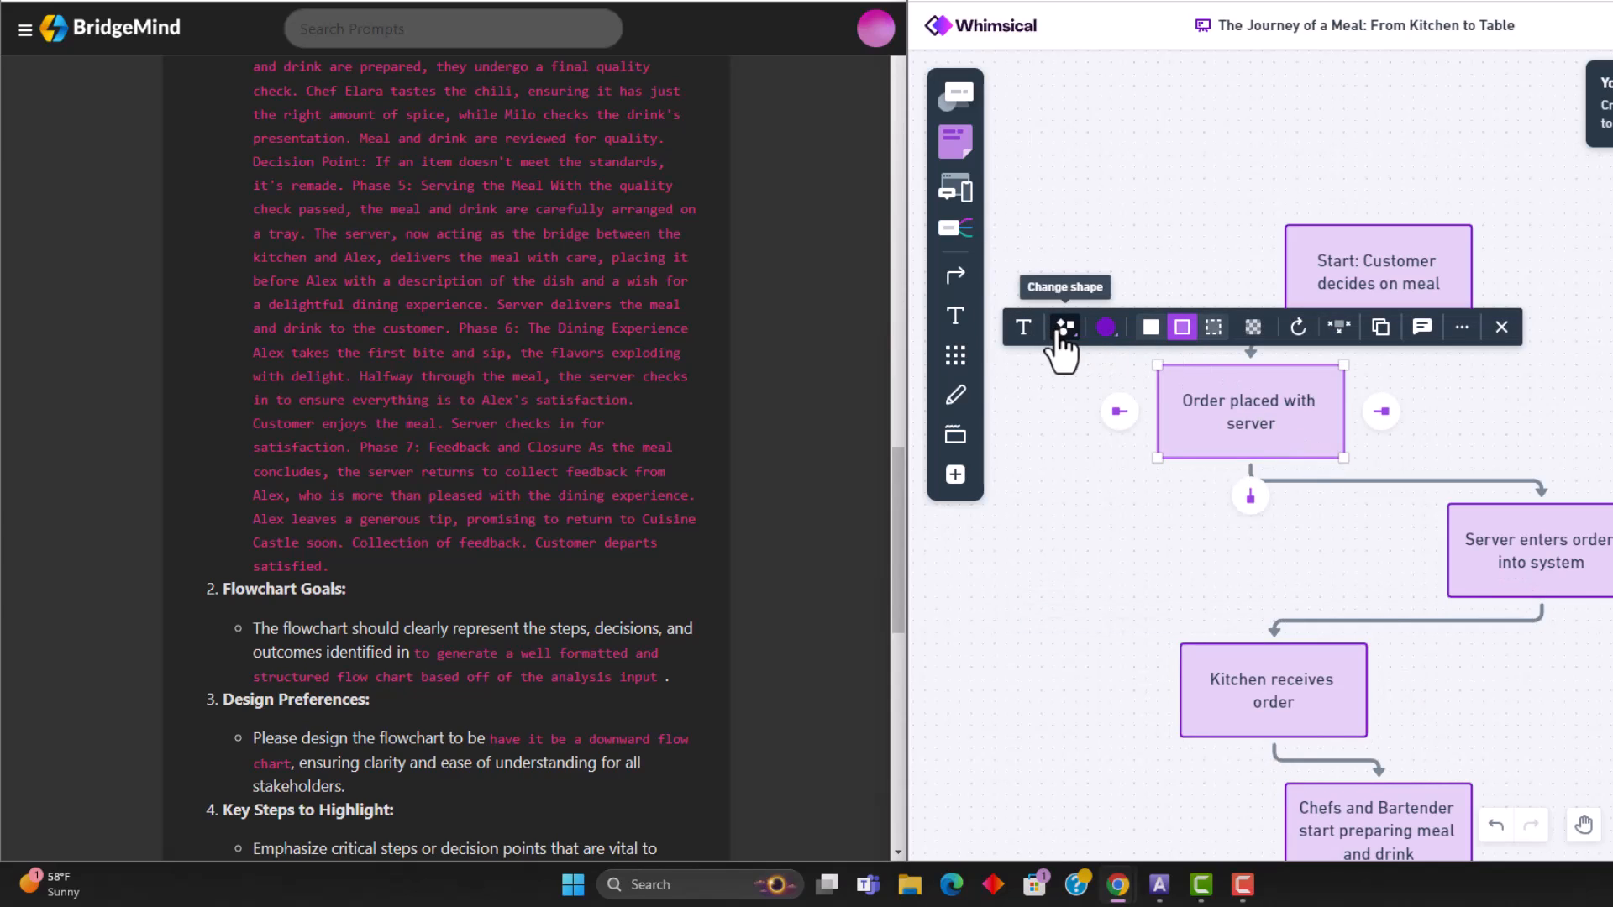
left_click(1251, 327)
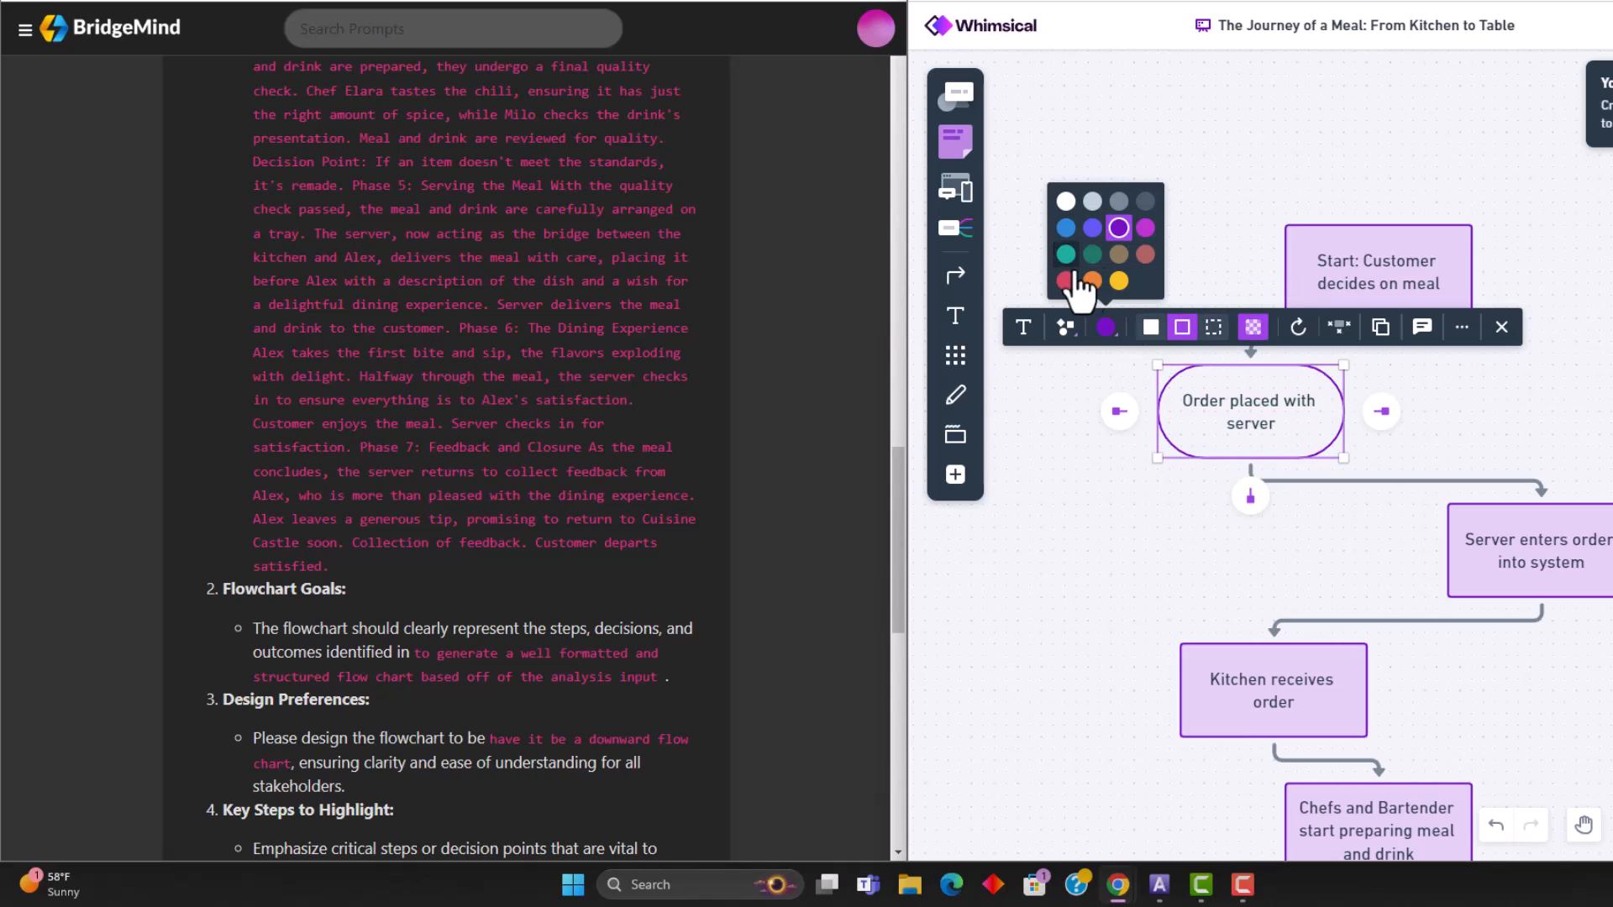
left_click(1065, 253)
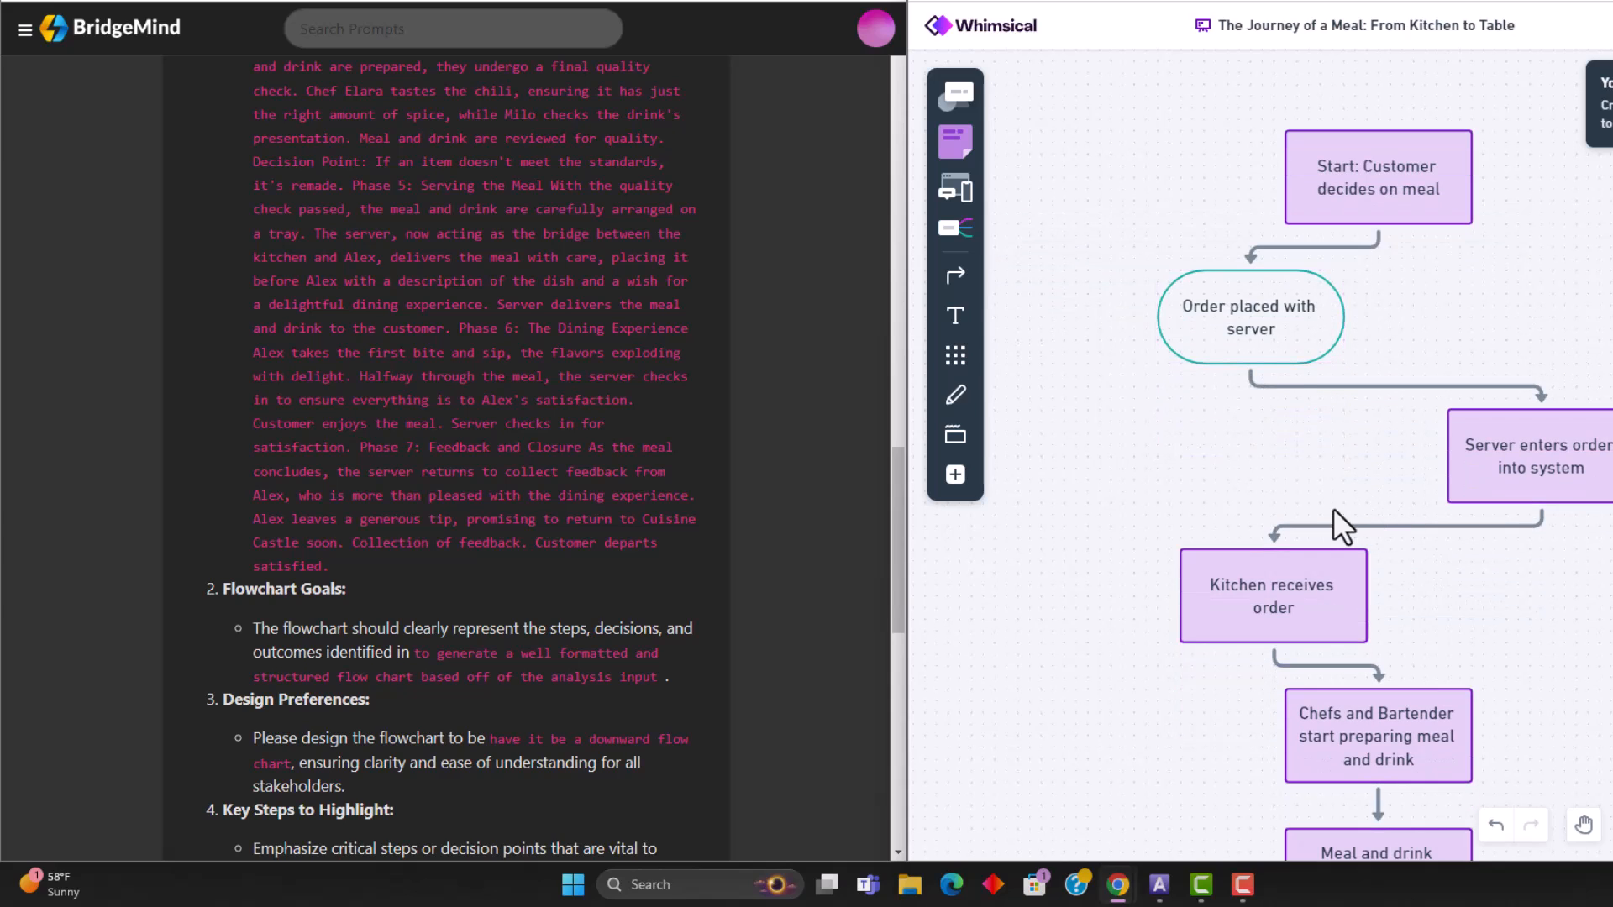
mouse_move(1352, 461)
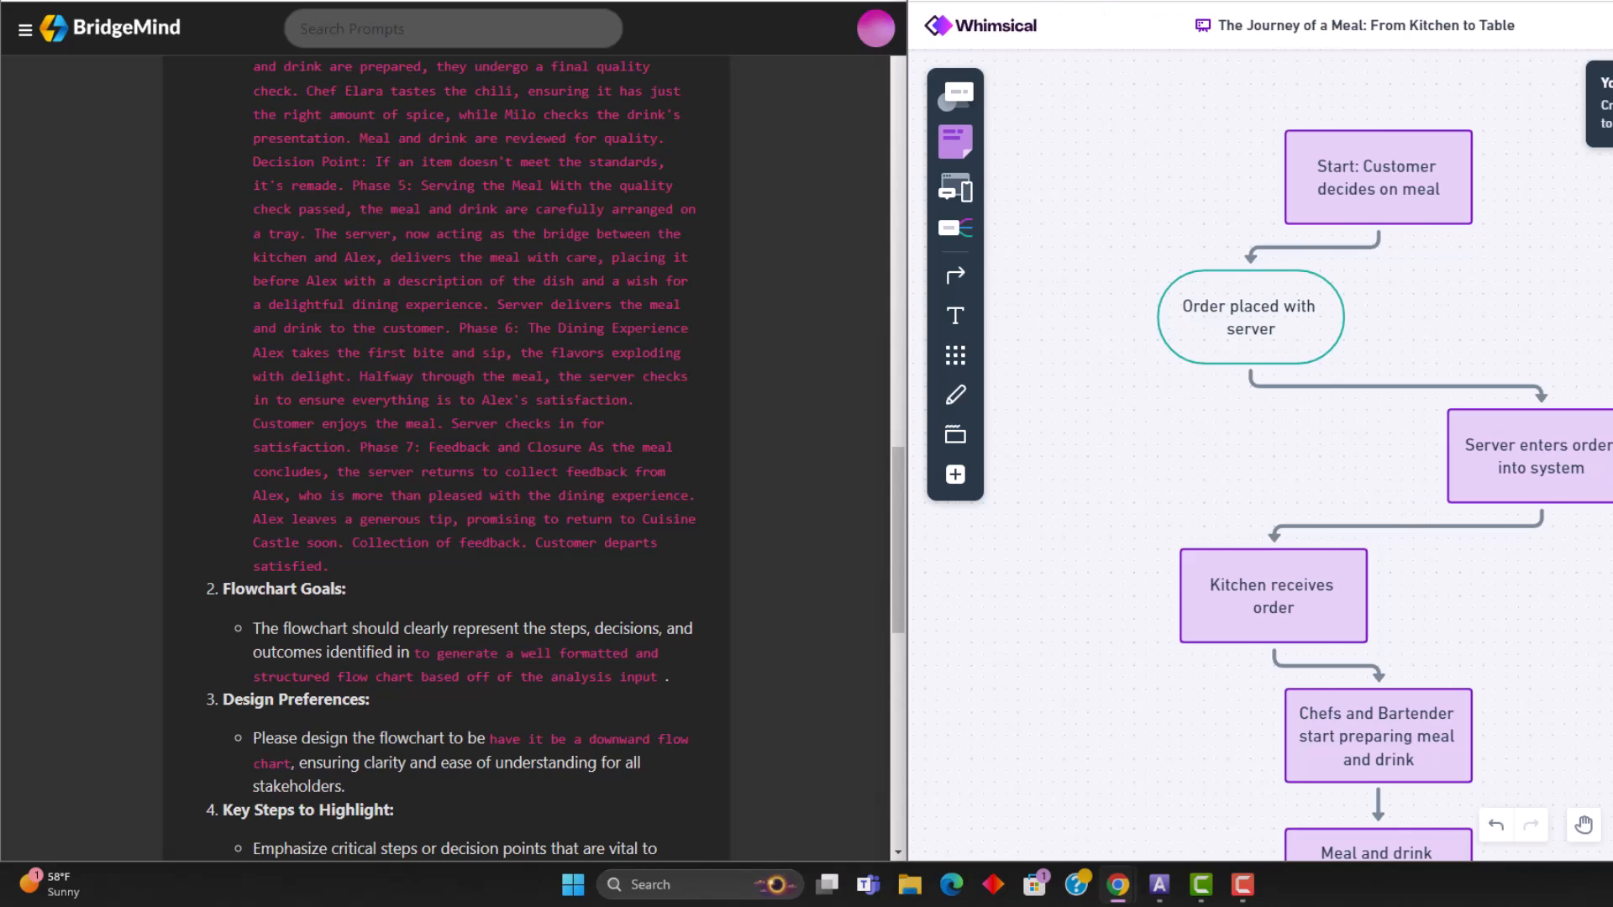
Scroll the Whimsical meal flowchart down to End and back up, then return to ChatGPT
scroll("down", 3)
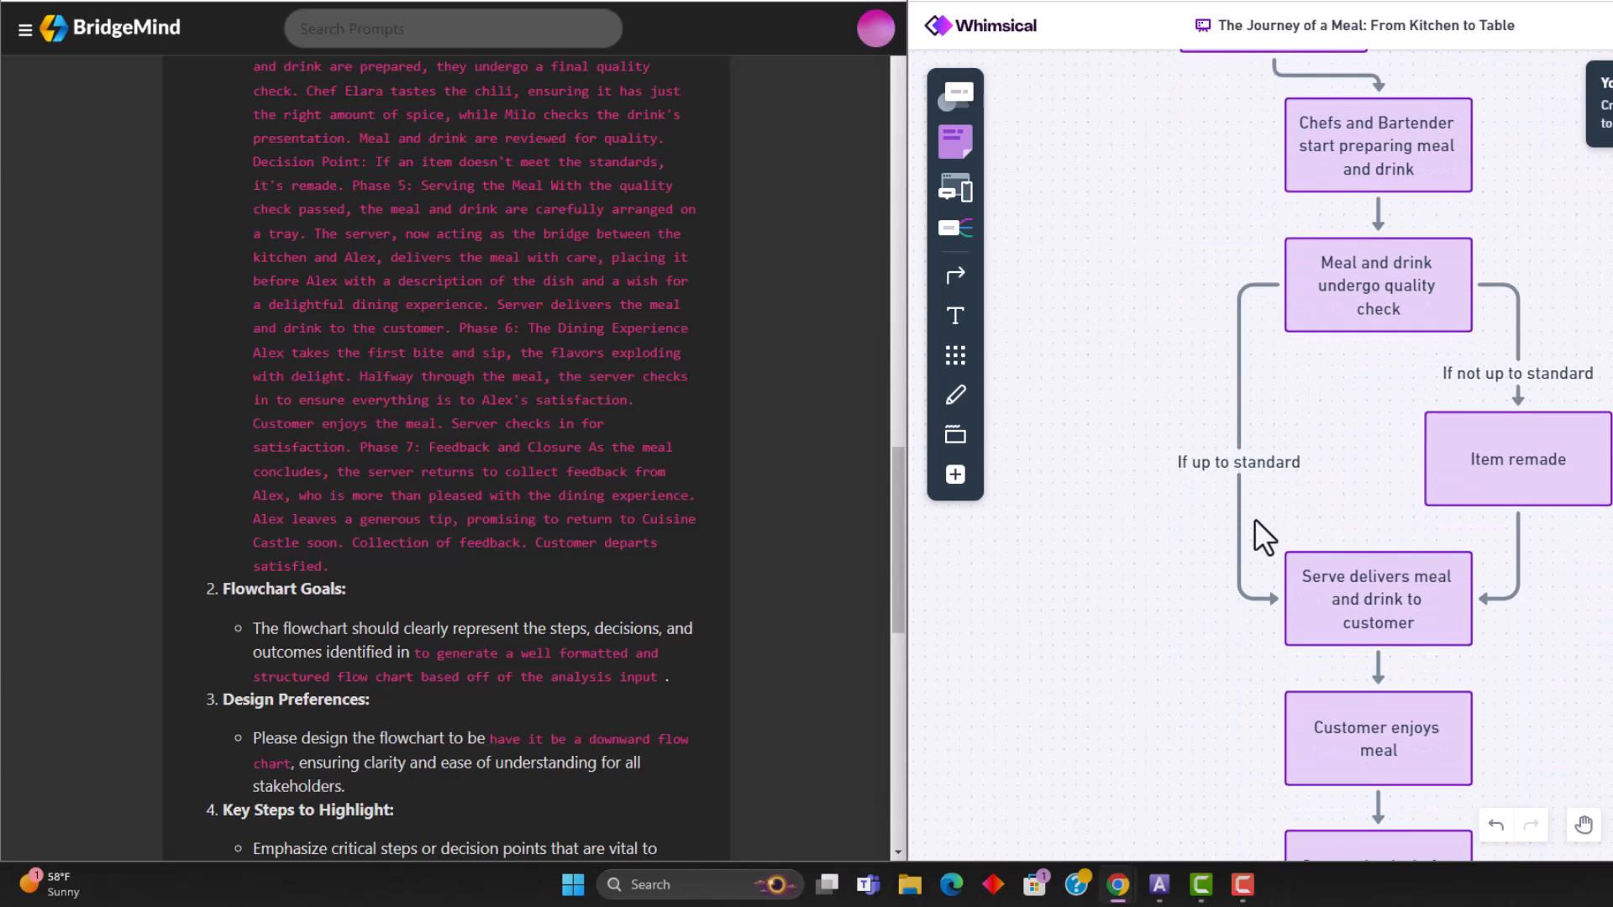
scroll("down", 3)
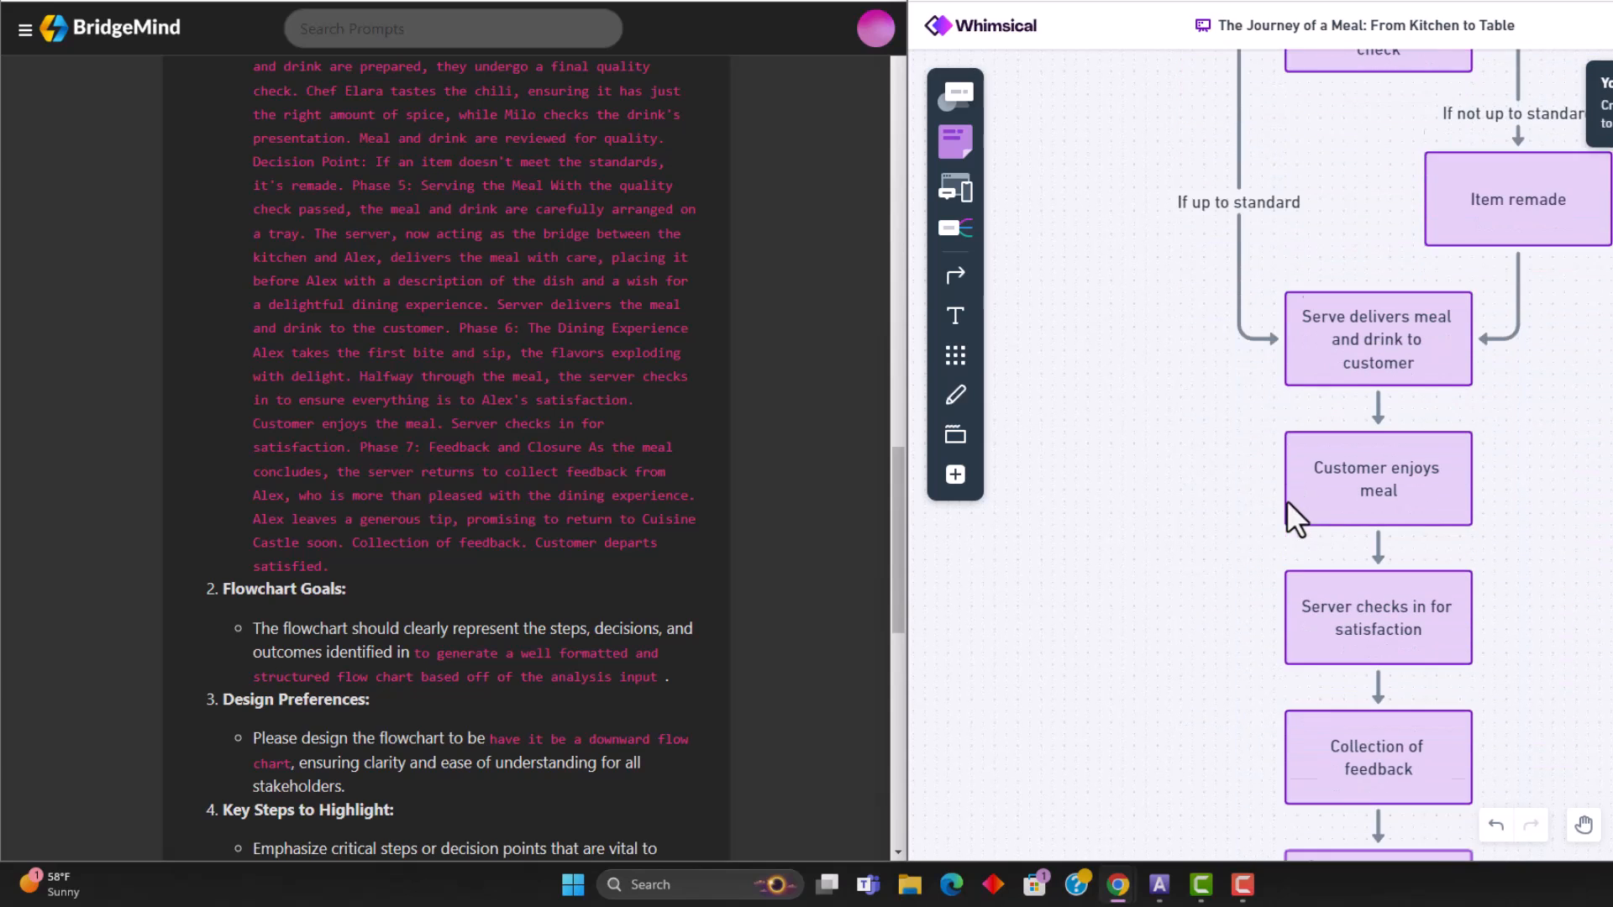
scroll("down", 3)
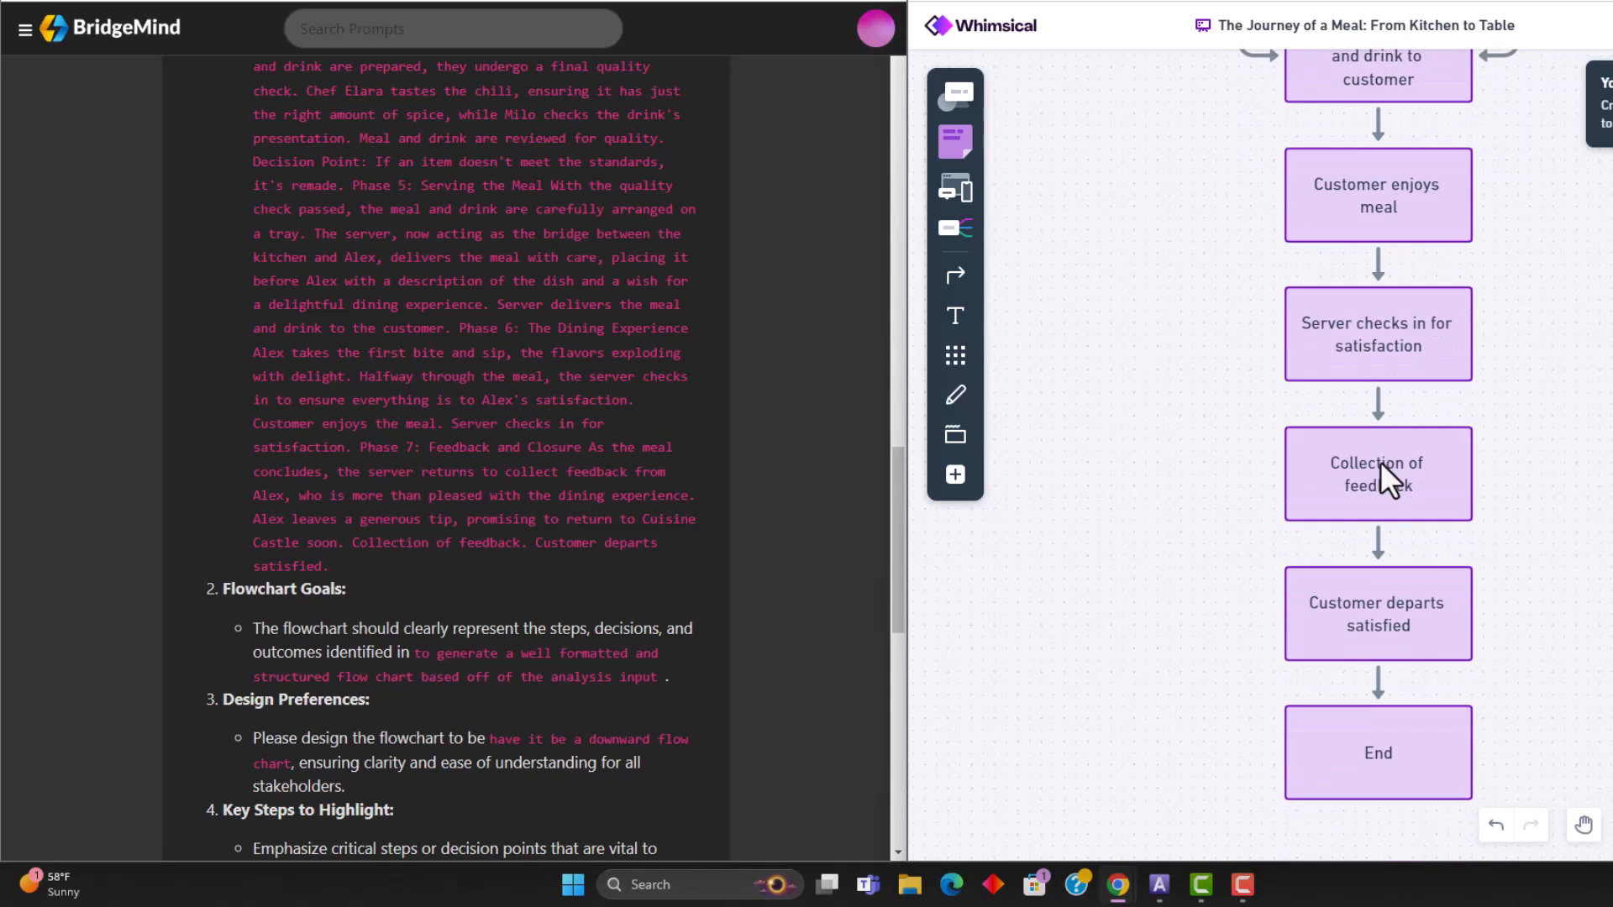
scroll("down", 3)
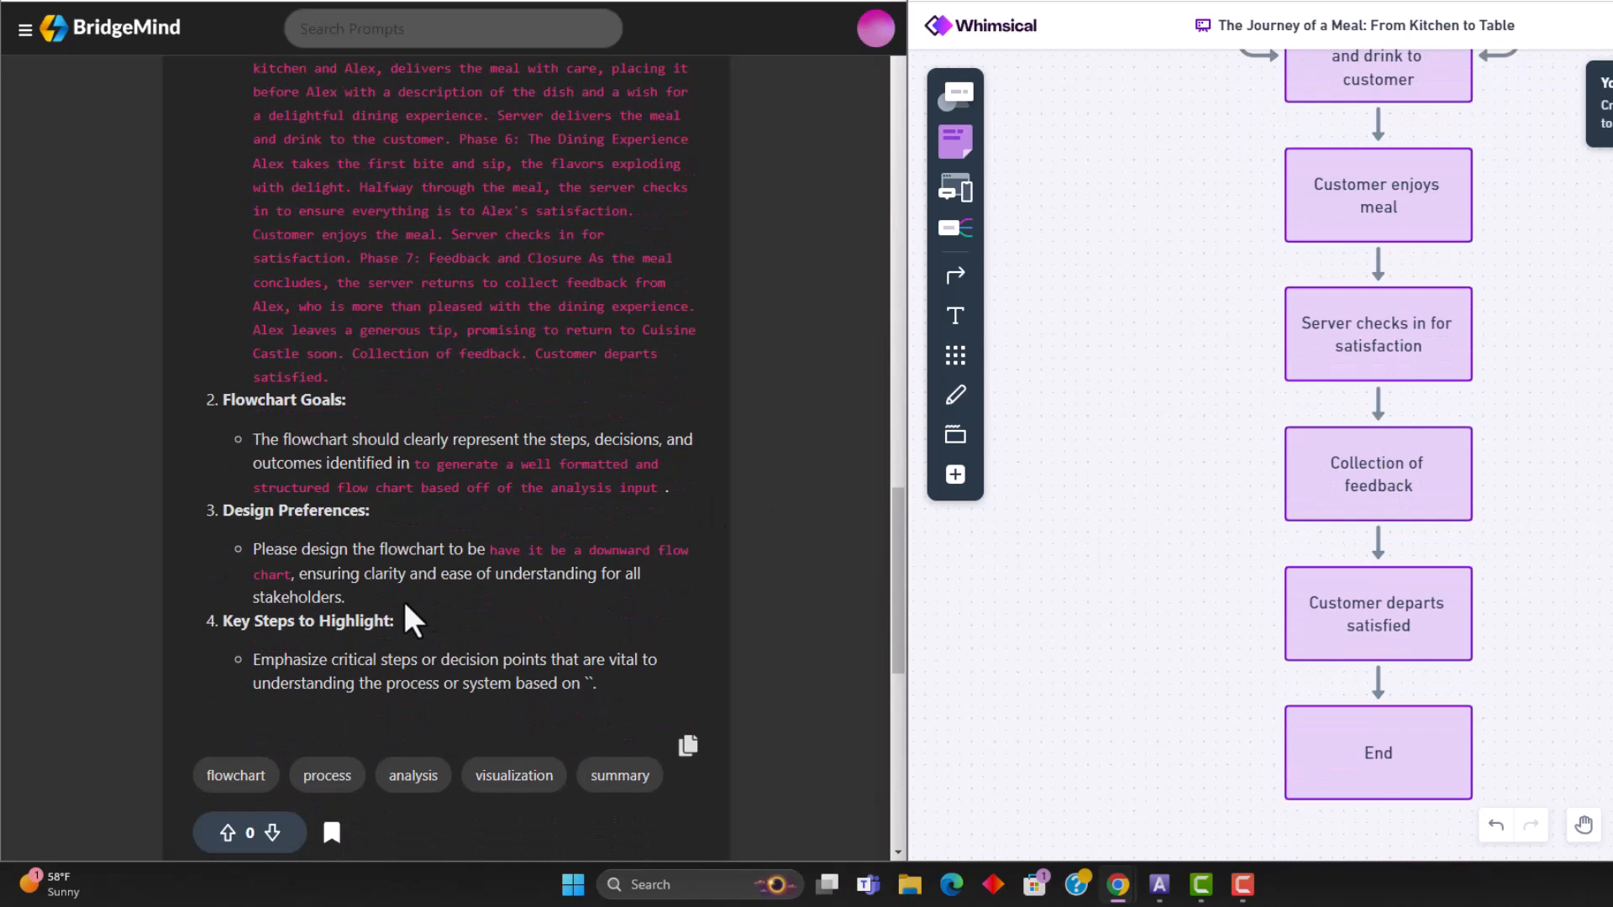
scroll("up", 3)
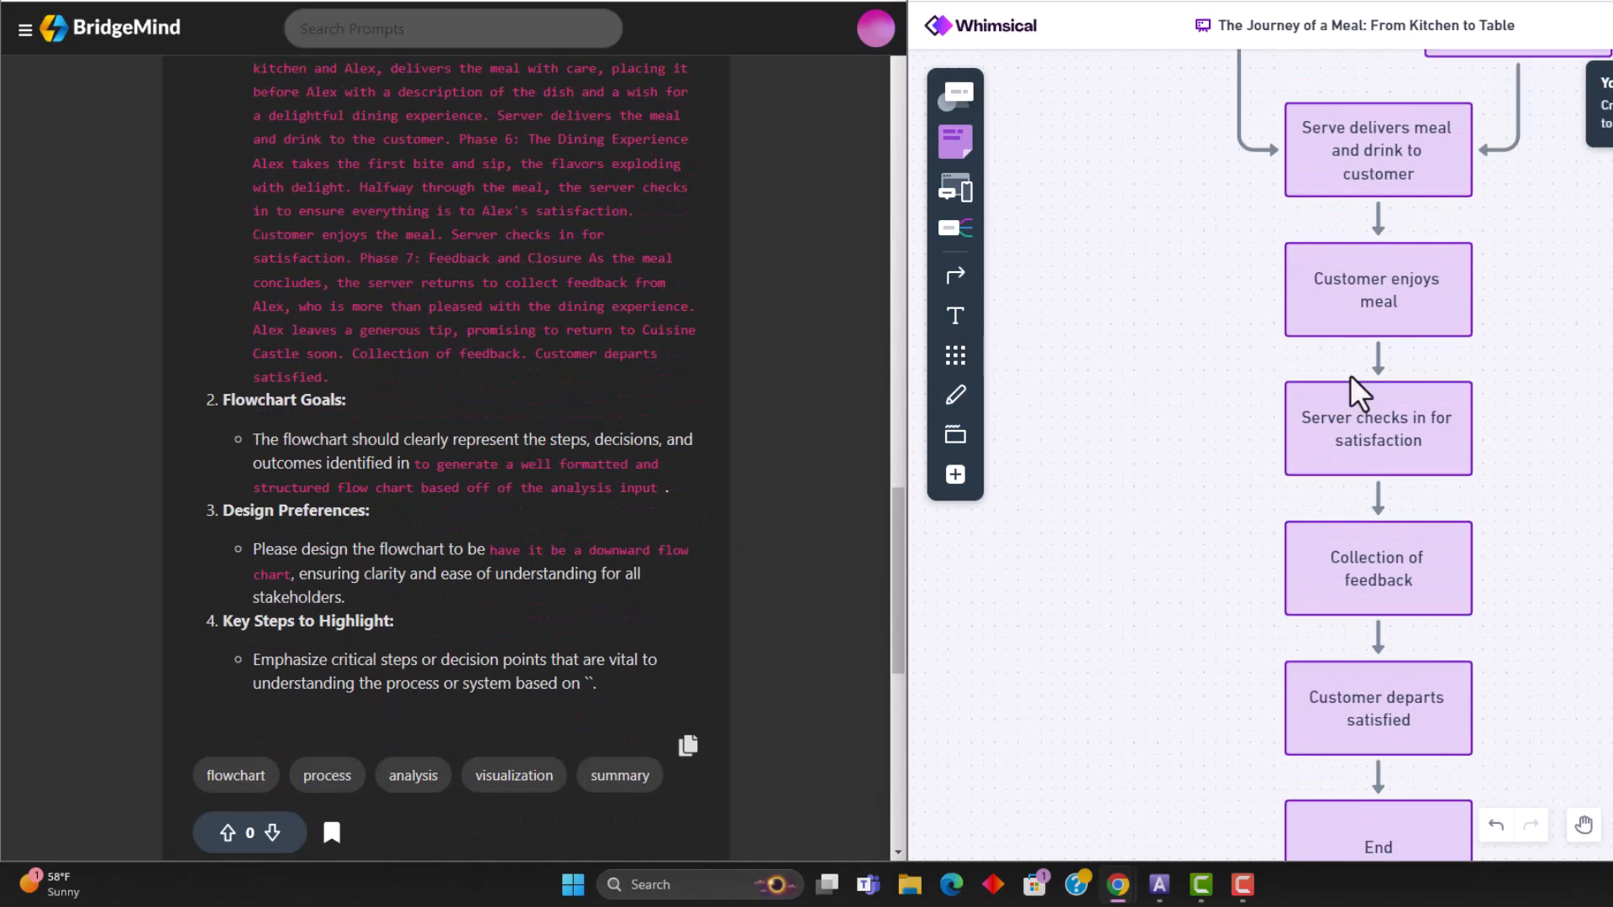
scroll("up", 3)
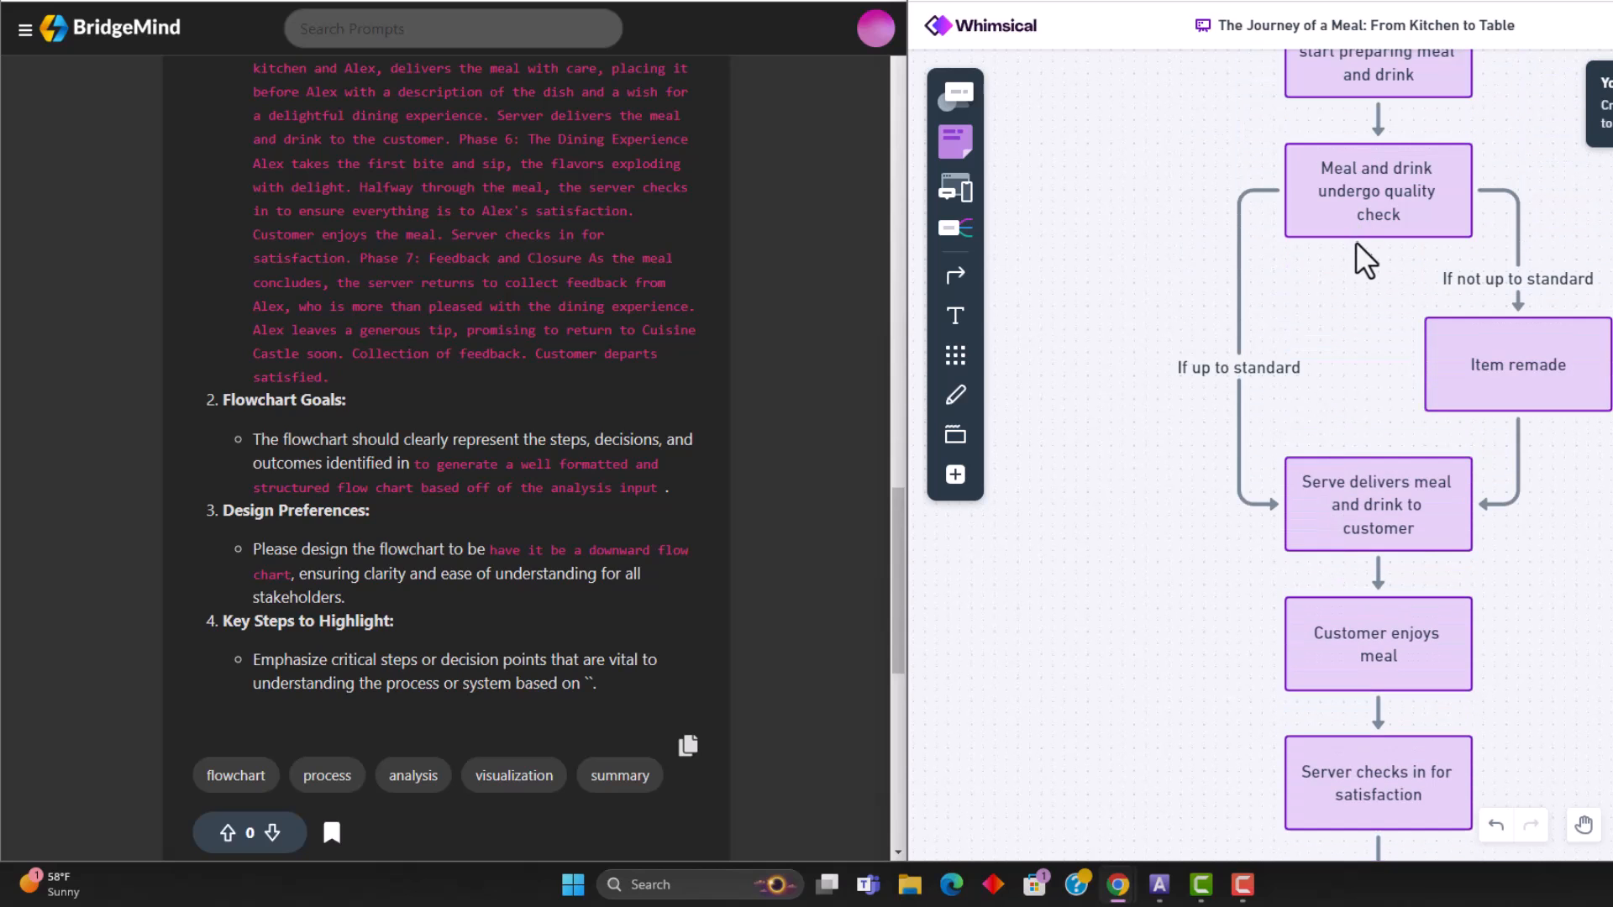
scroll("up", 3)
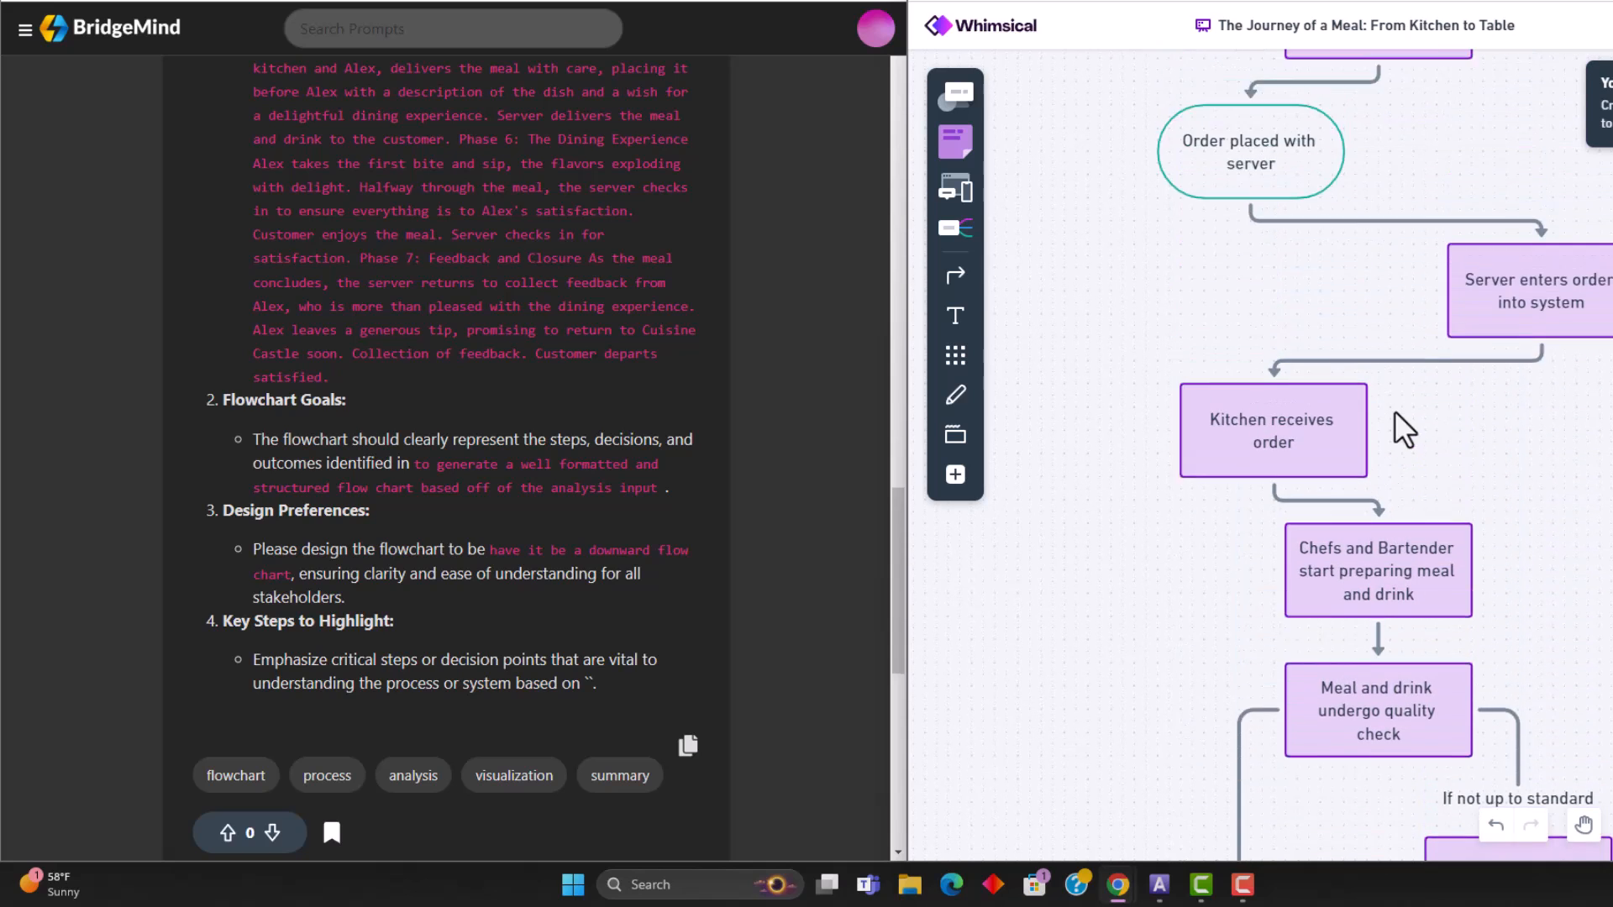
scroll("up", 3)
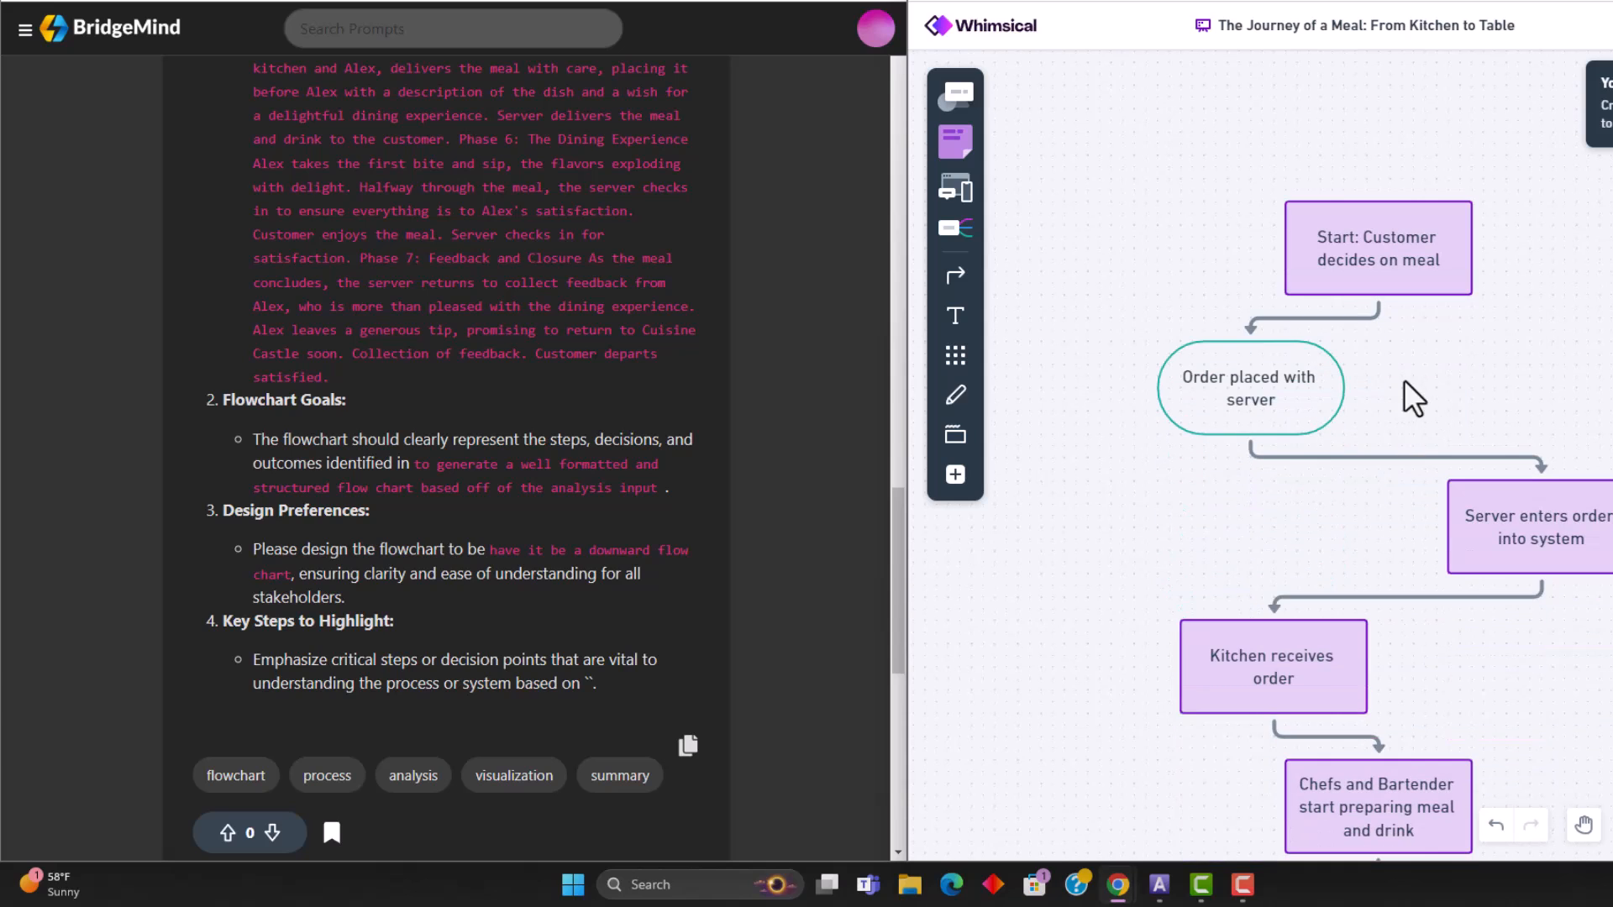
left_click(940, 30)
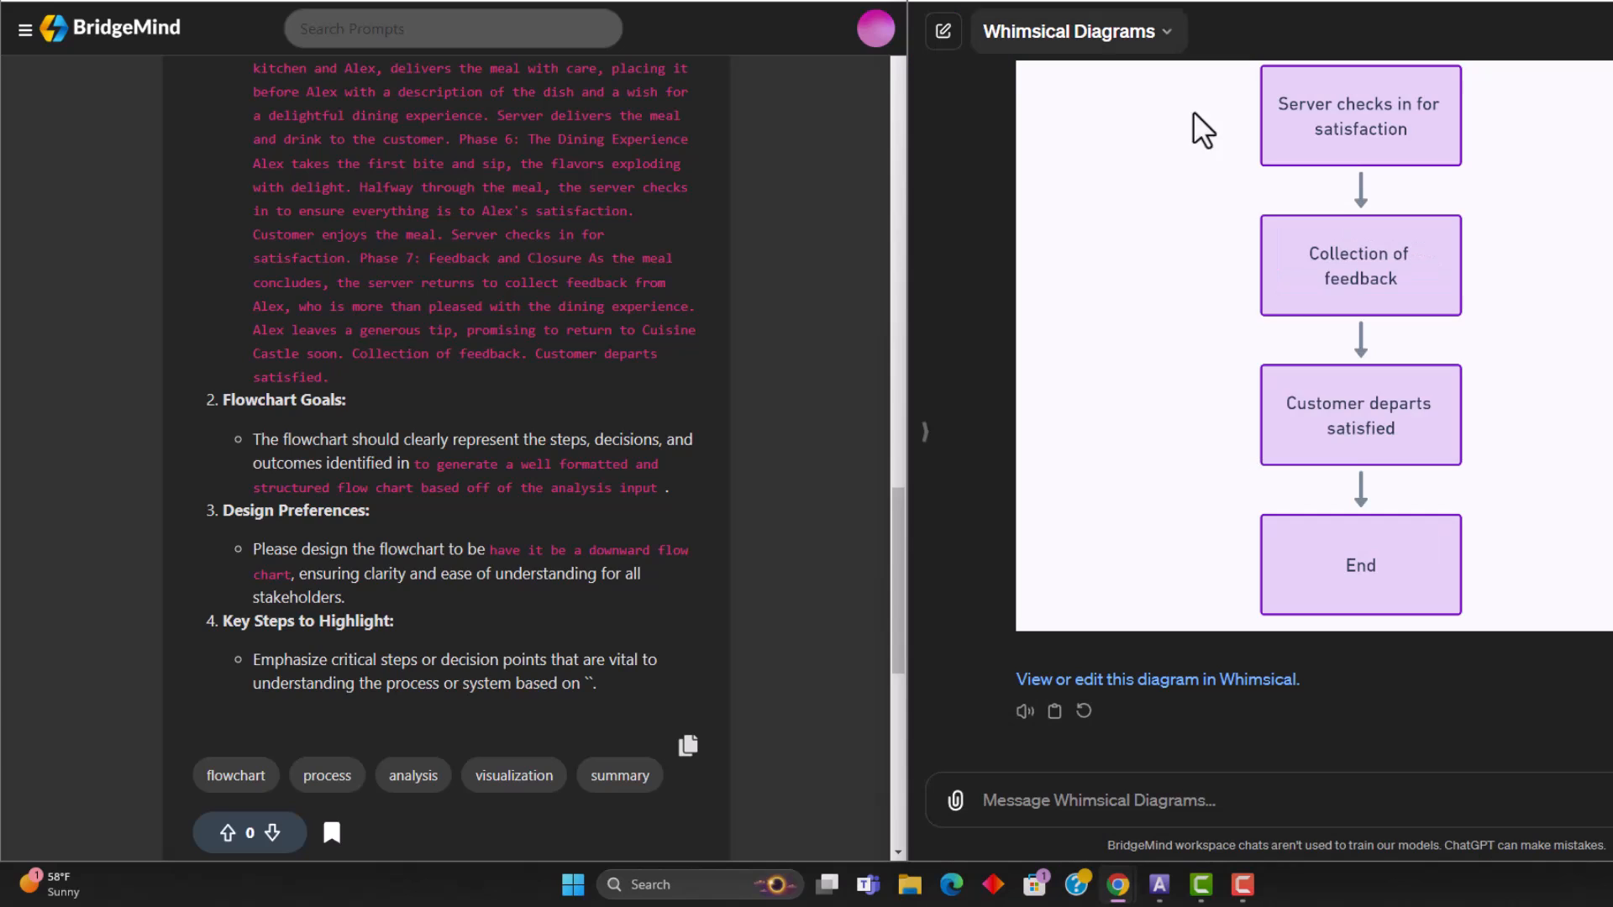
mouse_move(1118, 162)
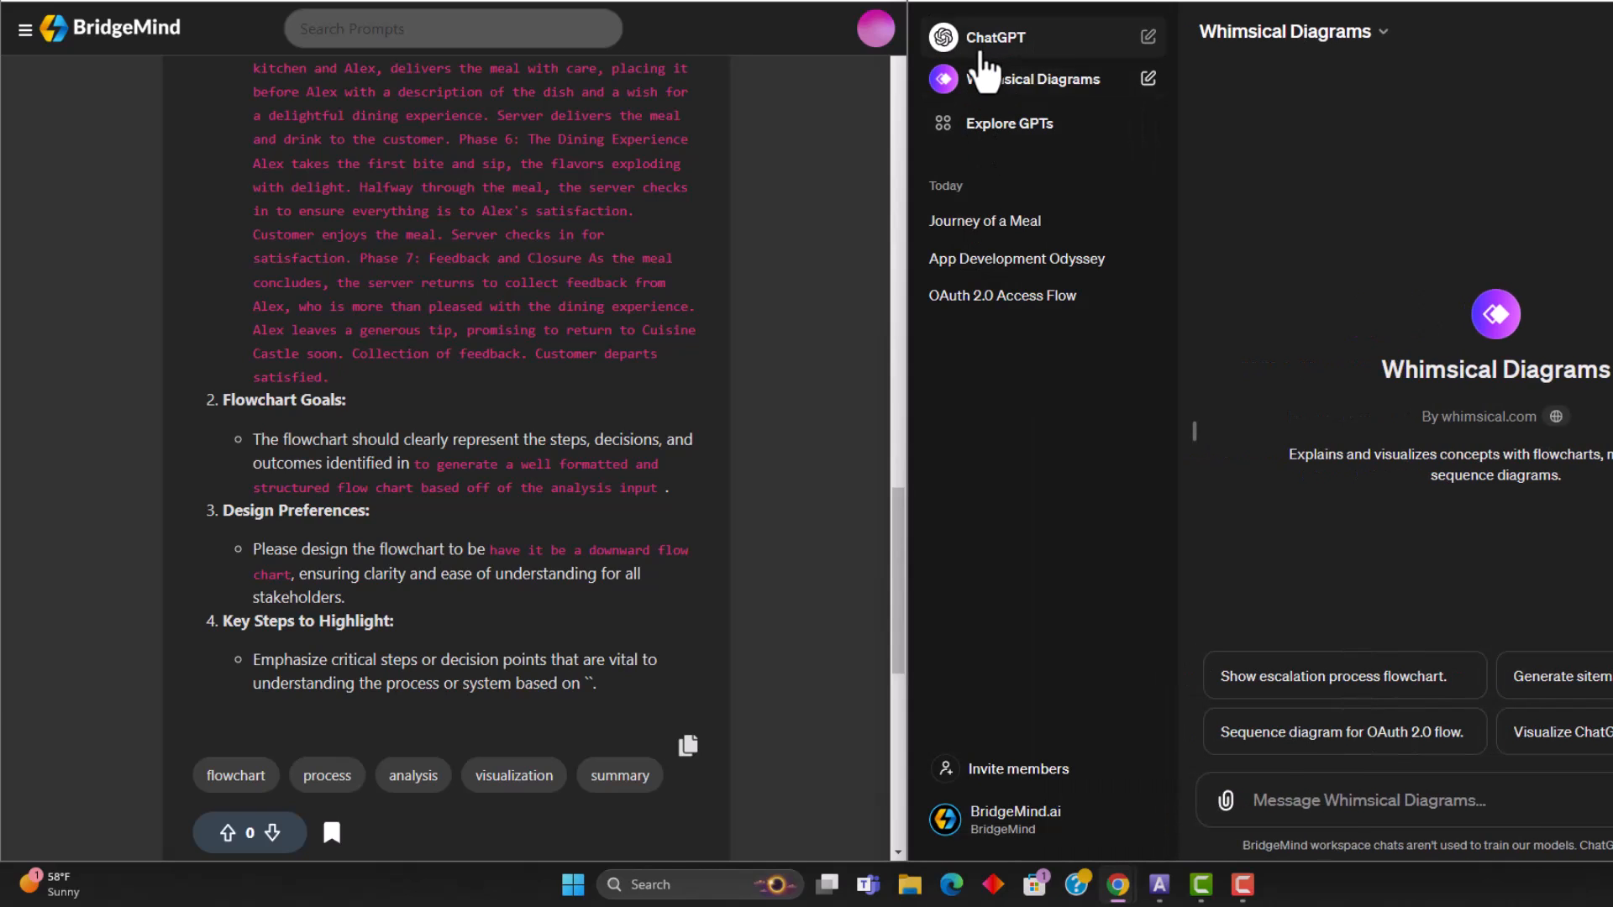
Start a fresh plain ChatGPT 3.5 chat, leaving the Whimsical Diagrams assistant
left_click(993, 37)
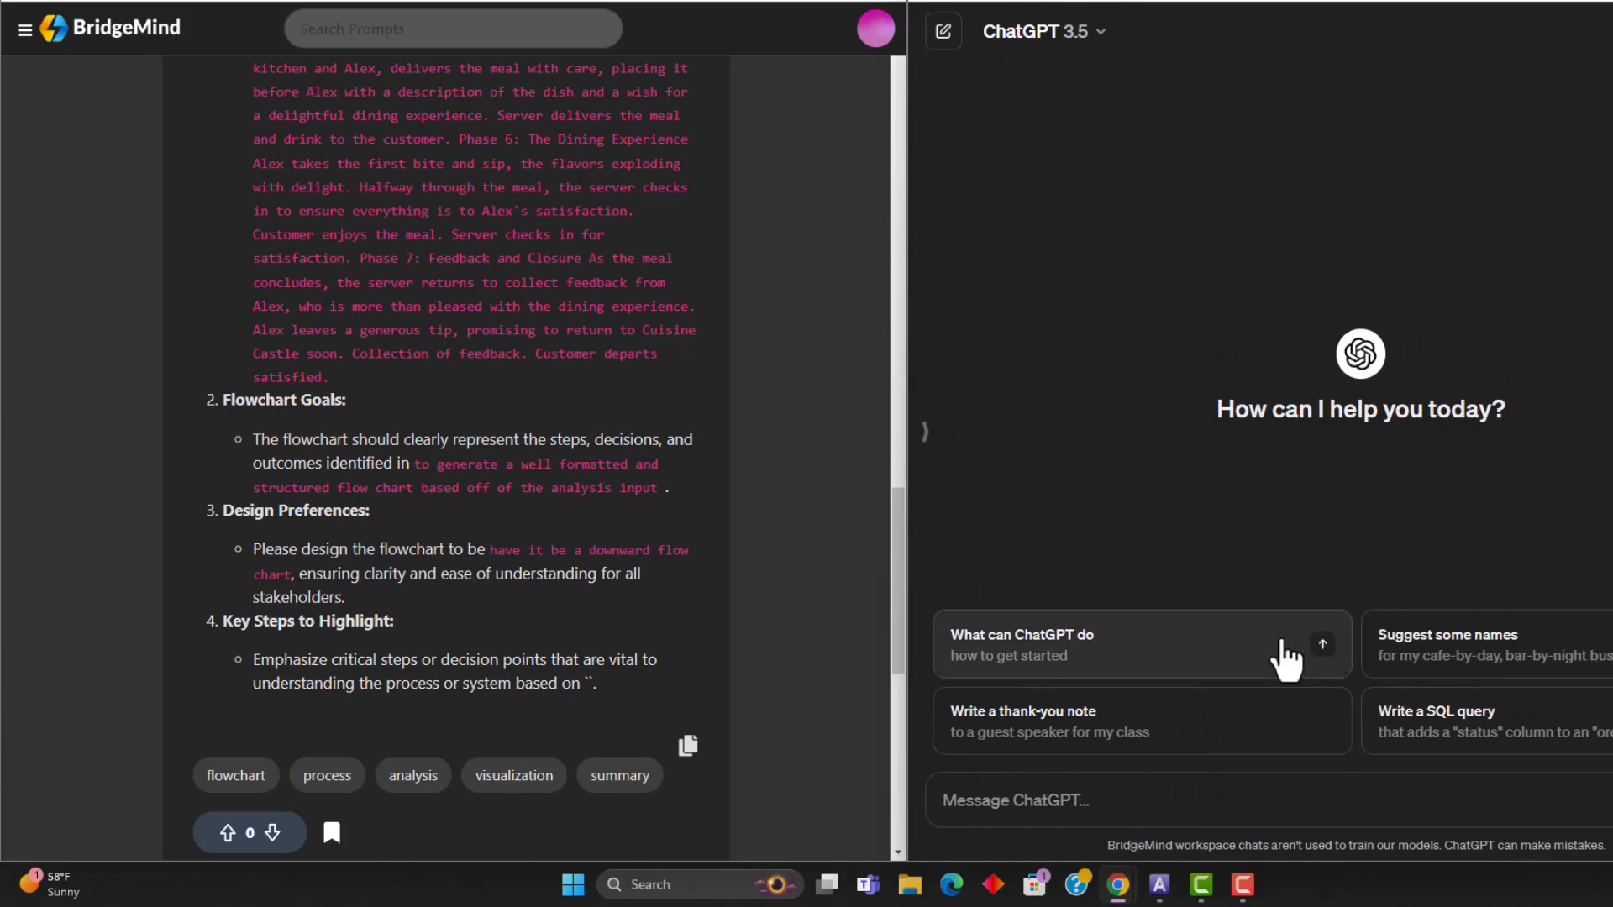
scroll("up", 3)
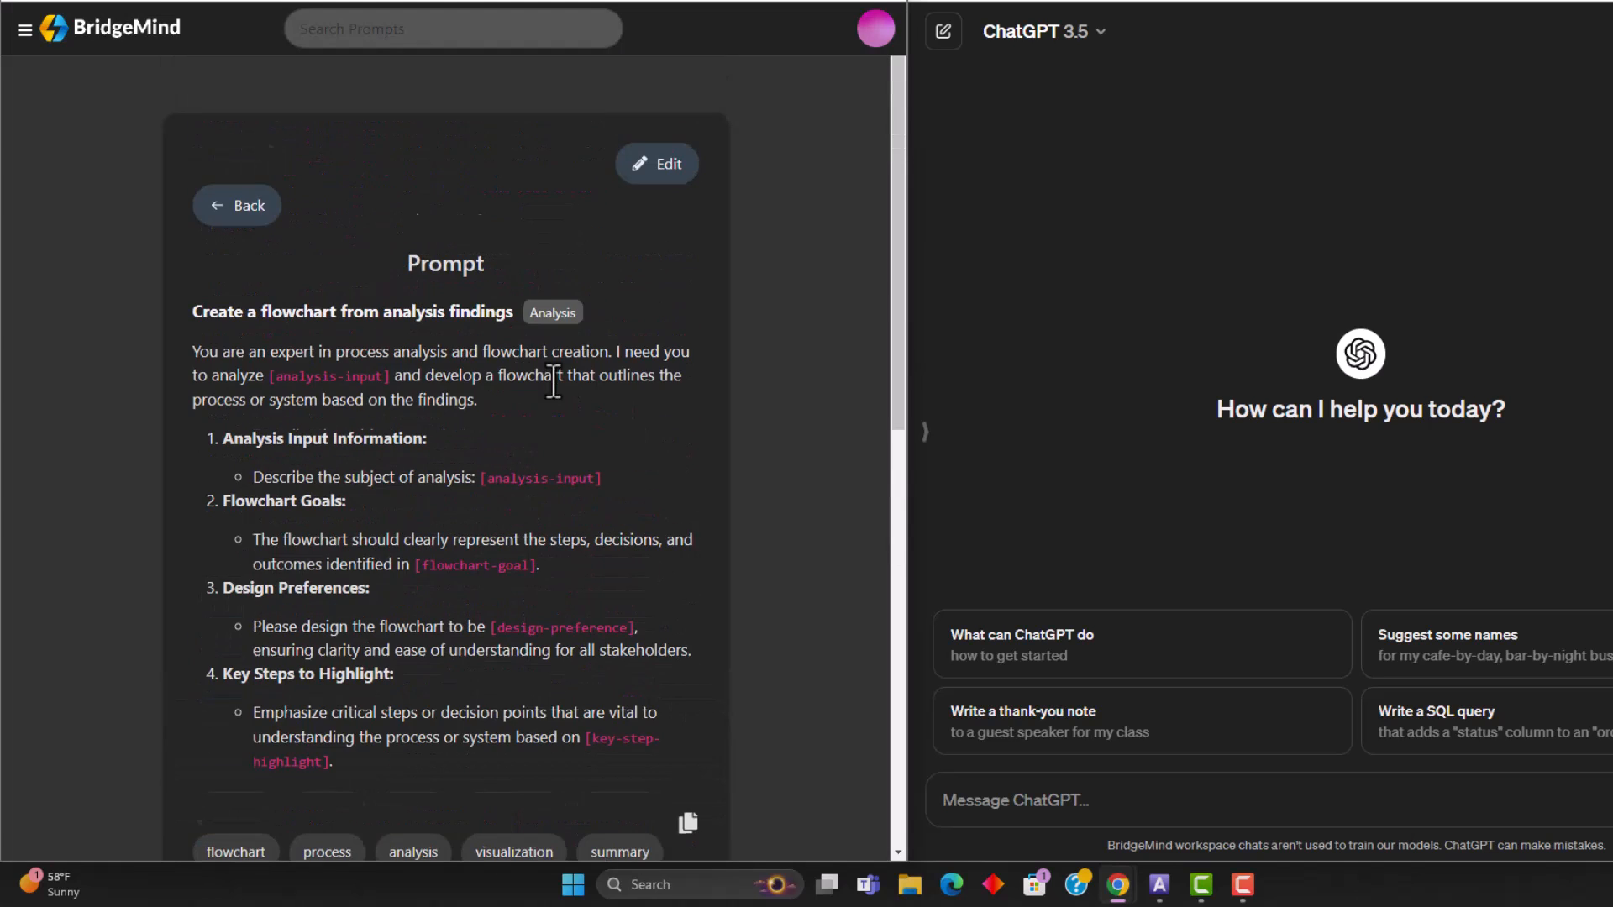
Put the meal-journey story, ending 'Customer departs satisfied', into the analysis-input field
left_click(655, 164)
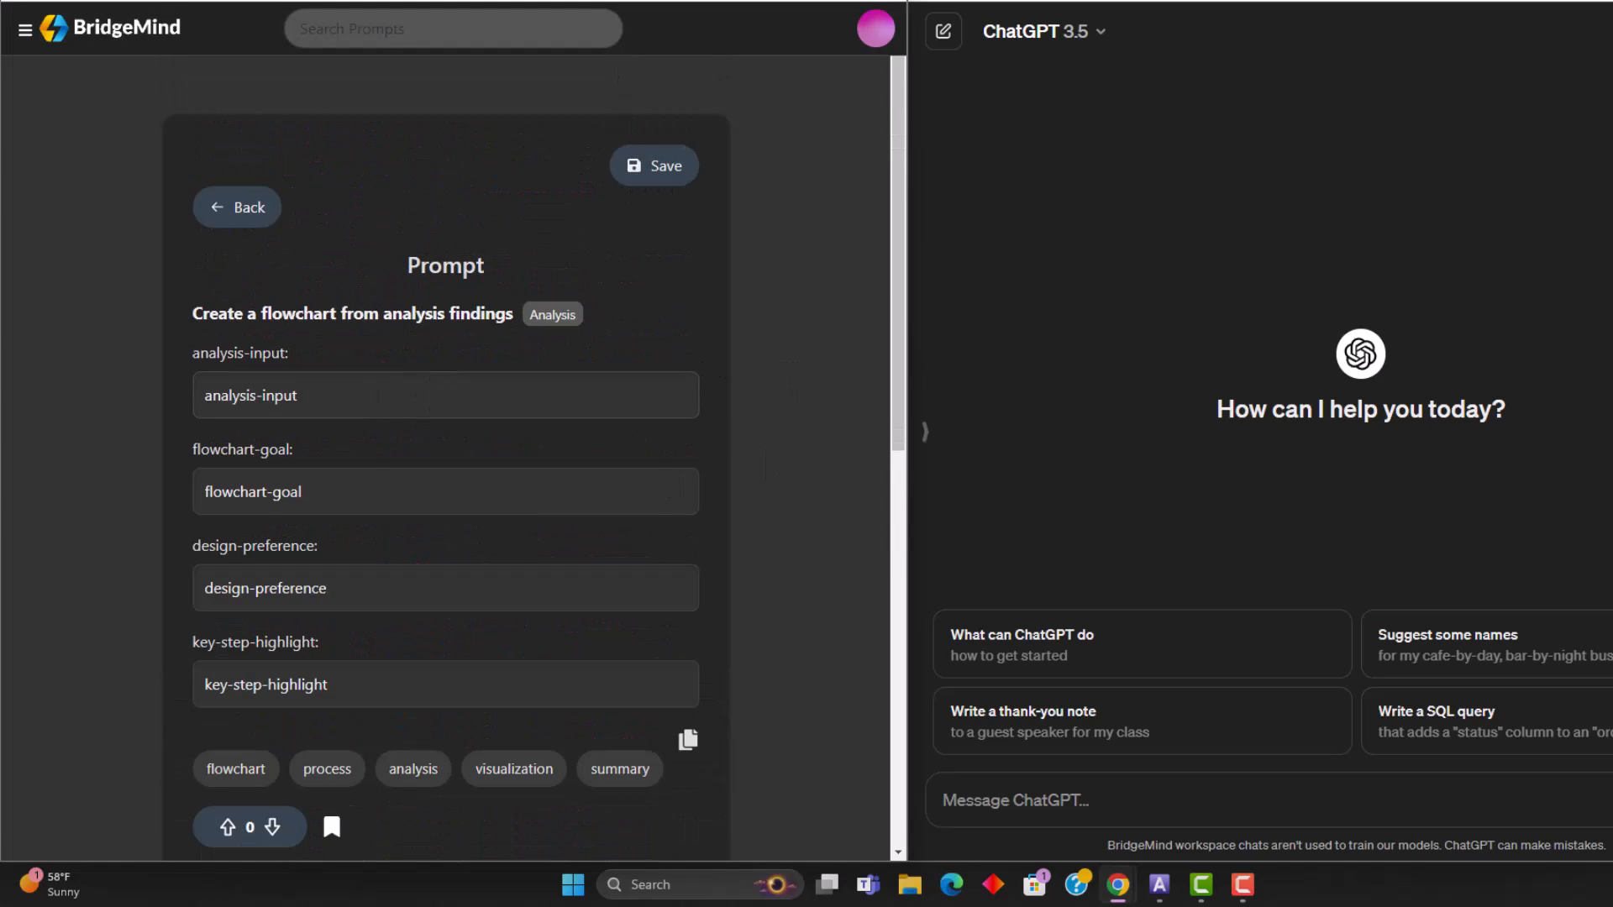
mouse_move(887, 375)
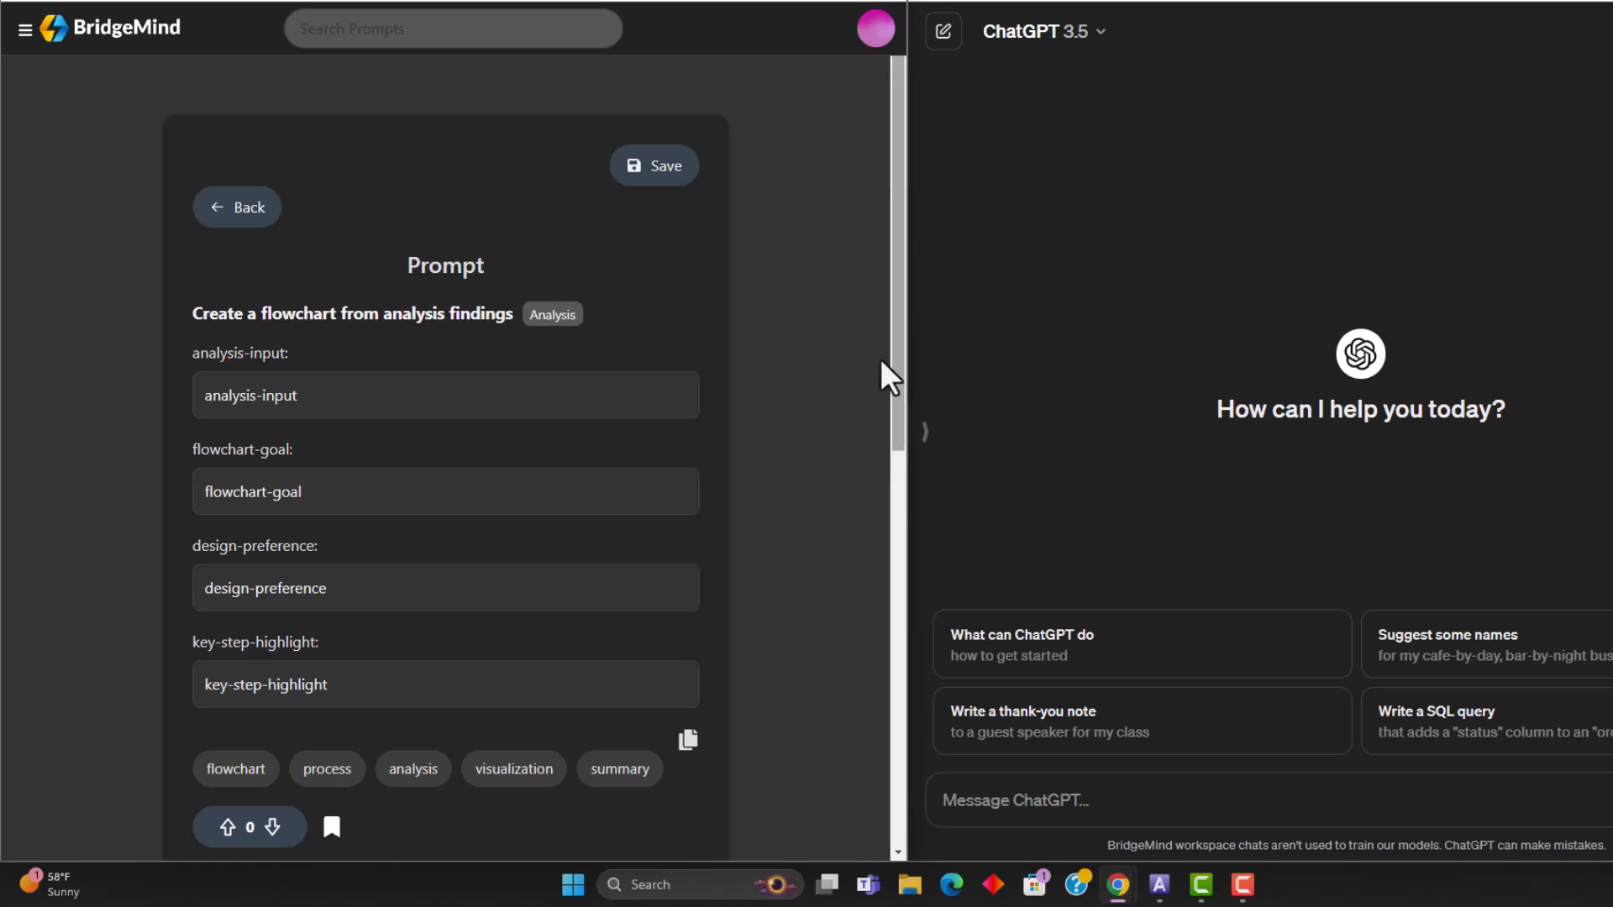
double_click(250, 395)
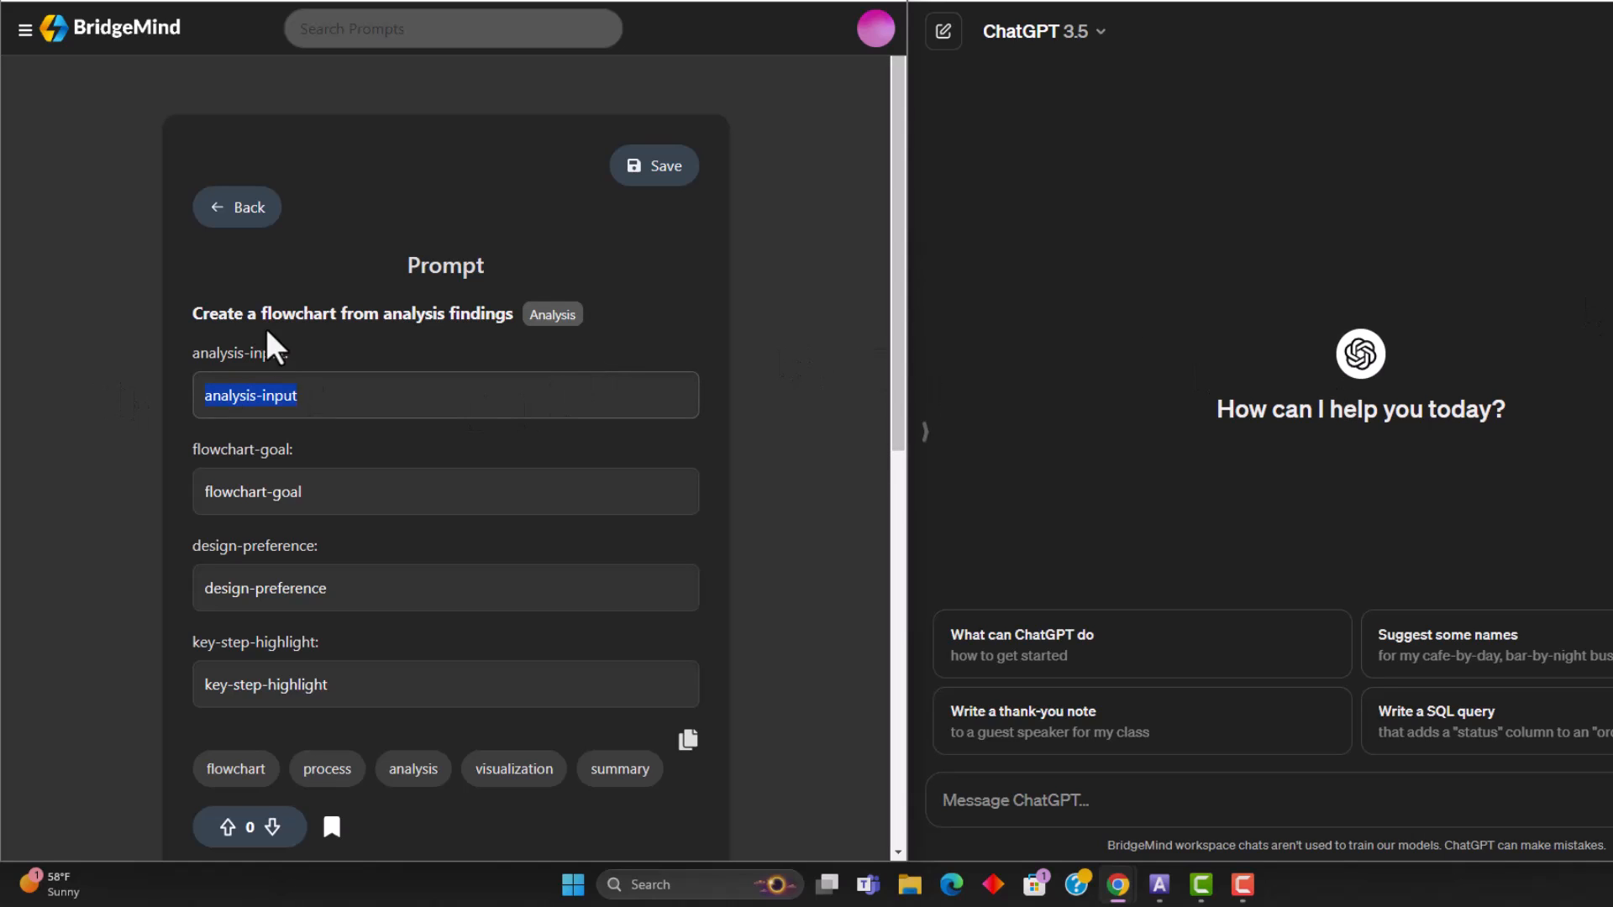
type("points that are vital to understanding the process or system based on")
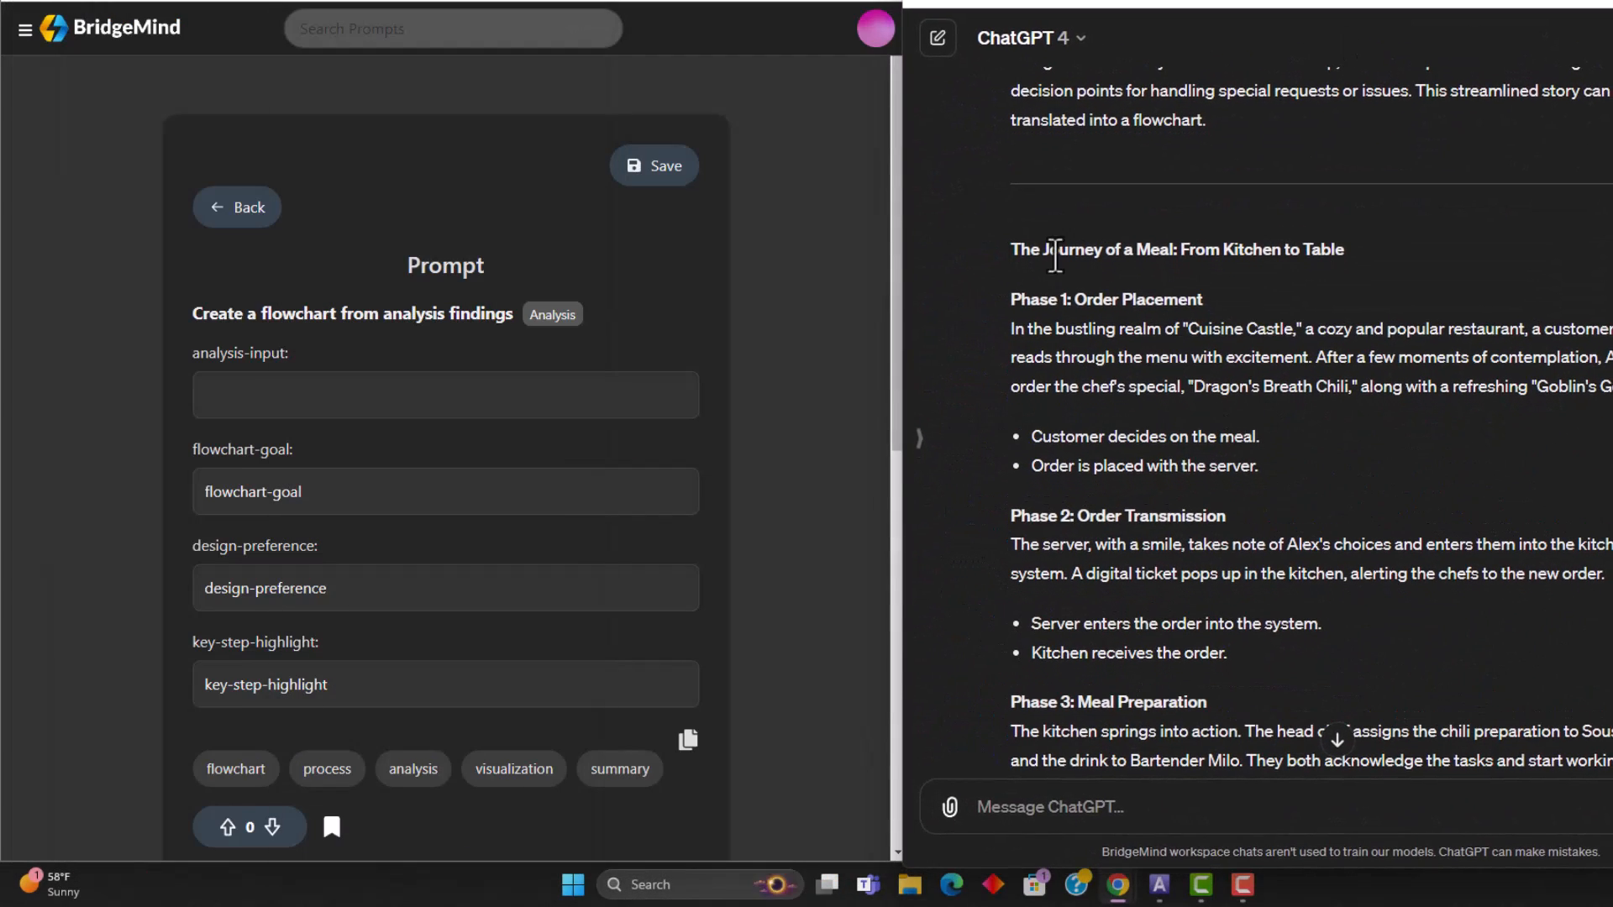
scroll("down", 3)
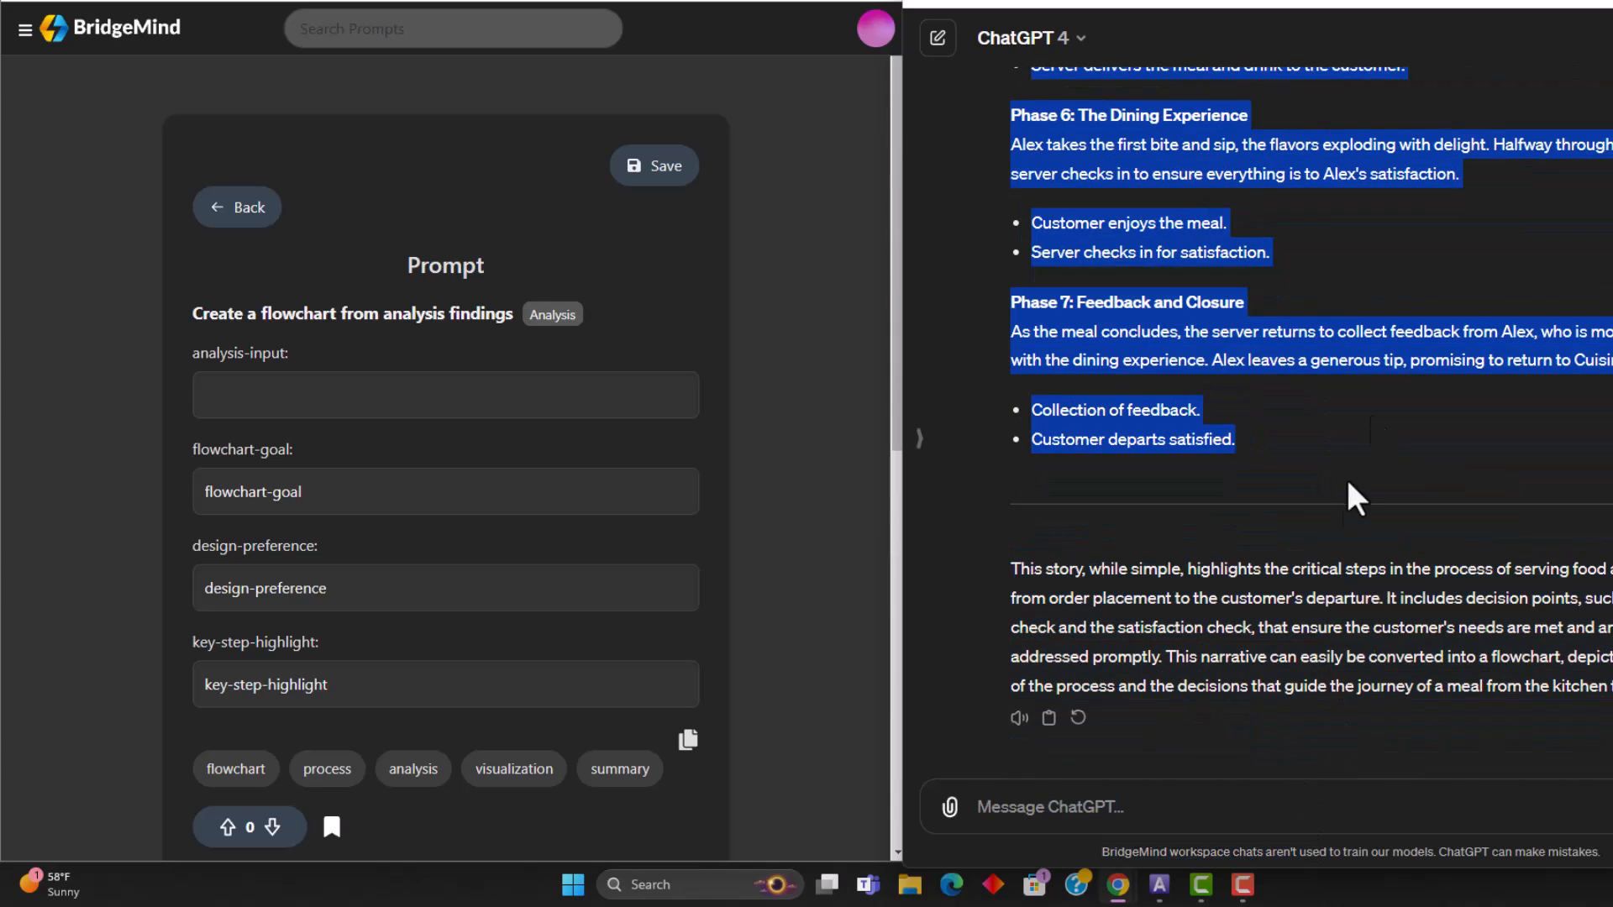
left_click(444, 395)
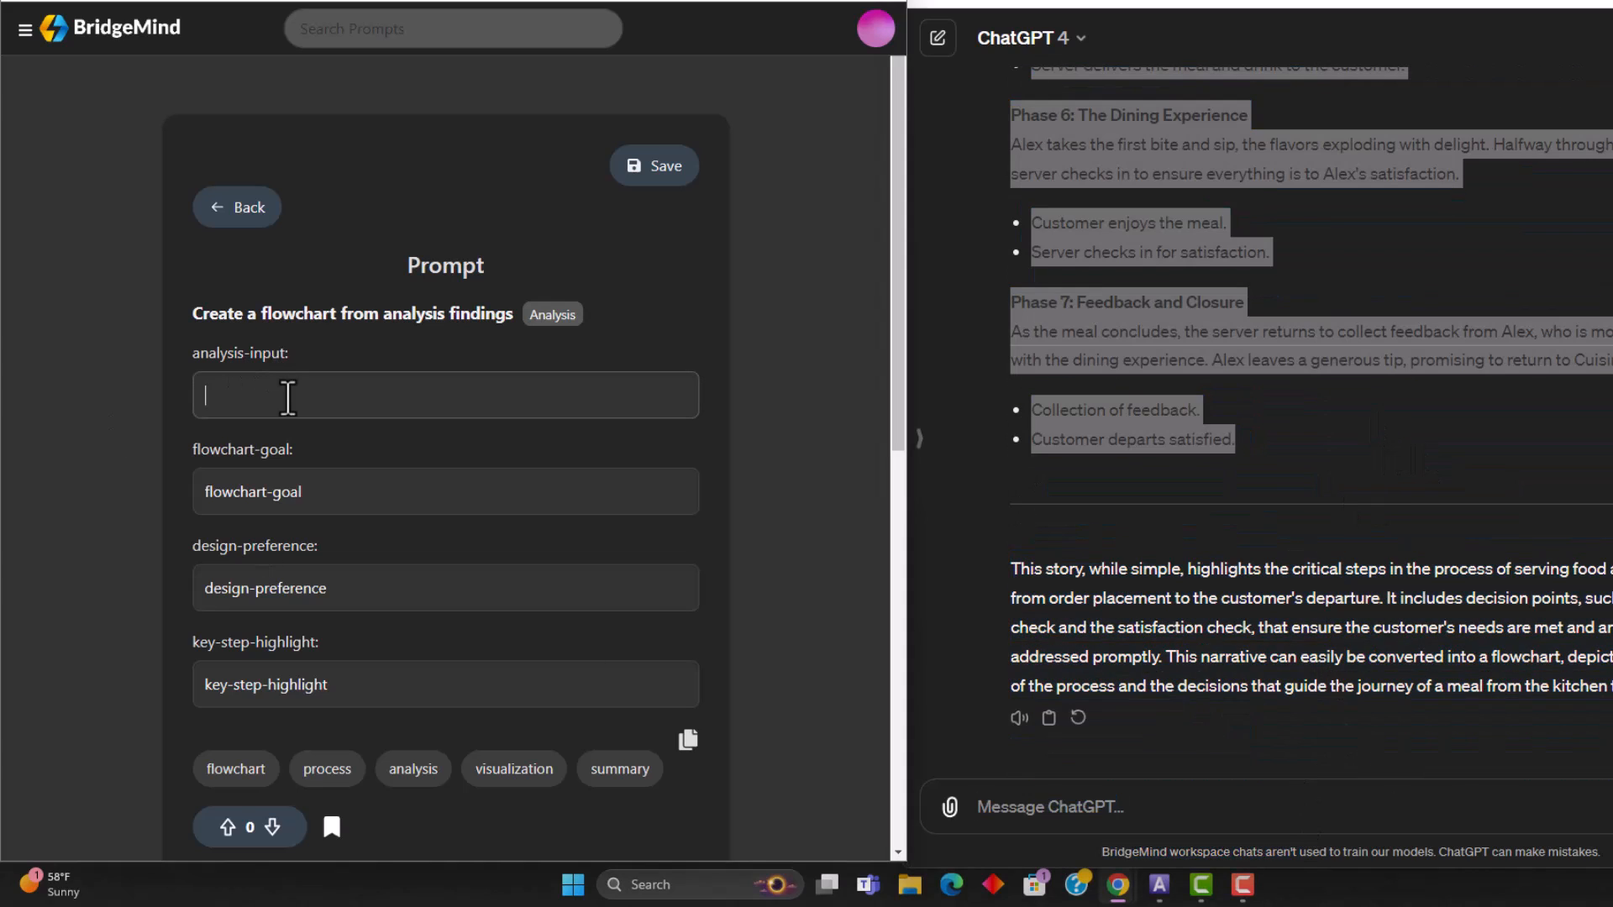
type("Cuisine Castle soon.  Collection of feedback. Customer departs satisfied.")
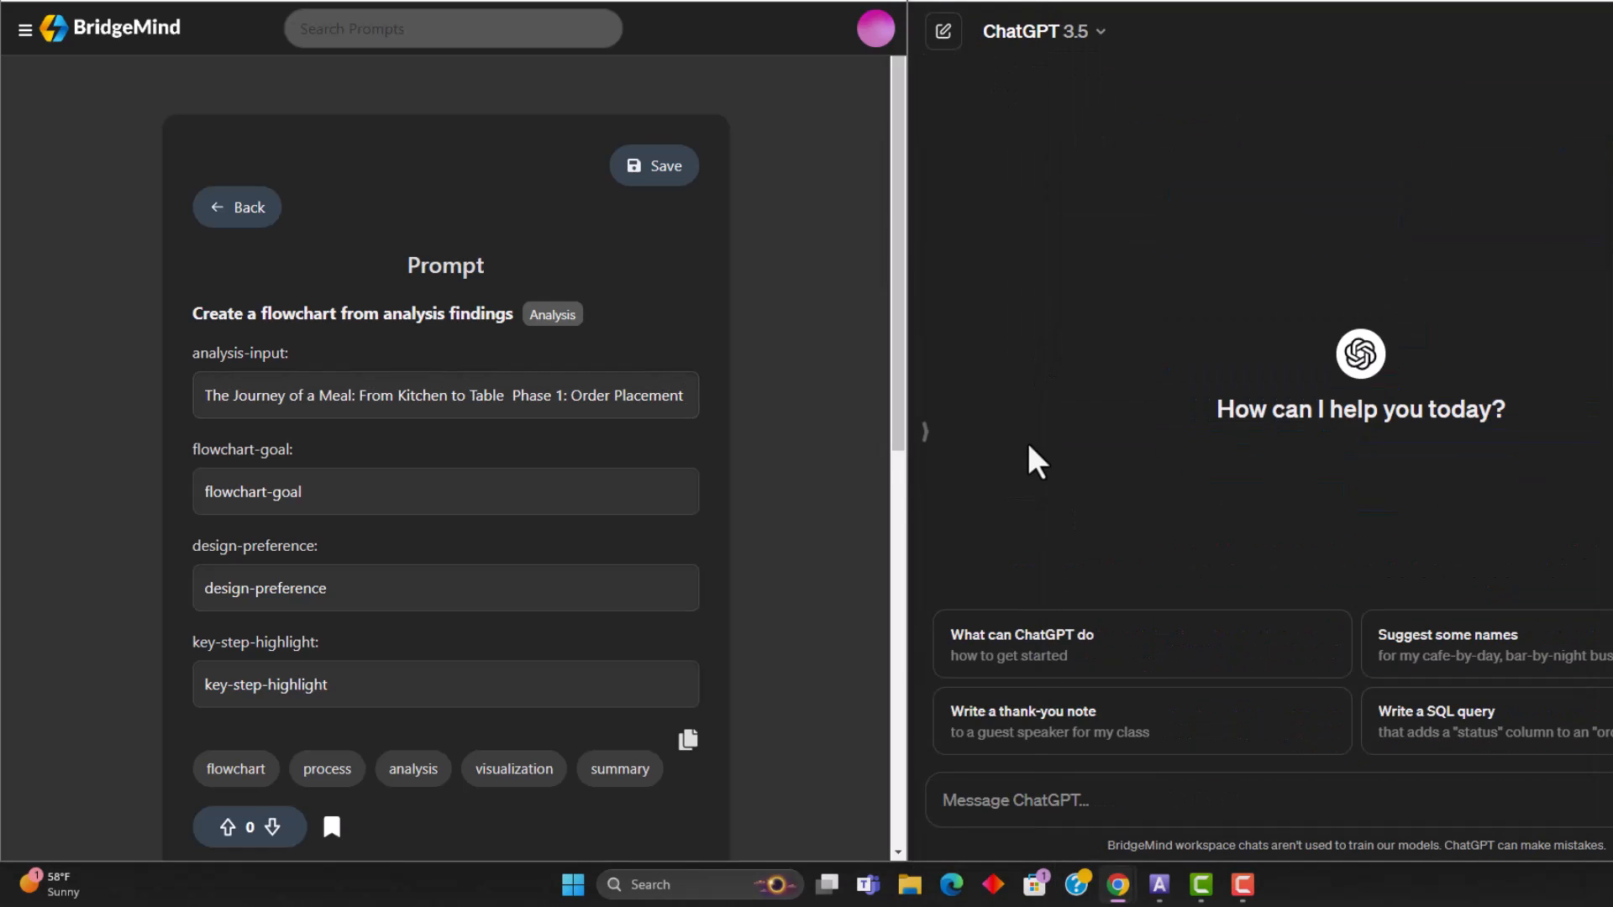
Set the goal to a downward flowchart, output in mermaid code
double_click(252, 490)
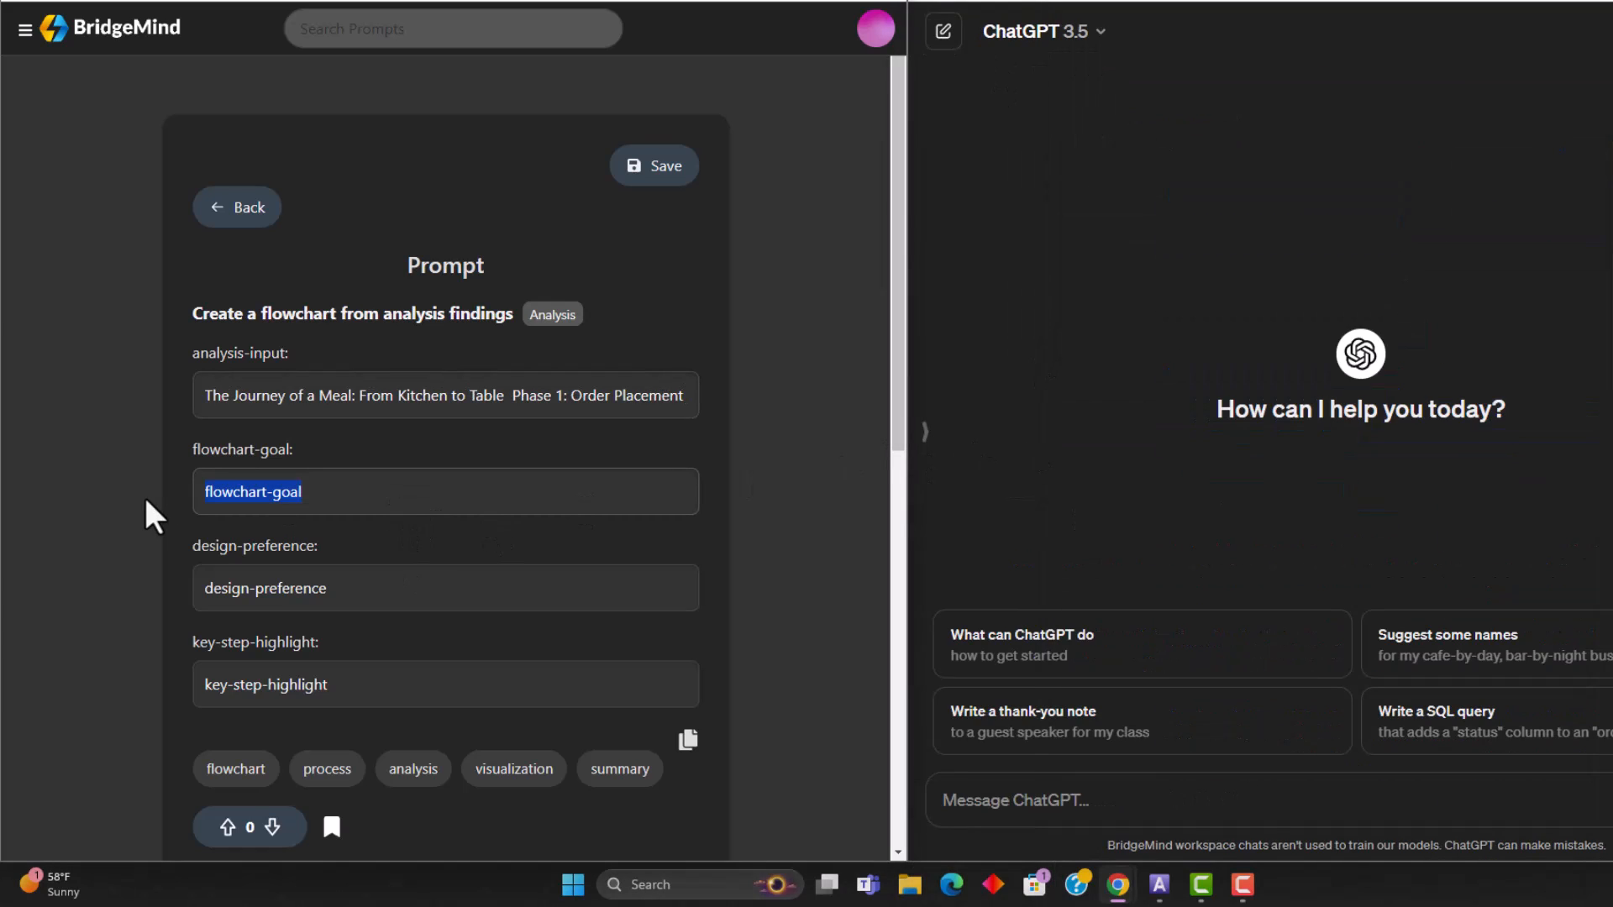
type("create a")
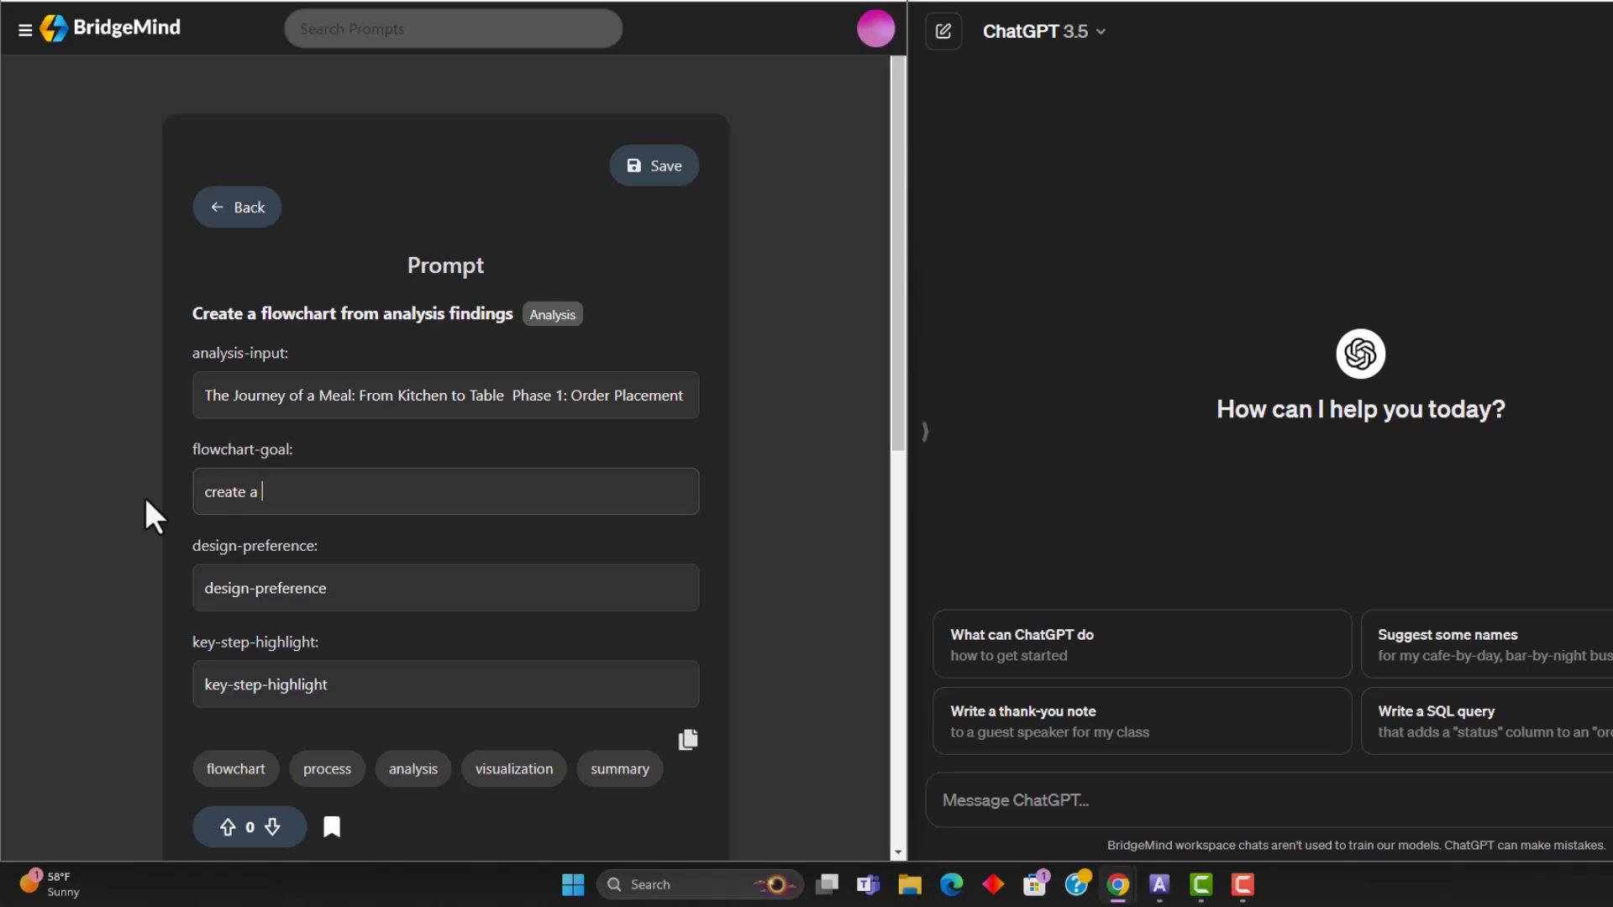
type("downward flow flow chart")
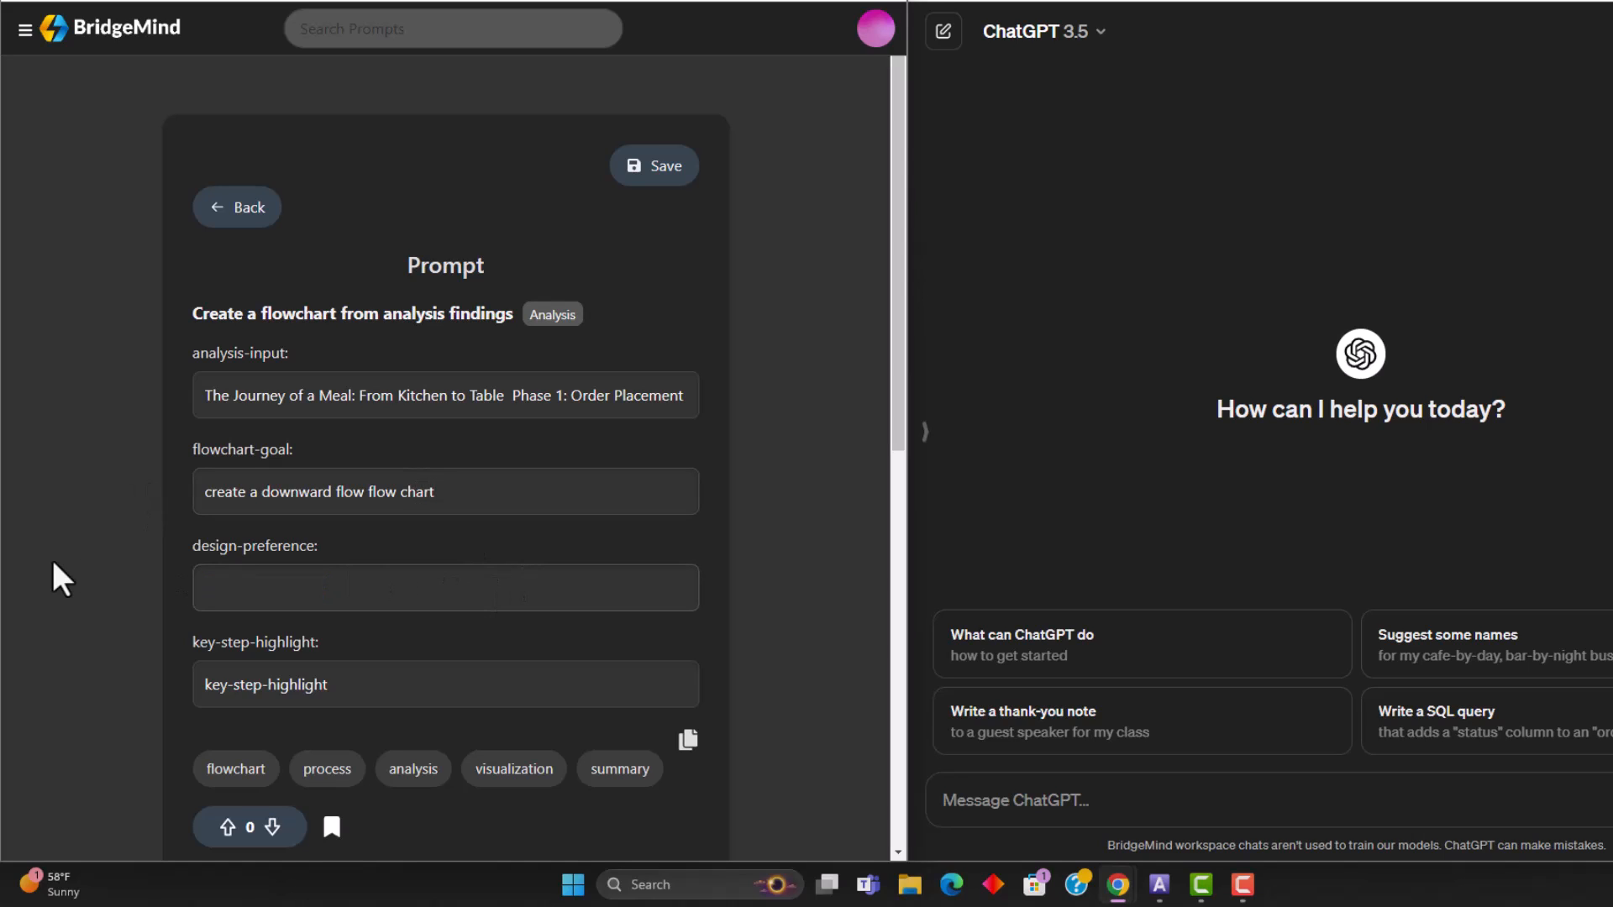
type("I want")
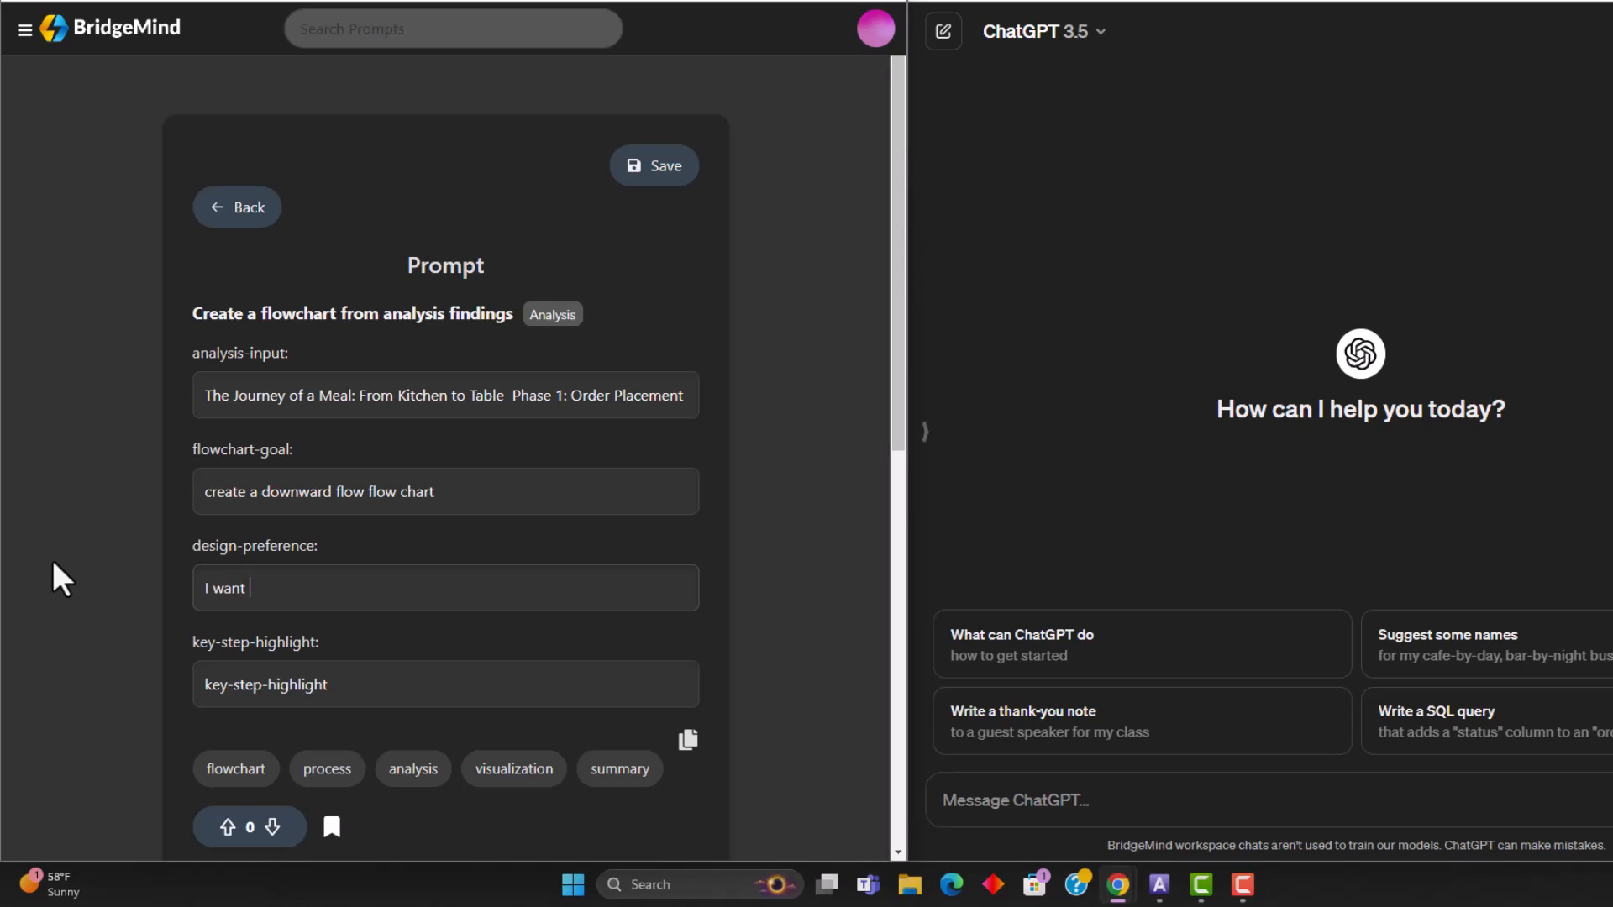
type("you")
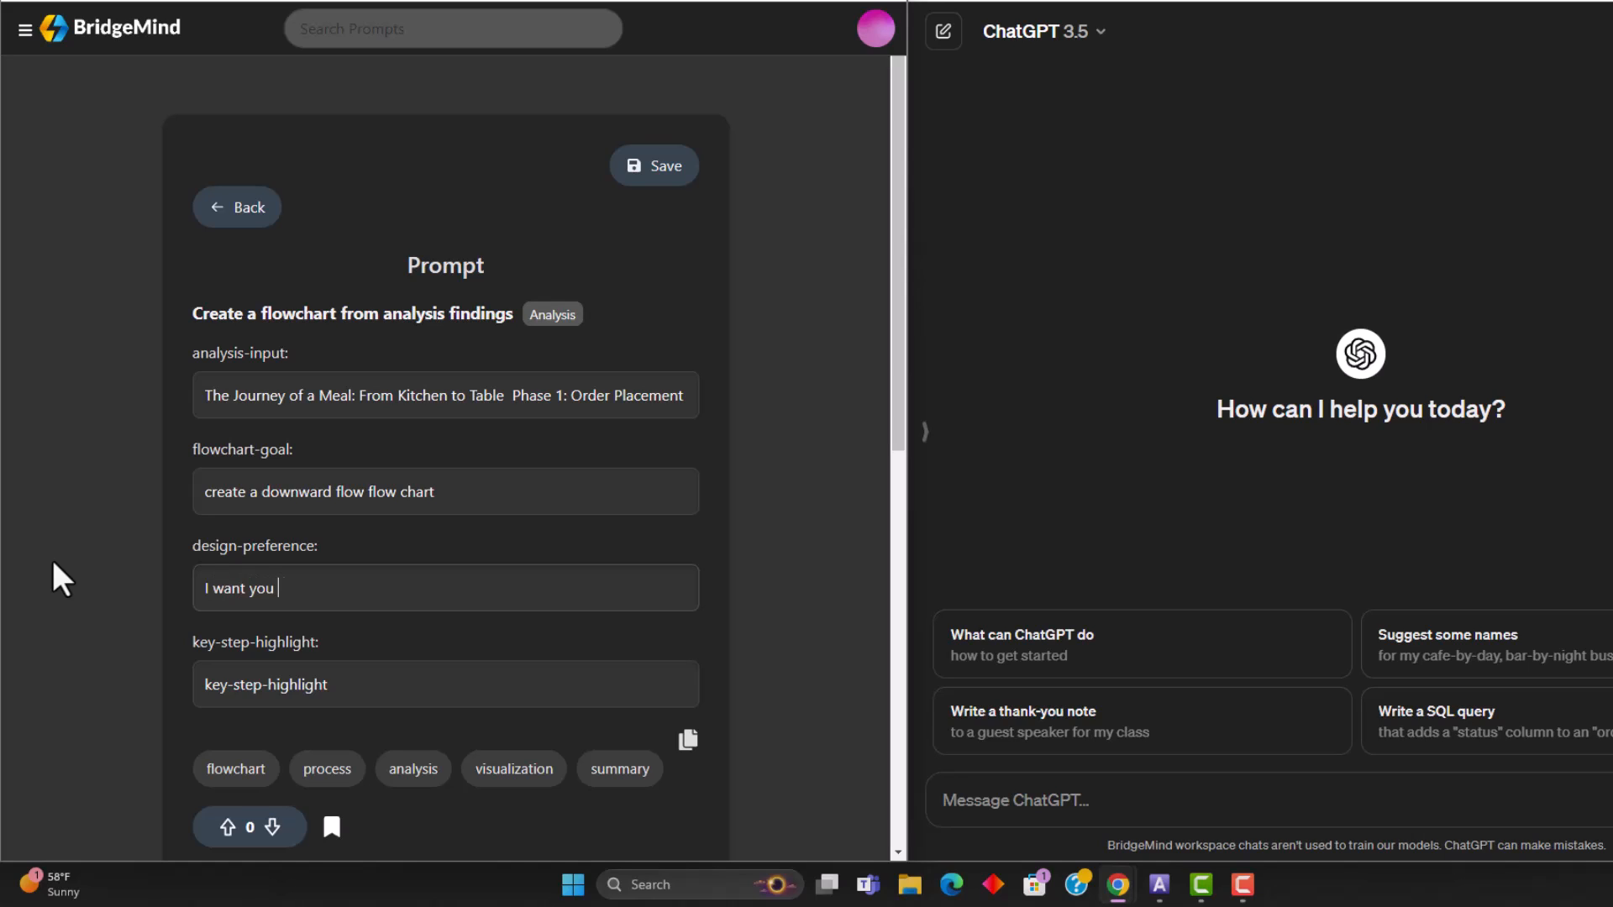
type("to output this in")
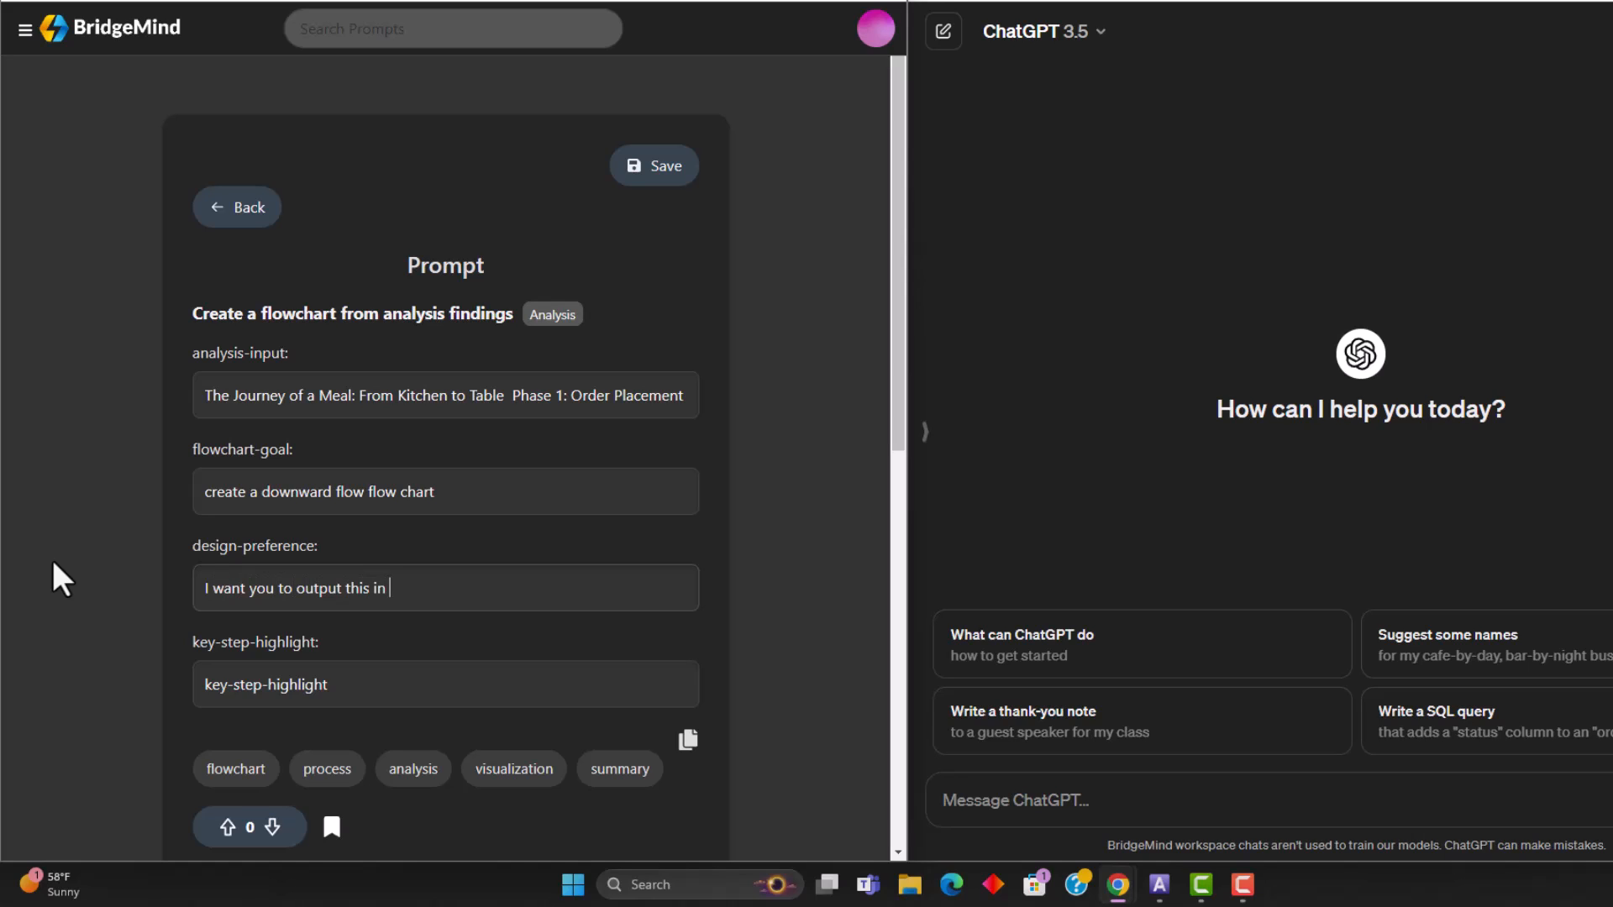
type("mermaid")
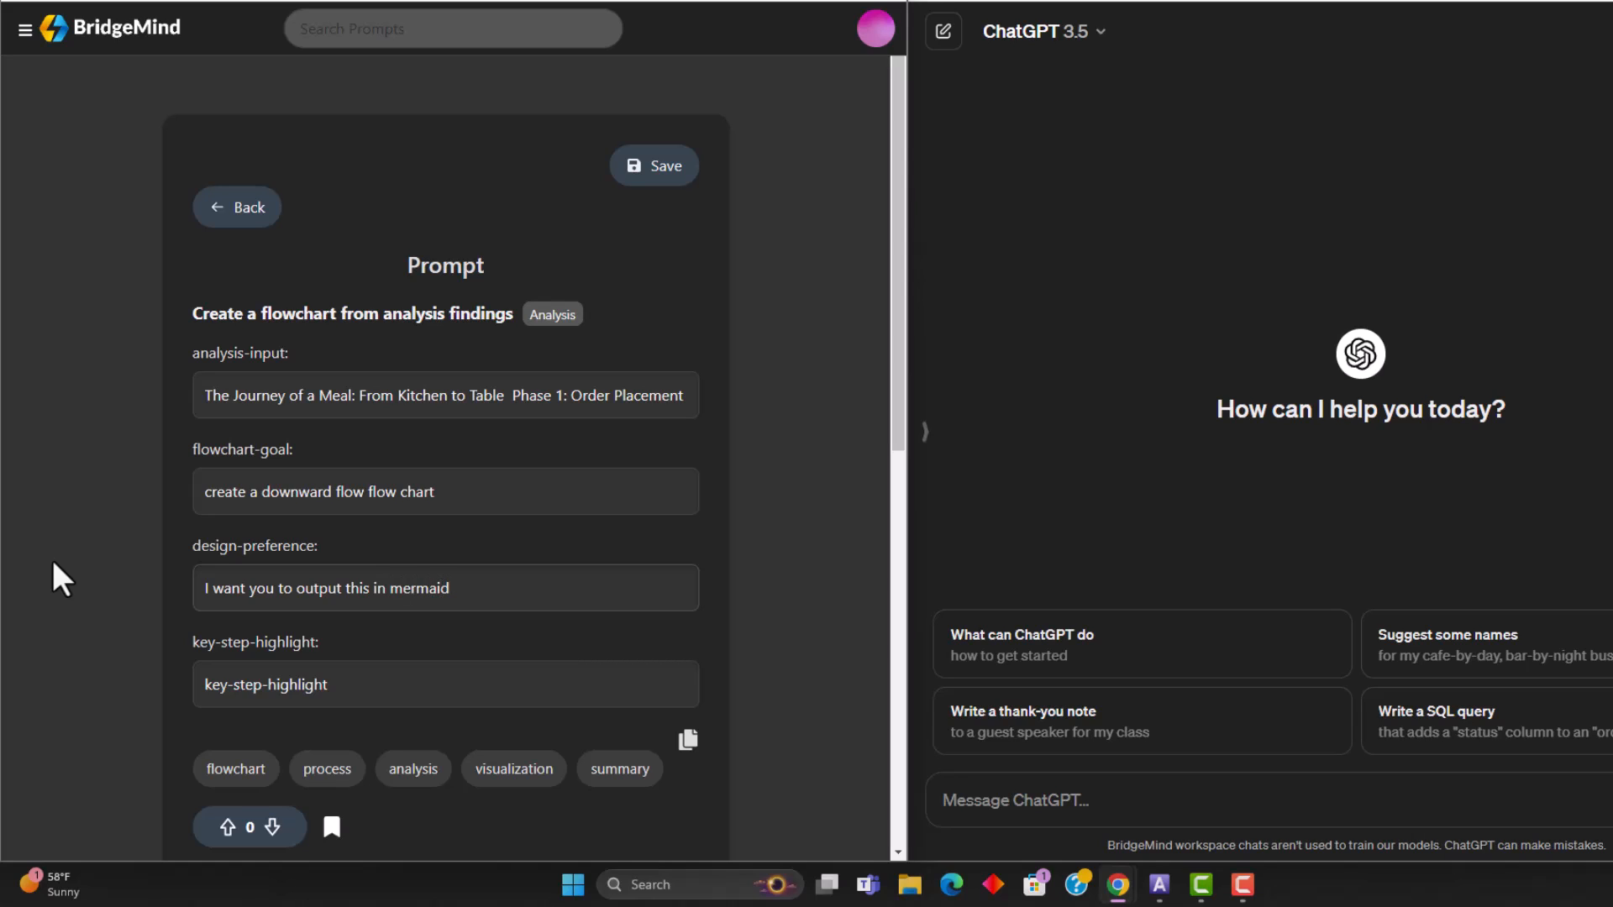
type("code")
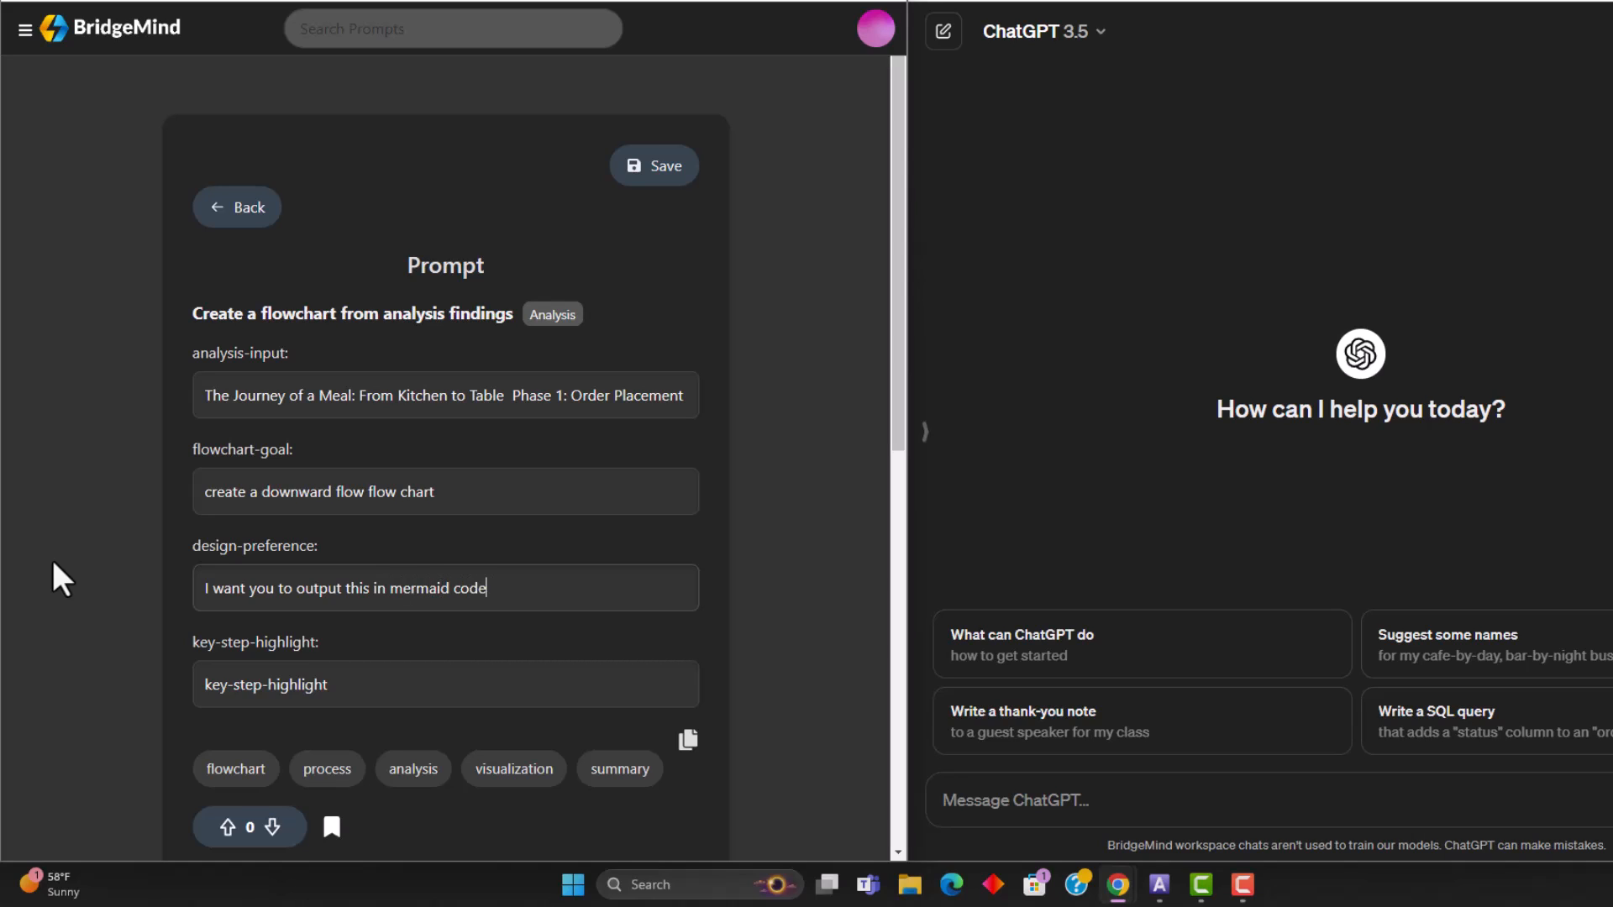
mouse_move(605, 682)
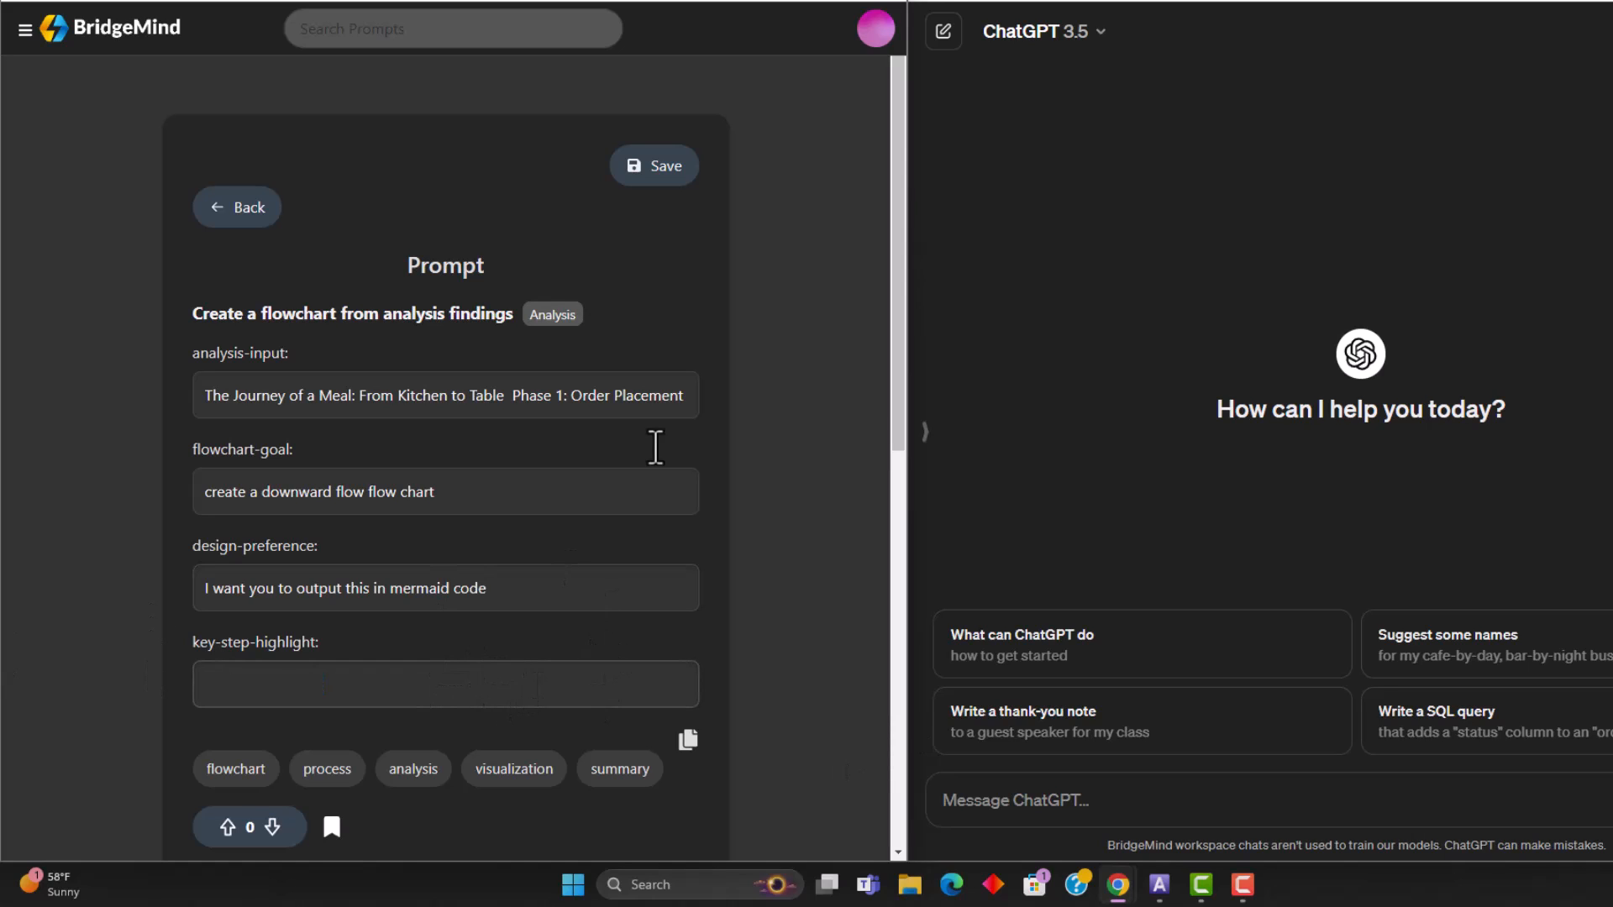
mouse_move(1111, 504)
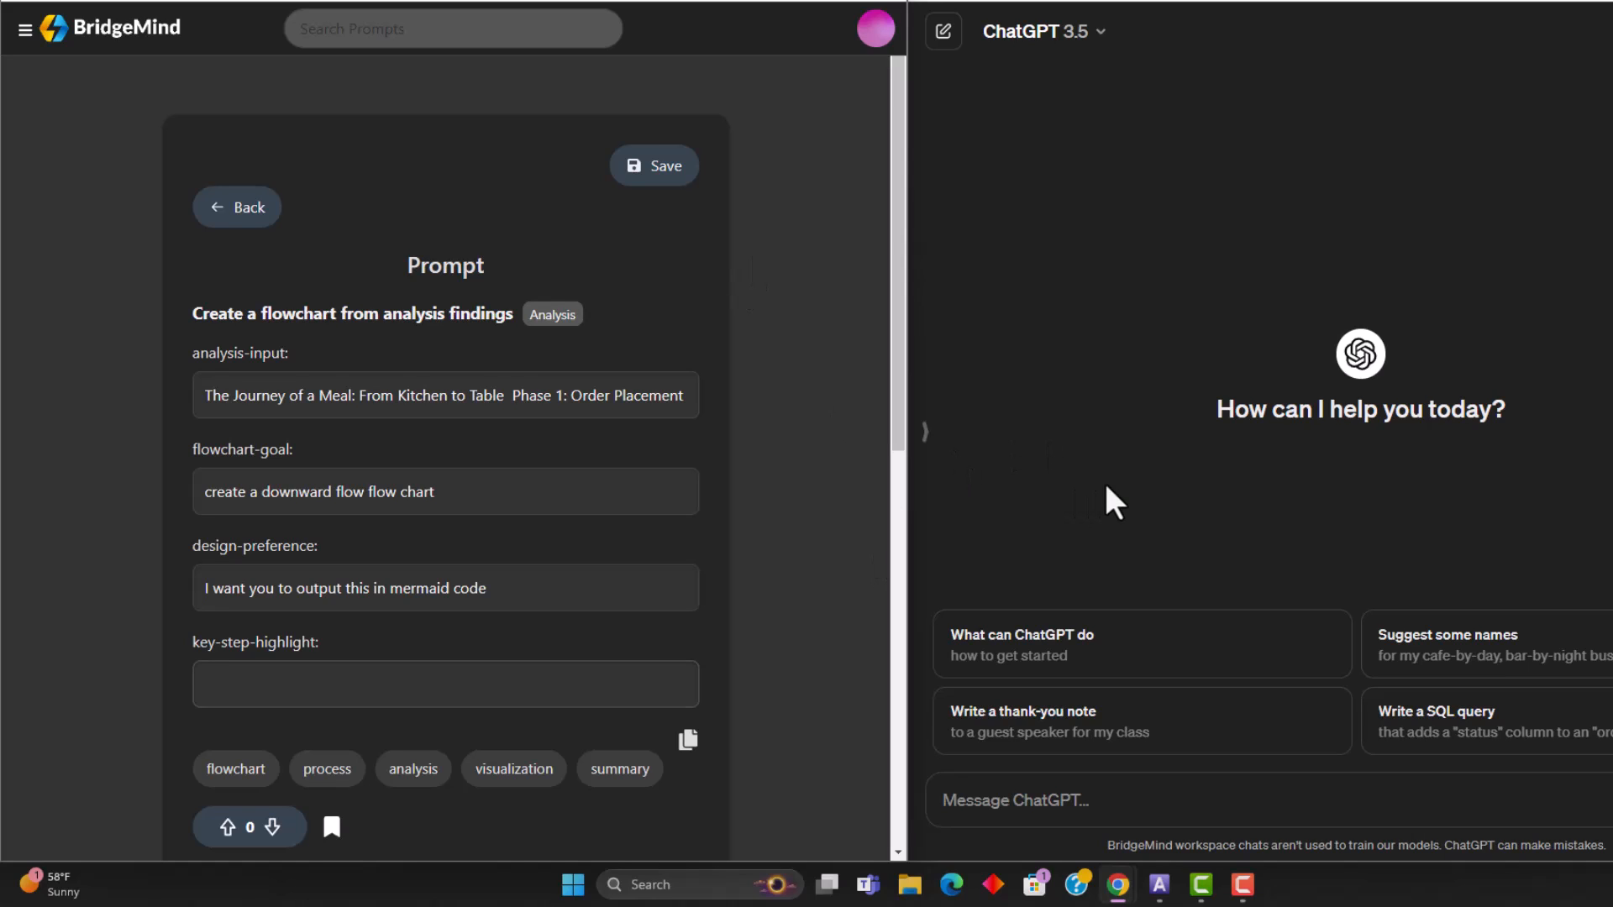
Add the highlight 'Phase 3 is very important - make sure that its broken down properly'
type("Phase 3")
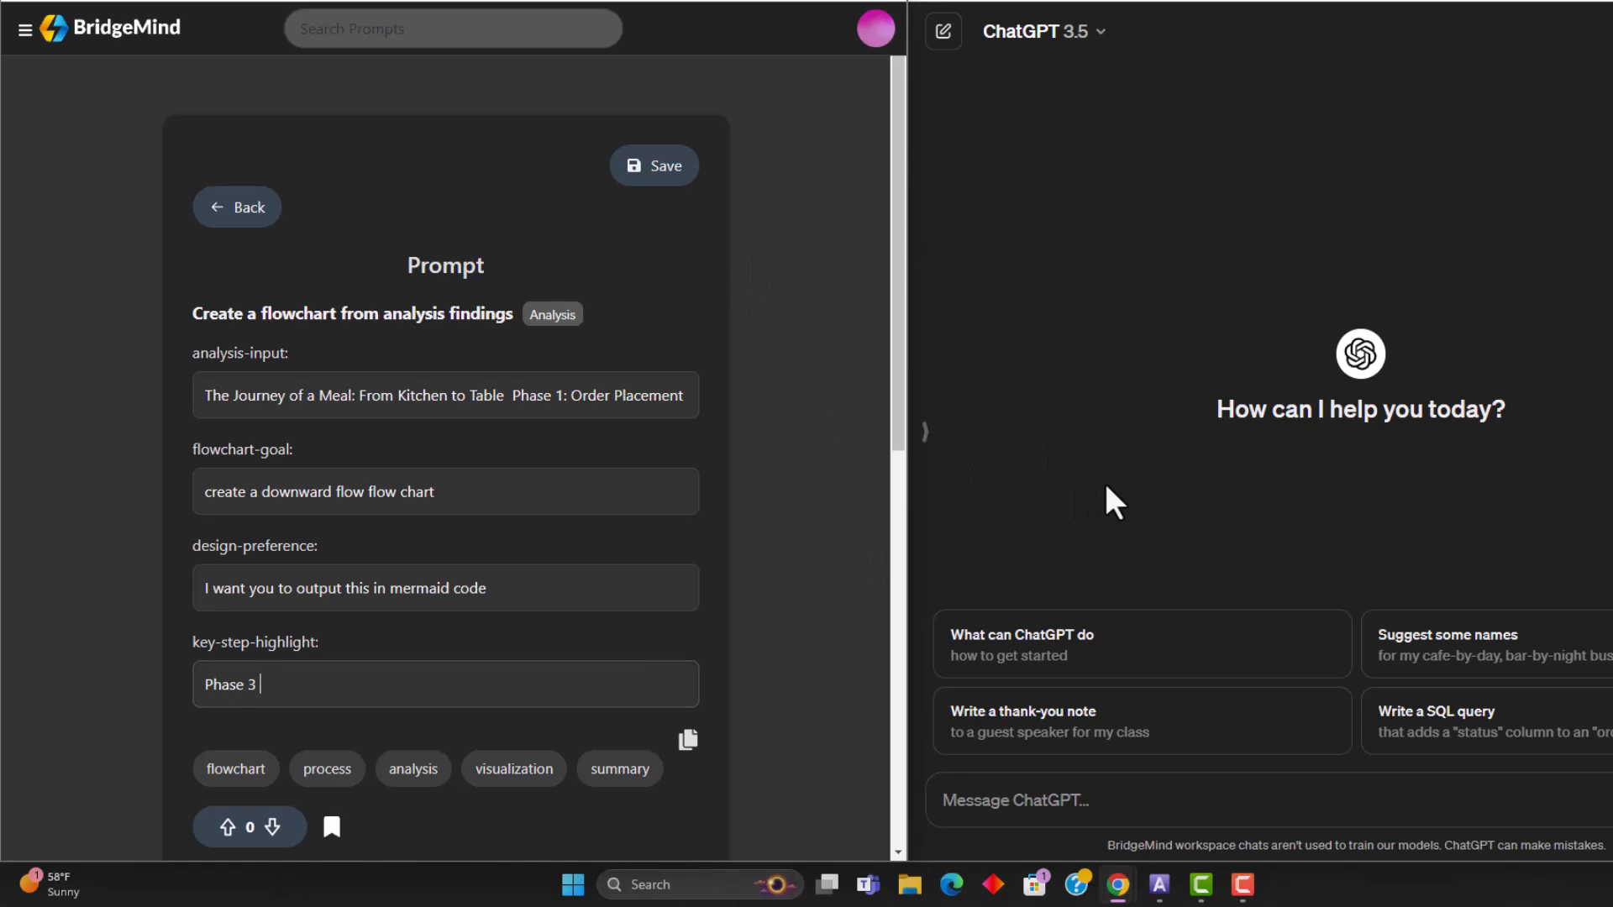
type("is very impor")
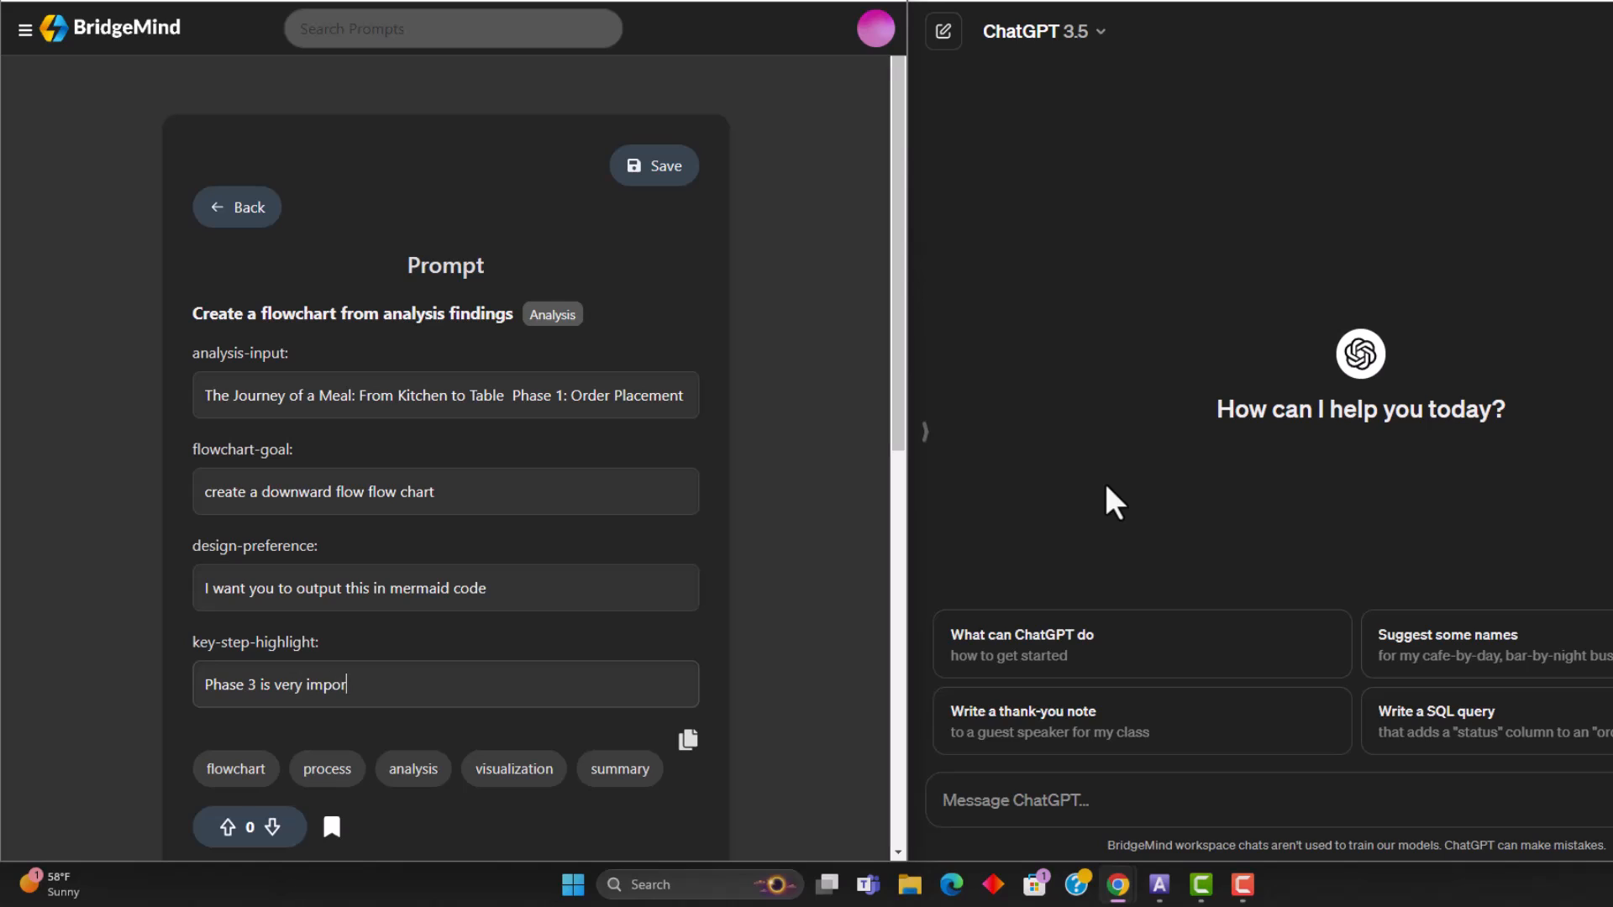
type("tant - make sure t")
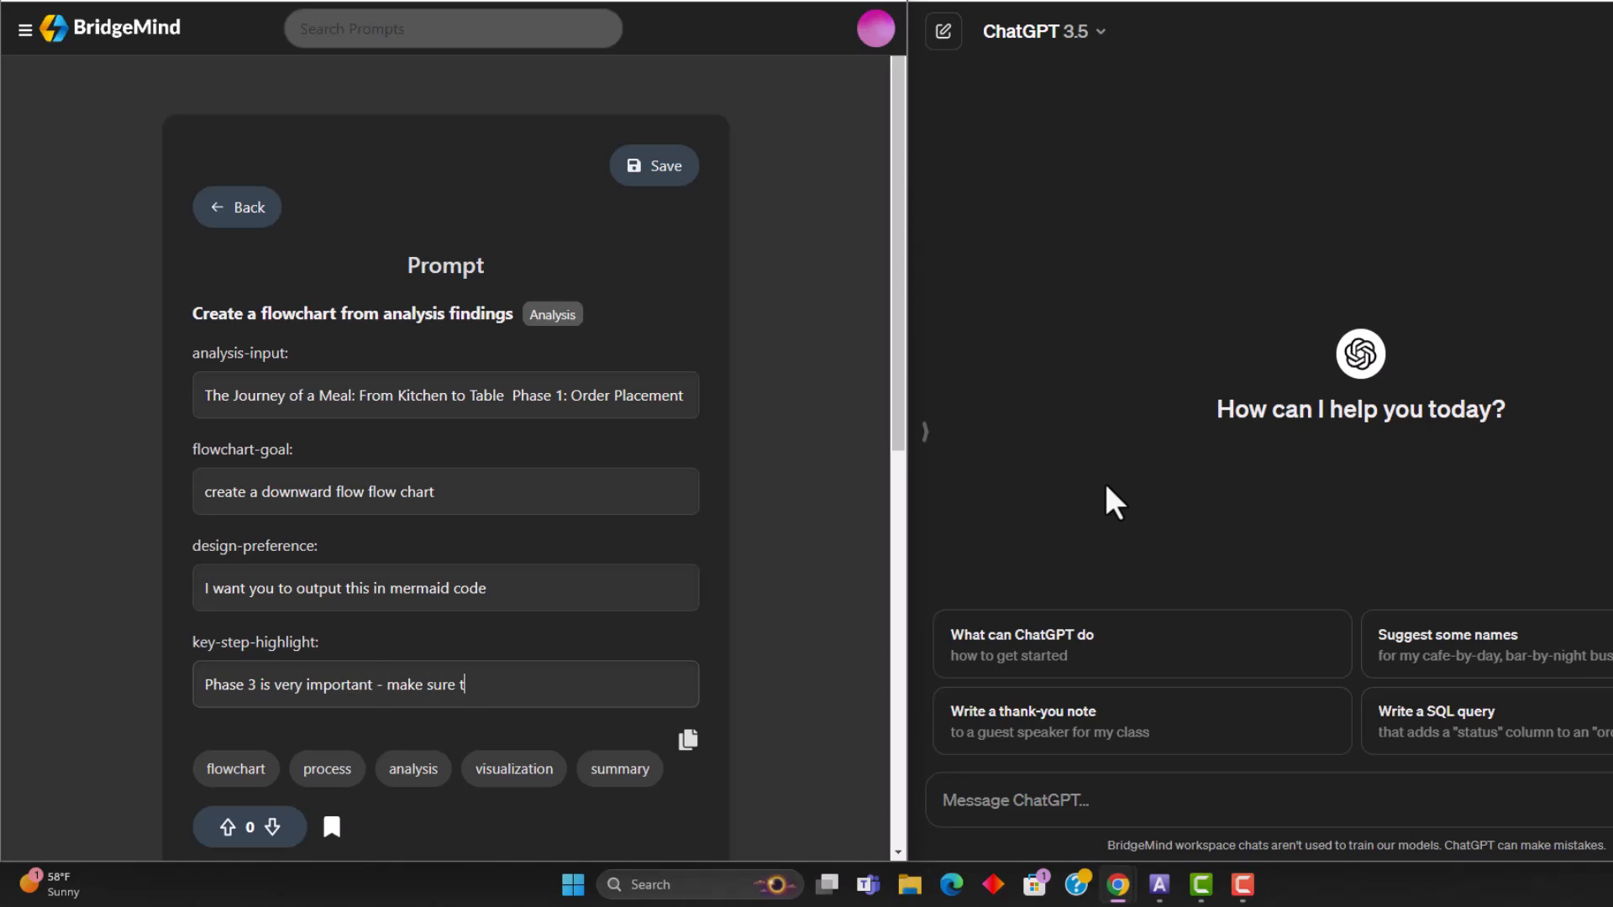
type("hat its br")
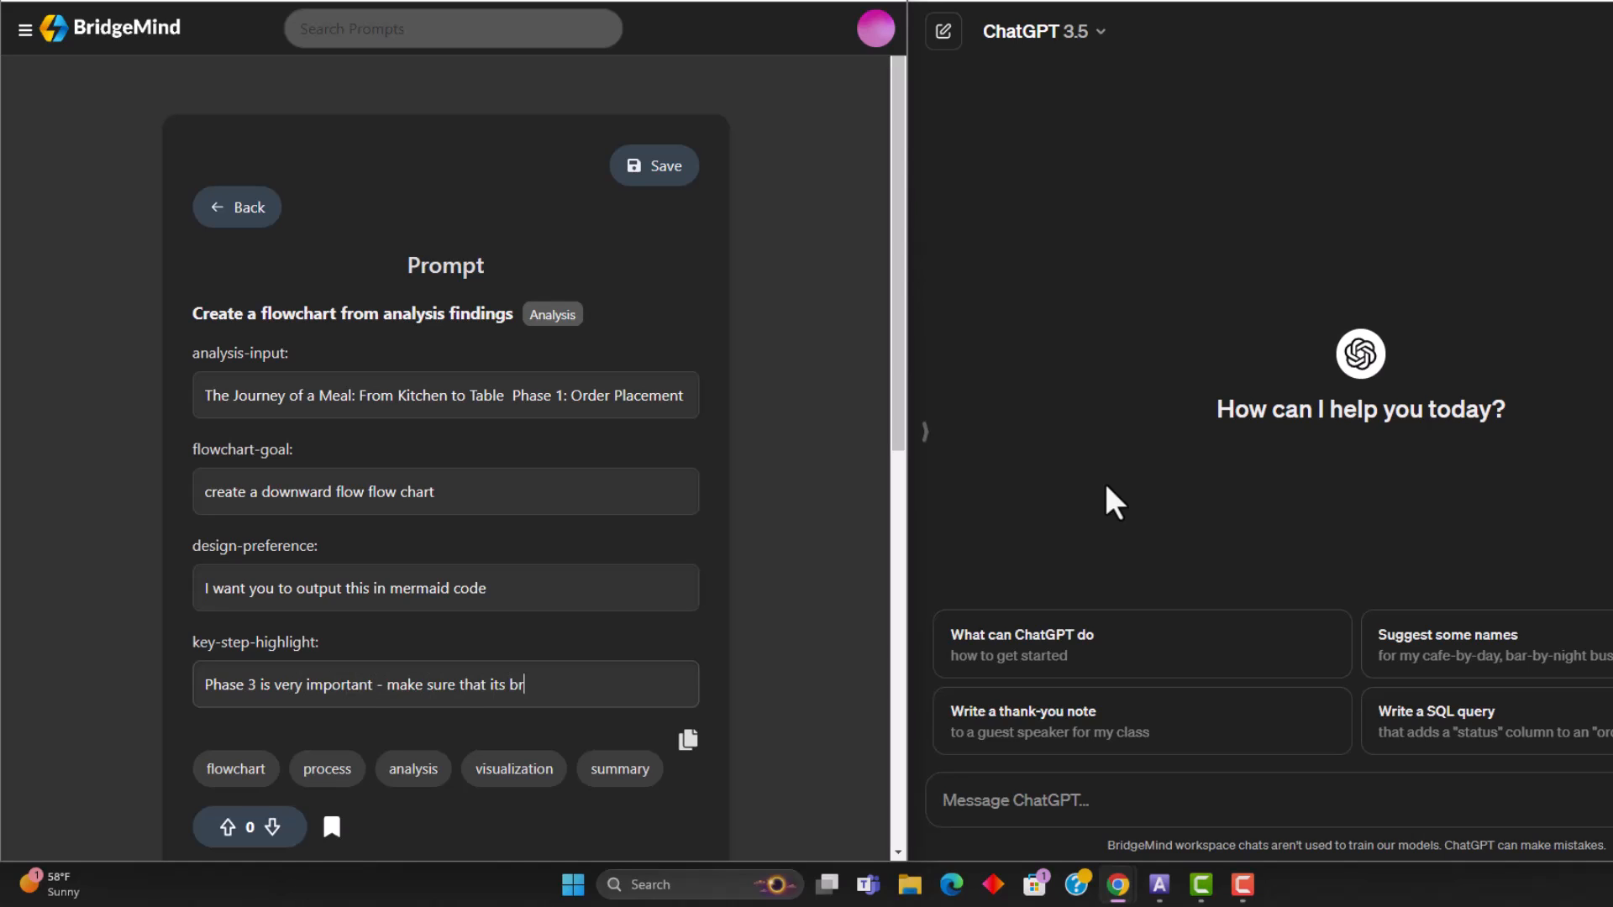
type("oken down")
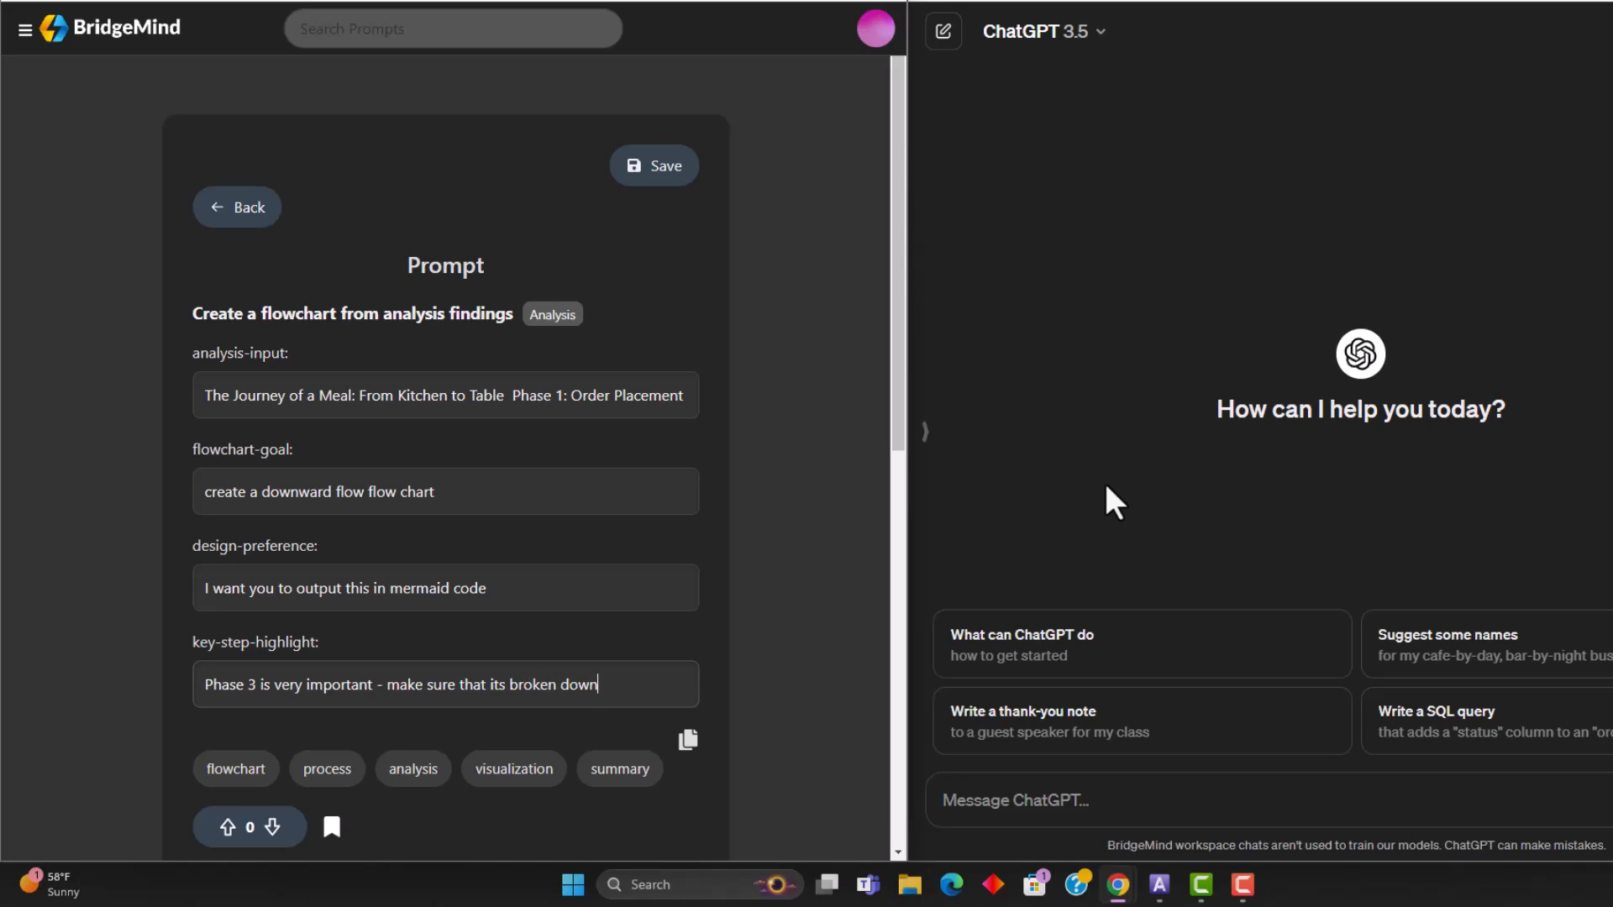
type("properly")
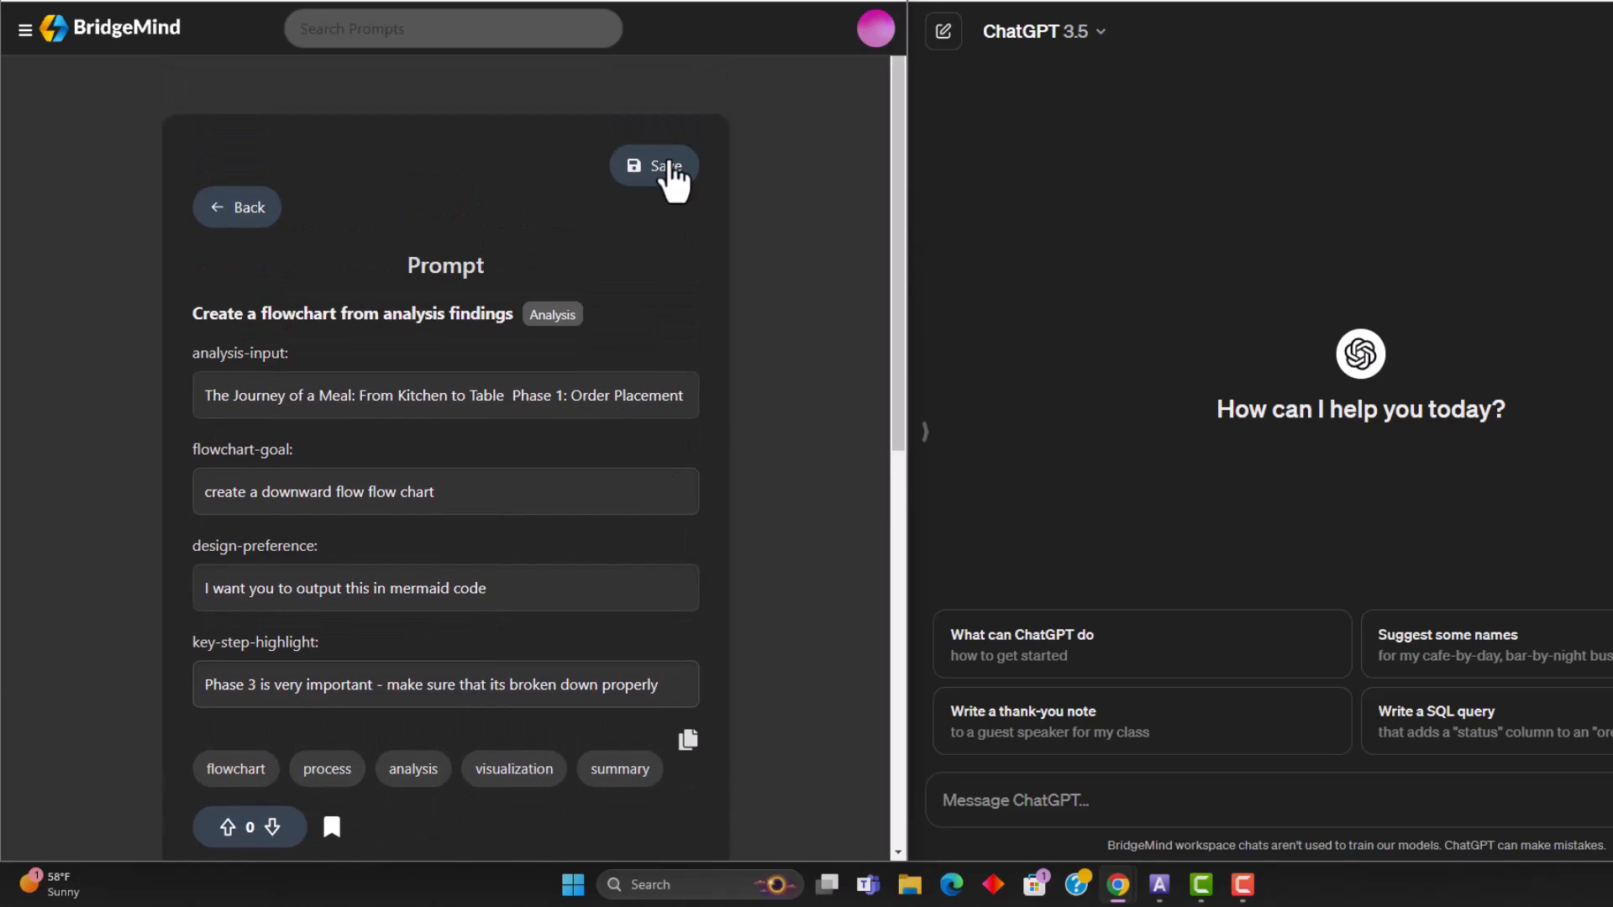
Save the filled BridgeMind prompt and copy the generated flowchart prompt text
left_click(654, 167)
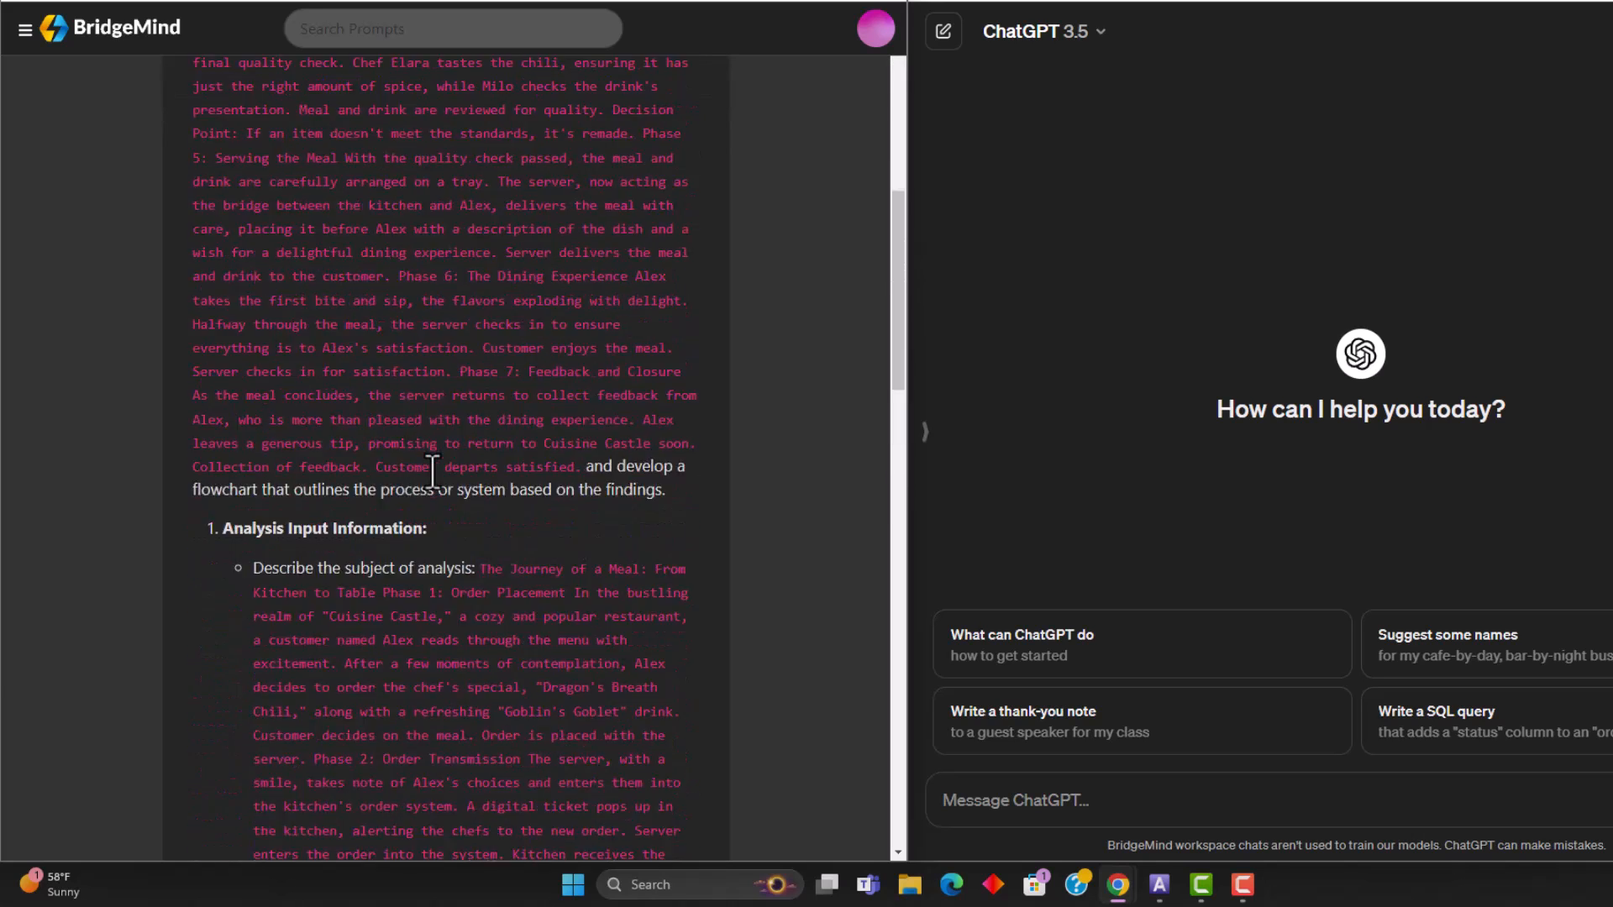
scroll("down", 3)
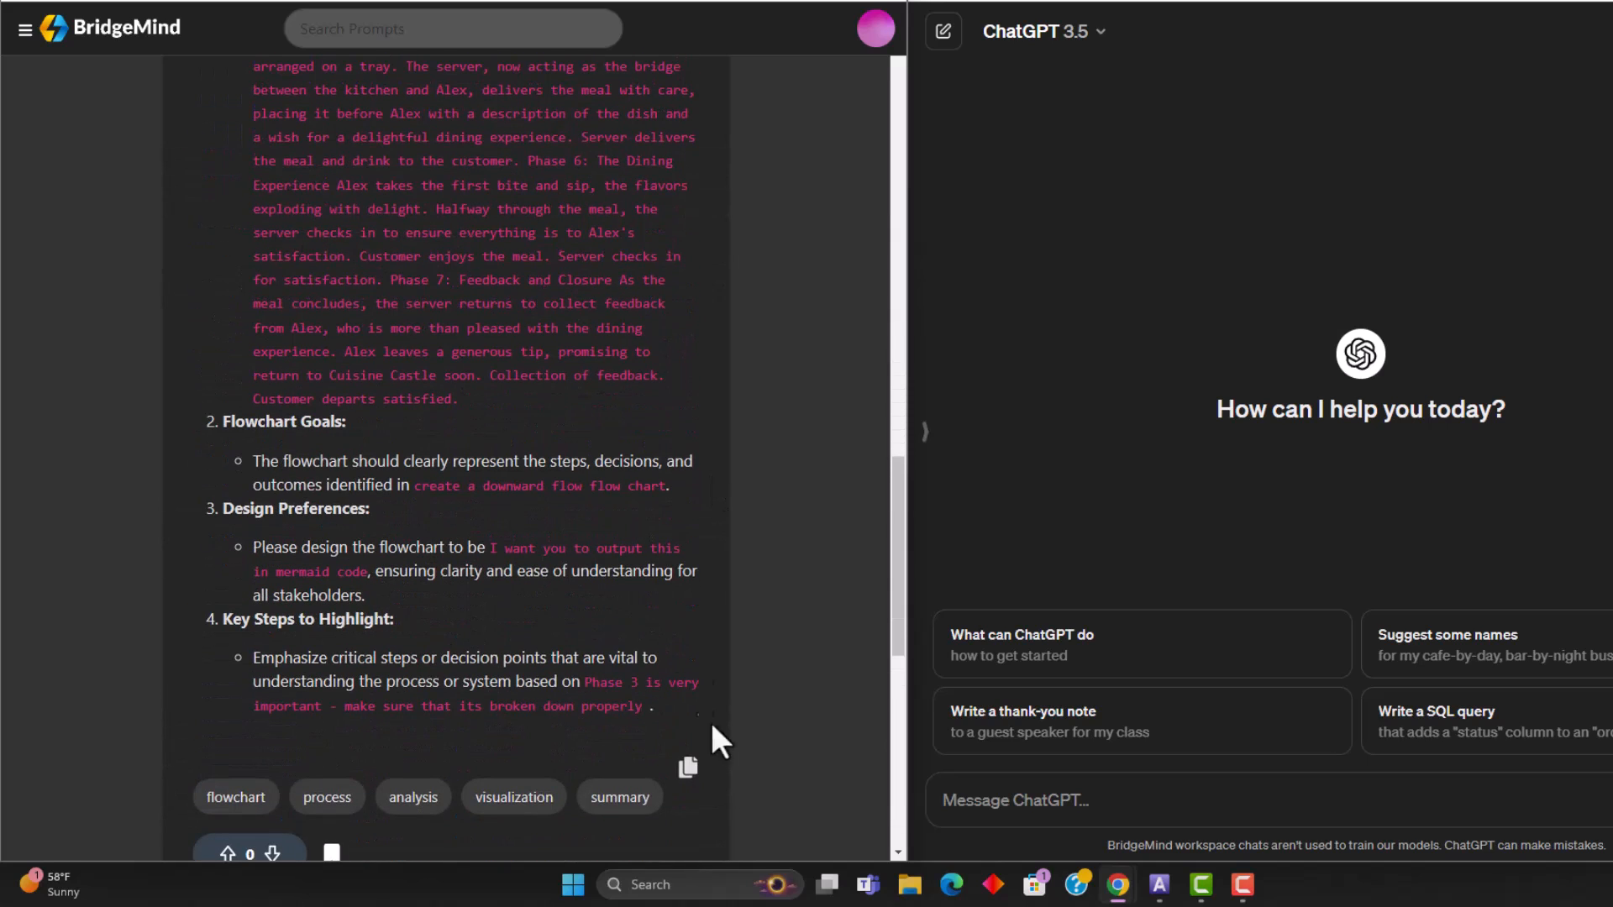
left_click(687, 766)
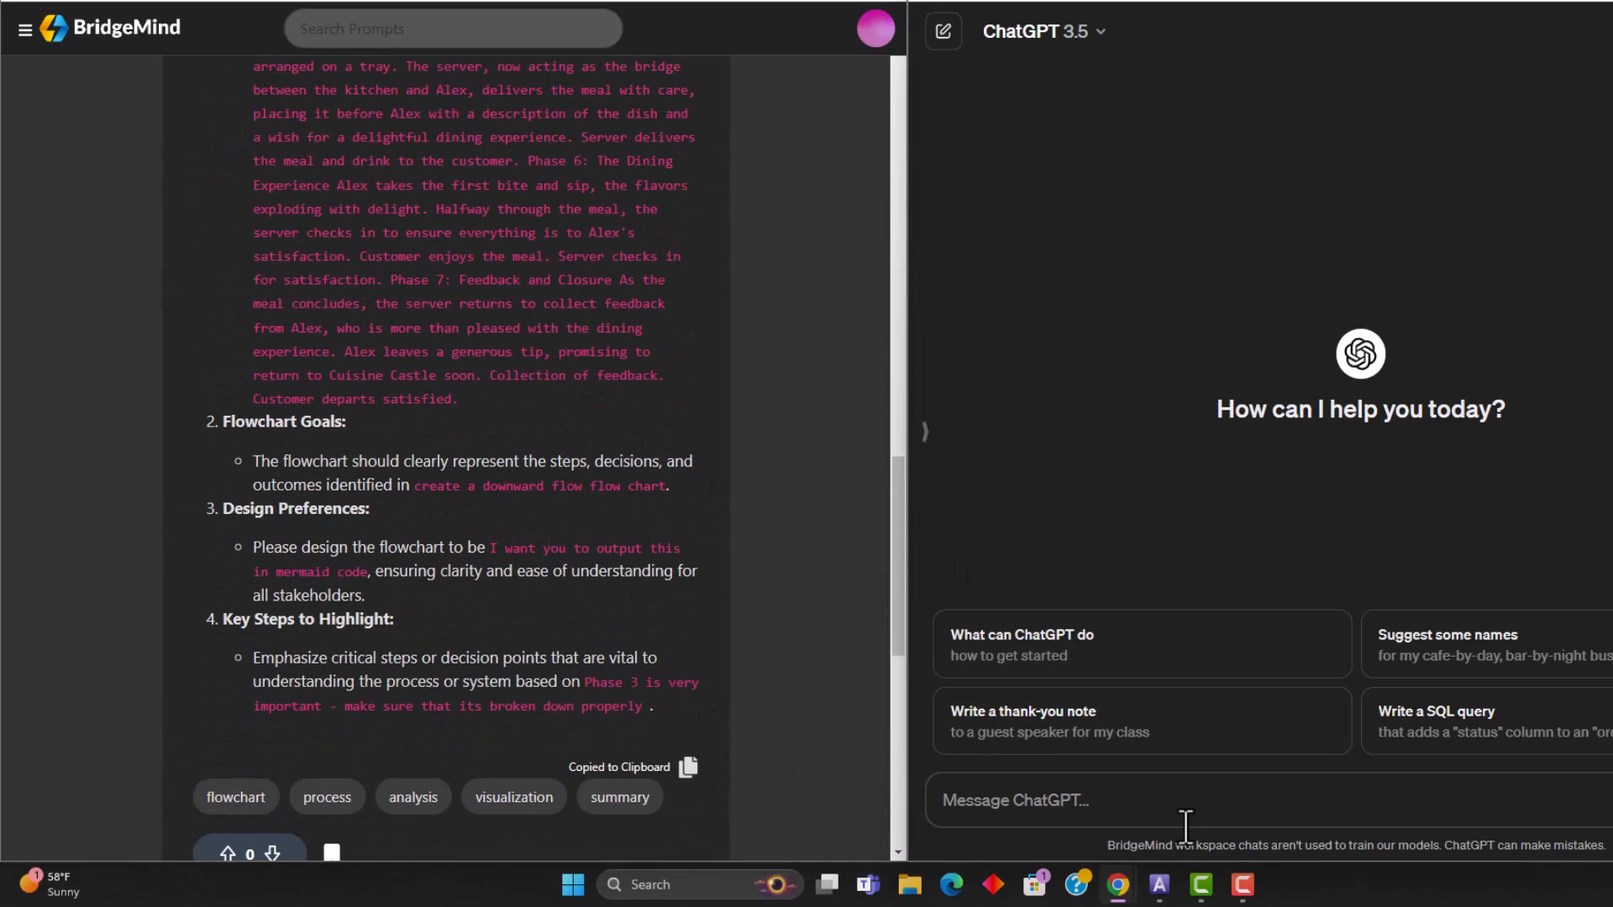
Send the prompt to ChatGPT 3.5 with 'ensure that your output is in mermaid code'
left_click(1182, 801)
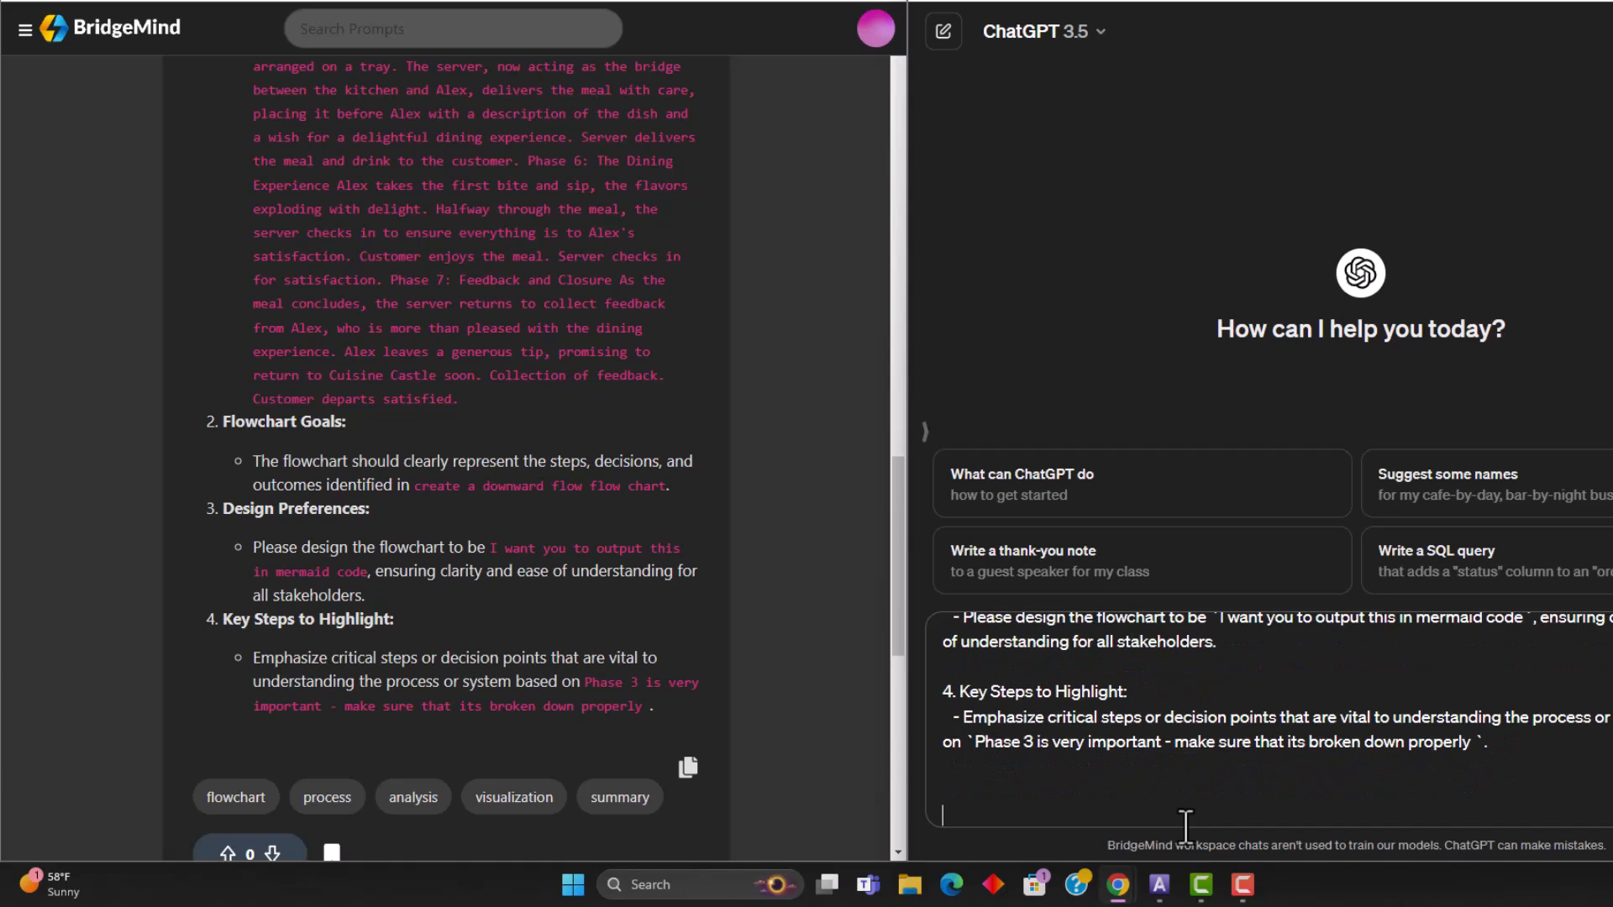
type("ensure that")
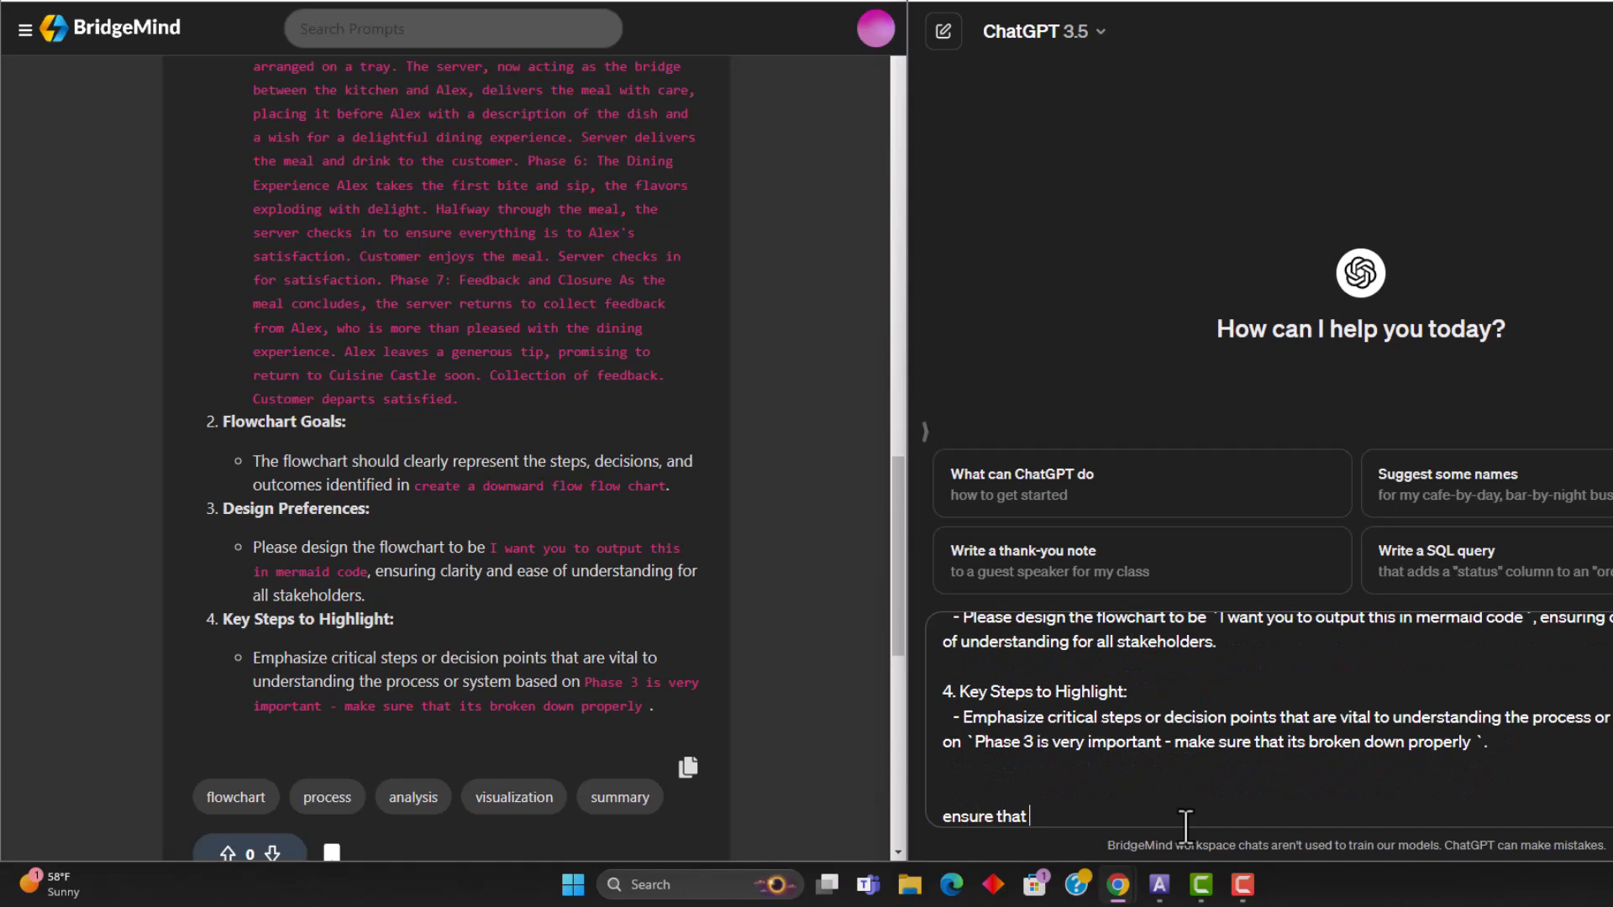
type("your output is in m")
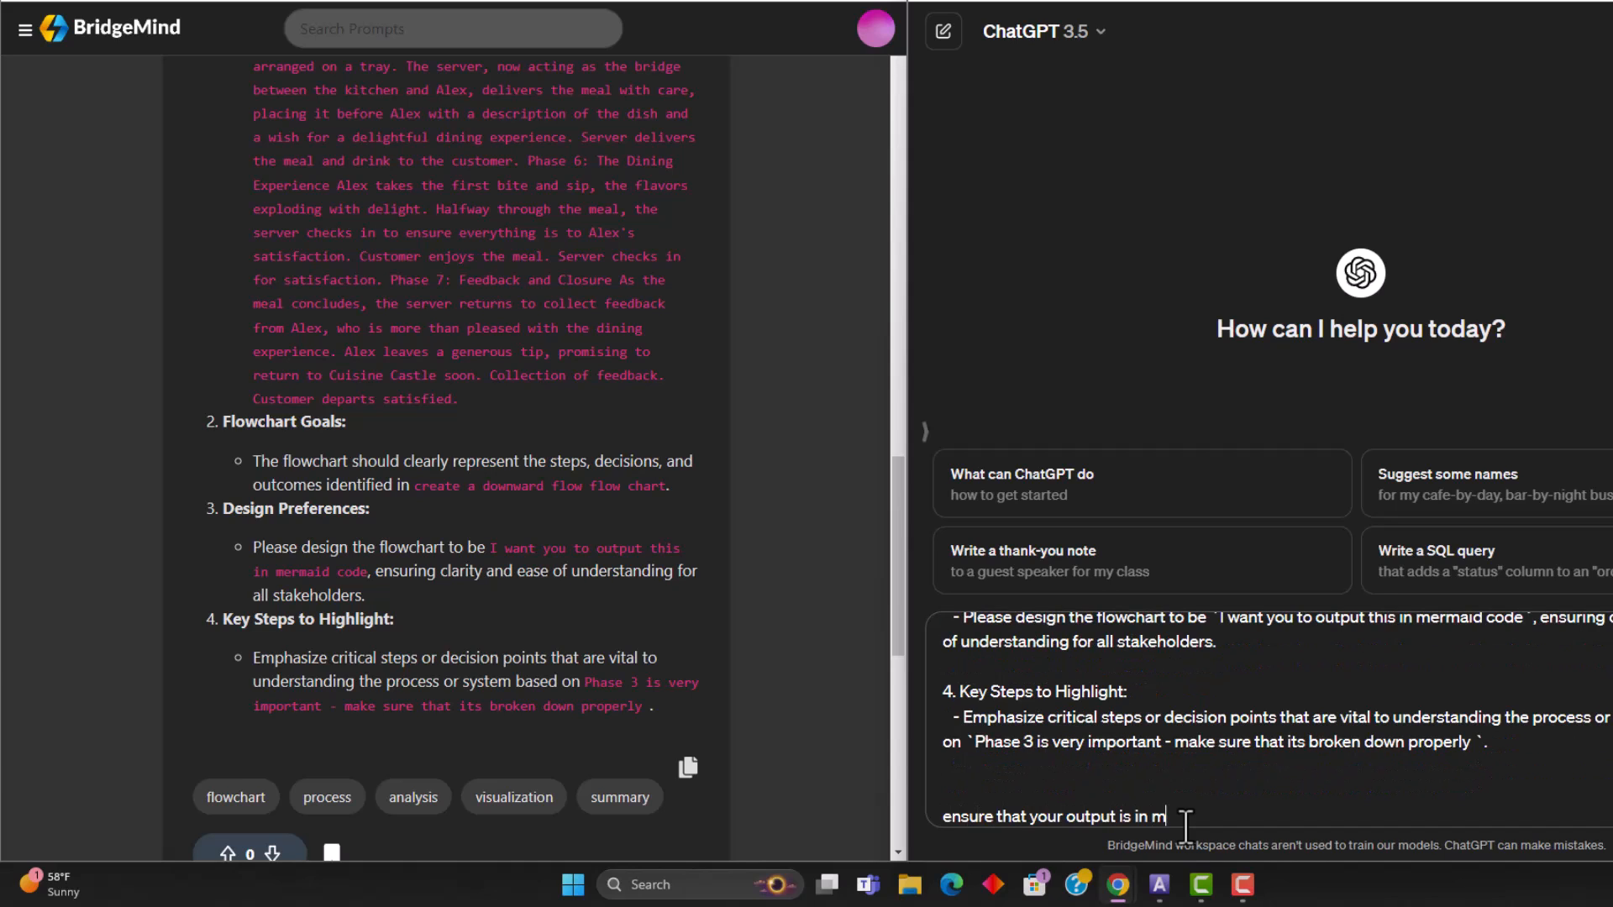
type("ermaid cod")
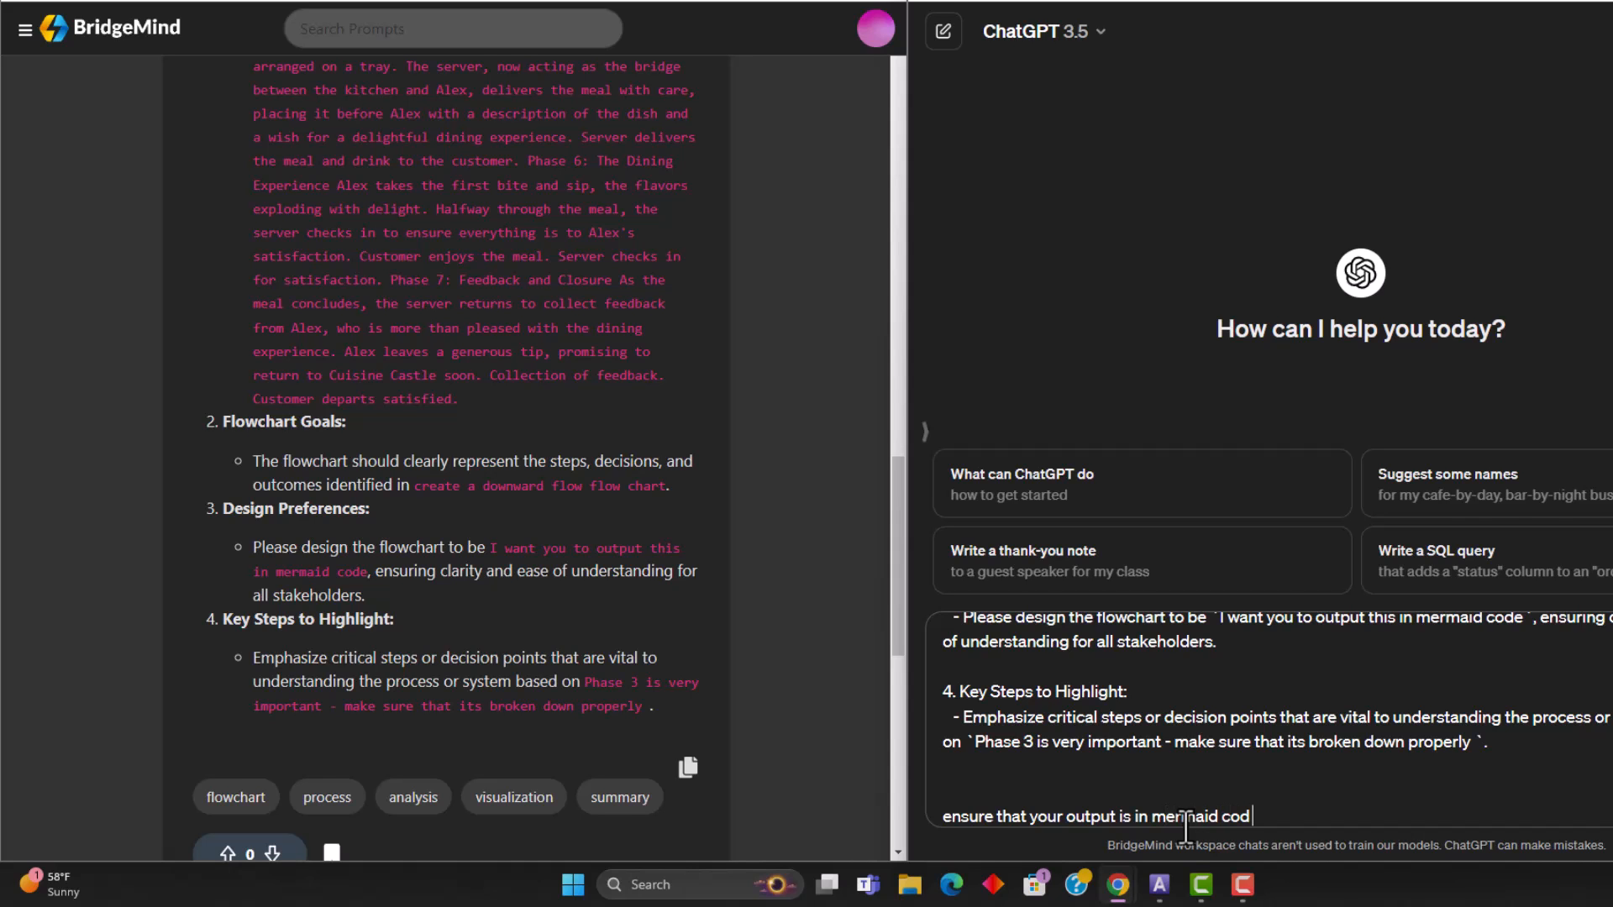
key("Return")
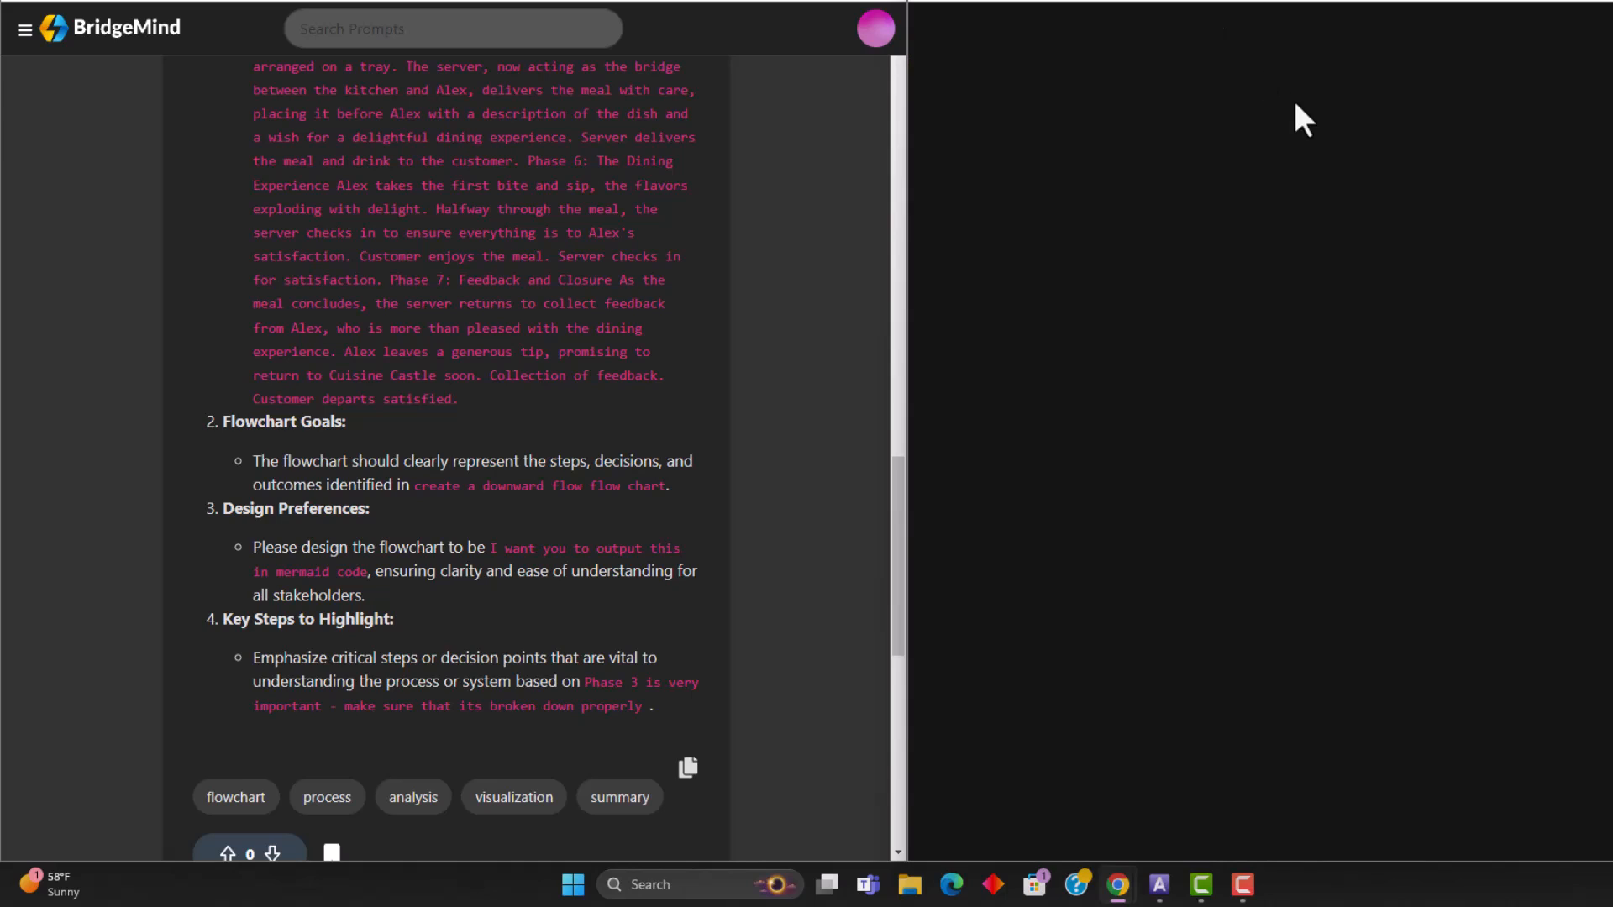
mouse_move(1253, 156)
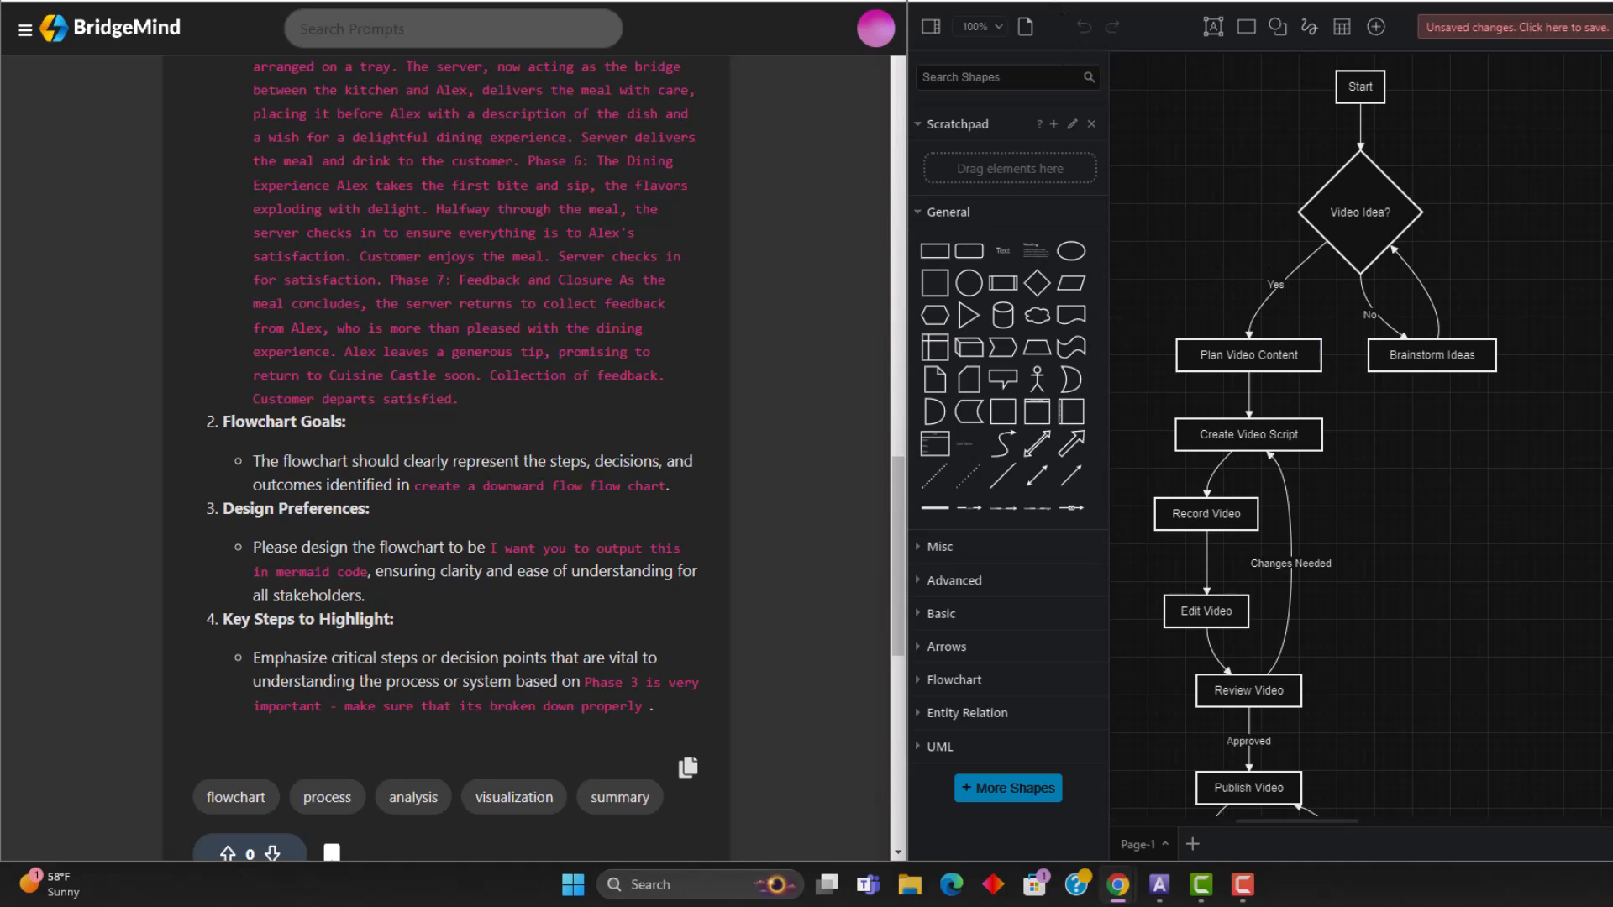
mouse_move(1383, 409)
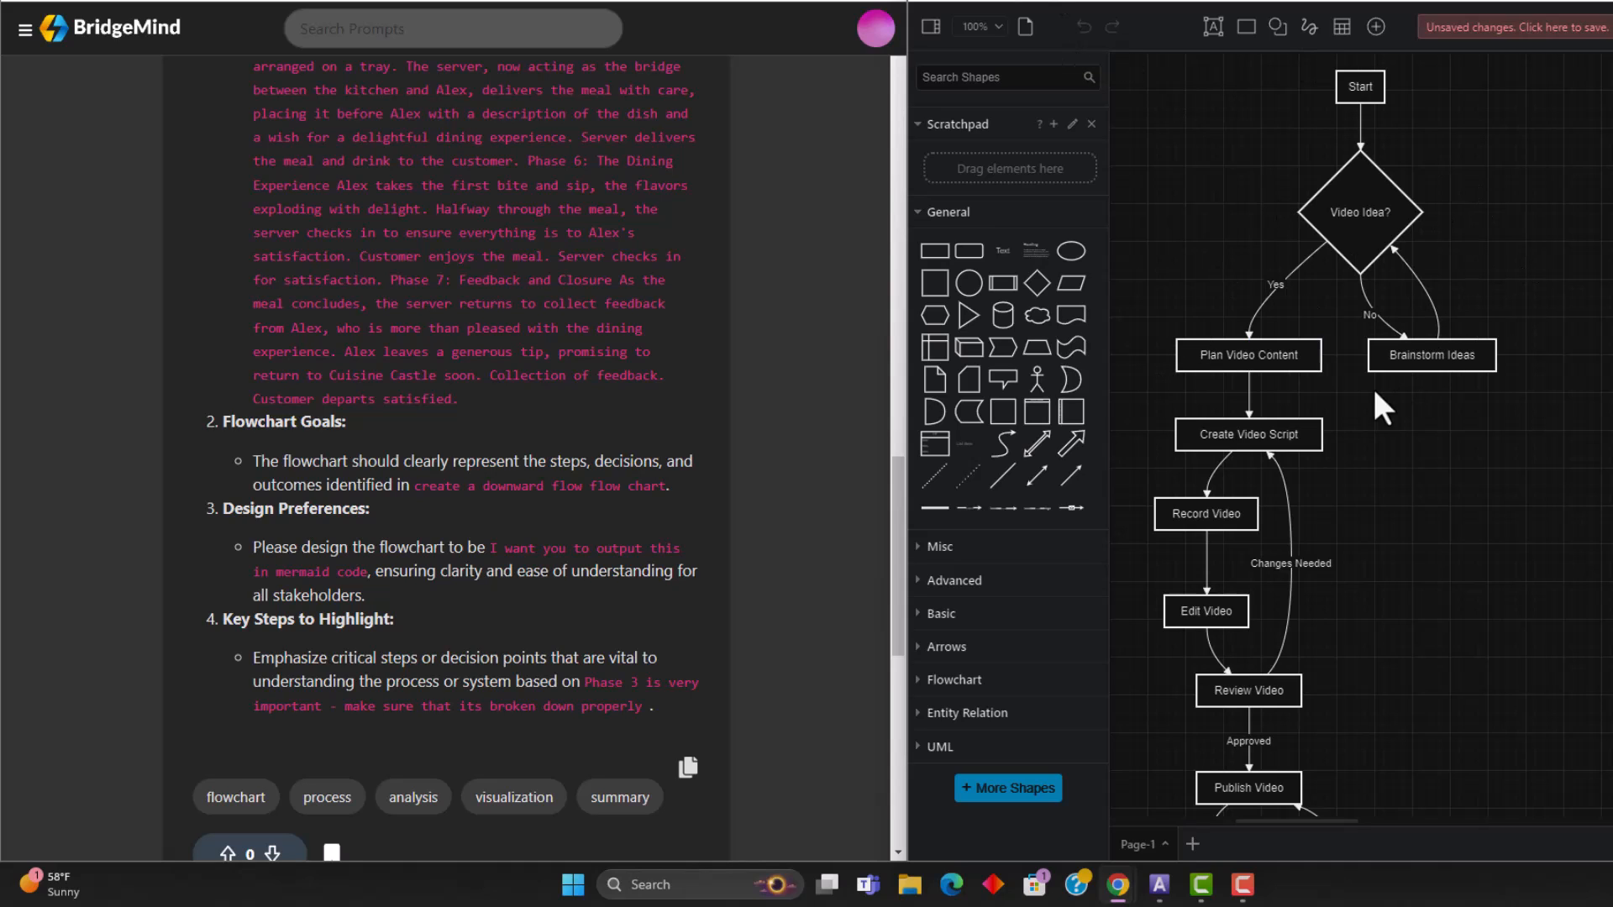
mouse_move(1412, 84)
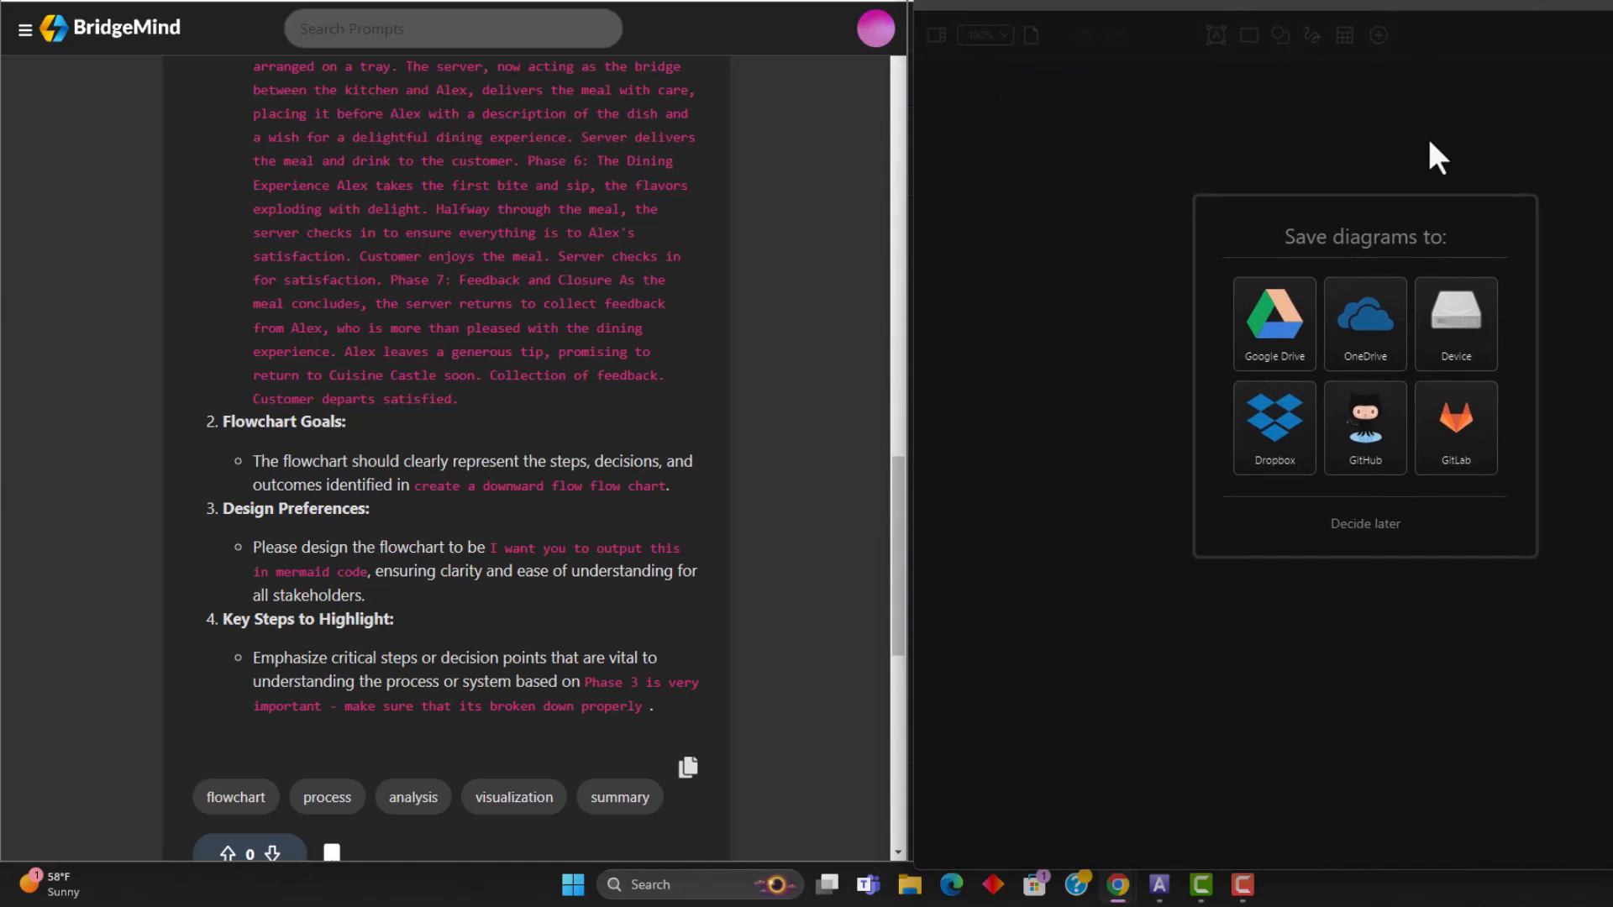
Choose 'Decide later' for where to save the new blank diagram
left_click(1365, 523)
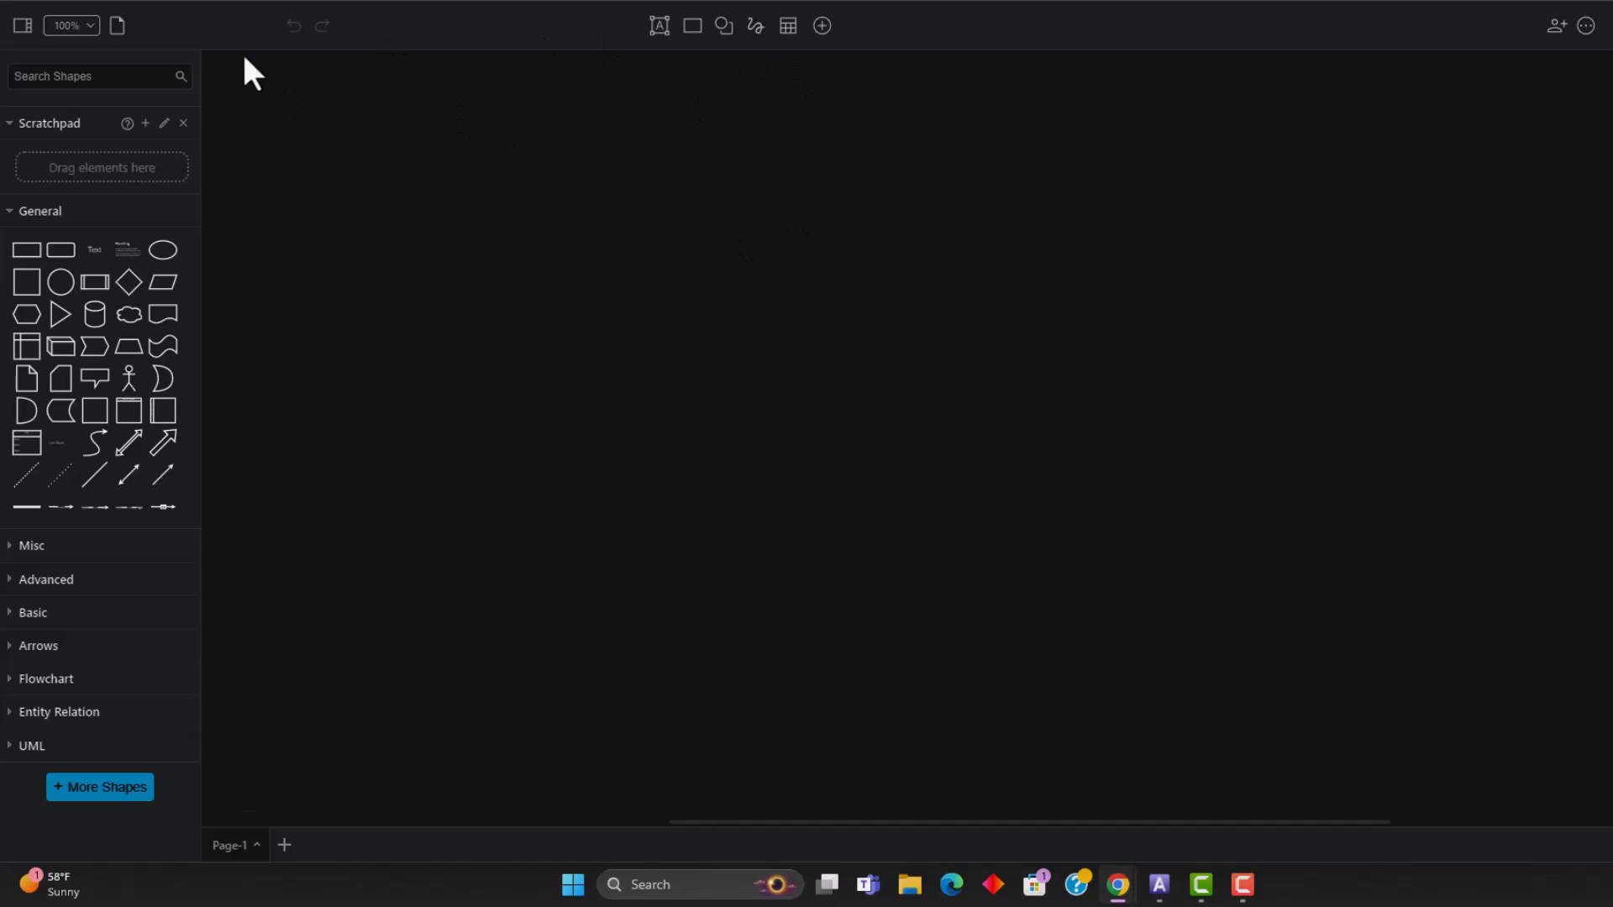
mouse_move(821, 24)
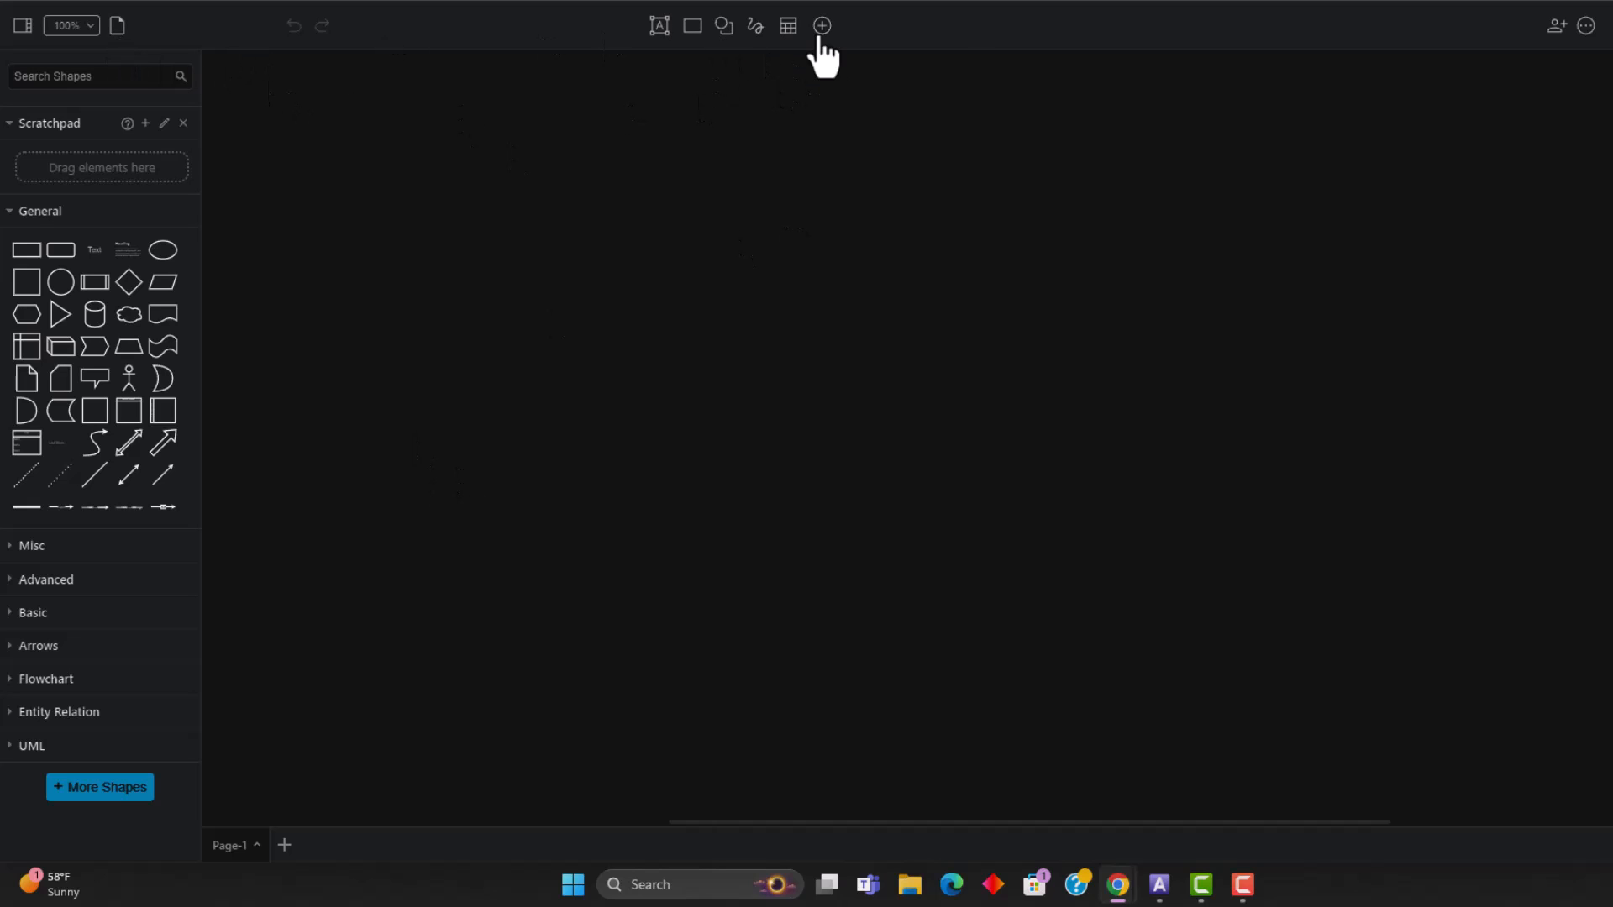
Insert the restaurant meal Mermaid code via Advanced > Mermaid to build the flowchart
left_click(820, 24)
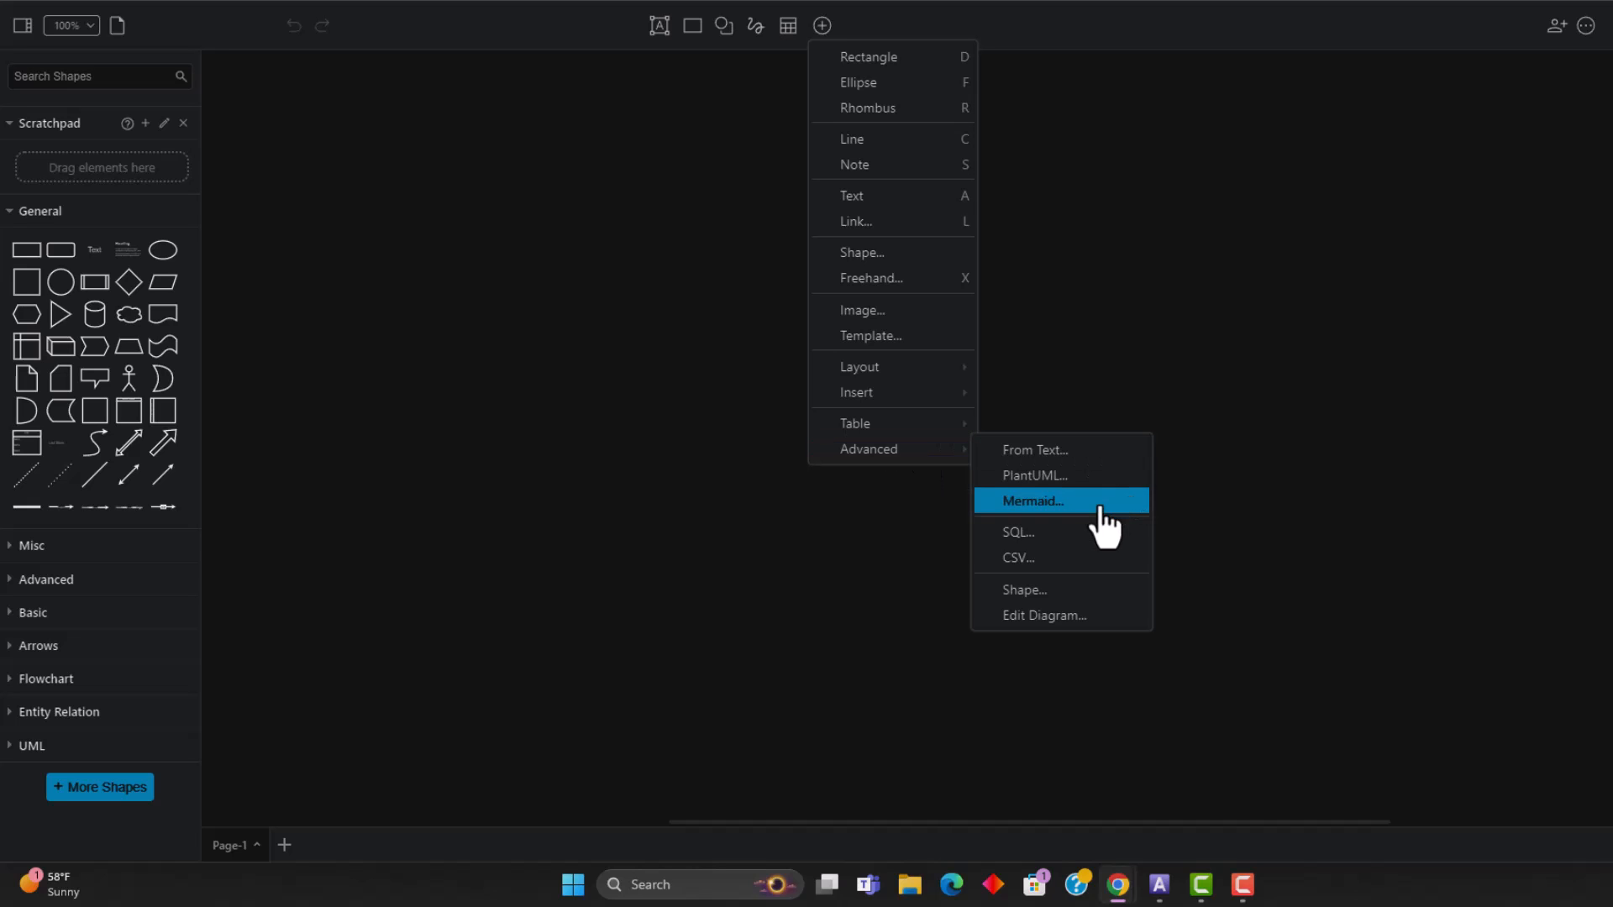
left_click(1036, 501)
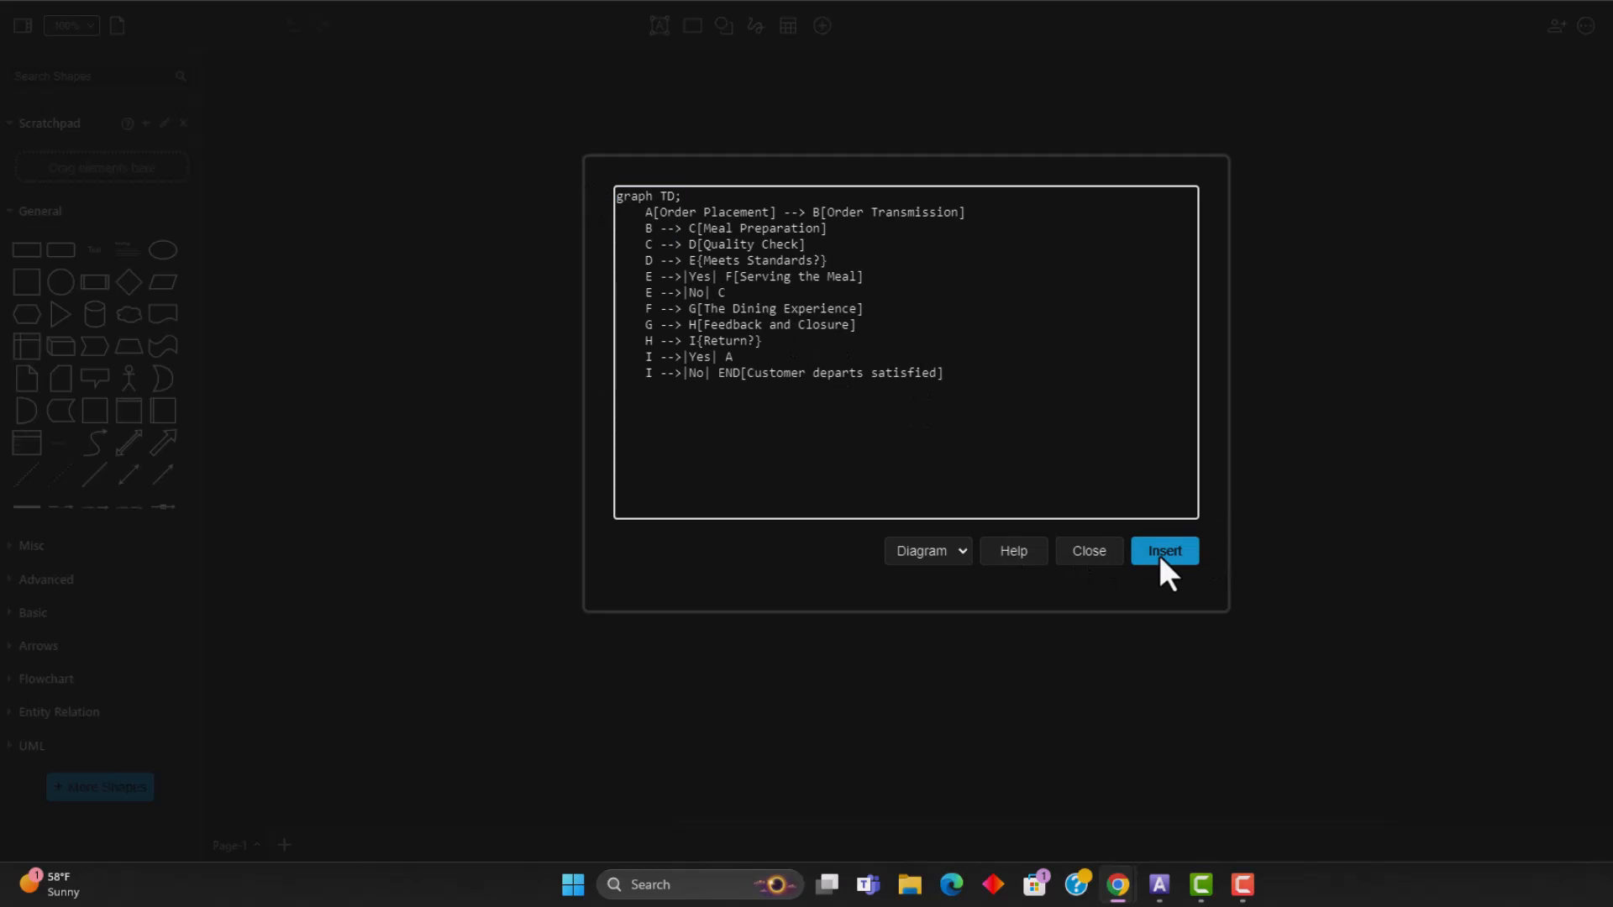
left_click(1163, 550)
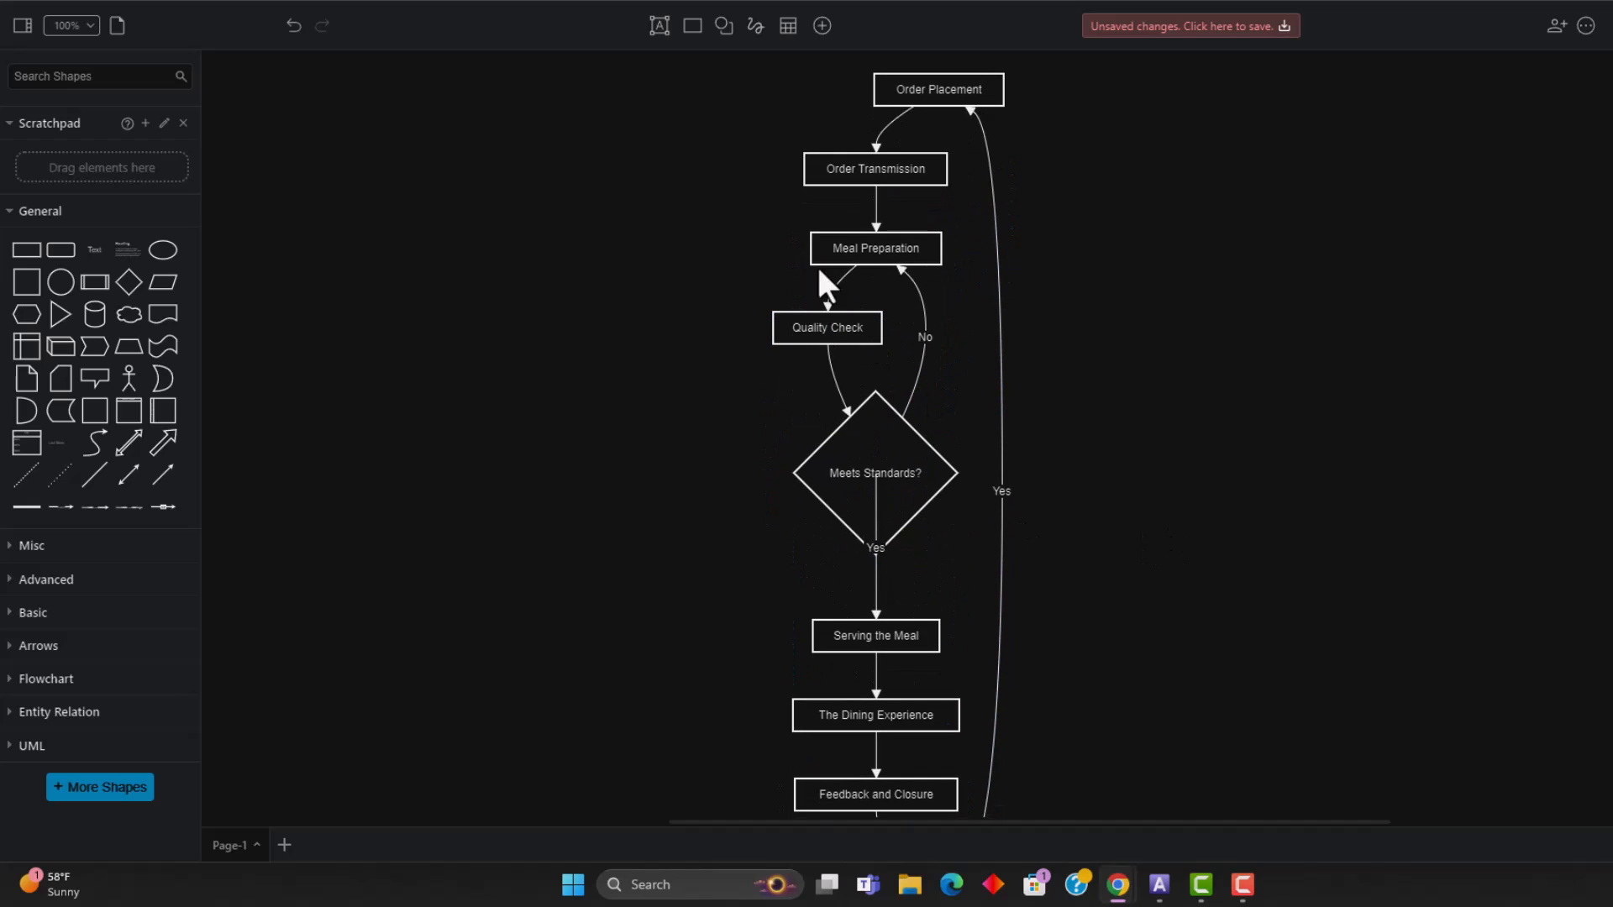
Scroll through the meal-journey flowchart and restore down the draw.io window over ChatGPT
scroll("down", 3)
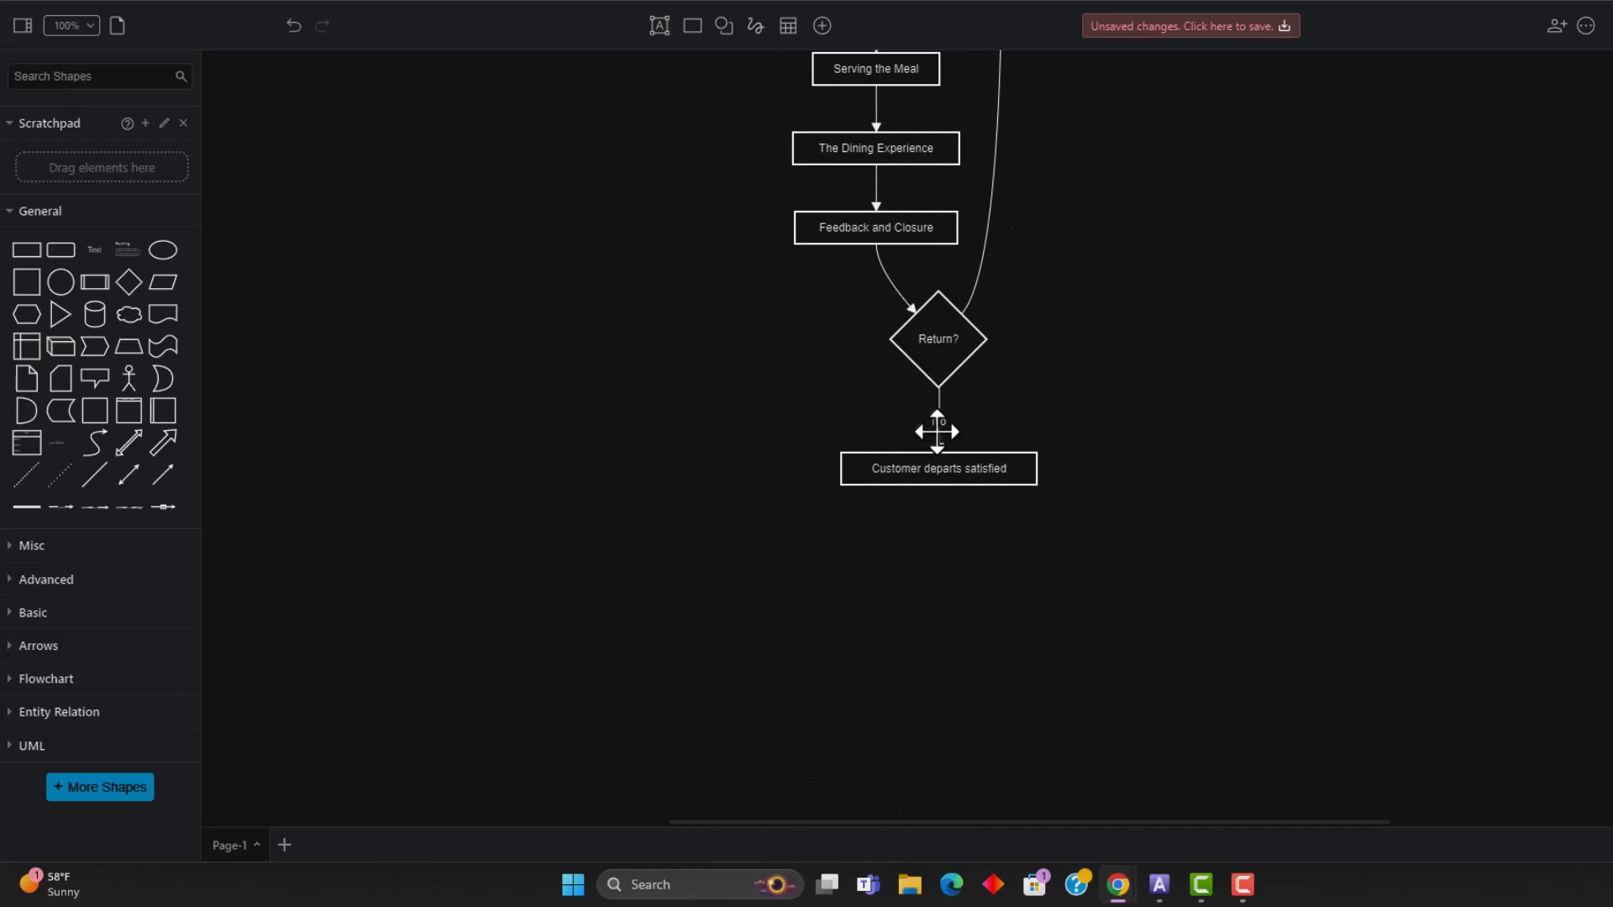
scroll("up", 3)
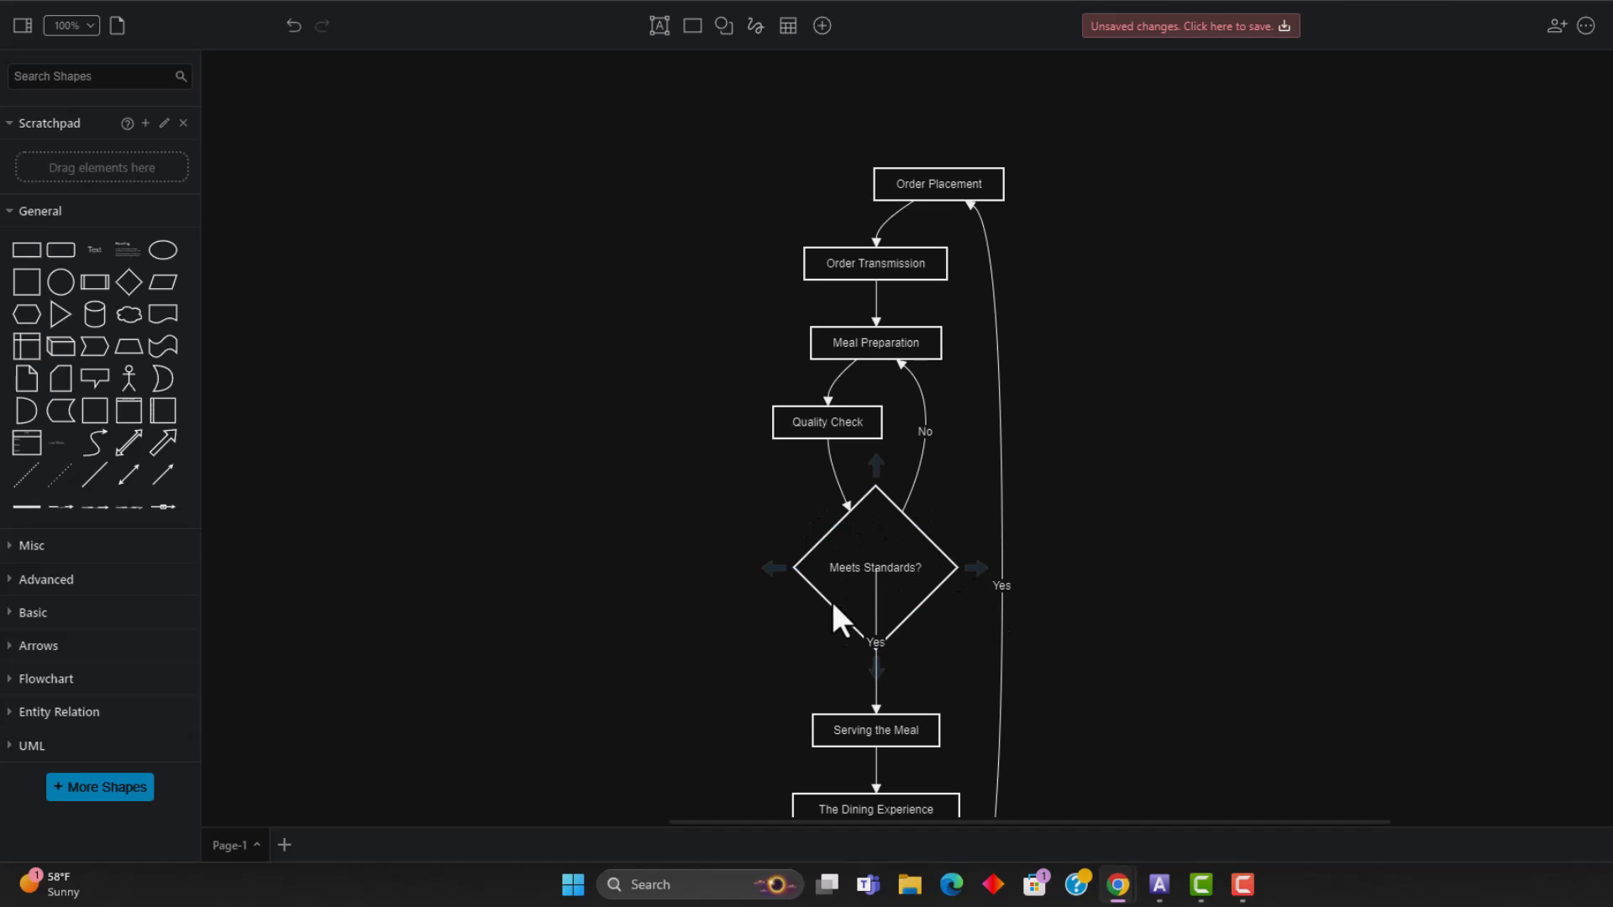
mouse_move(916, 441)
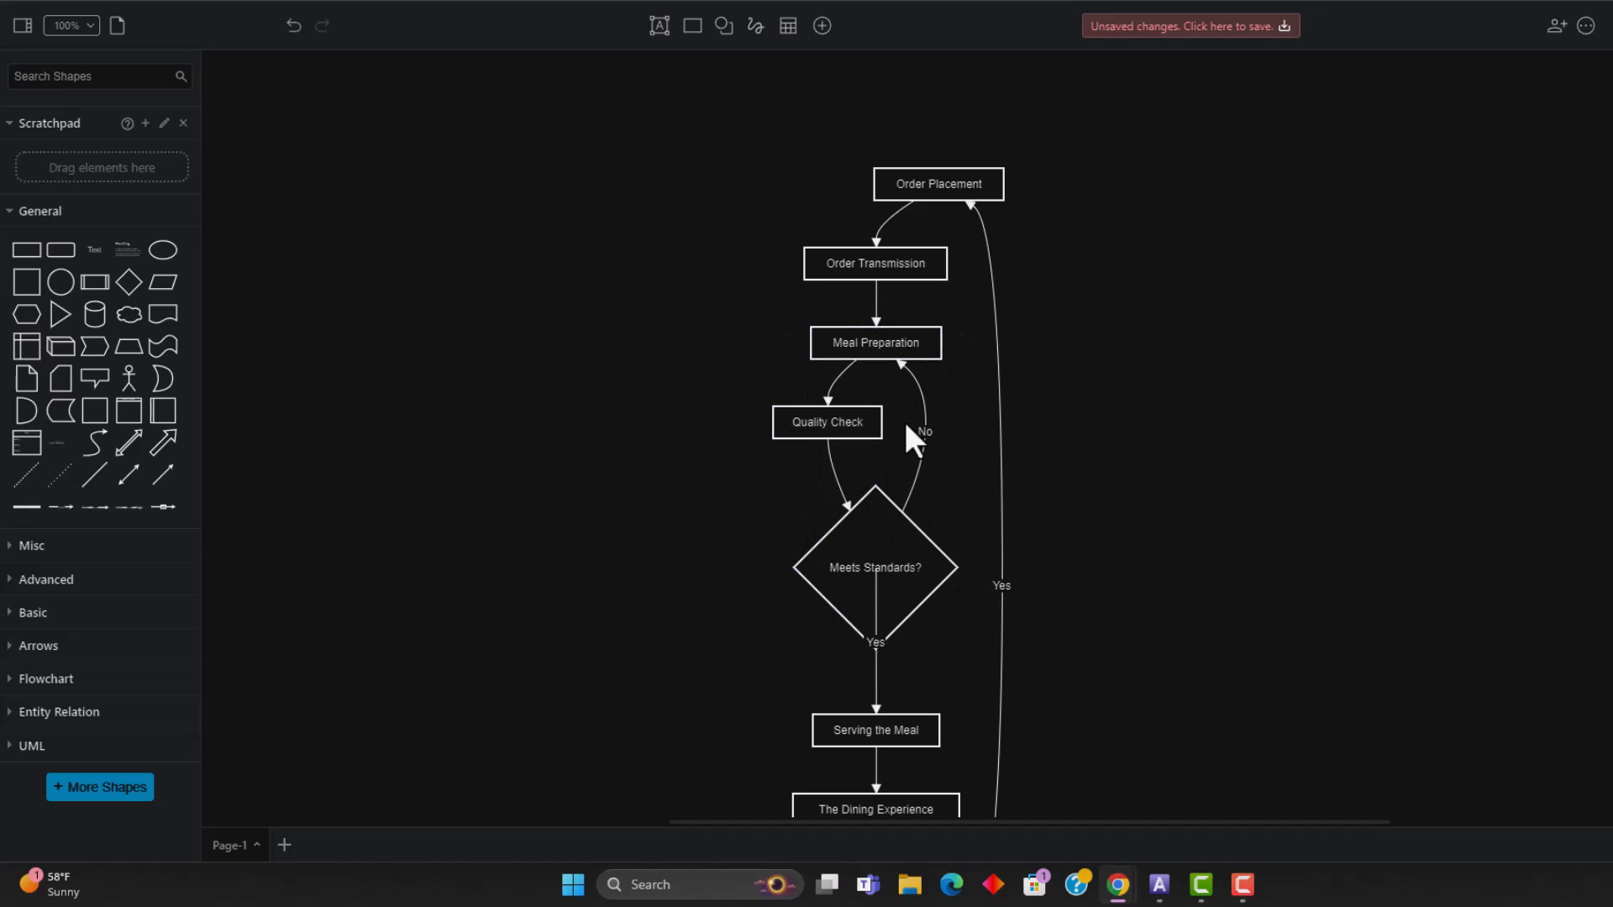
left_click(873, 343)
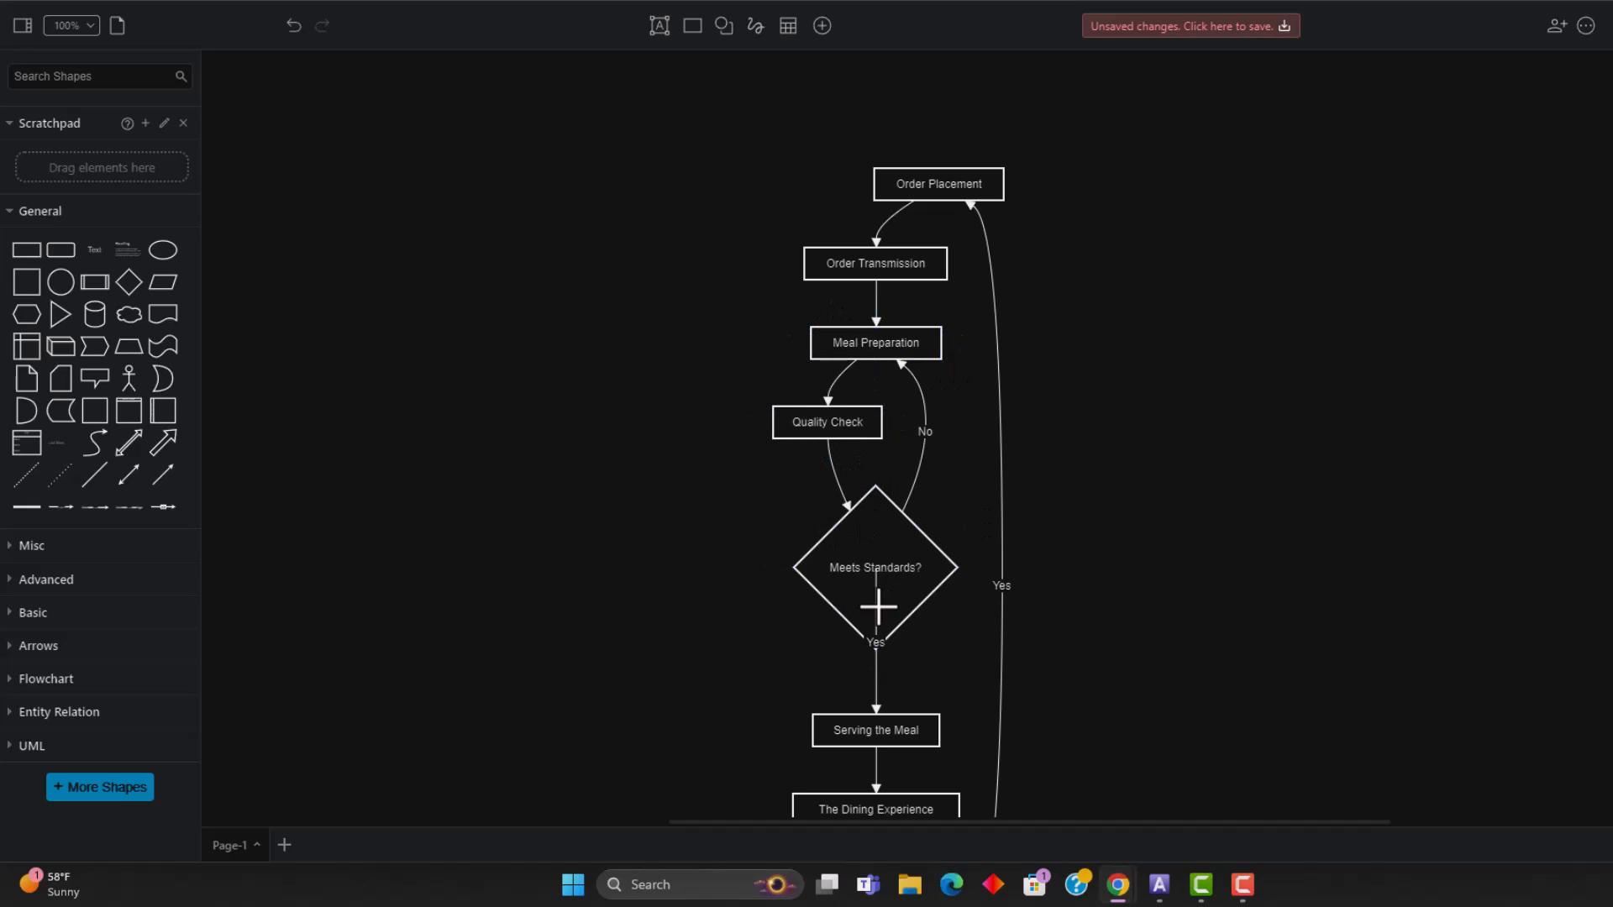
left_click(874, 262)
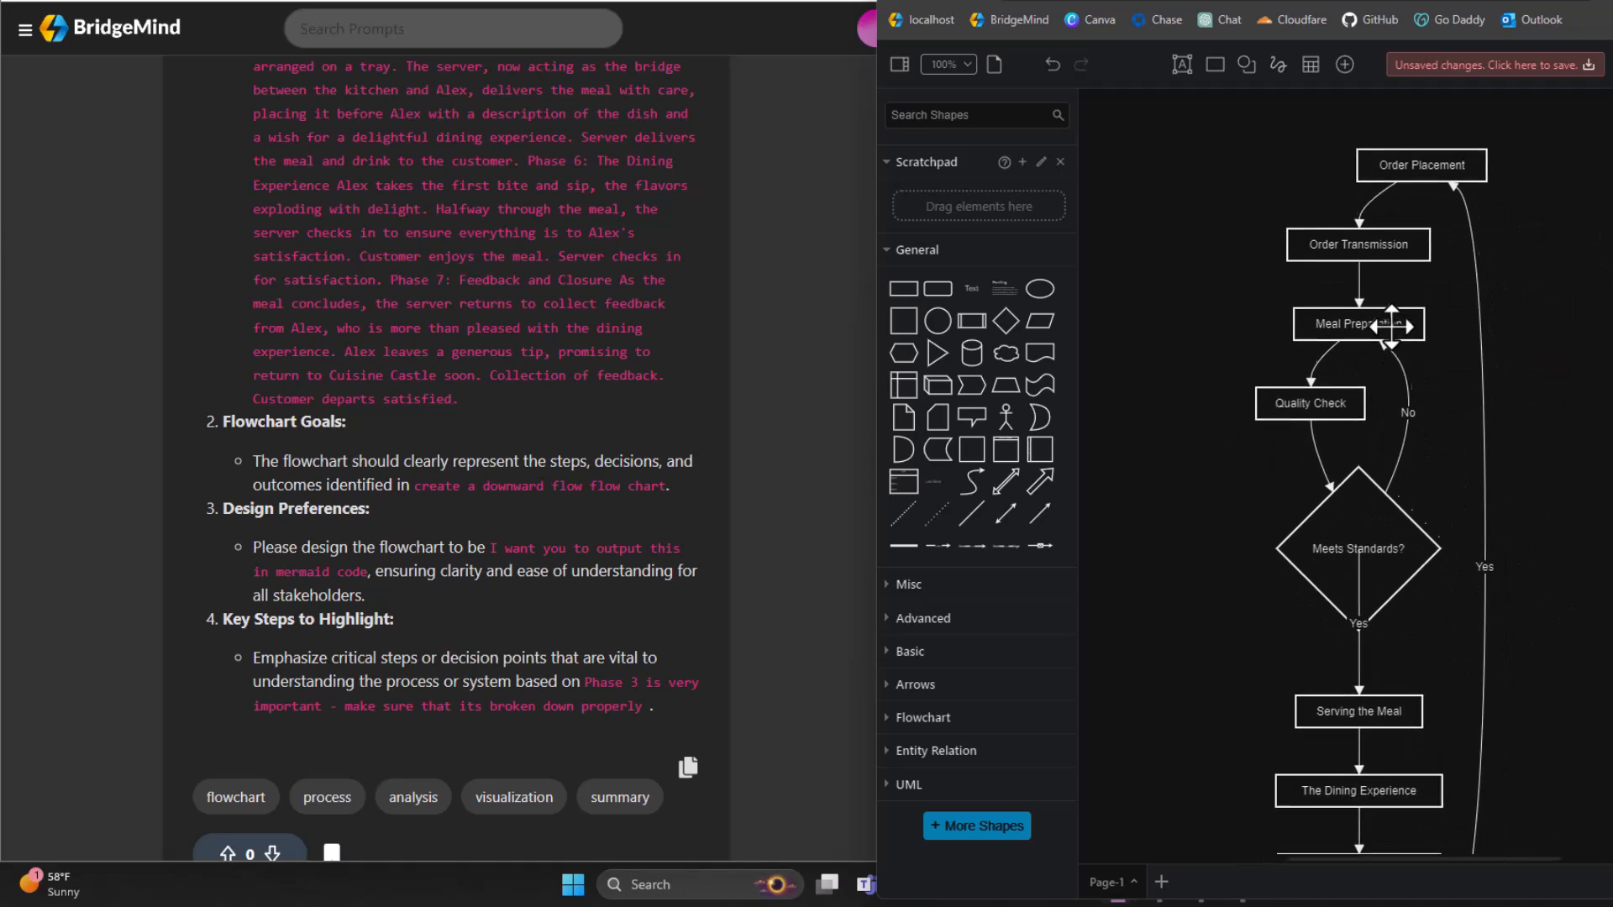
scroll("down", 3)
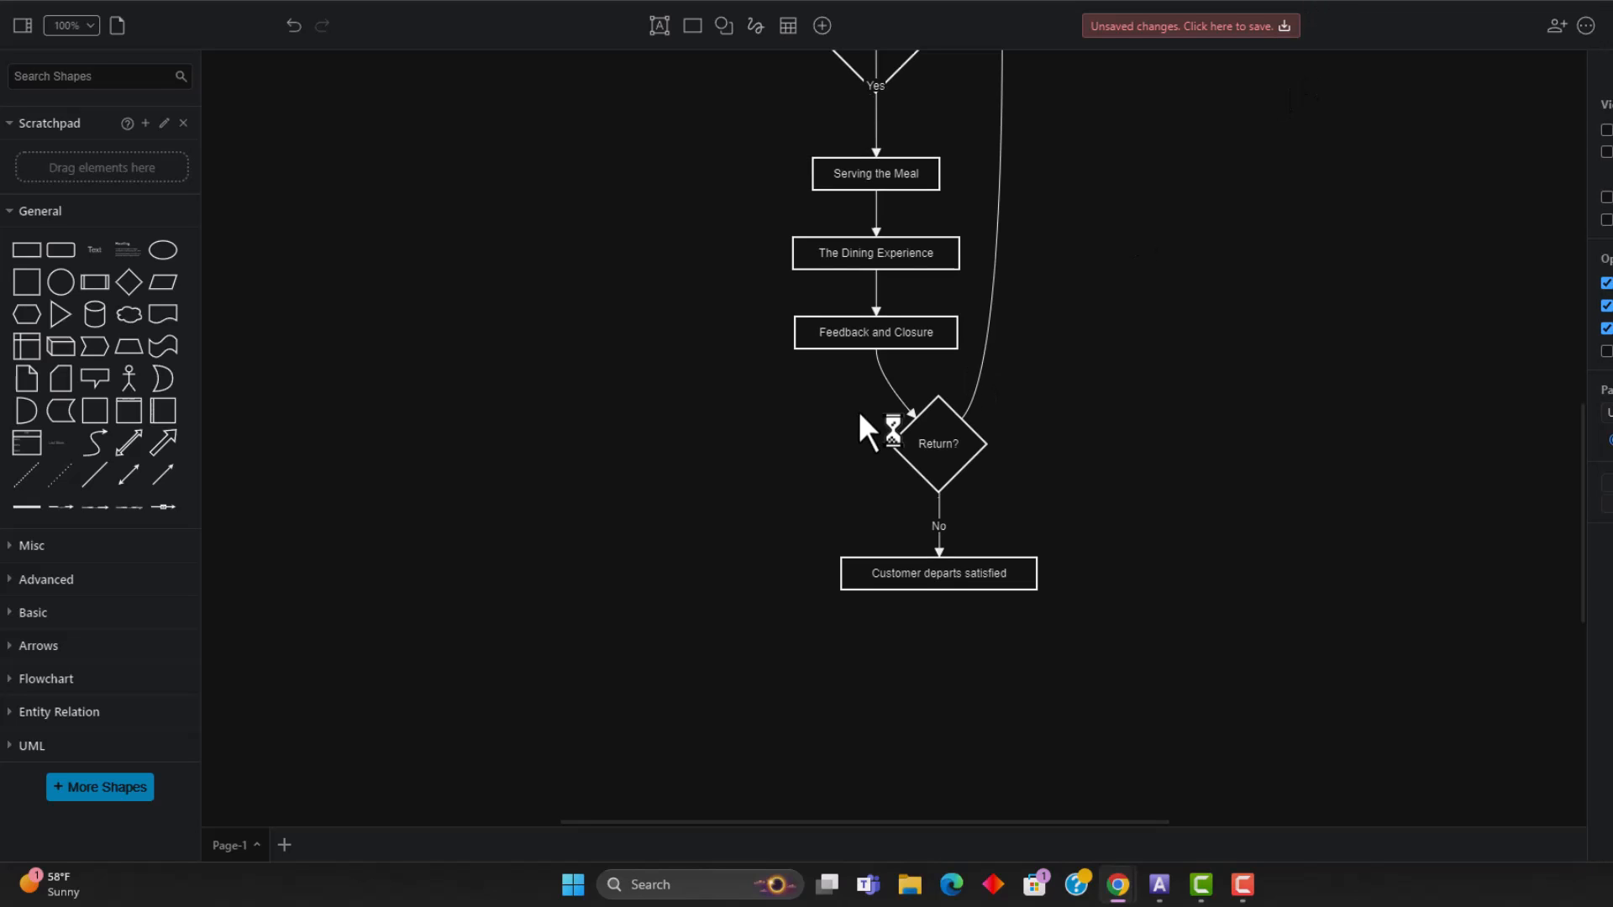
scroll("up", 3)
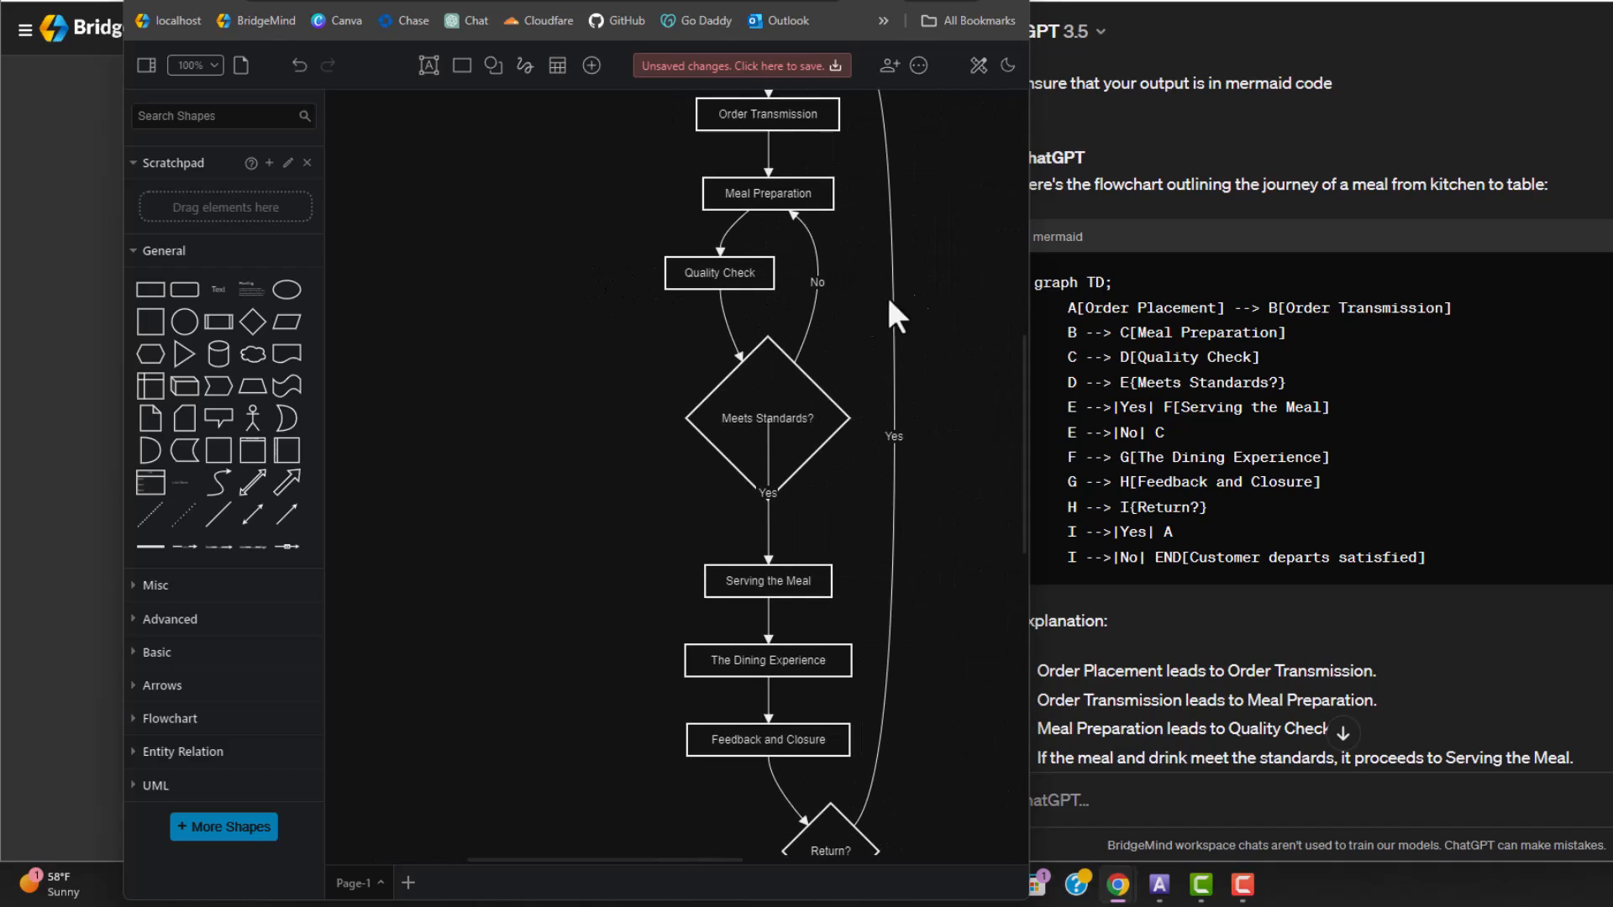
Snap the draw.io window to the left half beside ChatGPT's Mermaid answer
key("F11")
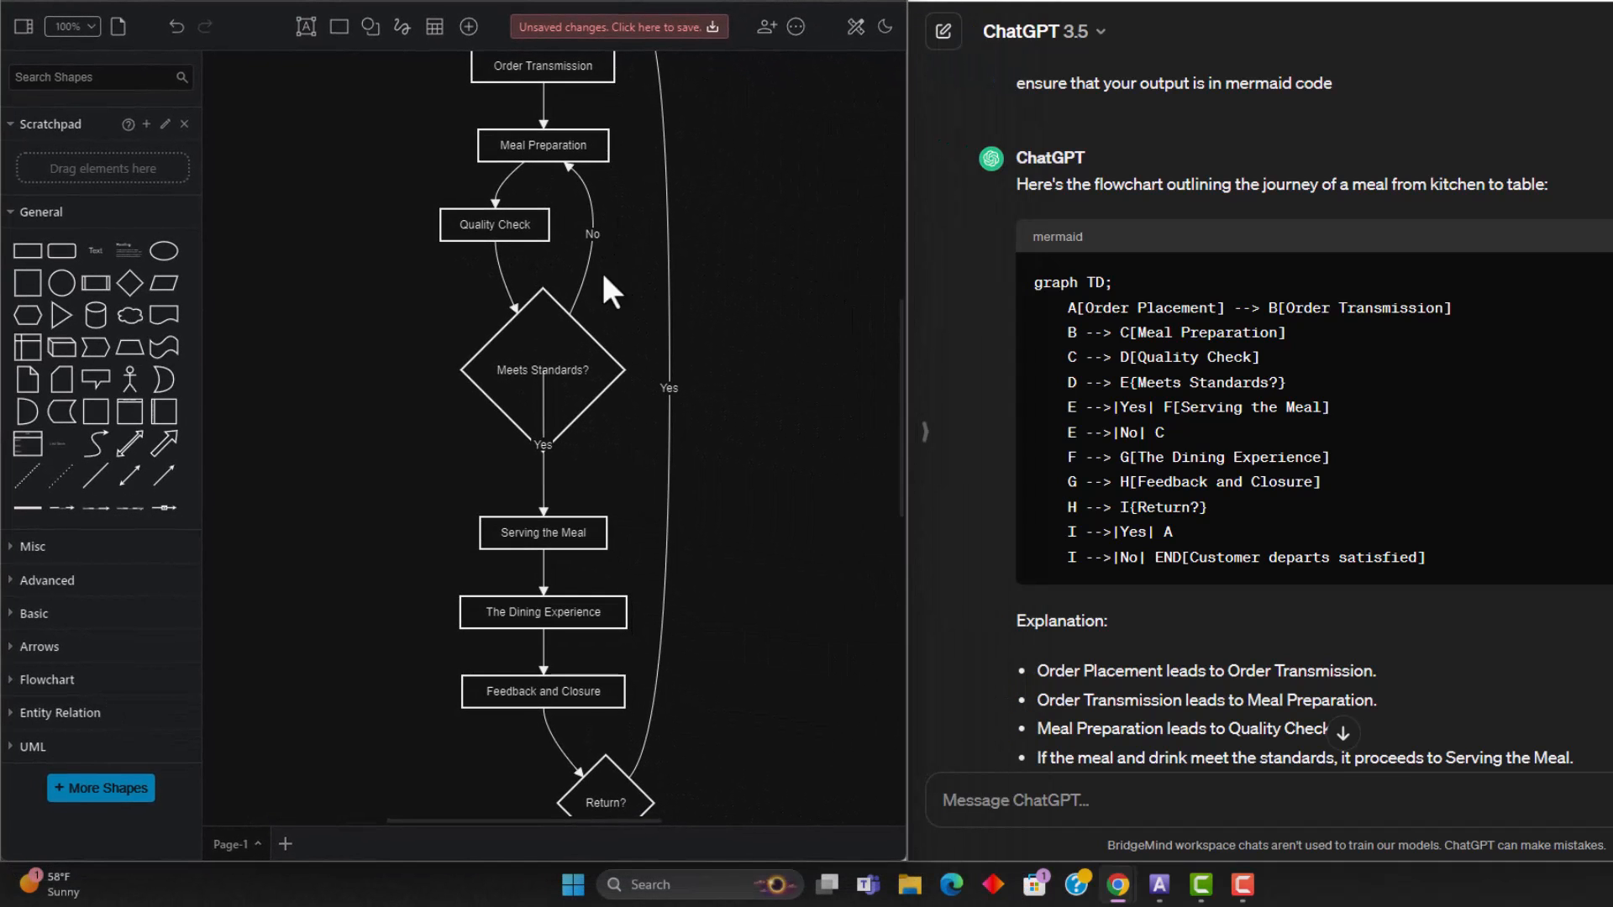
mouse_move(688, 339)
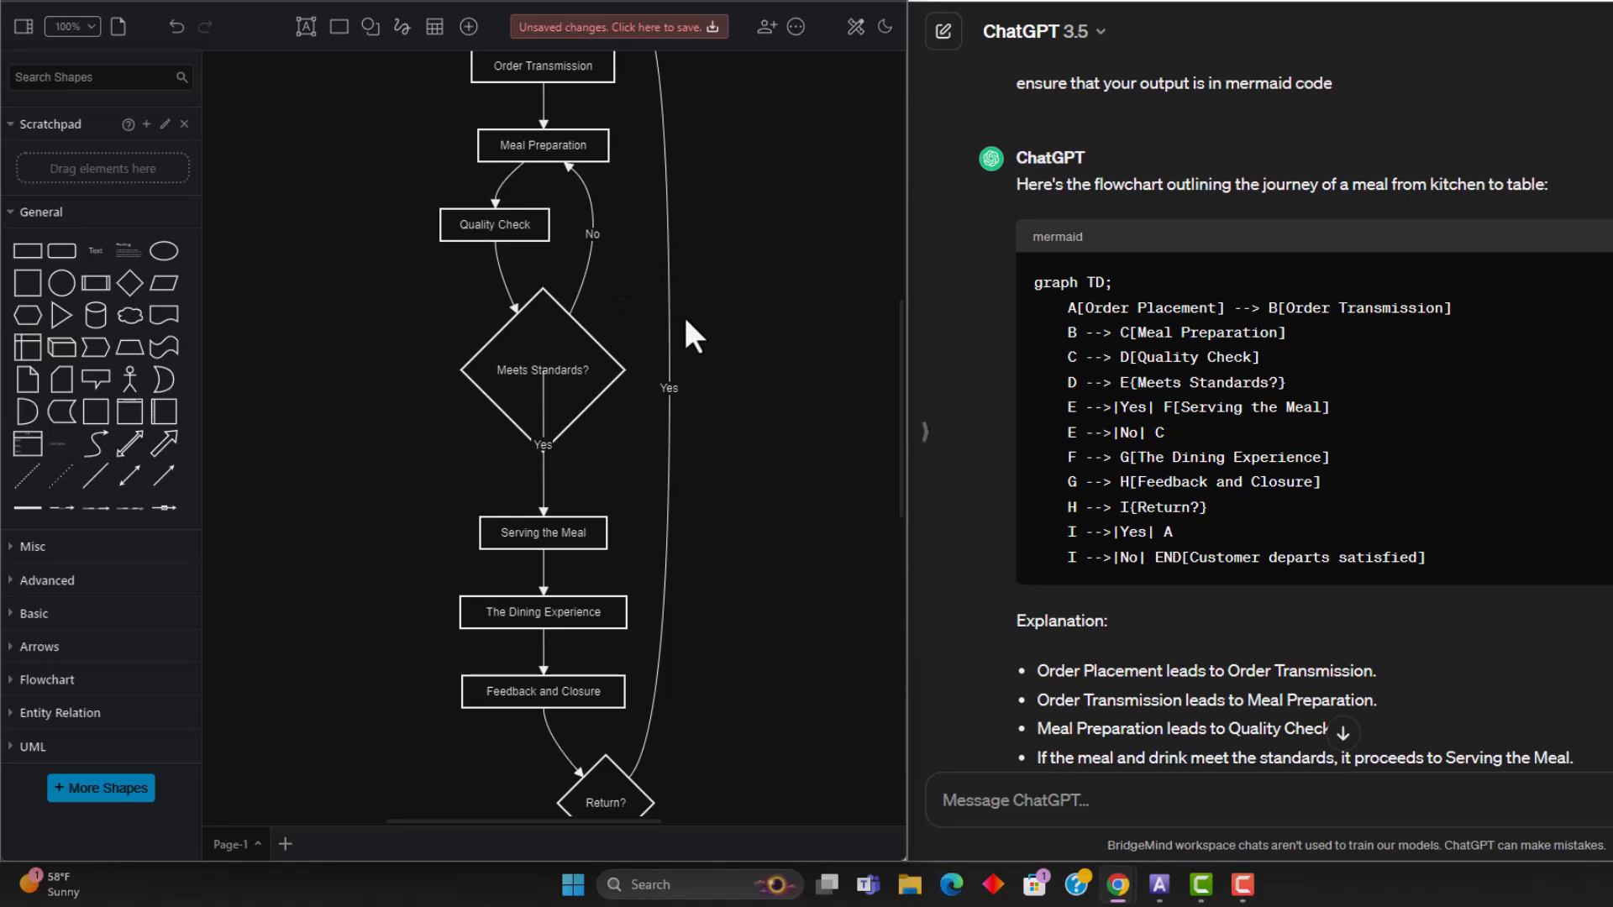
mouse_move(712, 64)
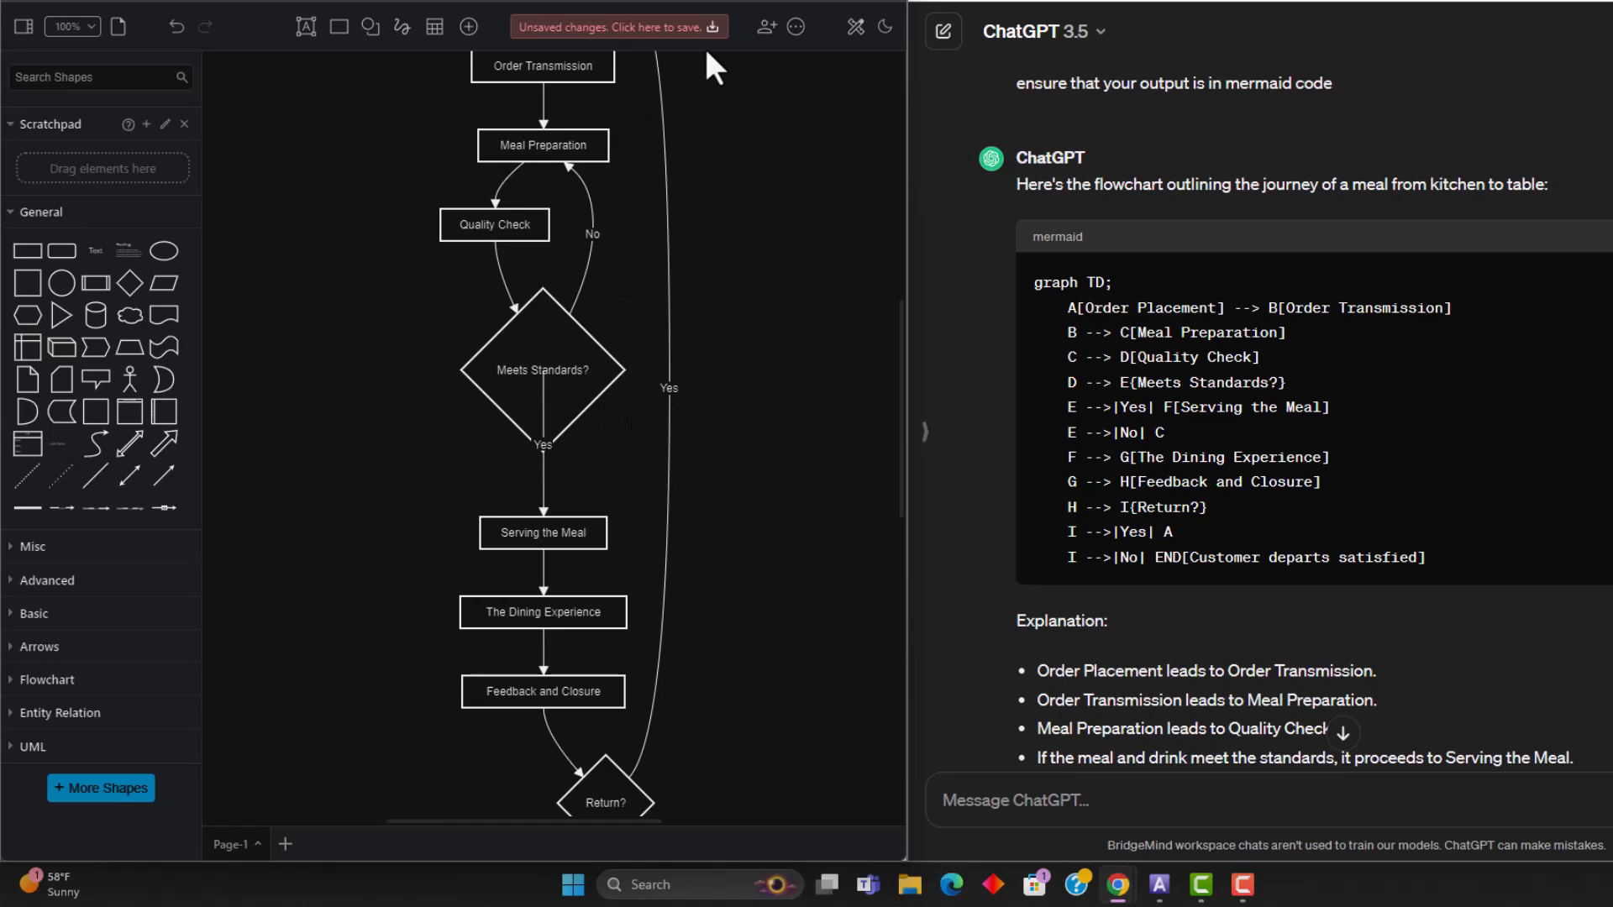
mouse_move(725, 22)
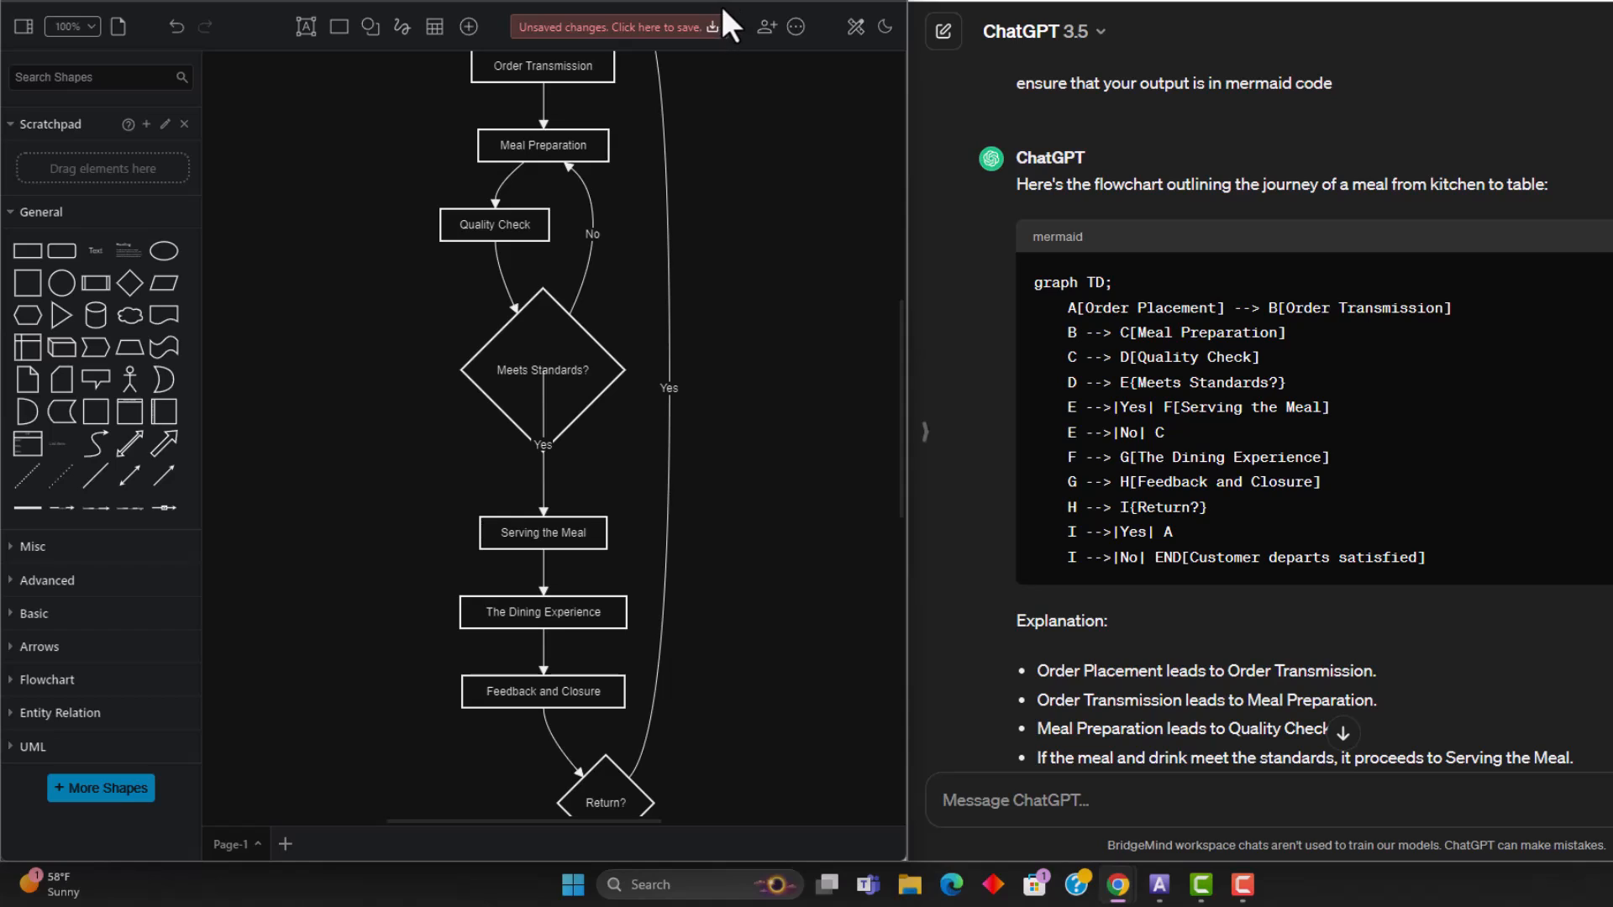
mouse_move(732, 31)
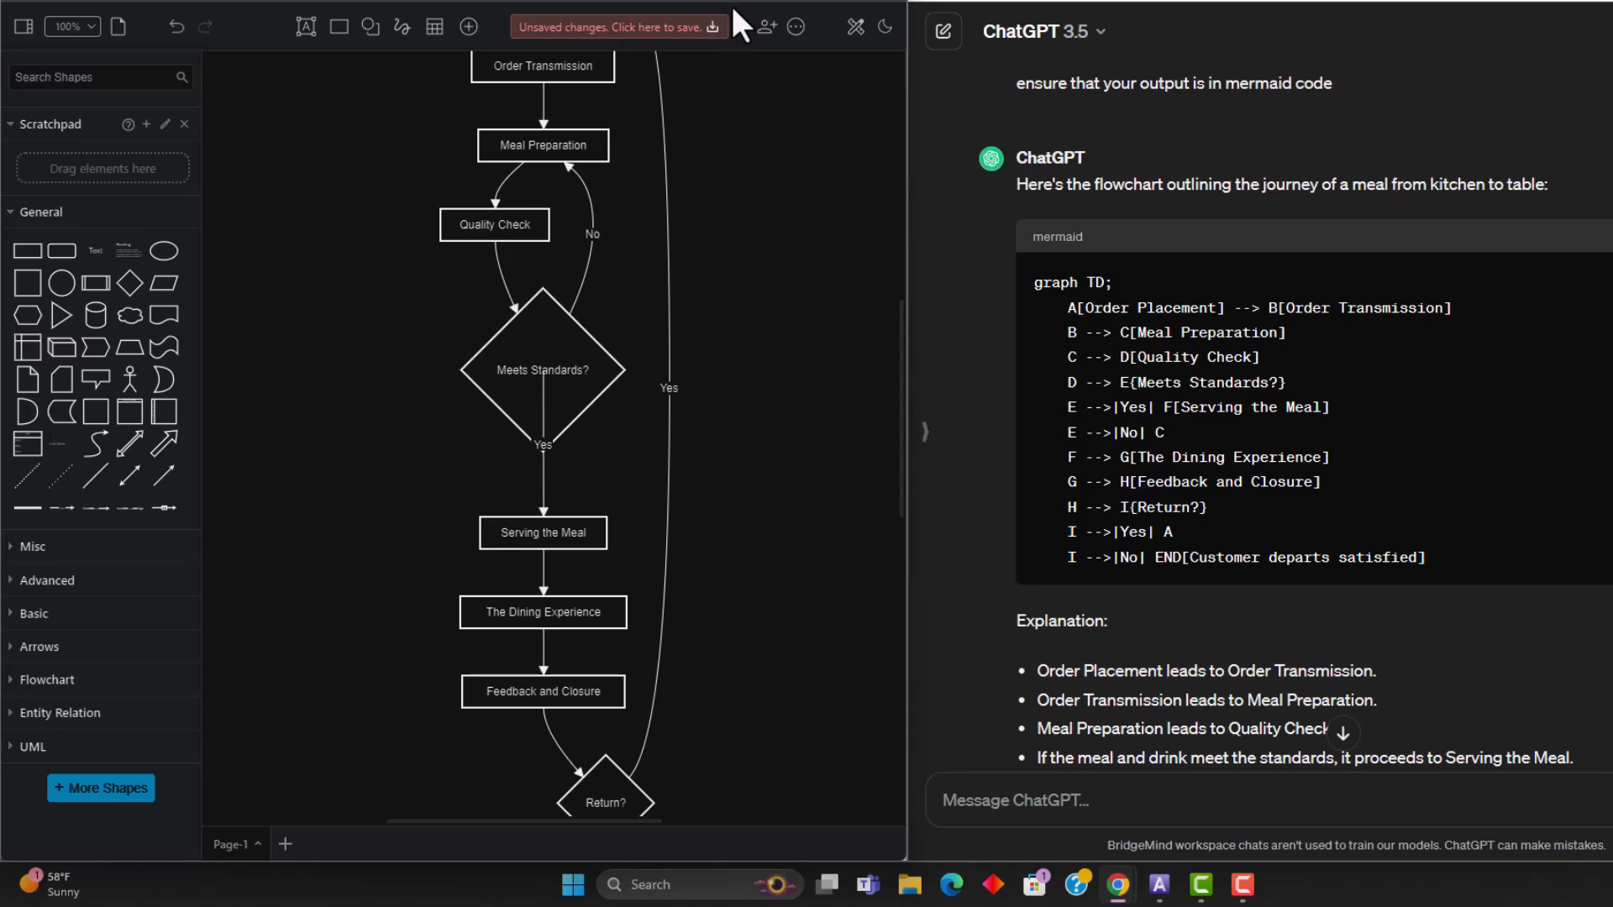
mouse_move(770, 69)
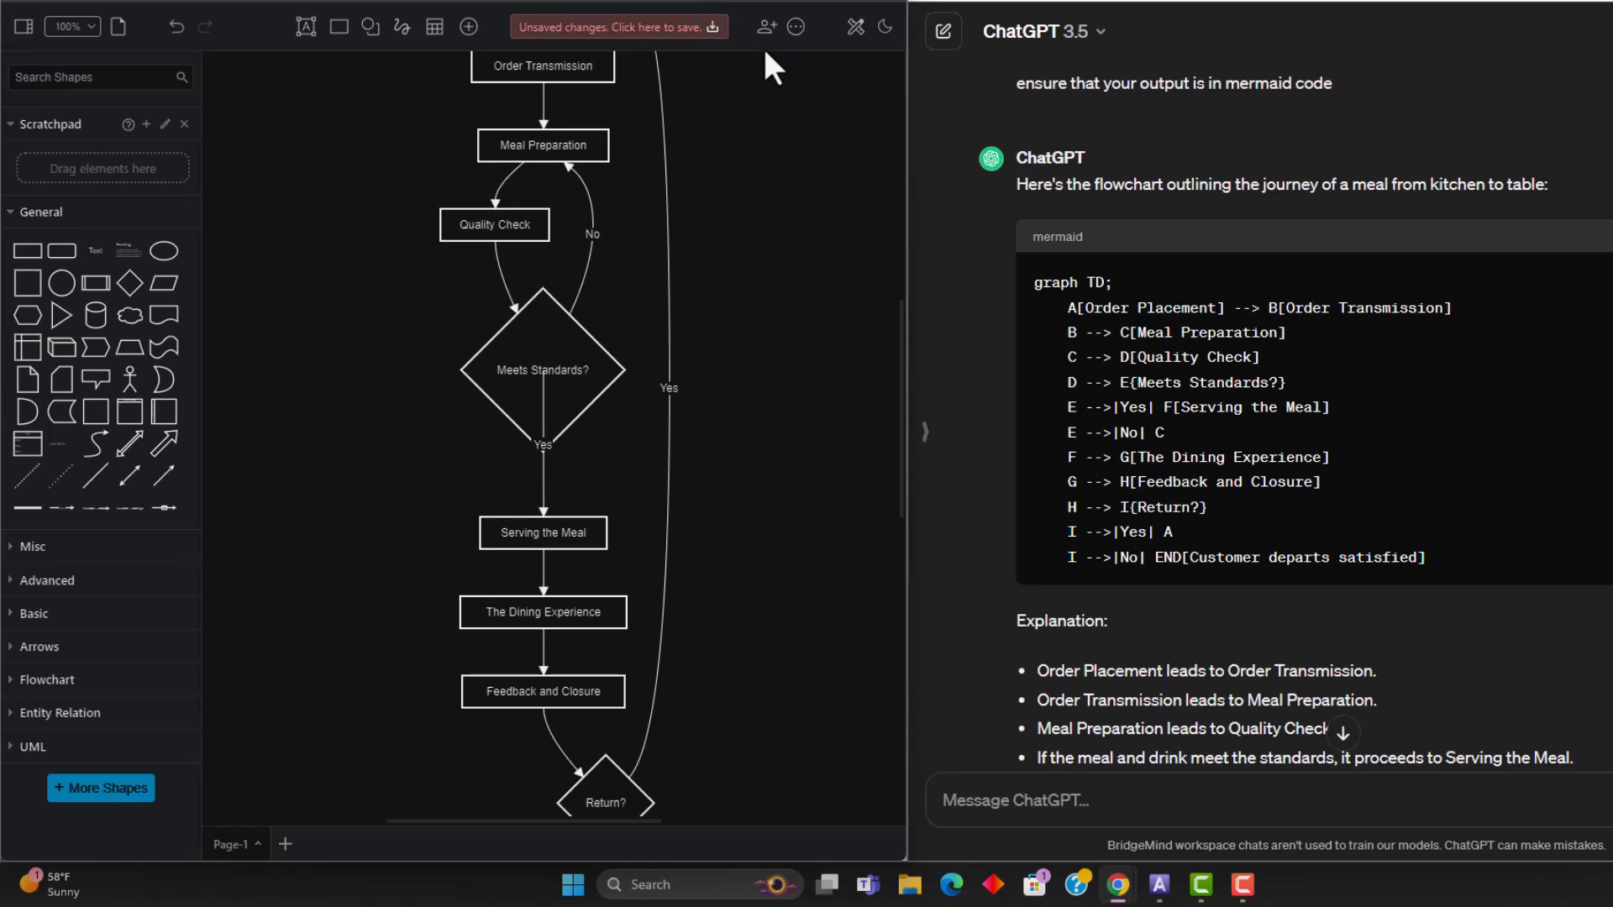
mouse_move(808, 244)
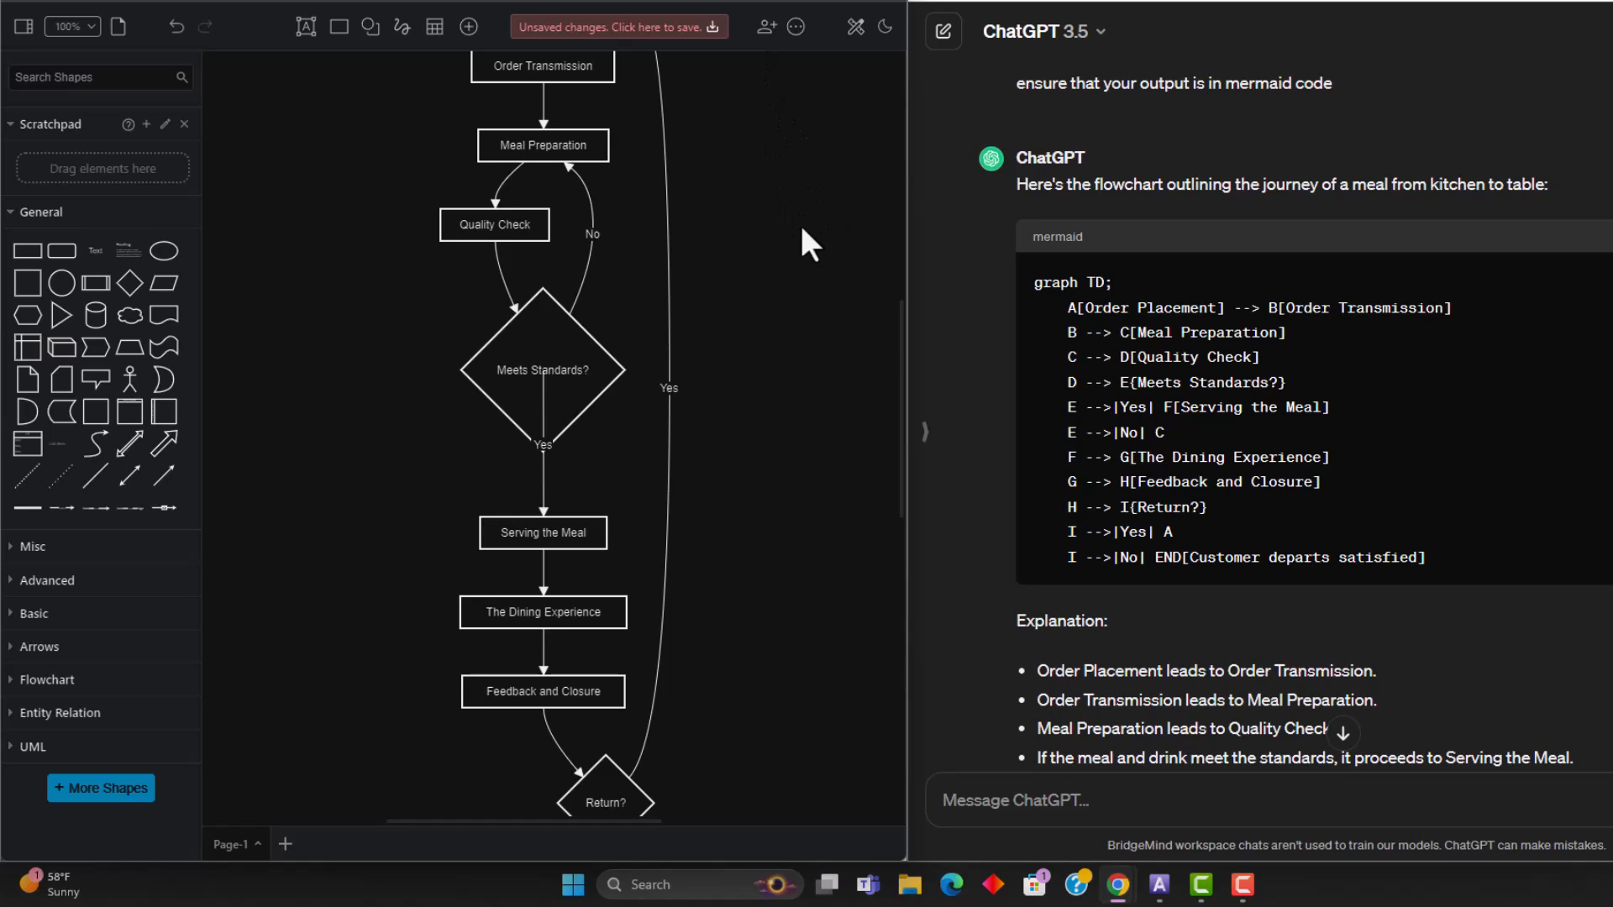
mouse_move(837, 320)
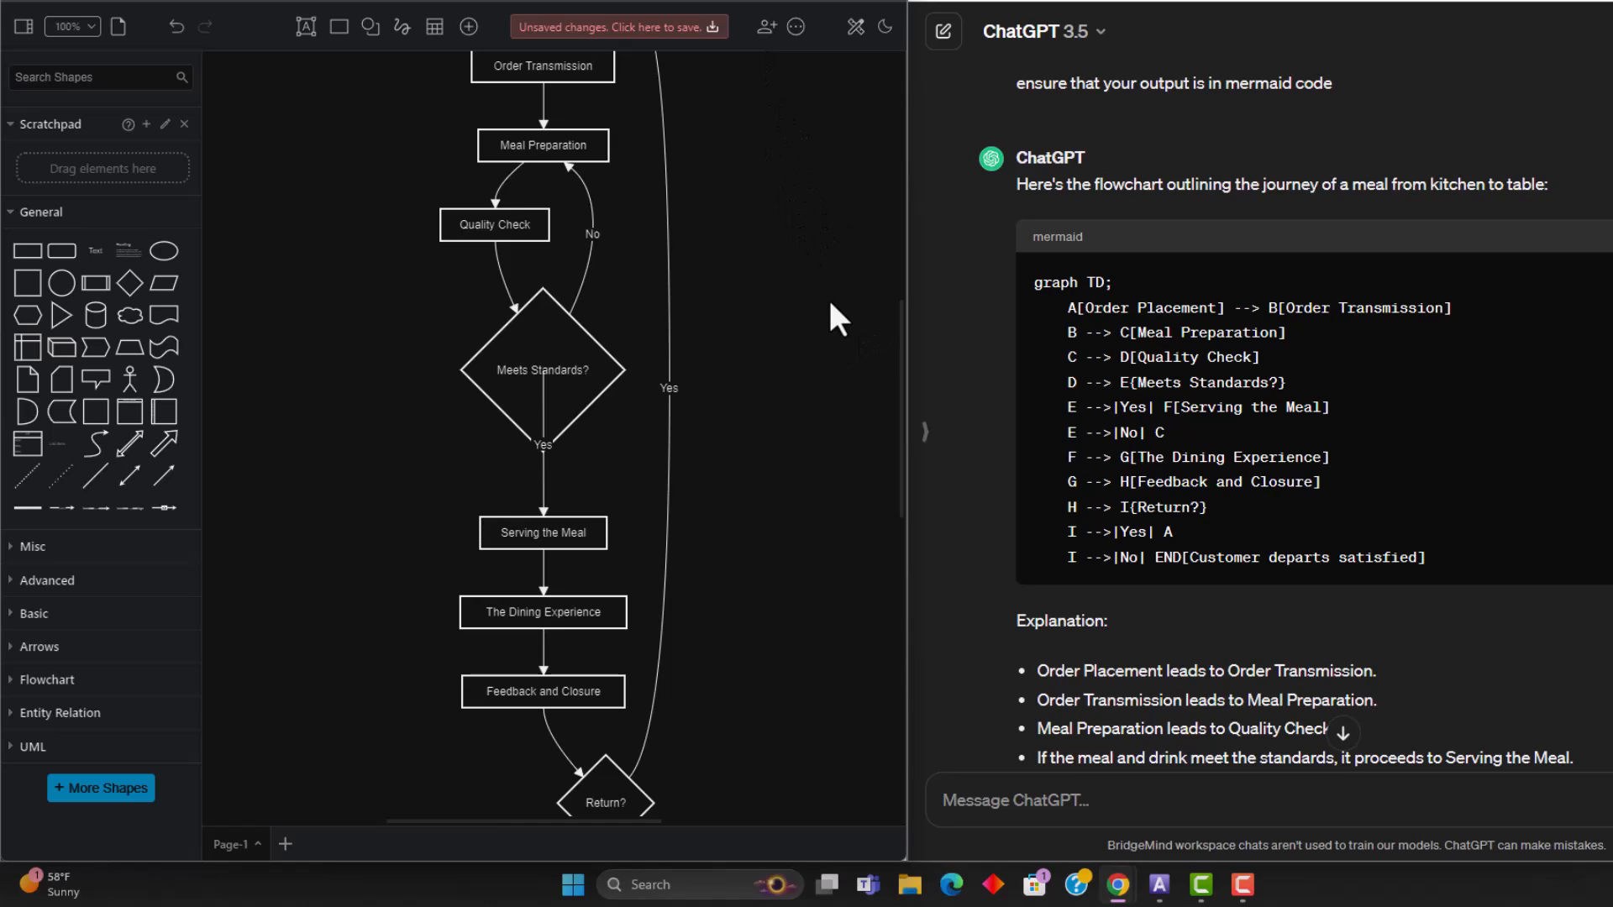
mouse_move(1329, 295)
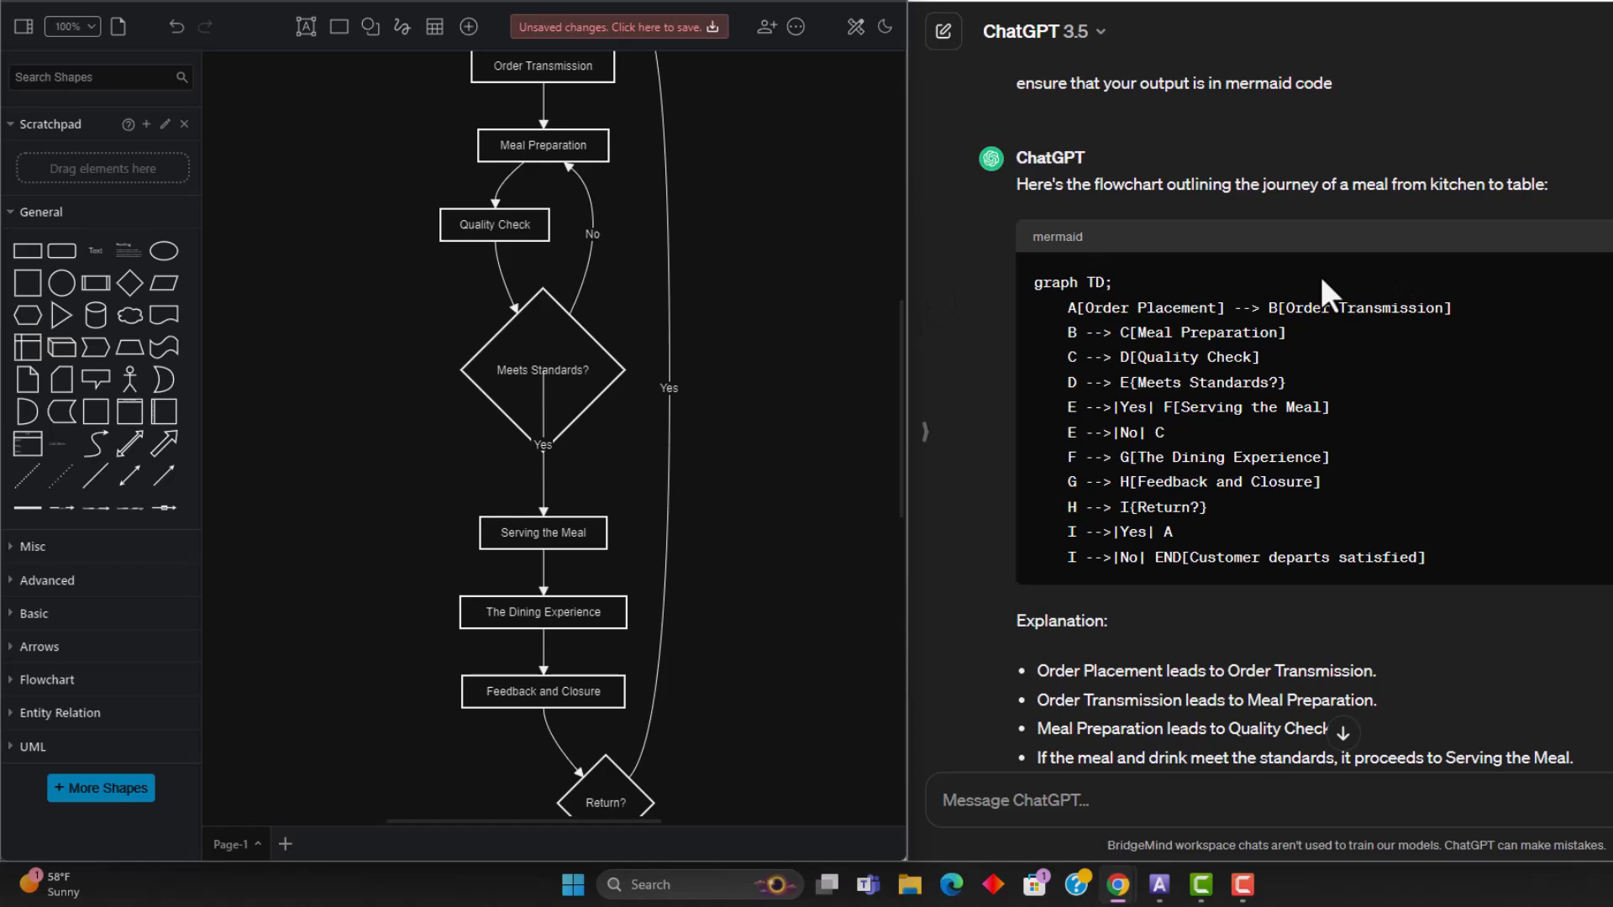
mouse_move(1296, 175)
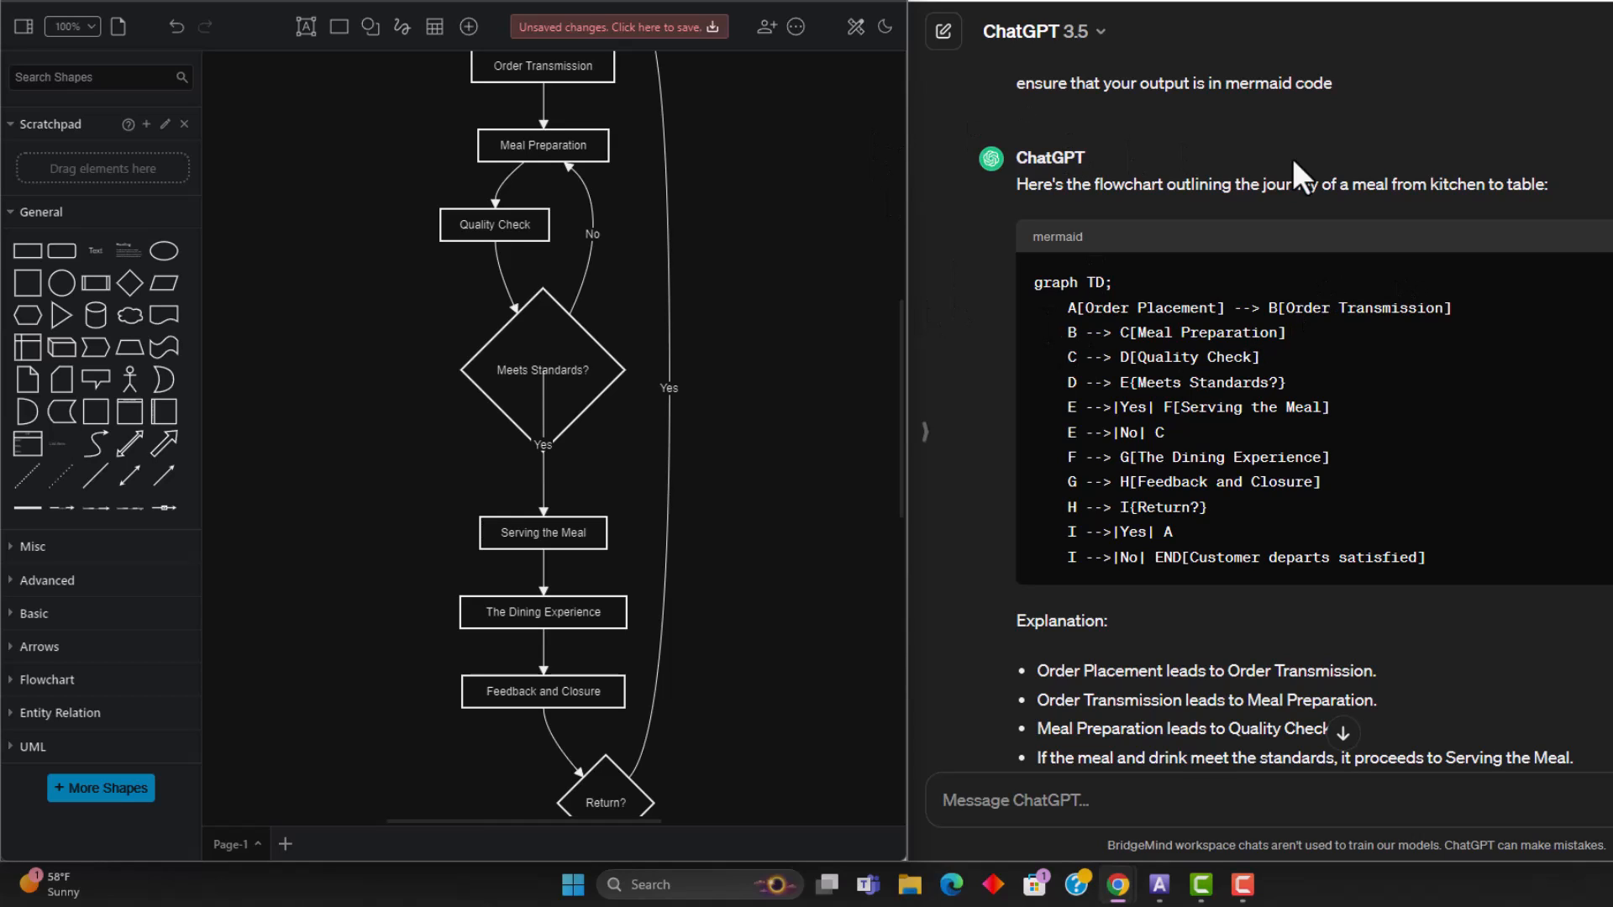